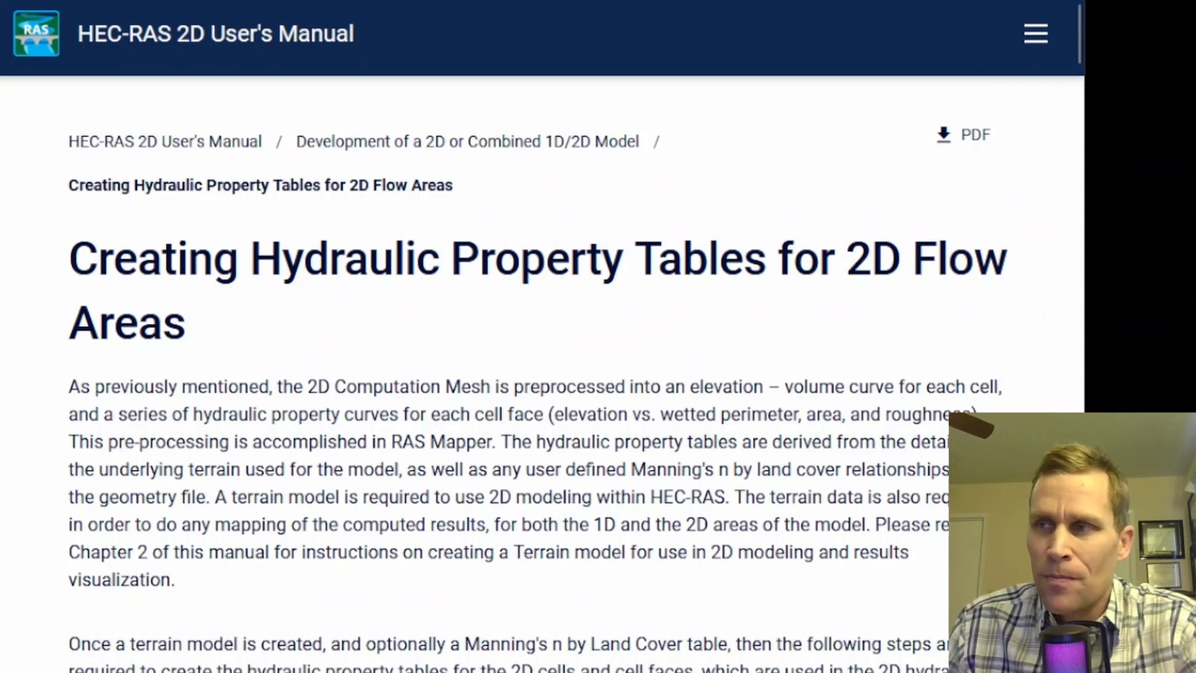
{"action": "mouse_move", "coordinate": [556, 280]}
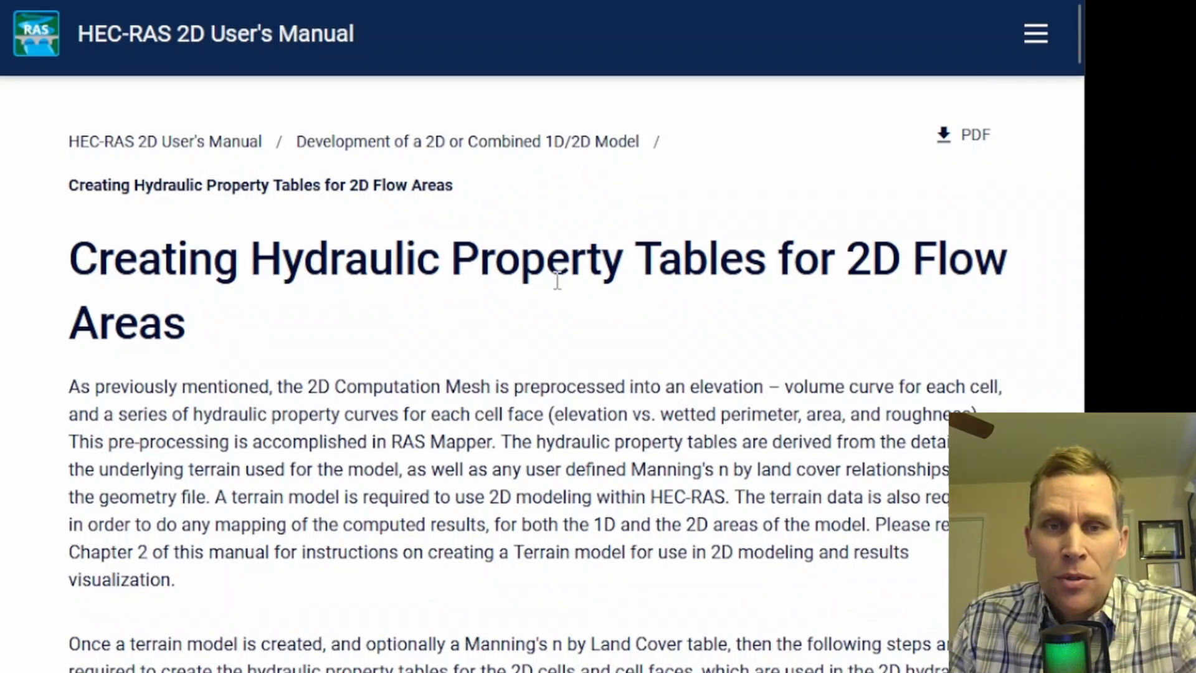
{"action": "mouse_move", "coordinate": [694, 267]}
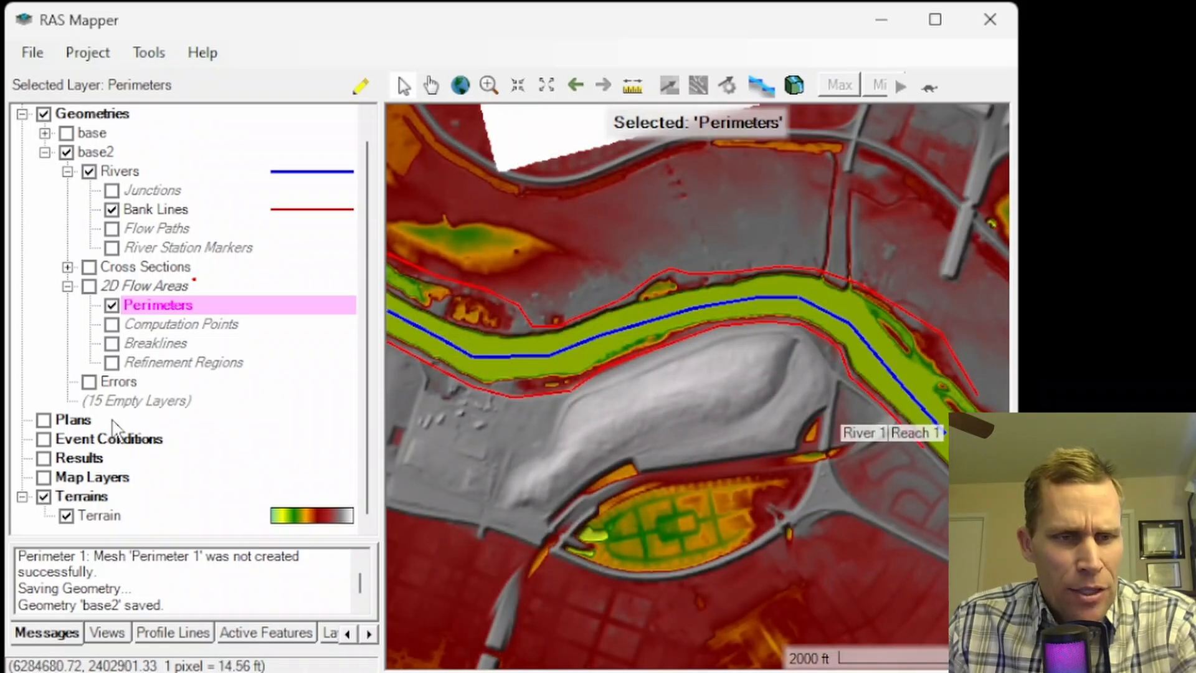
{"action": "mouse_move", "coordinate": [610, 374]}
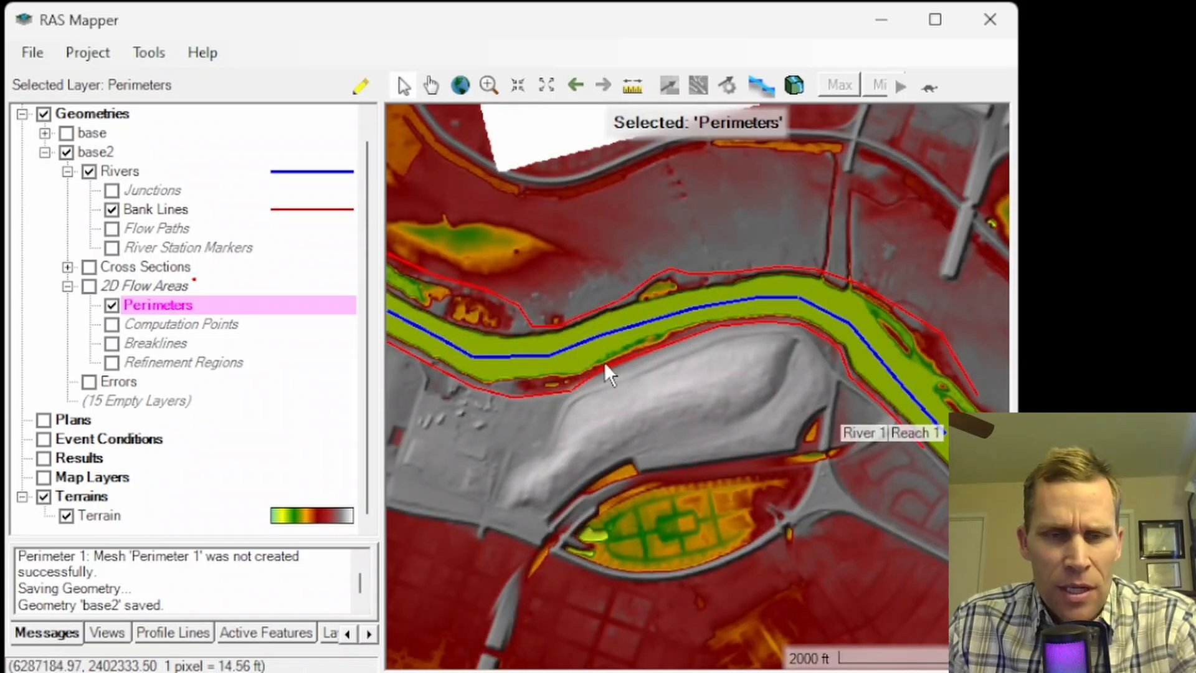
Turn off the Terrain layer and turn on Cross Sections and 2D Flow Areas, then reach the flow-area options
{"action": "left_click", "coordinate": [66, 516]}
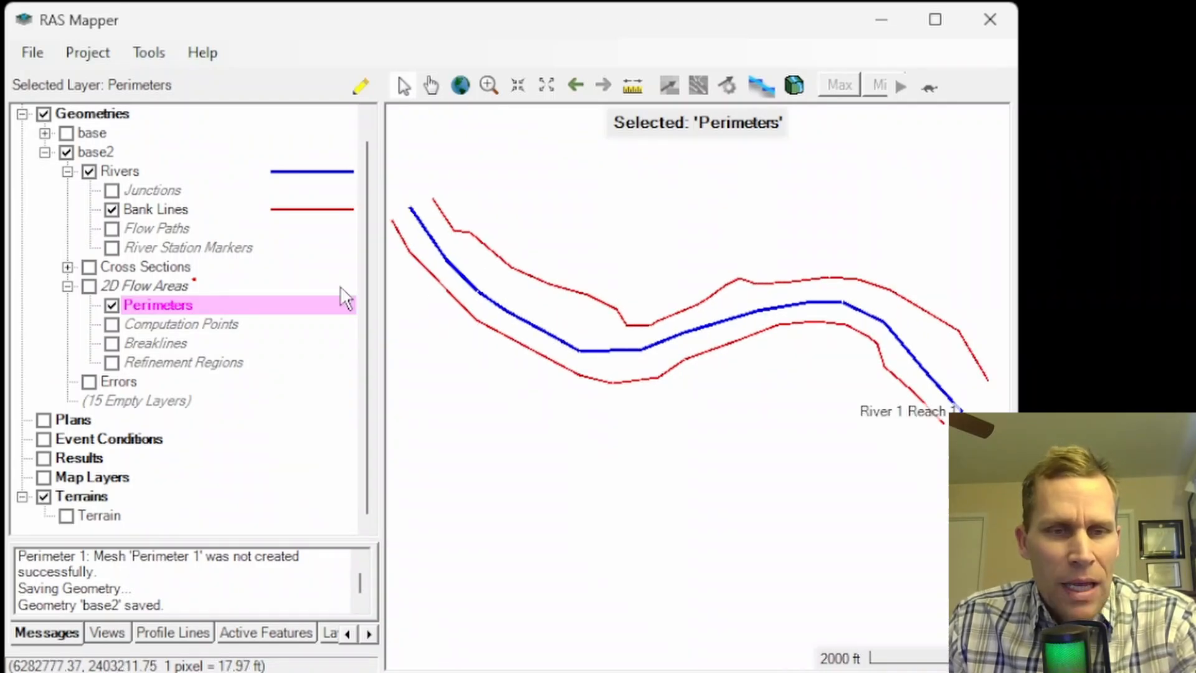
{"action": "left_click", "coordinate": [89, 266]}
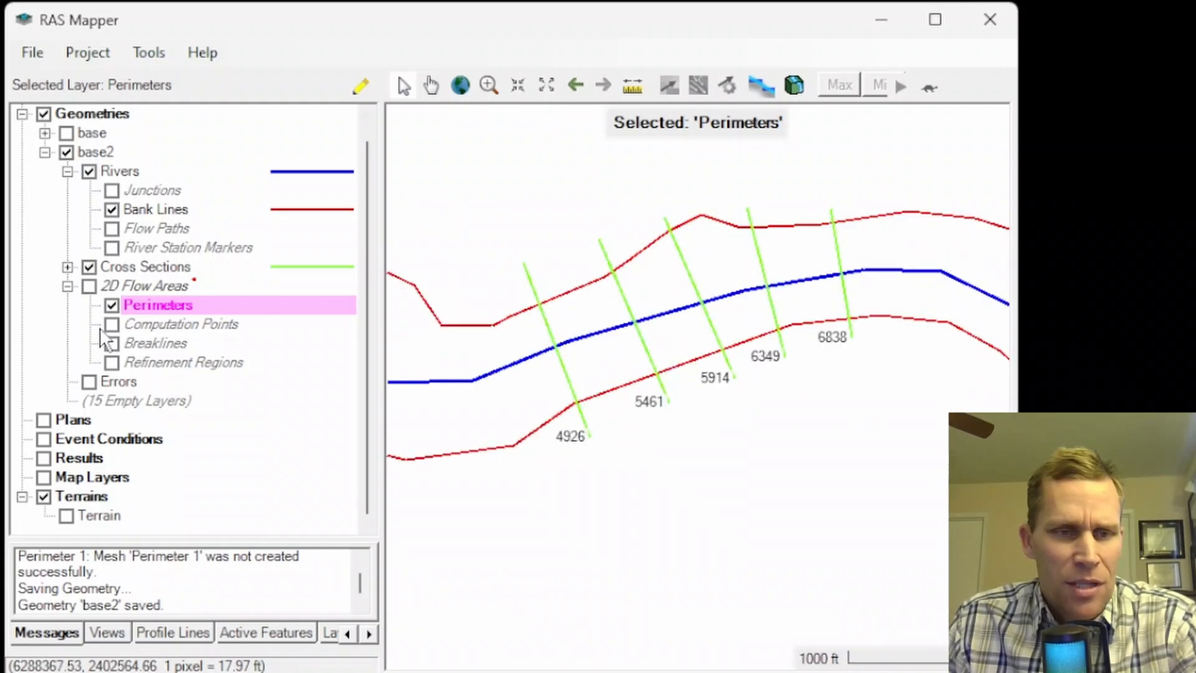
{"action": "left_click", "coordinate": [89, 285]}
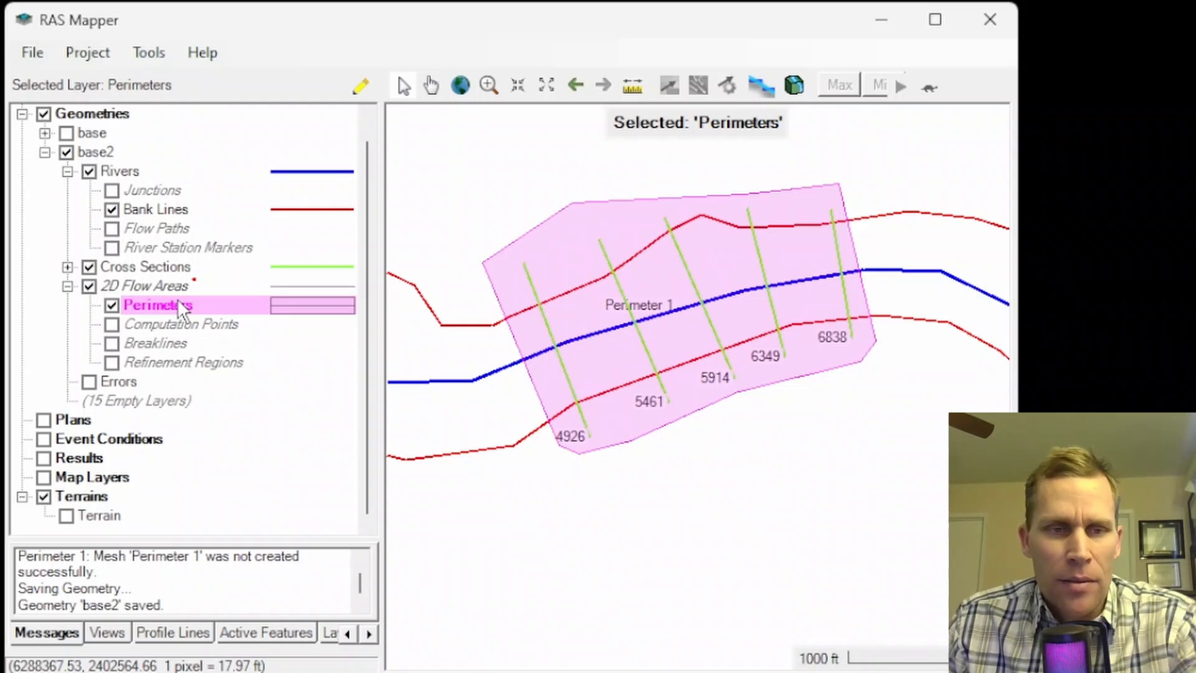
{"action": "mouse_move", "coordinate": [148, 309]}
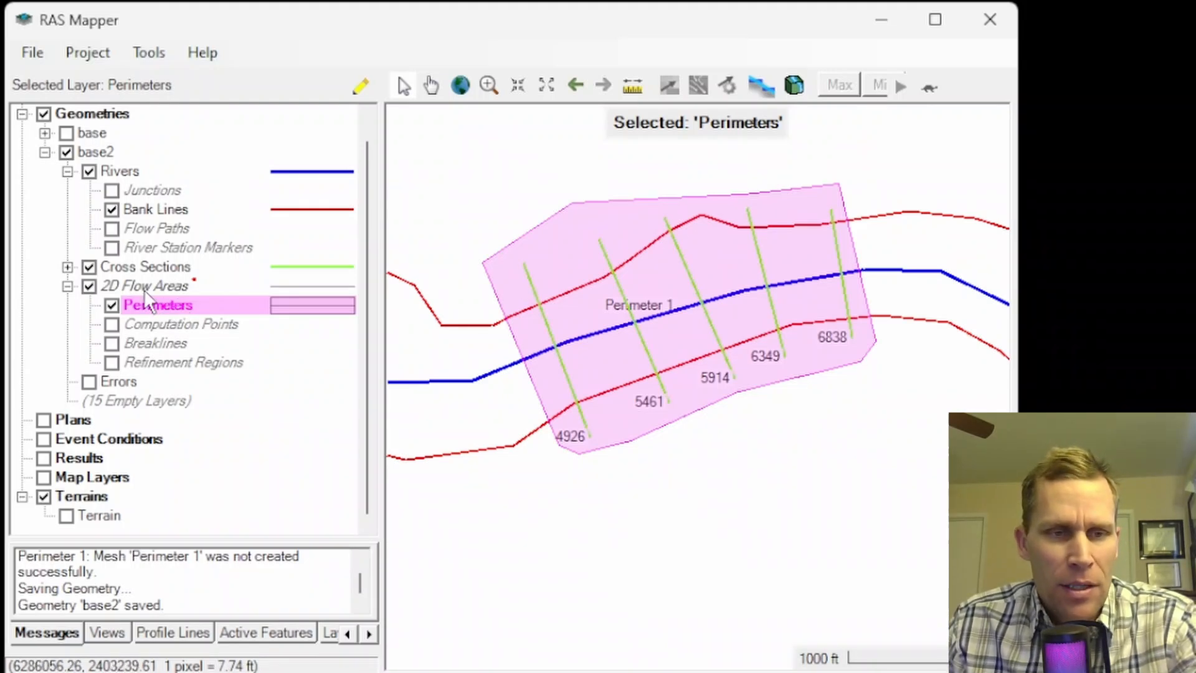
{"action": "right_click", "coordinate": [143, 285]}
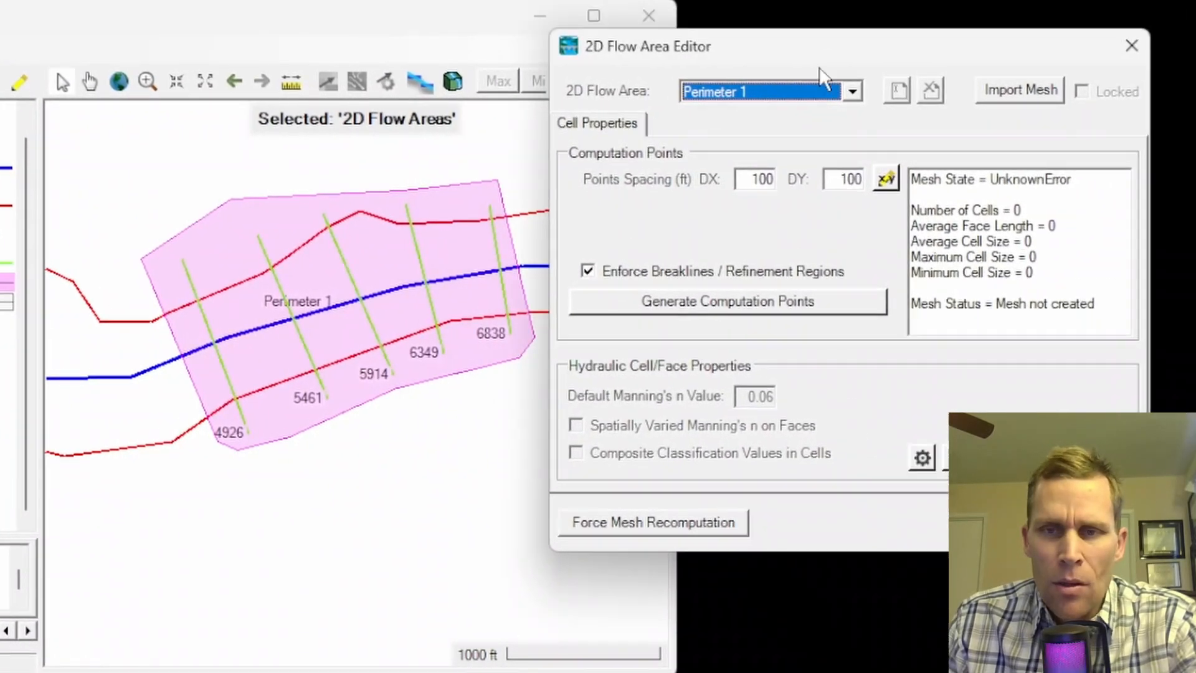
{"action": "mouse_move", "coordinate": [465, 274]}
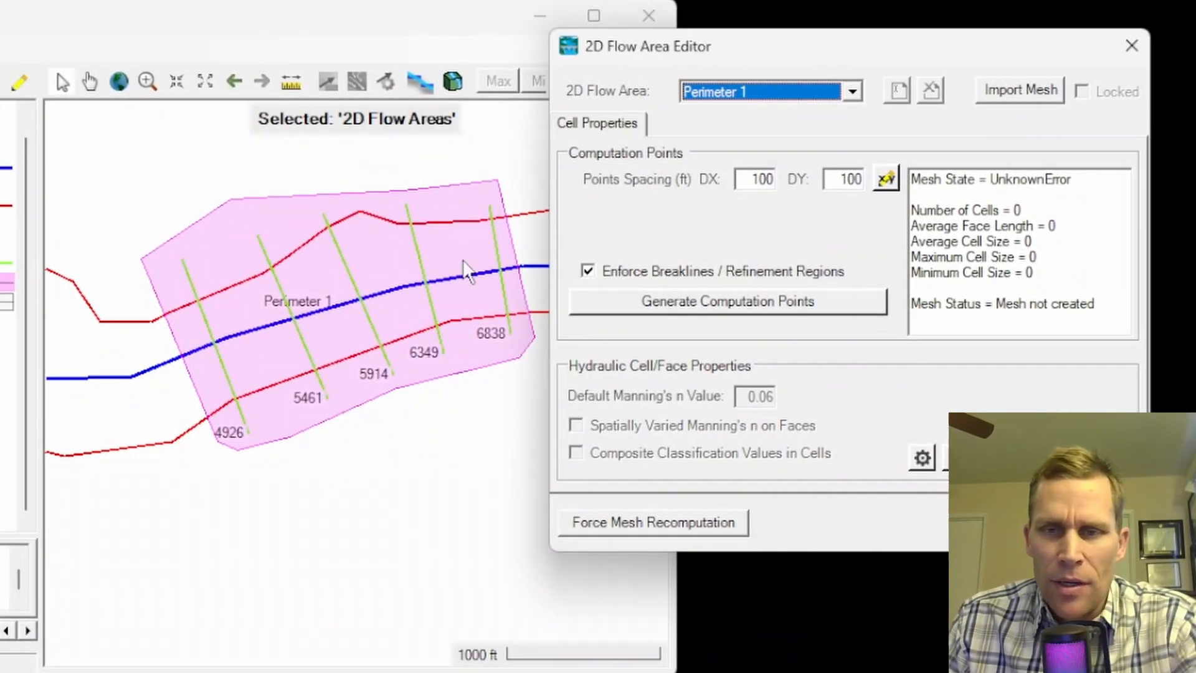
Attempt to generate computation points for Perimeter 1, continue past the exception, and reopen the 2D Flow Area Editor
{"action": "triple_click", "coordinate": [755, 178]}
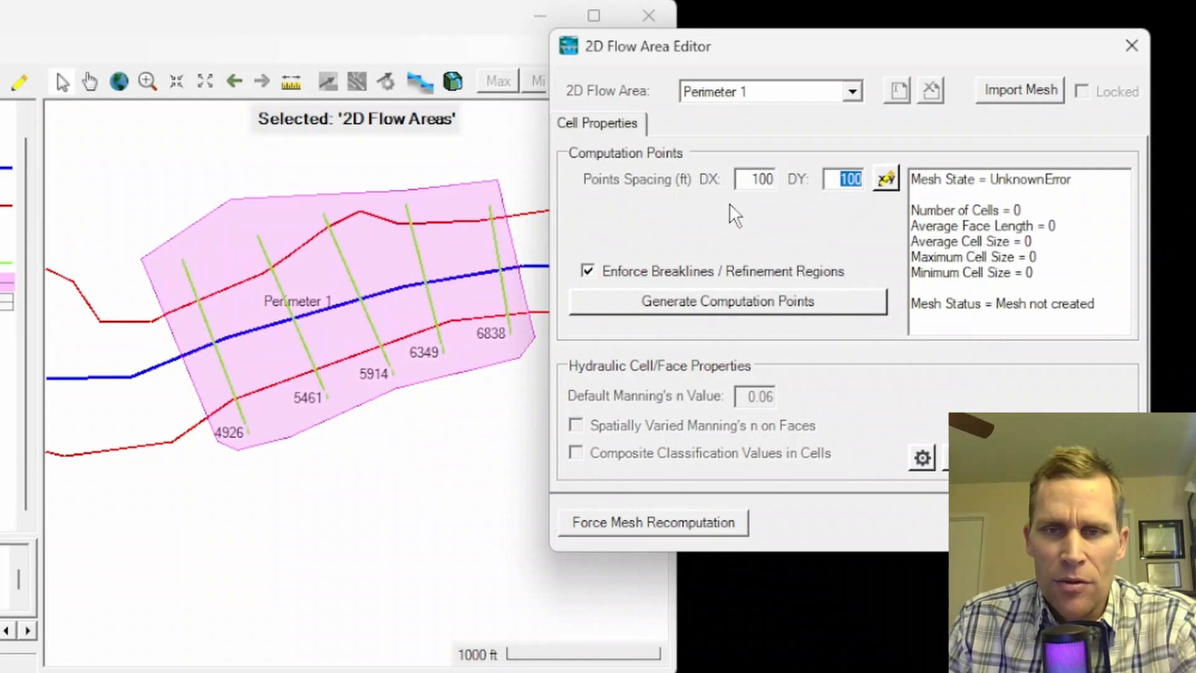
{"action": "mouse_move", "coordinate": [690, 316]}
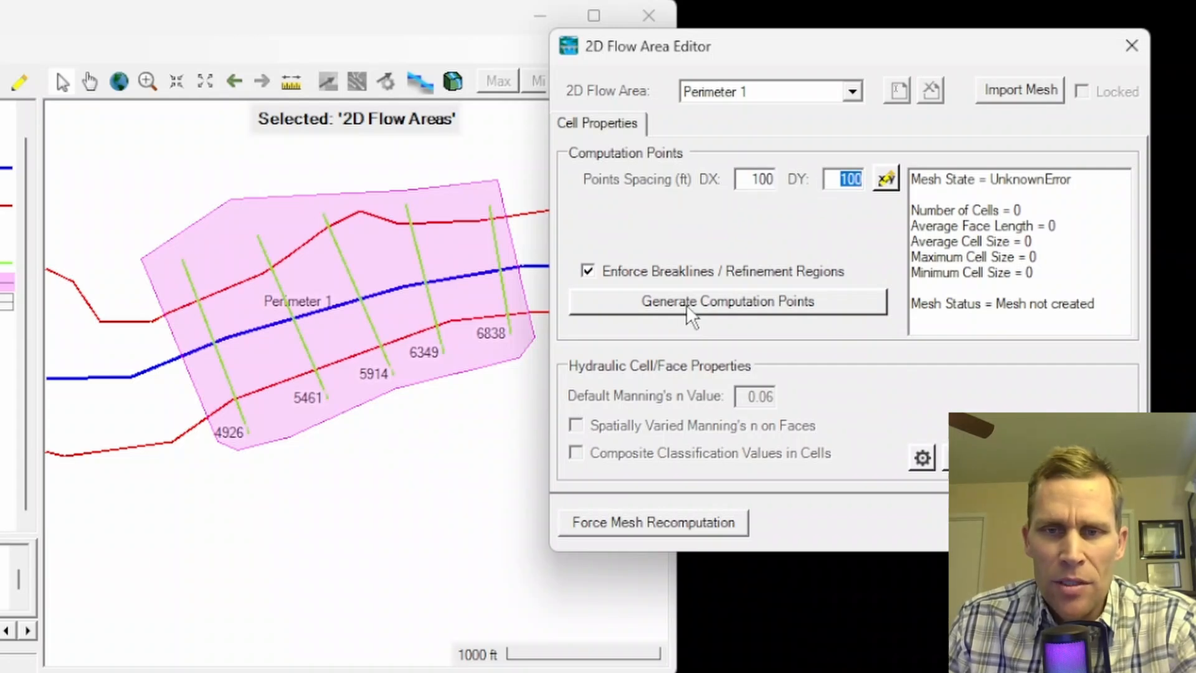
{"action": "left_click", "coordinate": [726, 300]}
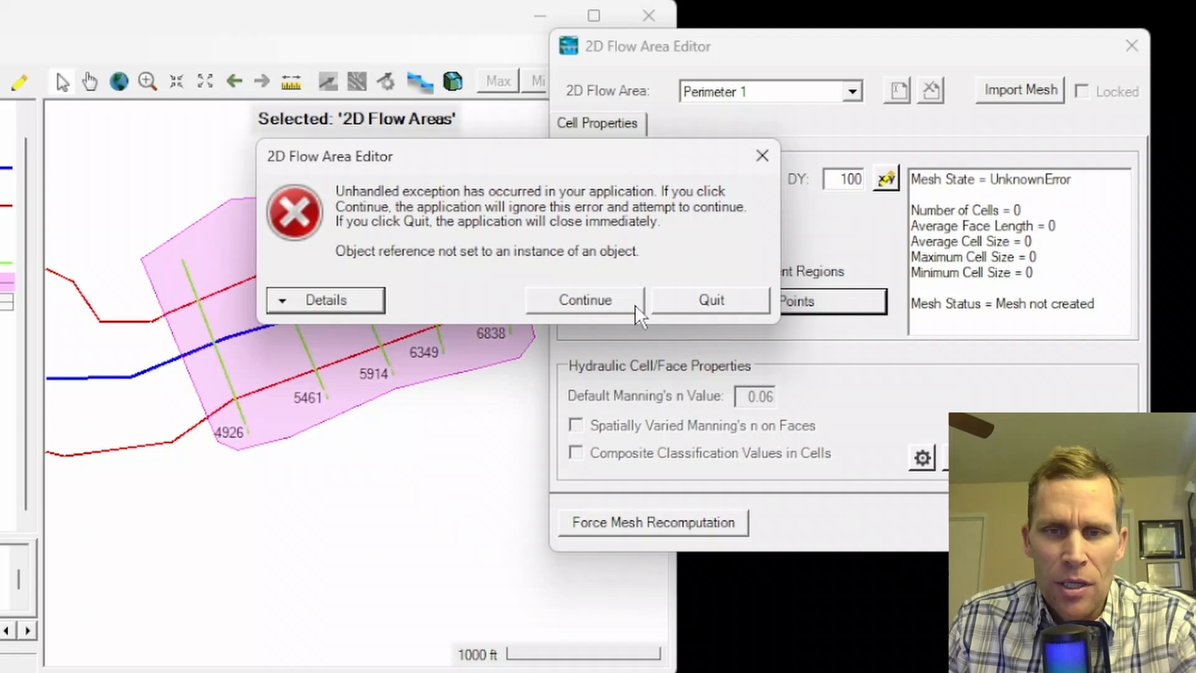
{"action": "left_click", "coordinate": [584, 299]}
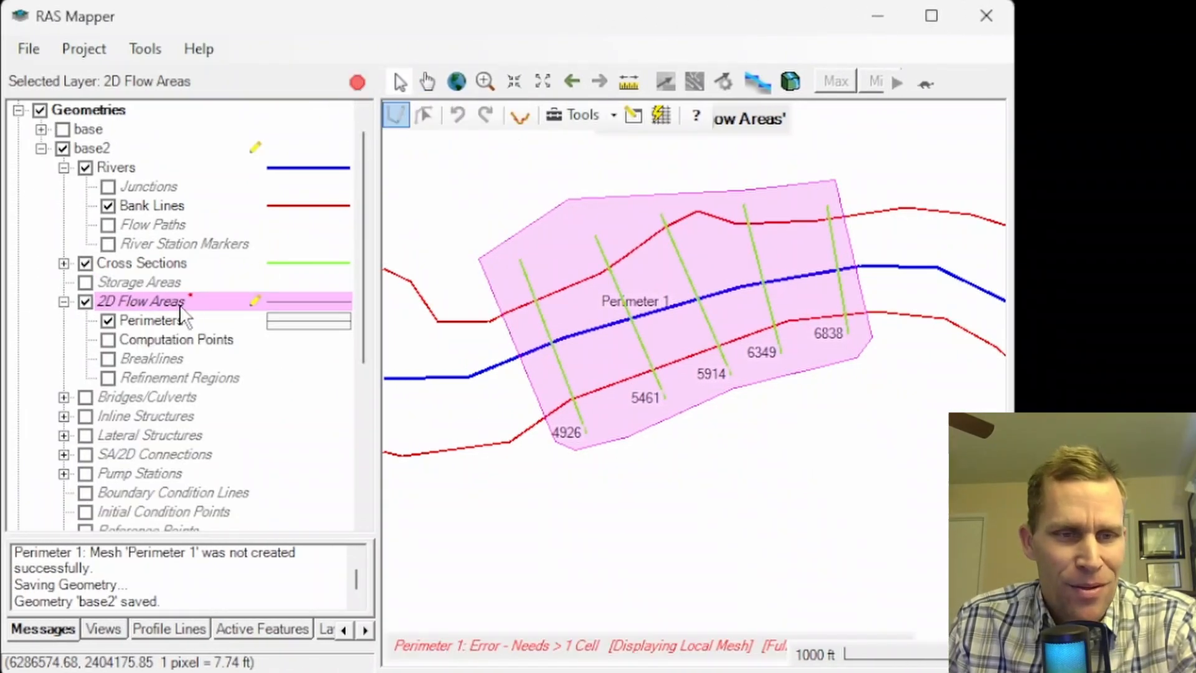
{"action": "right_click", "coordinate": [141, 300]}
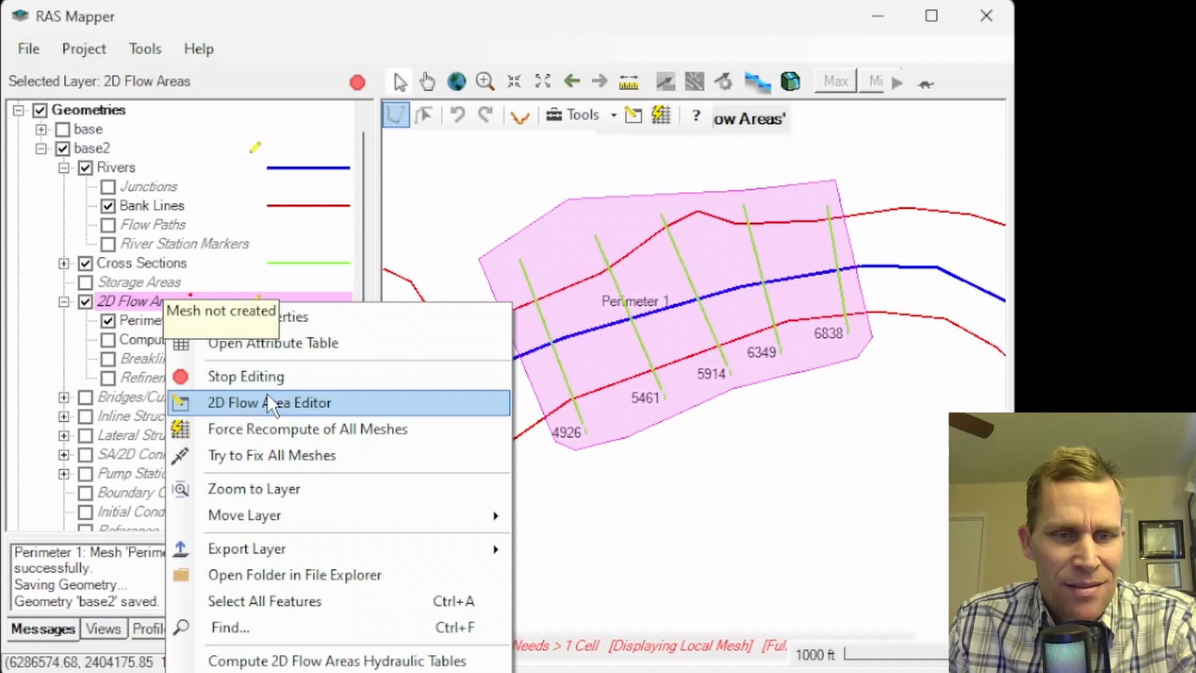
{"action": "left_click", "coordinate": [269, 403]}
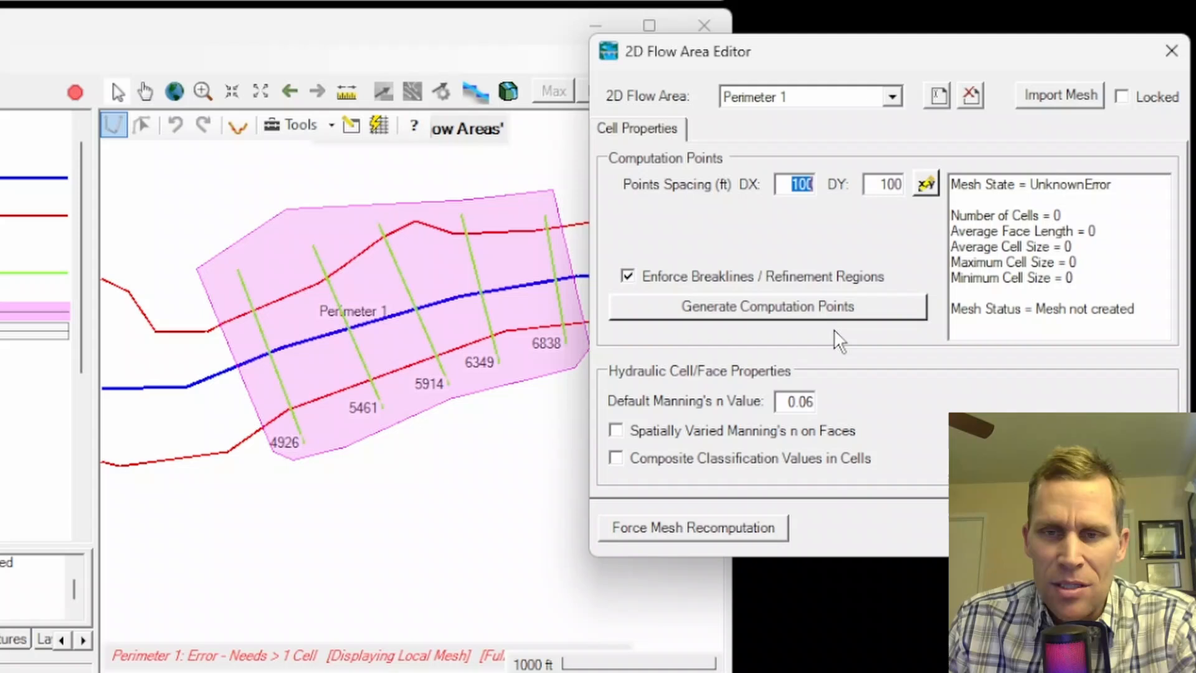
Generate the 289-cell Perimeter 1 mesh at 100 ft spacing and select the default Manning's n of 0.06
{"action": "left_click", "coordinate": [766, 306]}
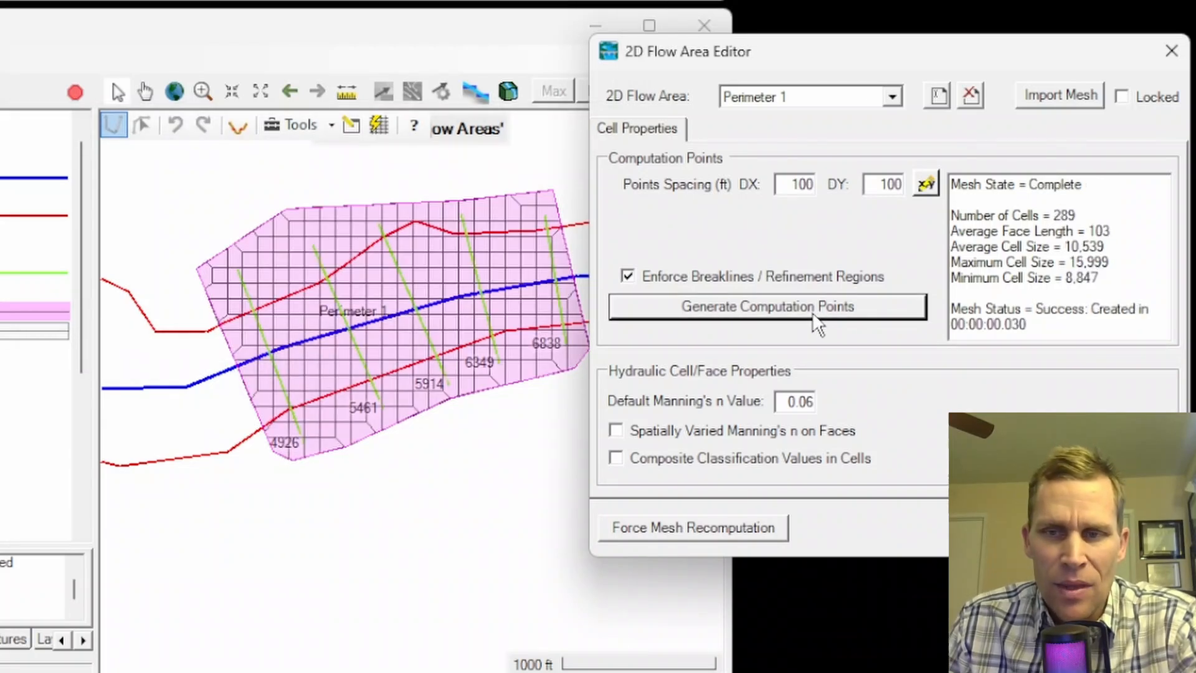
{"action": "mouse_move", "coordinate": [1035, 237]}
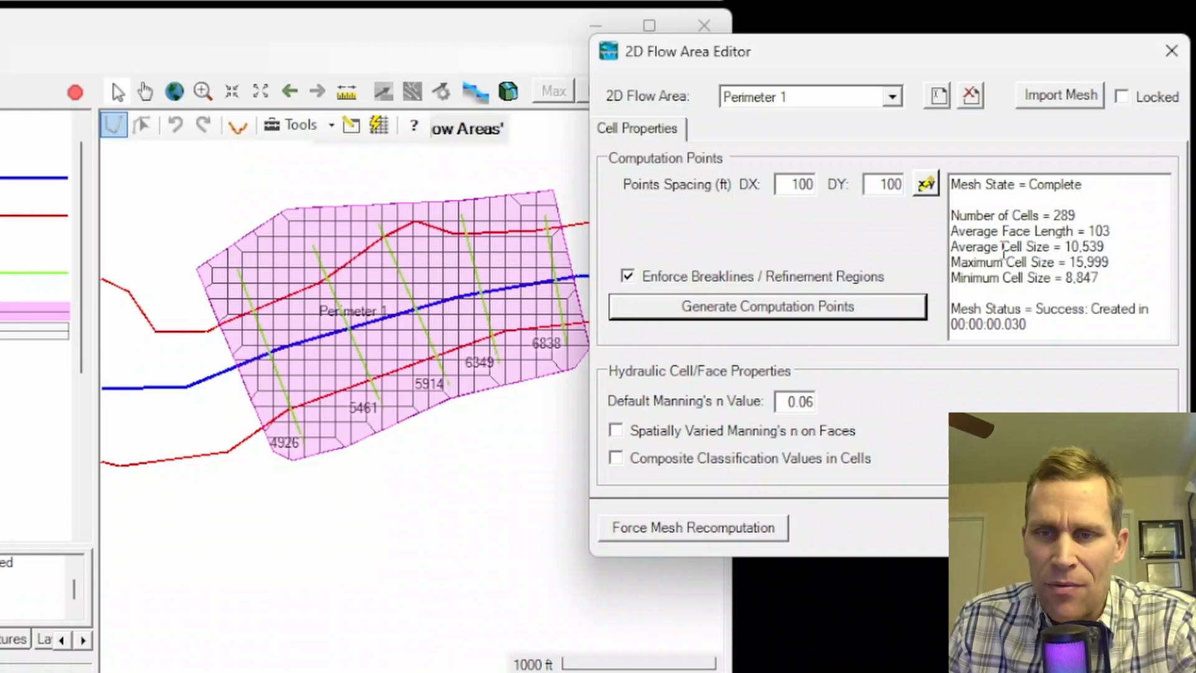
{"action": "mouse_move", "coordinate": [694, 87]}
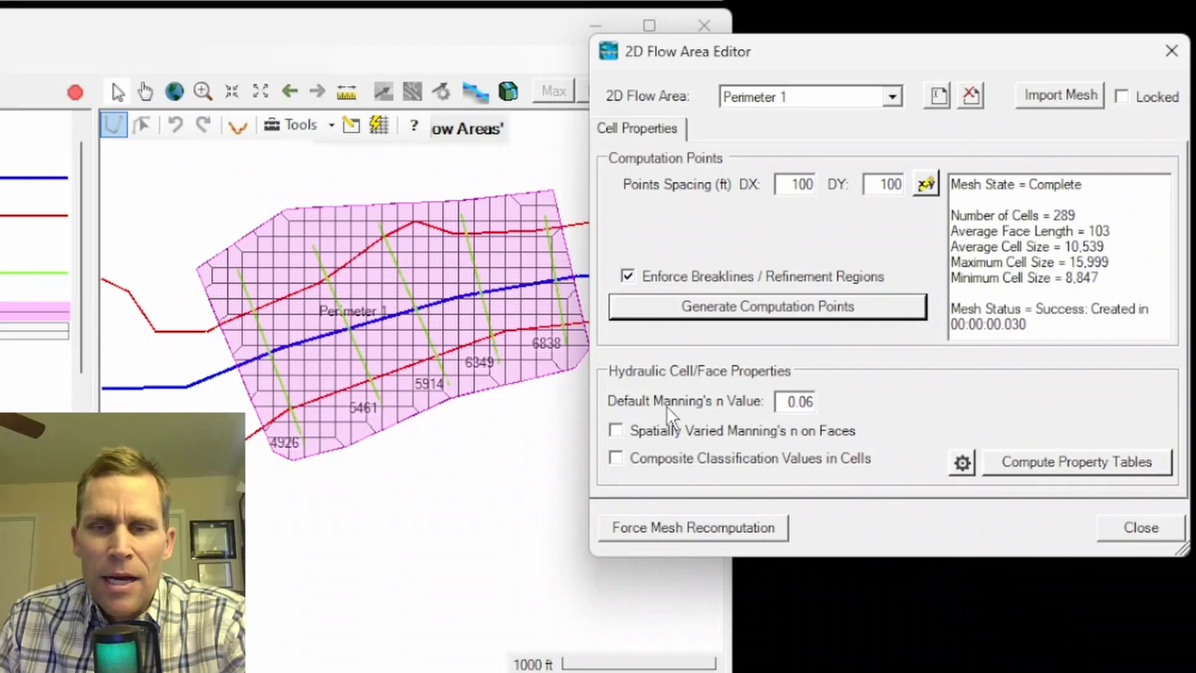
{"action": "mouse_move", "coordinate": [713, 428]}
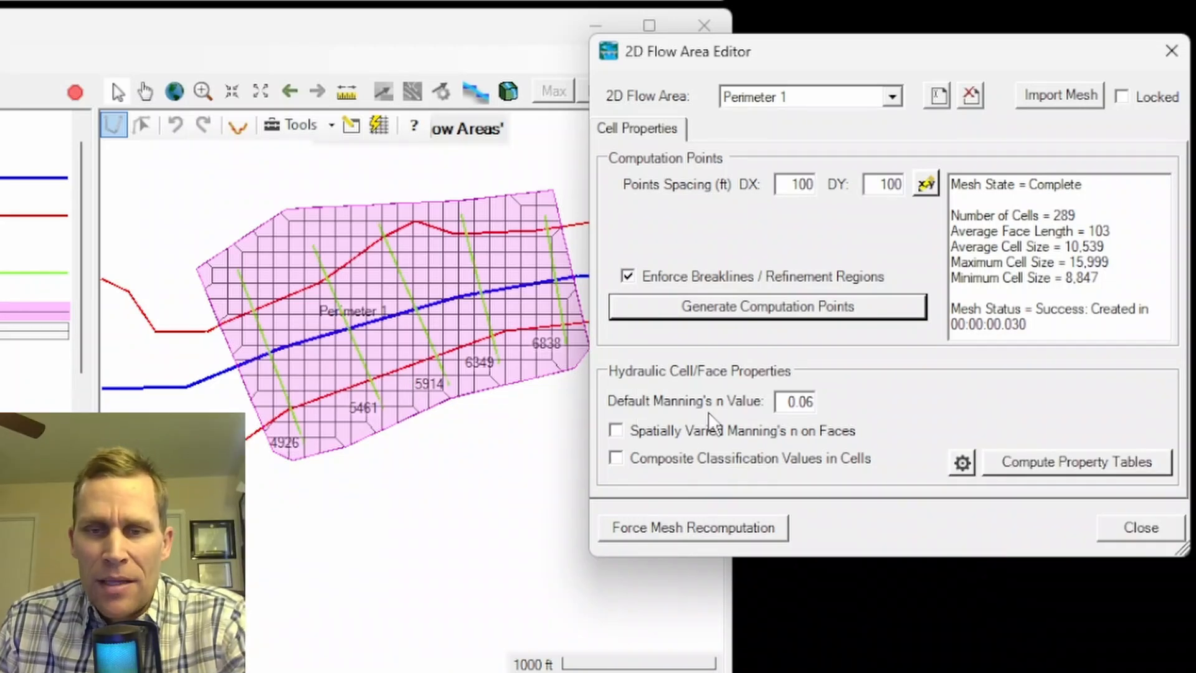
{"action": "triple_click", "coordinate": [796, 400]}
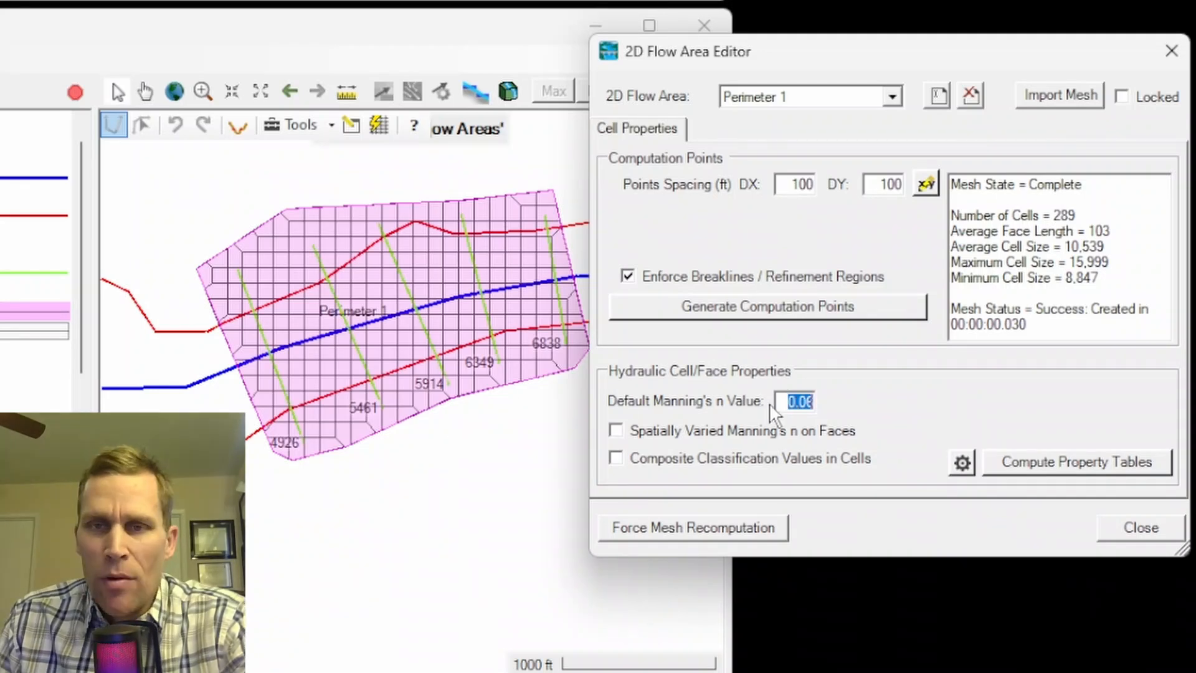
{"action": "mouse_move", "coordinate": [416, 427]}
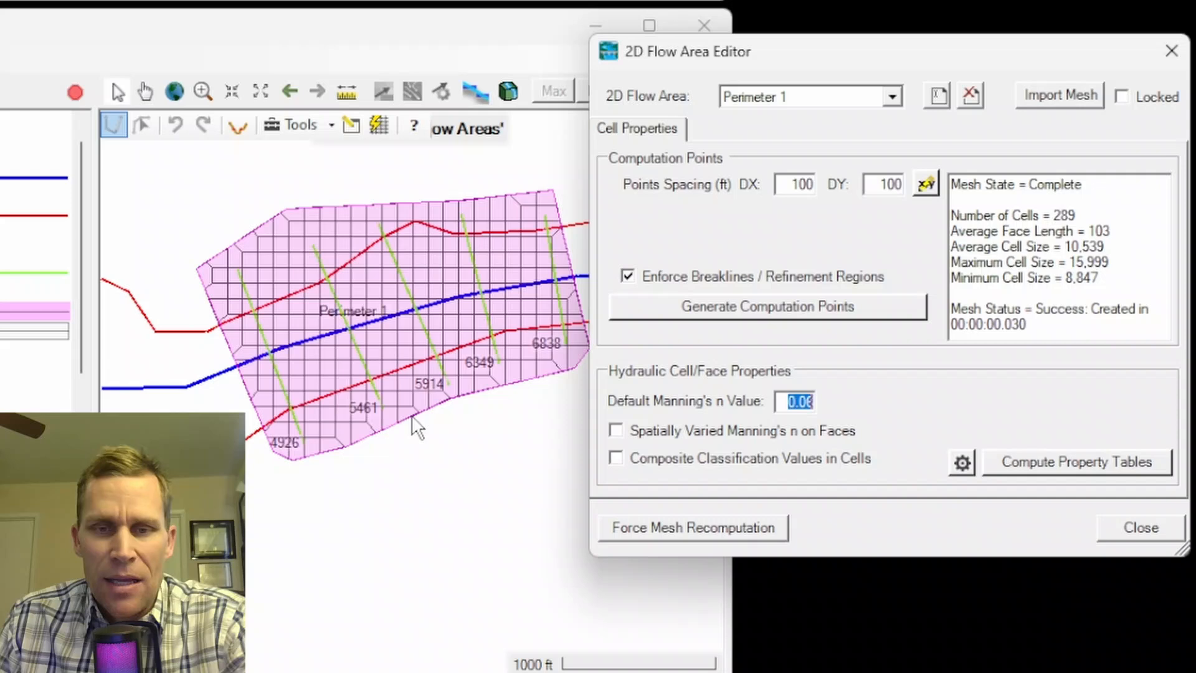
{"action": "mouse_move", "coordinate": [425, 426]}
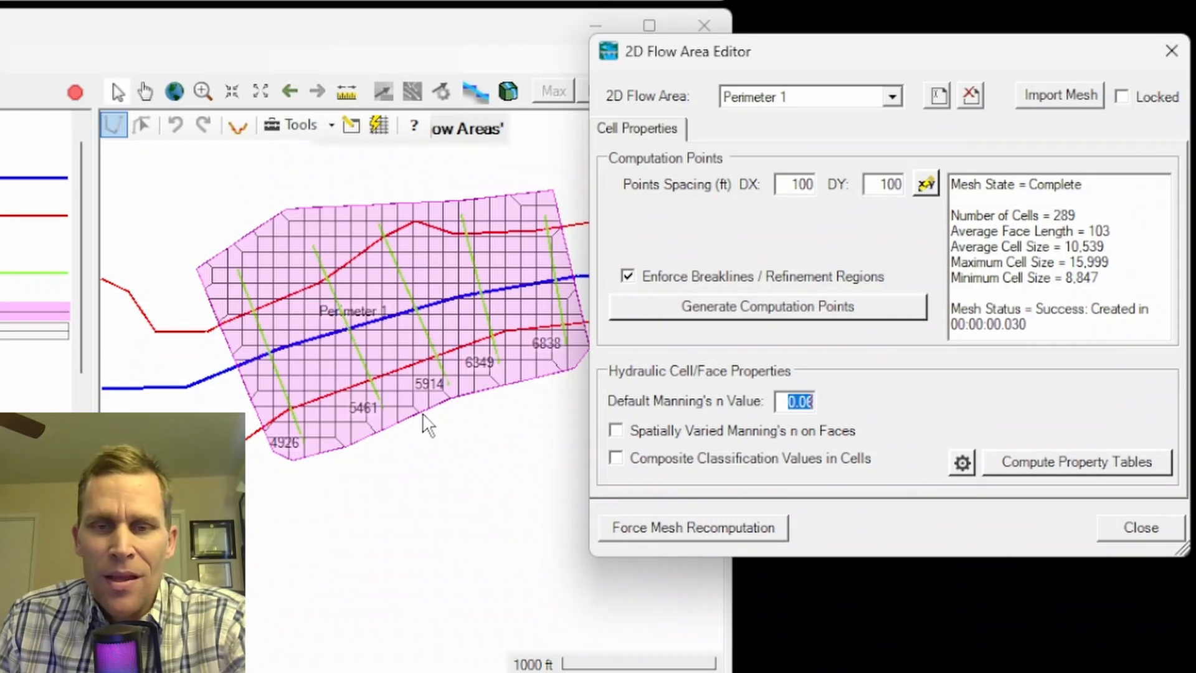
{"action": "mouse_move", "coordinate": [363, 255]}
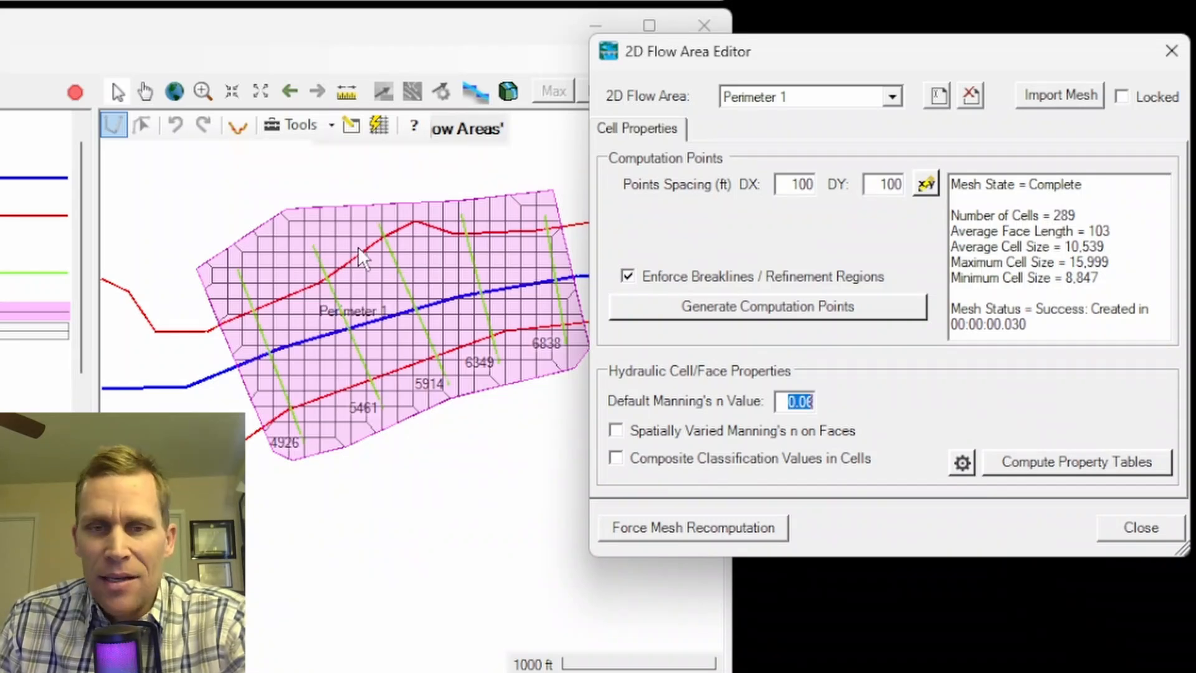
{"action": "mouse_move", "coordinate": [365, 261]}
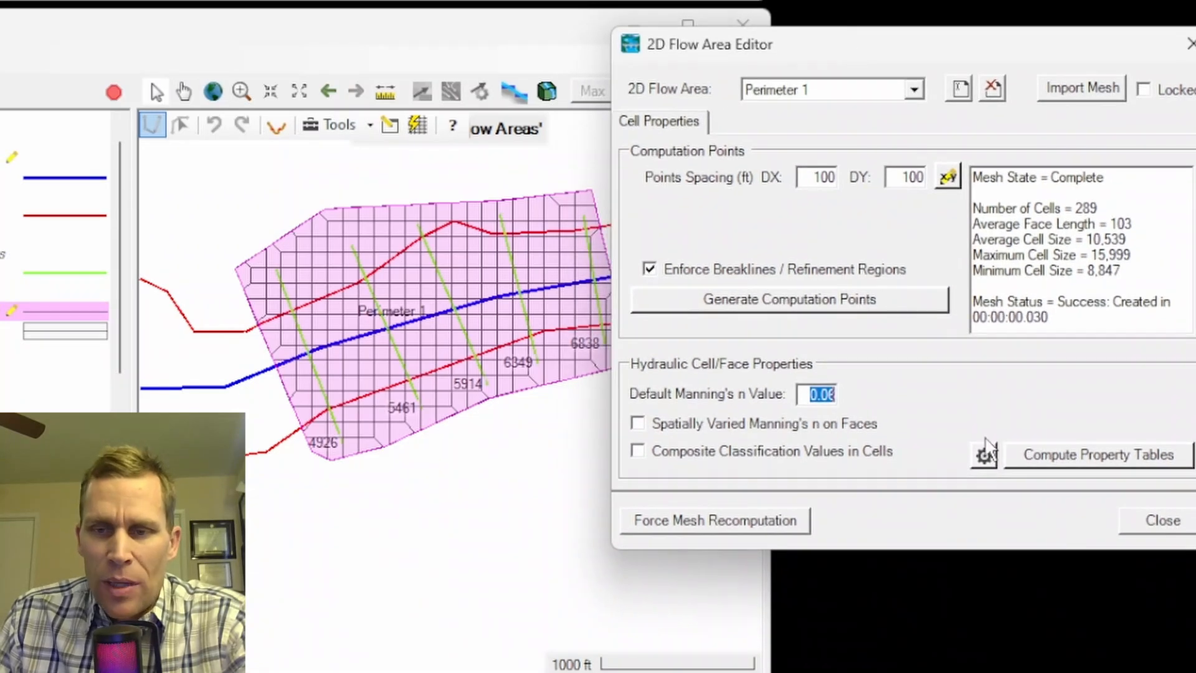
{"action": "mouse_move", "coordinate": [1099, 457]}
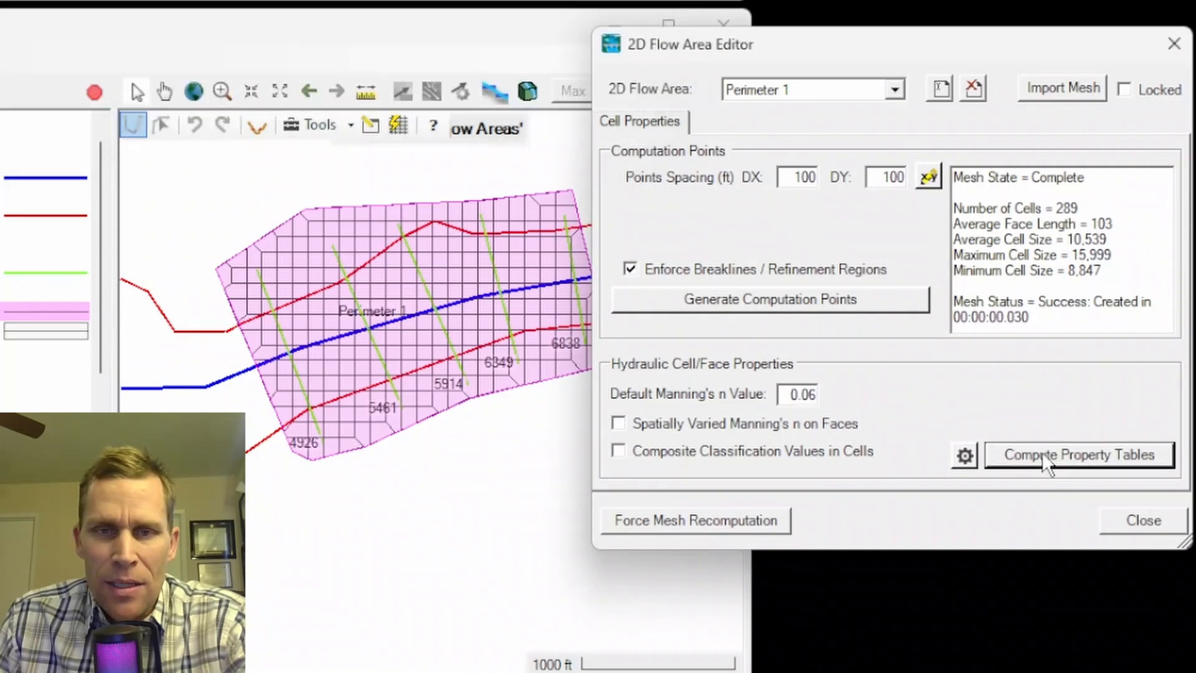
{"action": "mouse_move", "coordinate": [1038, 465]}
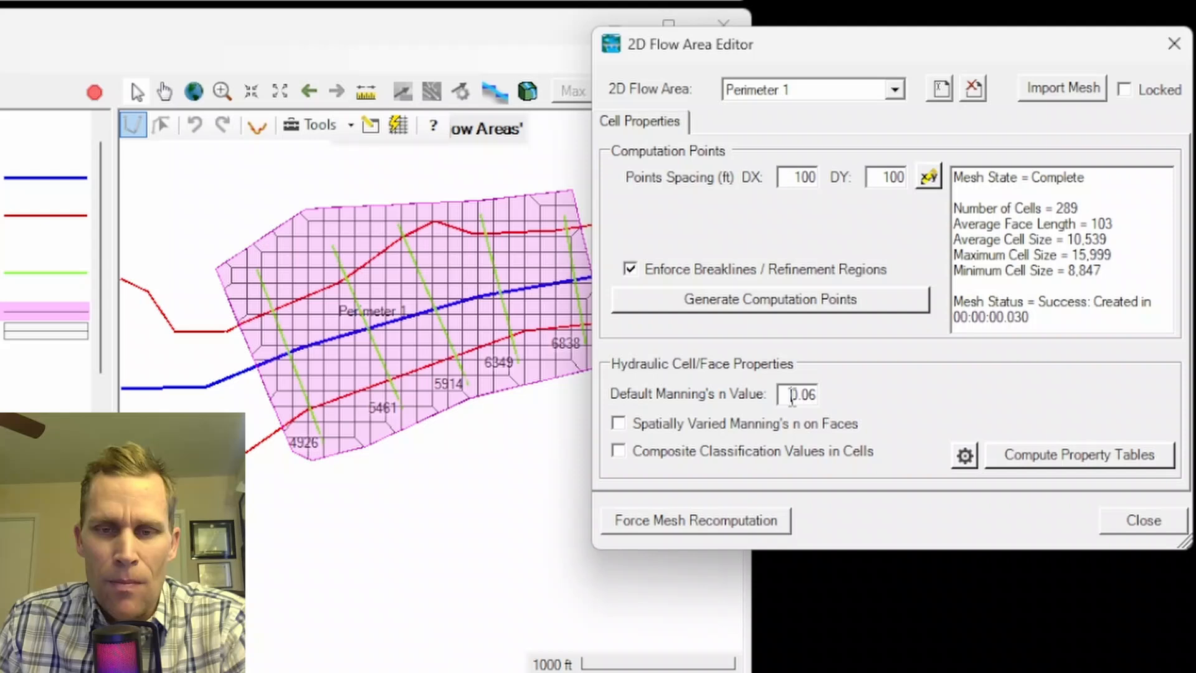
{"action": "triple_click", "coordinate": [797, 393]}
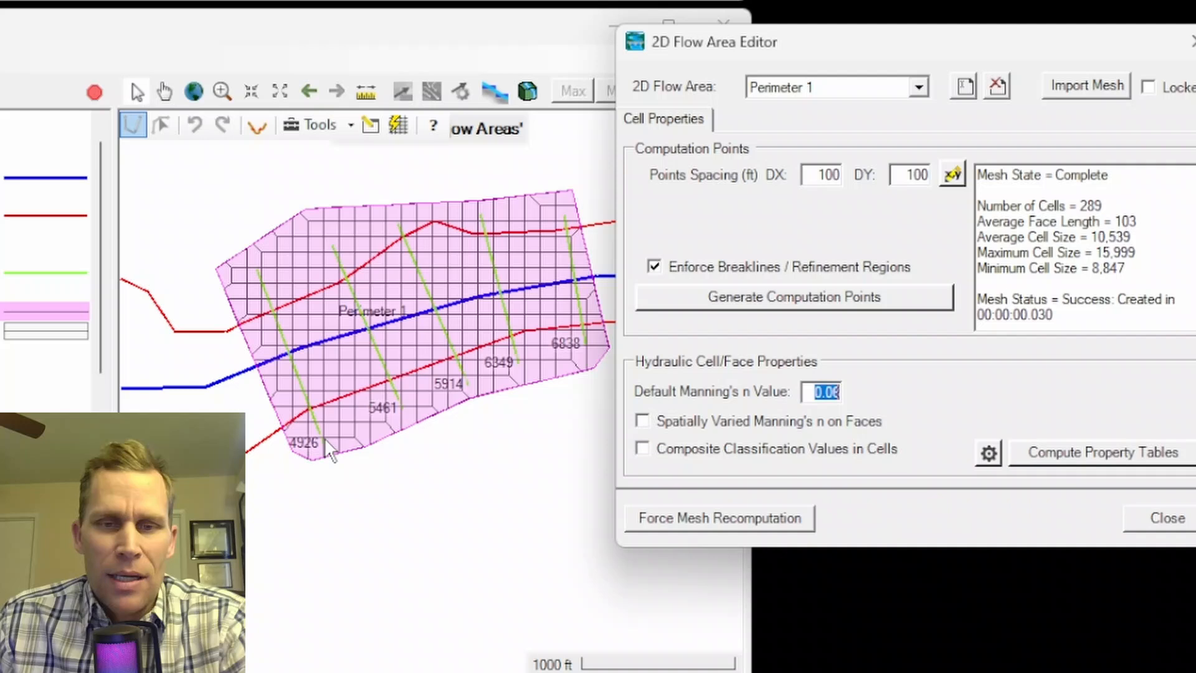
{"action": "mouse_move", "coordinate": [576, 283]}
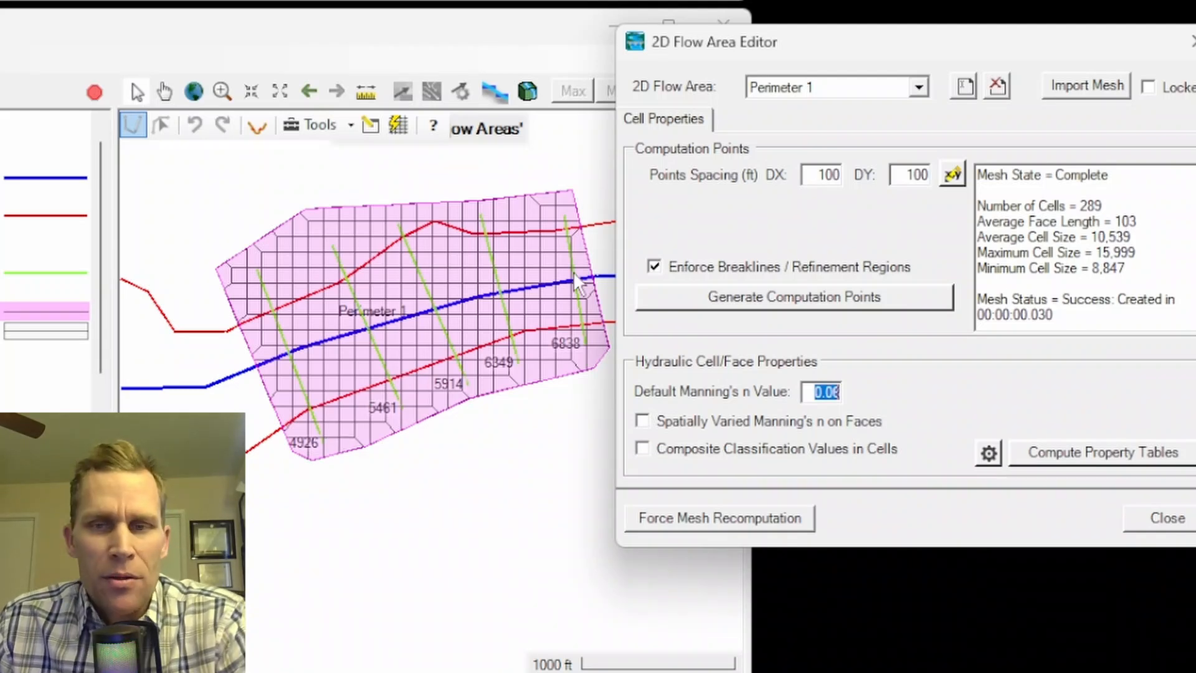
Compute Perimeter 1's property tables, save base2, and check that its Manning's n association lists only (None)
{"action": "left_click", "coordinate": [1164, 518]}
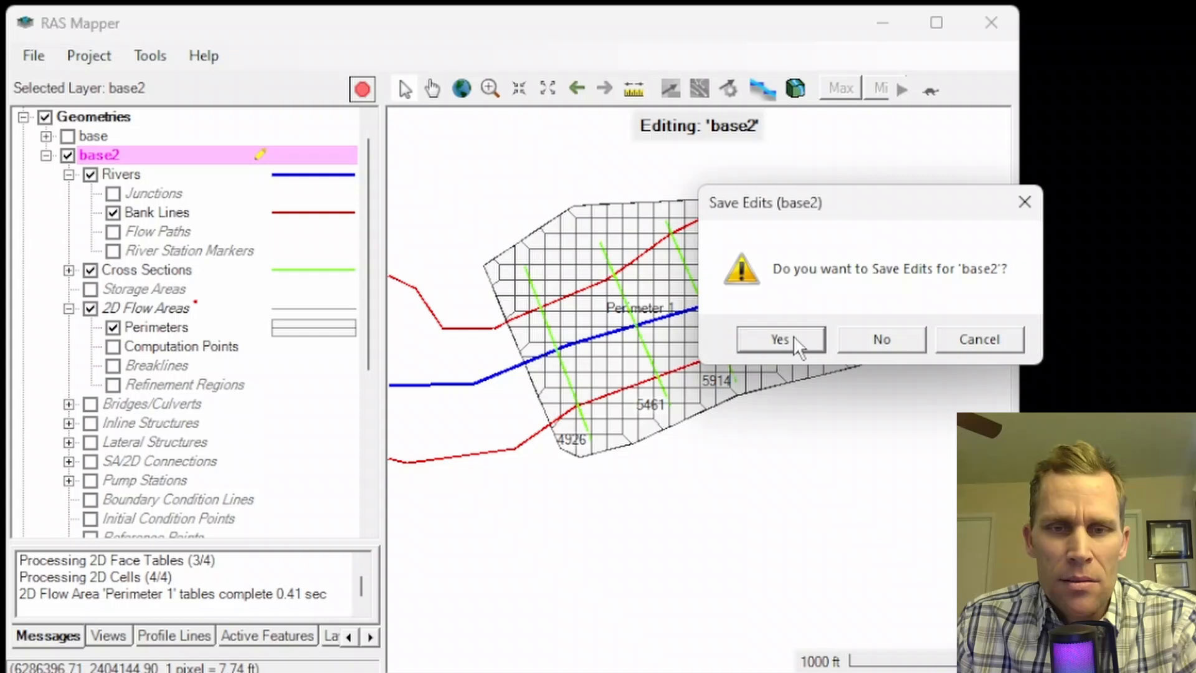
{"action": "left_click", "coordinate": [88, 55]}
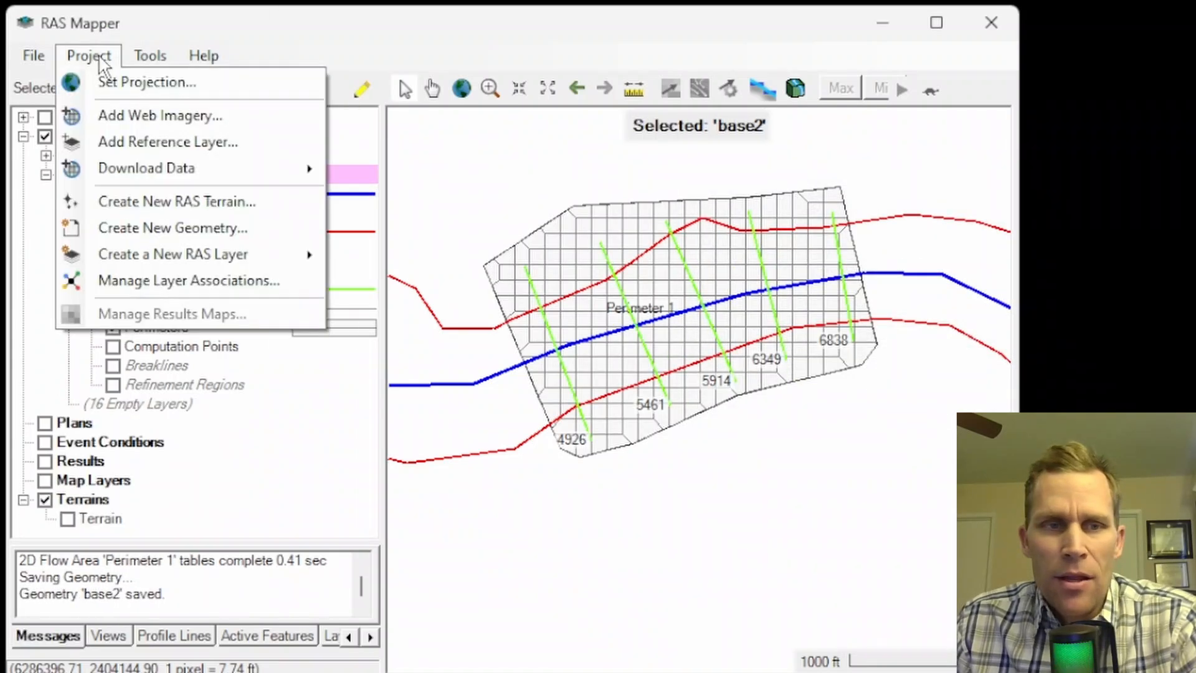
{"action": "mouse_move", "coordinate": [188, 280]}
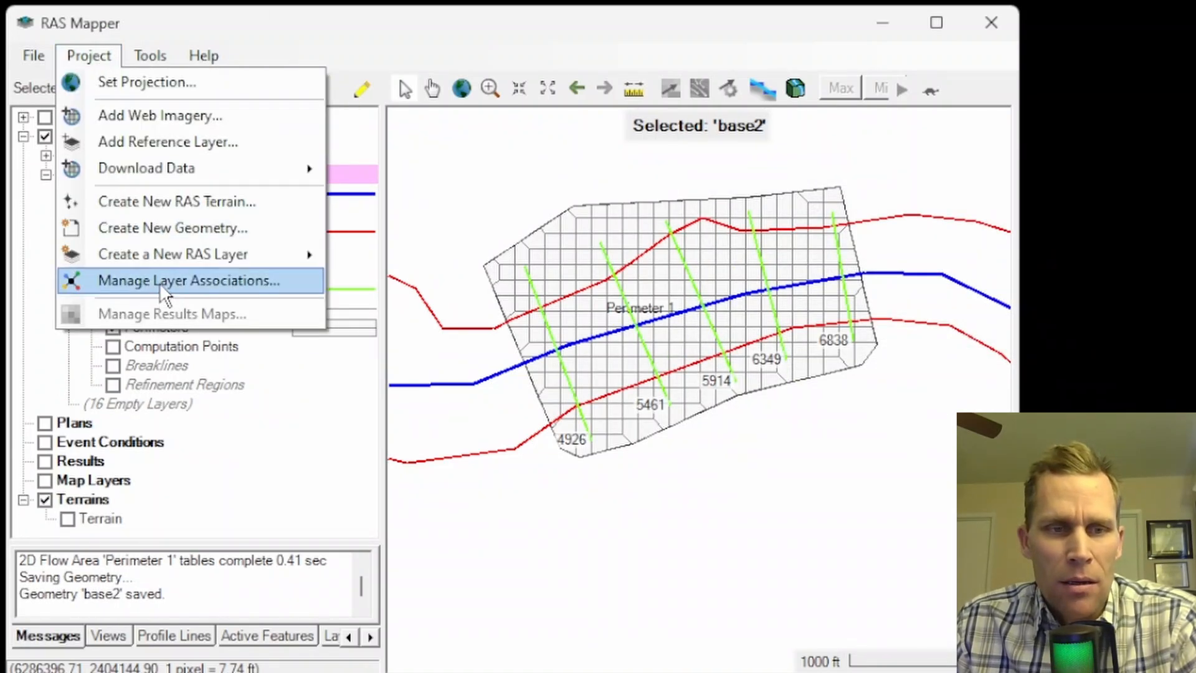
{"action": "left_click", "coordinate": [185, 281]}
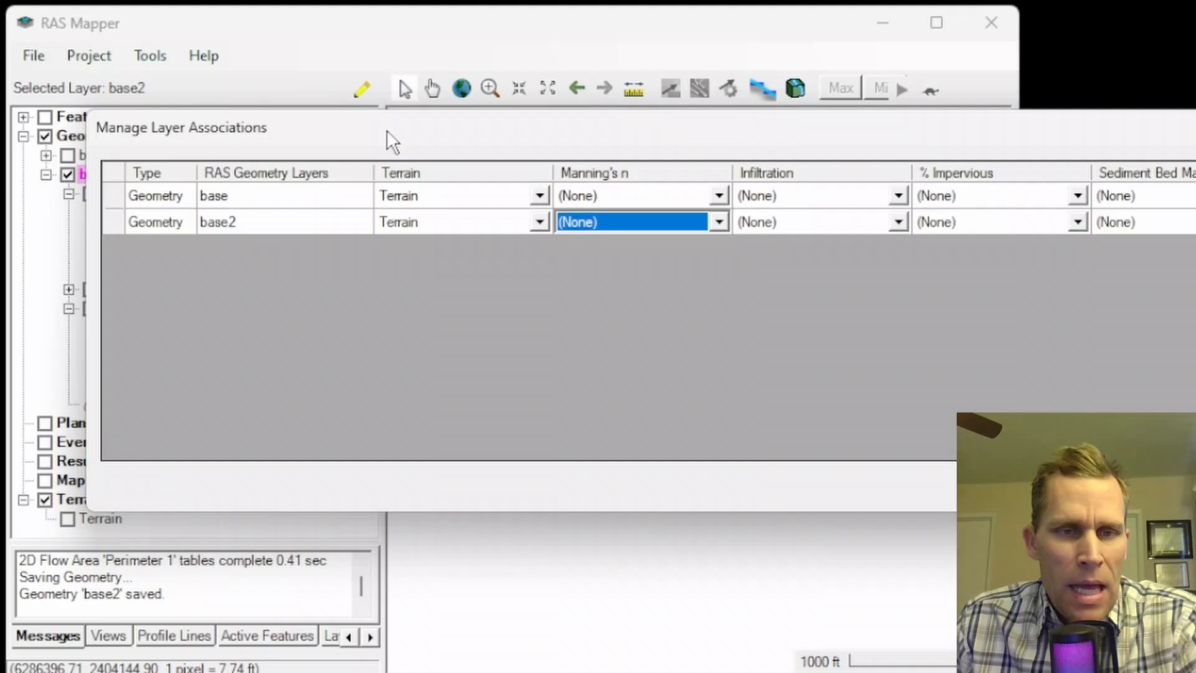
{"action": "left_click", "coordinate": [229, 222]}
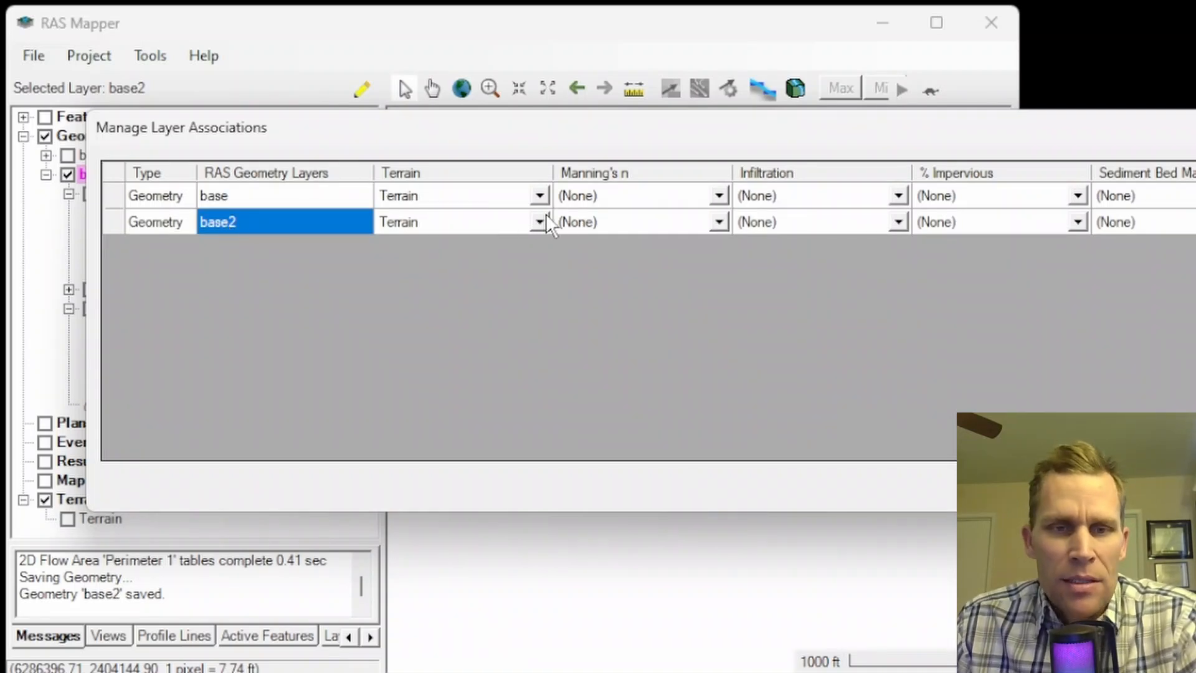
{"action": "left_click", "coordinate": [457, 222]}
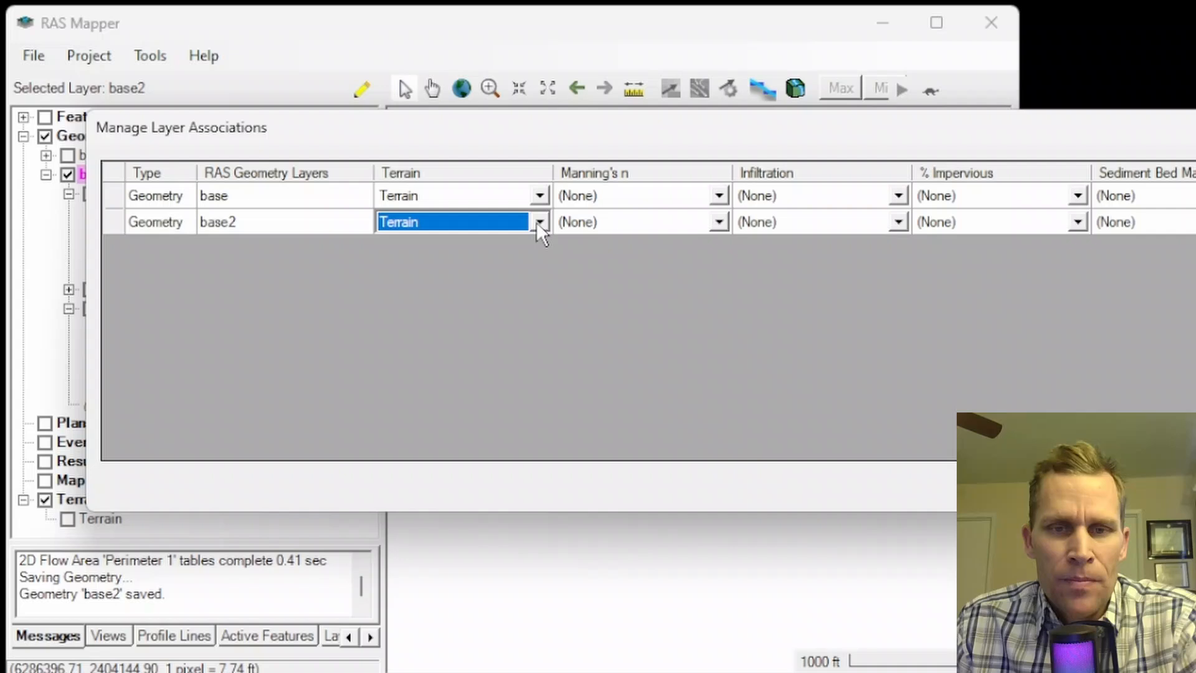
{"action": "left_click", "coordinate": [717, 222]}
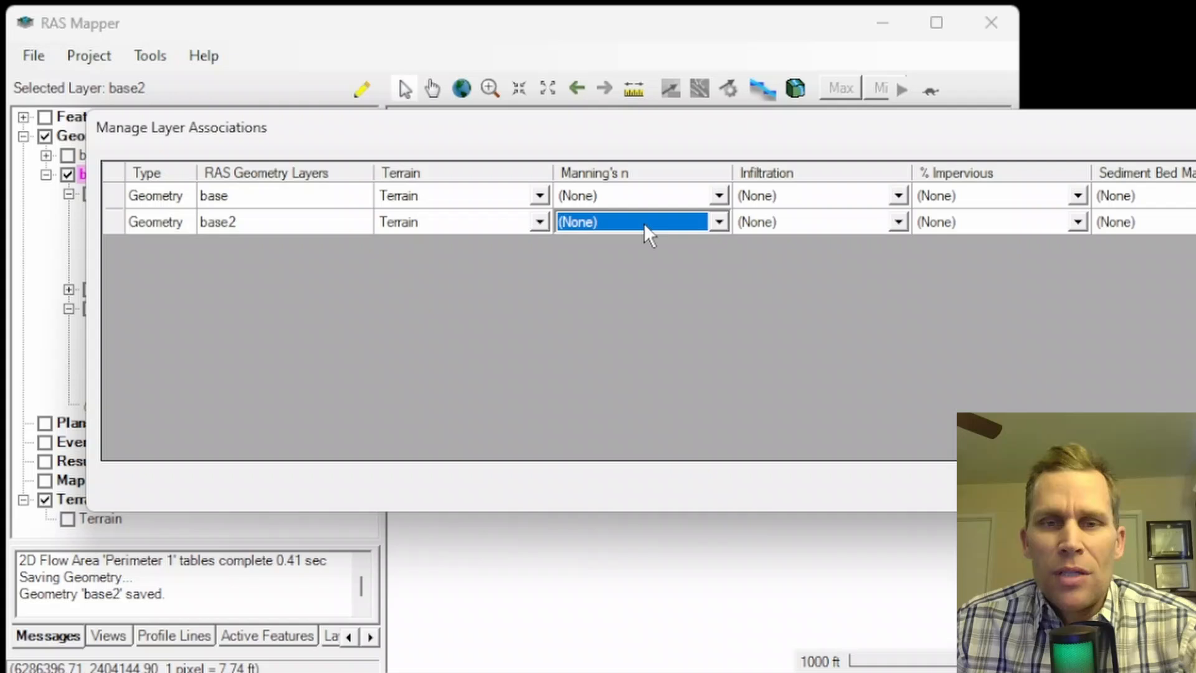
{"action": "mouse_move", "coordinate": [643, 235]}
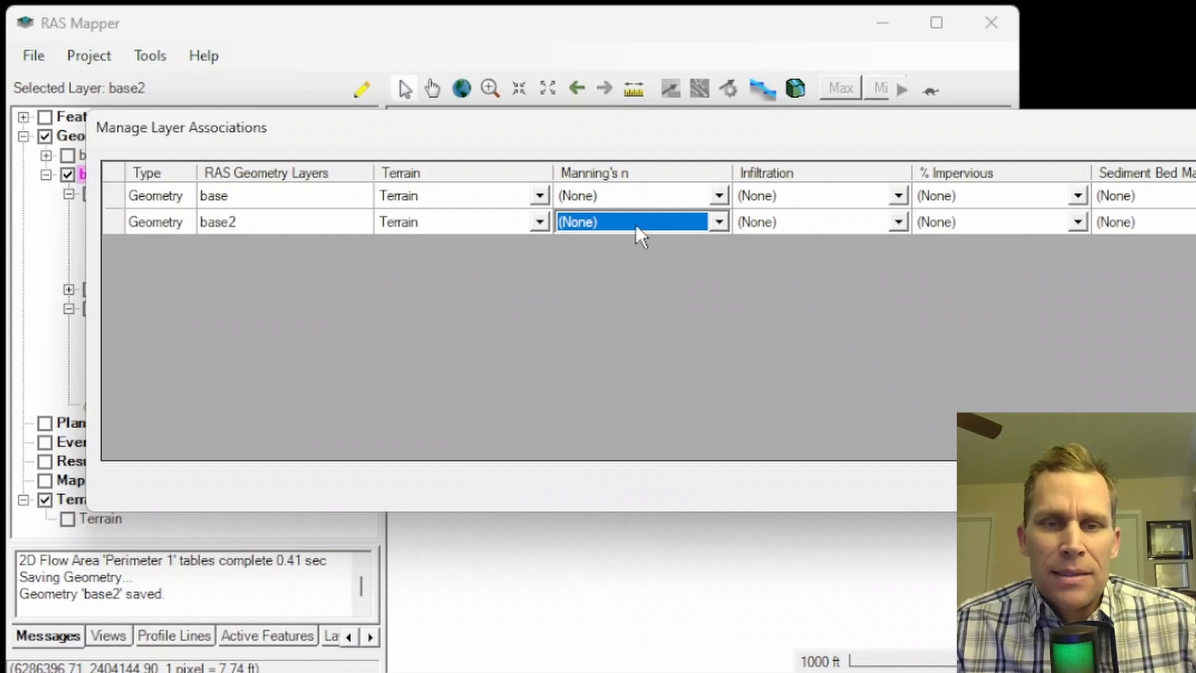
{"action": "left_click", "coordinate": [716, 221]}
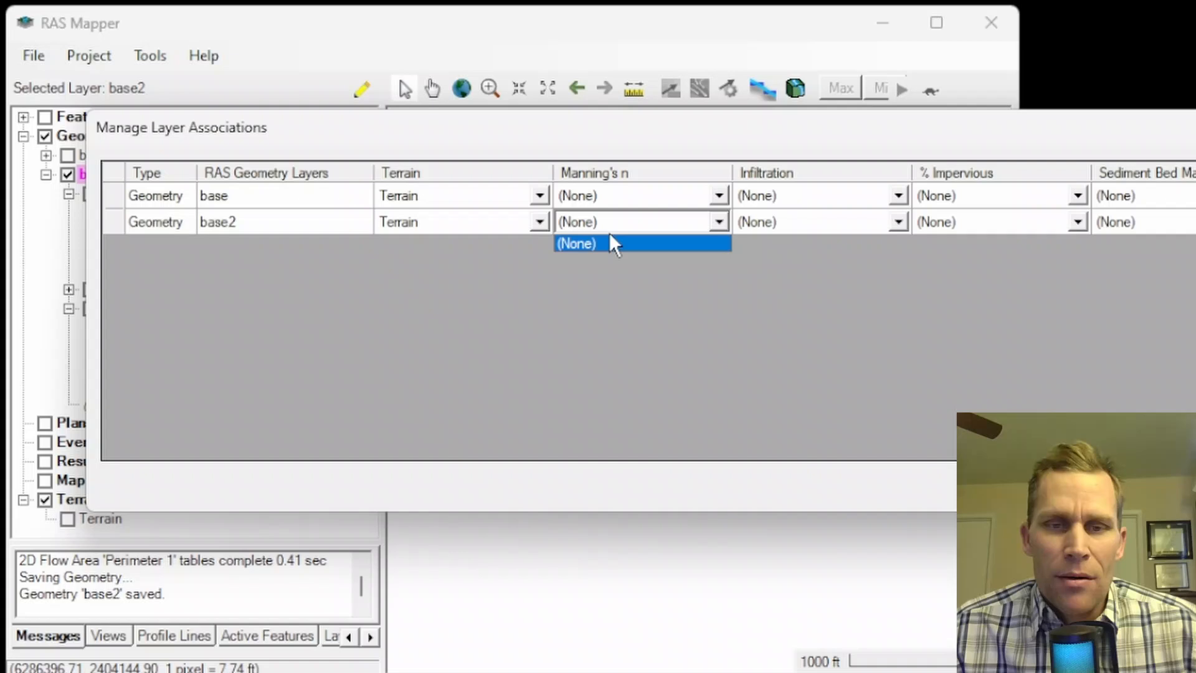
{"action": "mouse_move", "coordinate": [610, 225]}
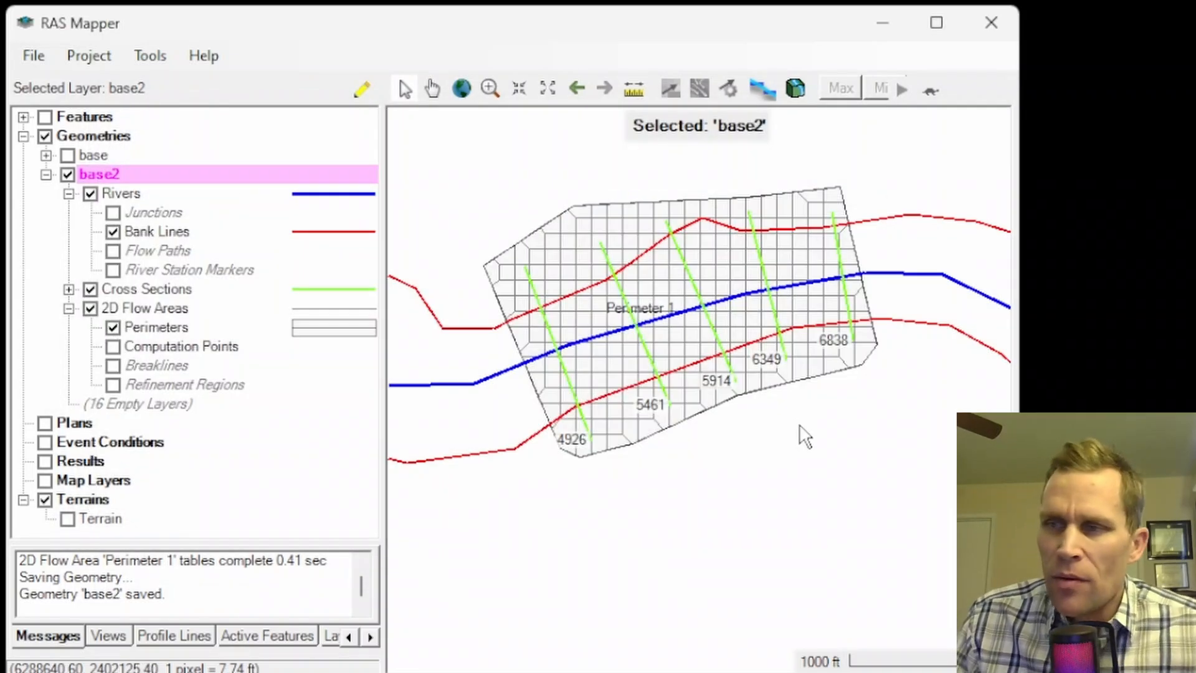
From Map Layers and the Project menu, start Create a New RAS Layer > Land Cover Layer
{"action": "left_click", "coordinate": [93, 479]}
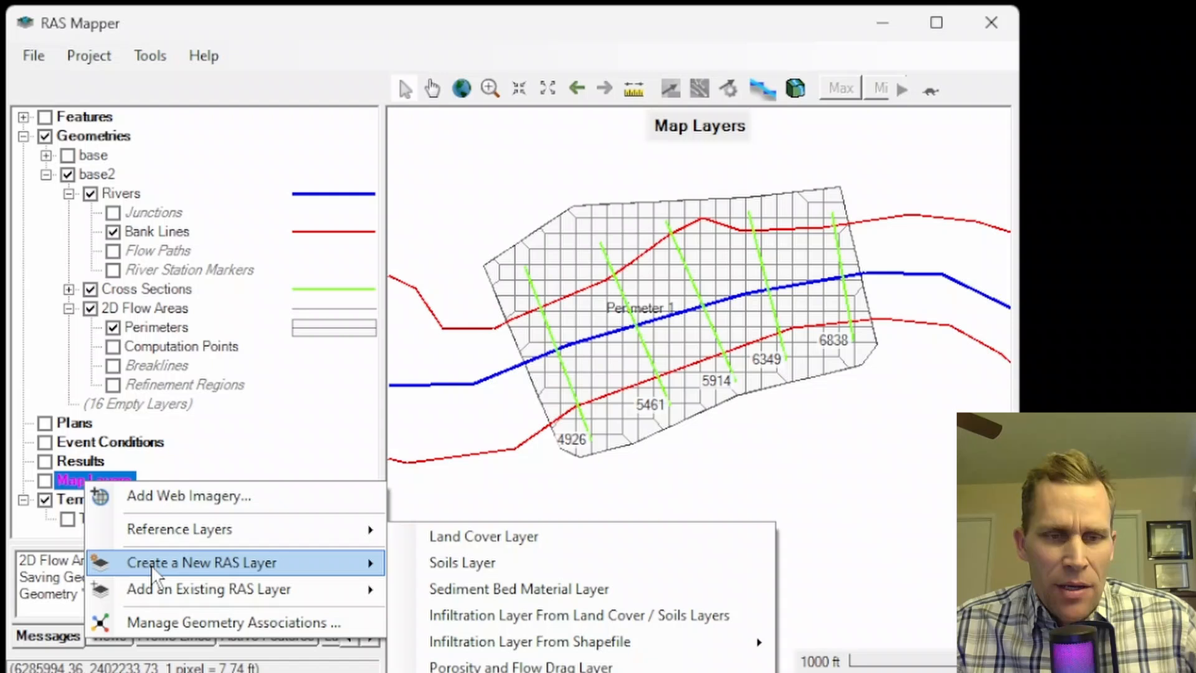
{"action": "mouse_move", "coordinate": [457, 536]}
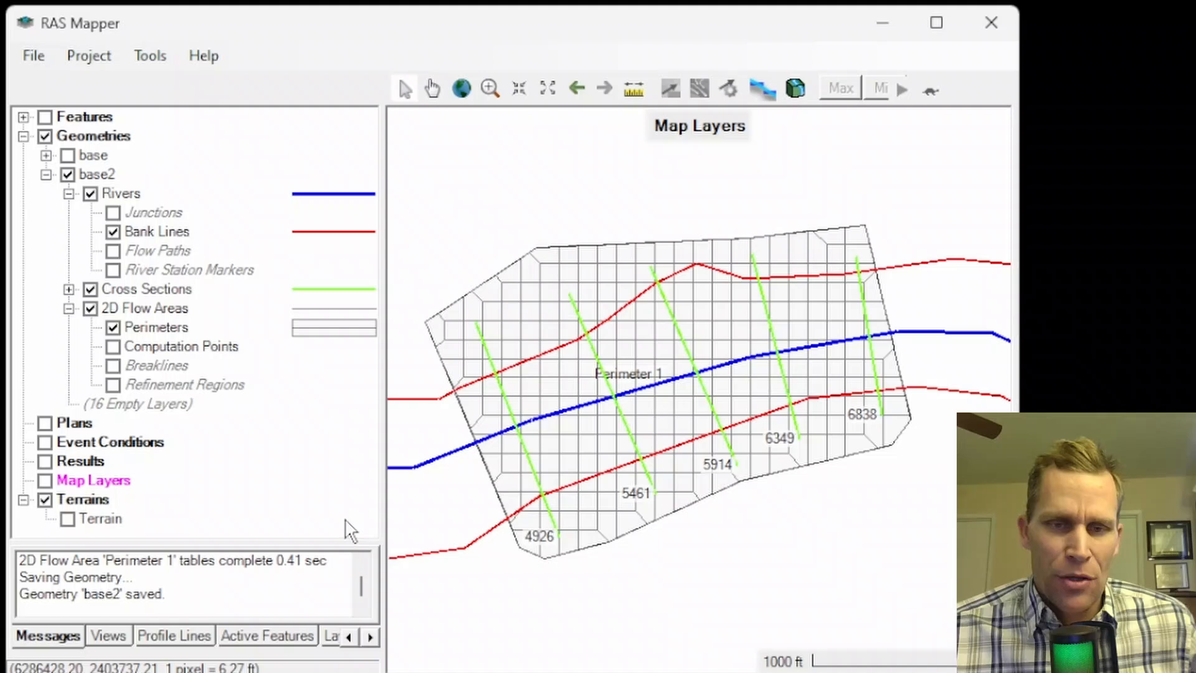
{"action": "mouse_move", "coordinate": [470, 297]}
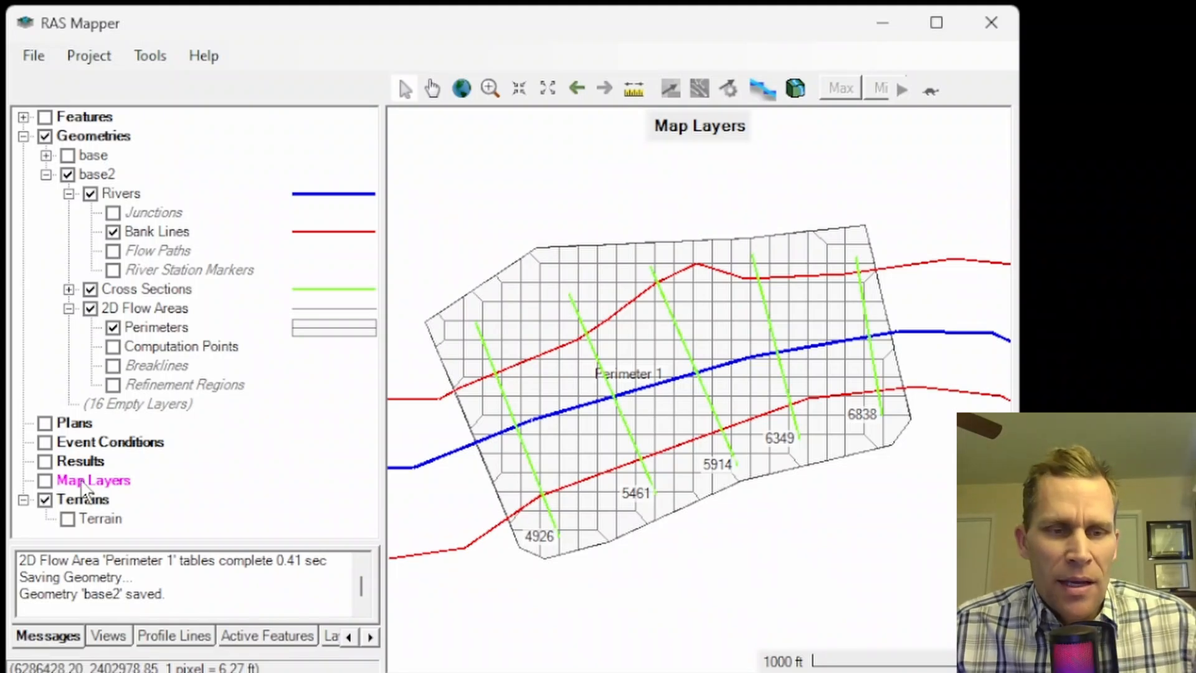
{"action": "right_click", "coordinate": [92, 480]}
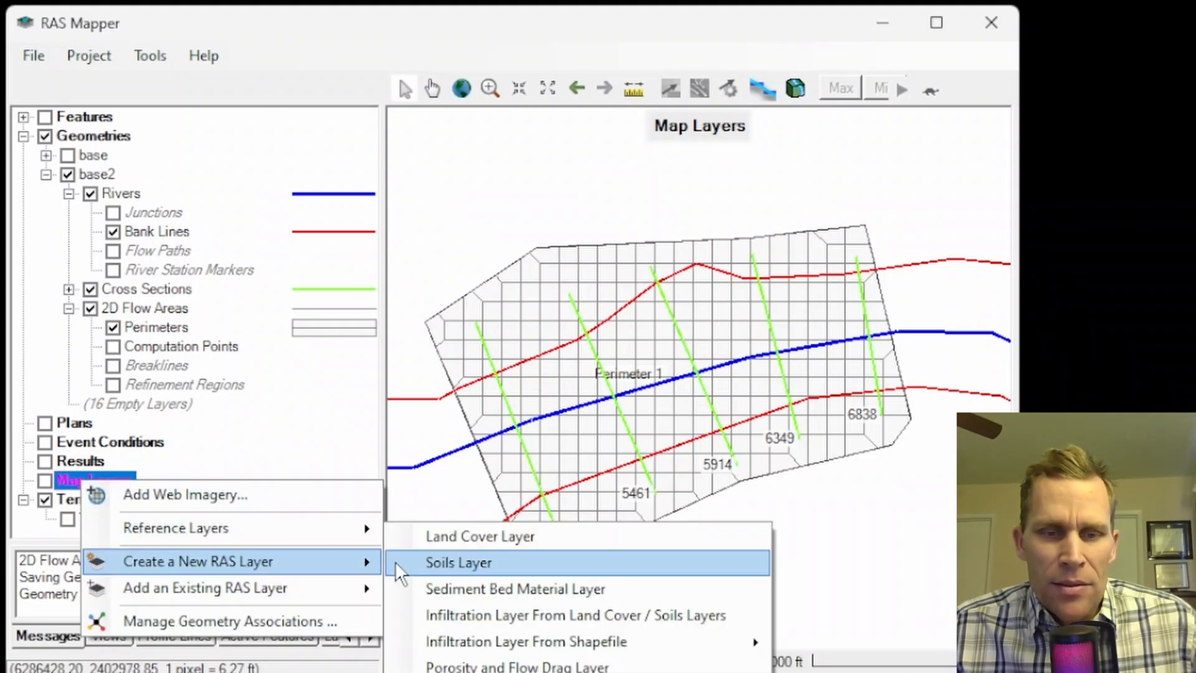
{"action": "mouse_move", "coordinate": [480, 536]}
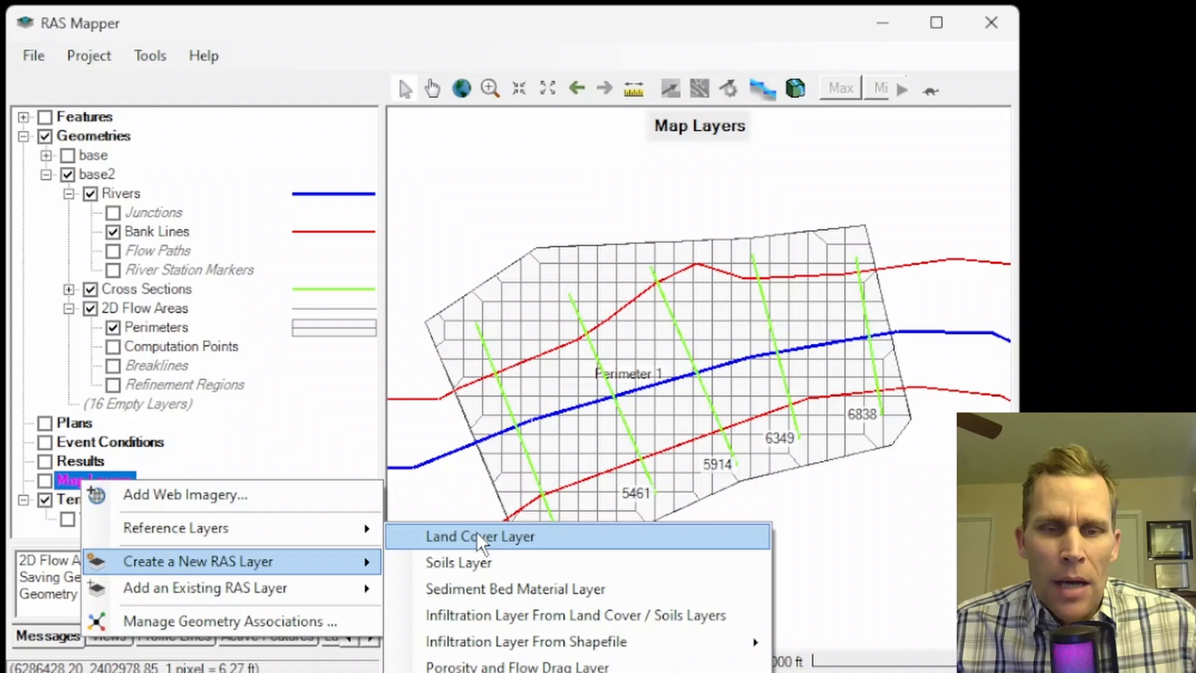
{"action": "mouse_move", "coordinate": [507, 543]}
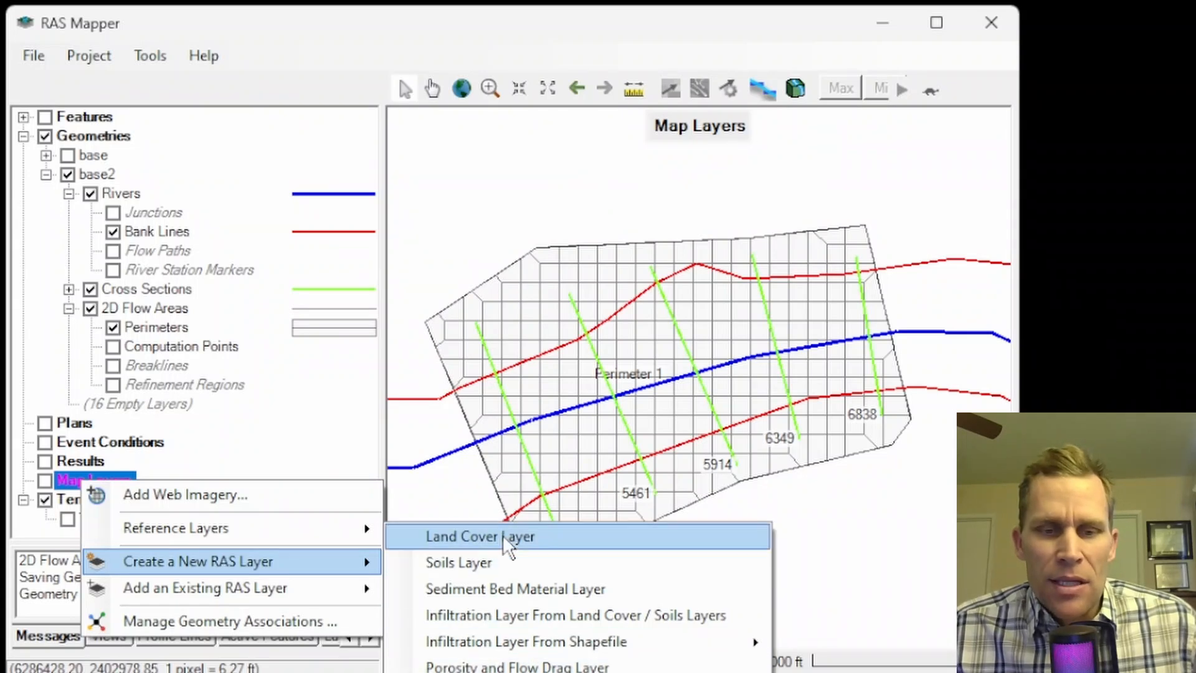
{"action": "left_click", "coordinate": [87, 55]}
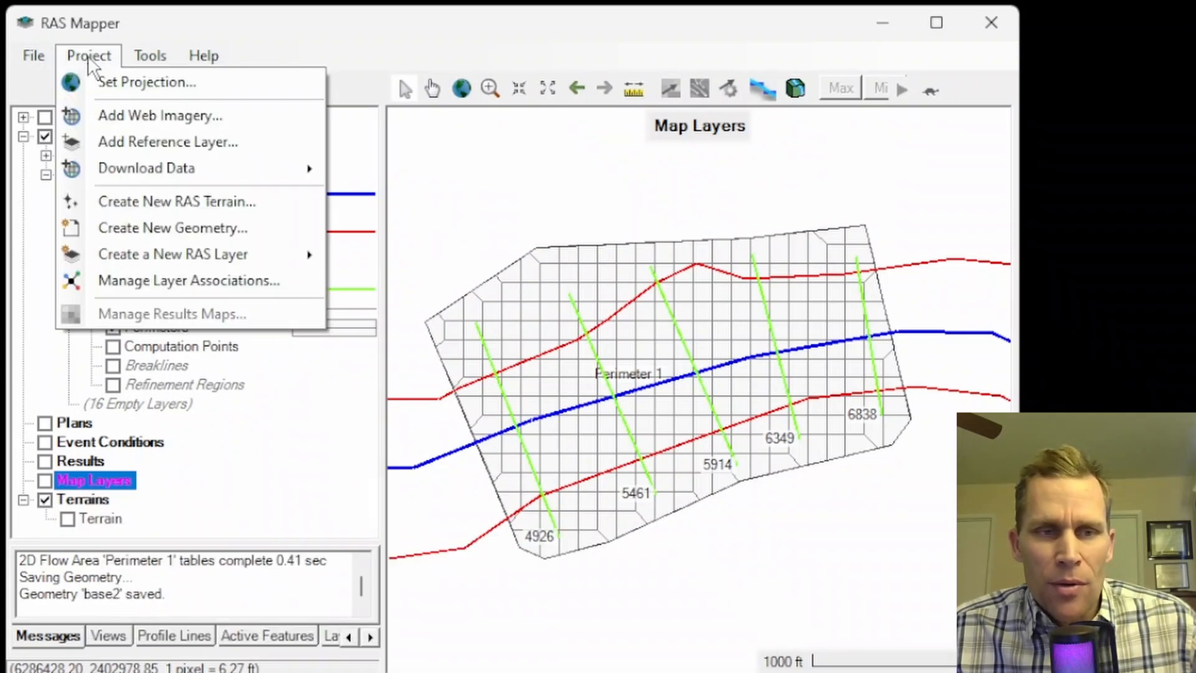
{"action": "mouse_move", "coordinate": [175, 202]}
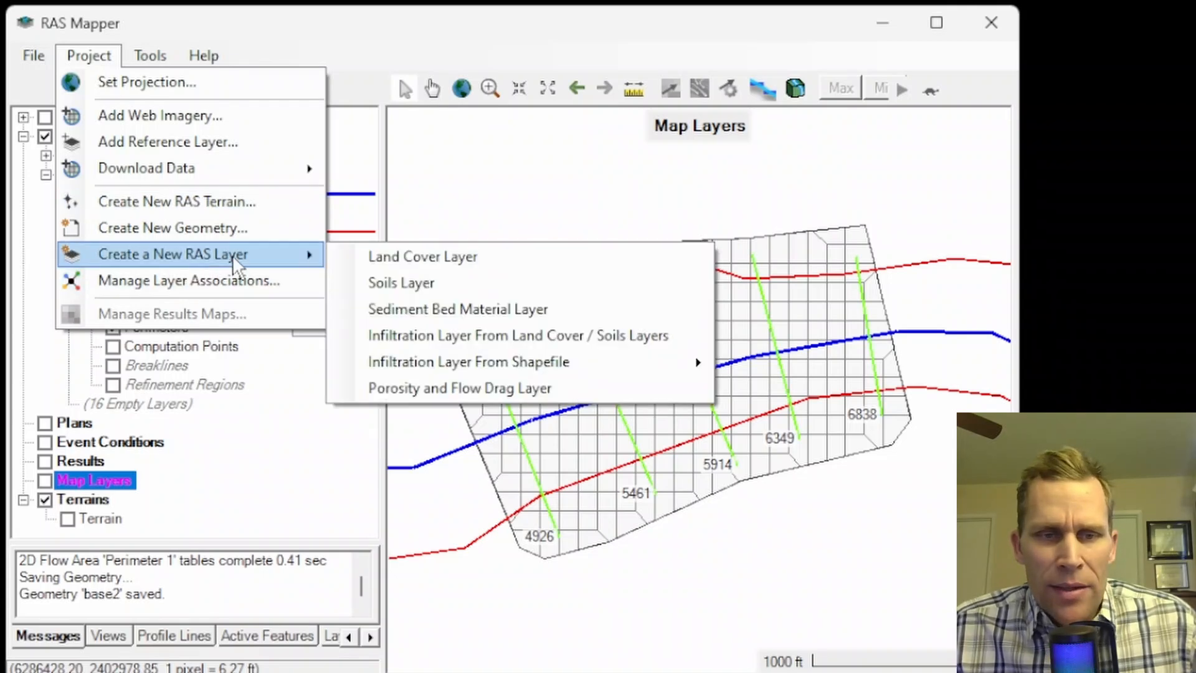
{"action": "mouse_move", "coordinate": [422, 256]}
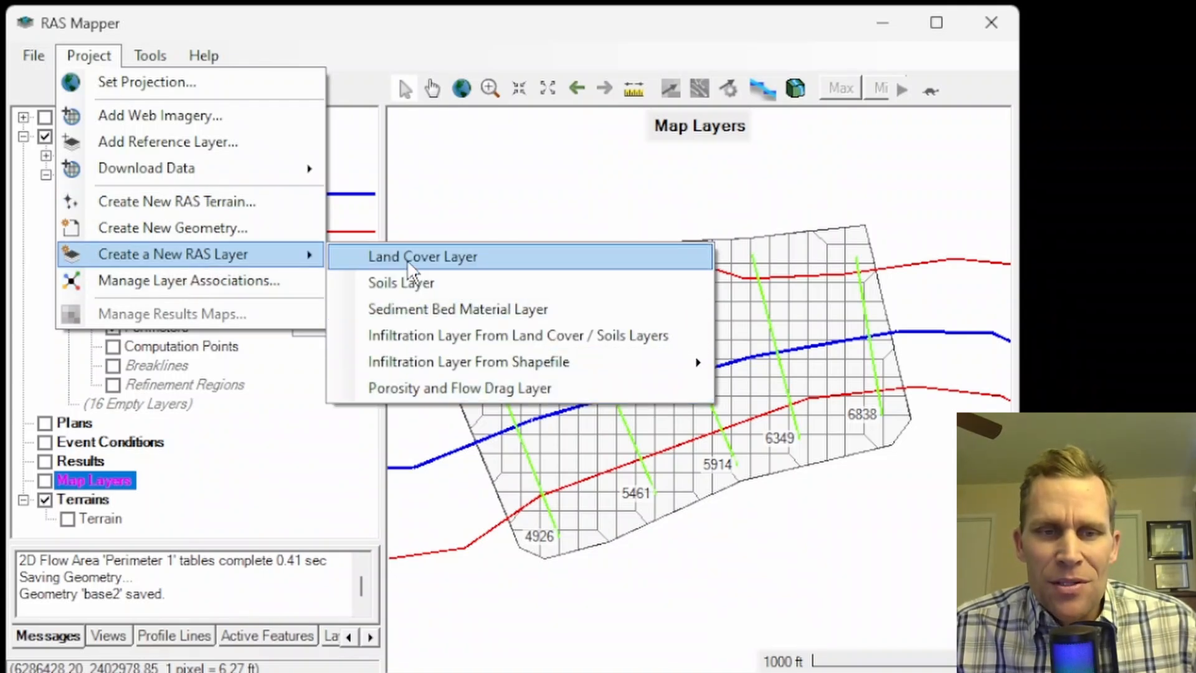
{"action": "mouse_move", "coordinate": [457, 309]}
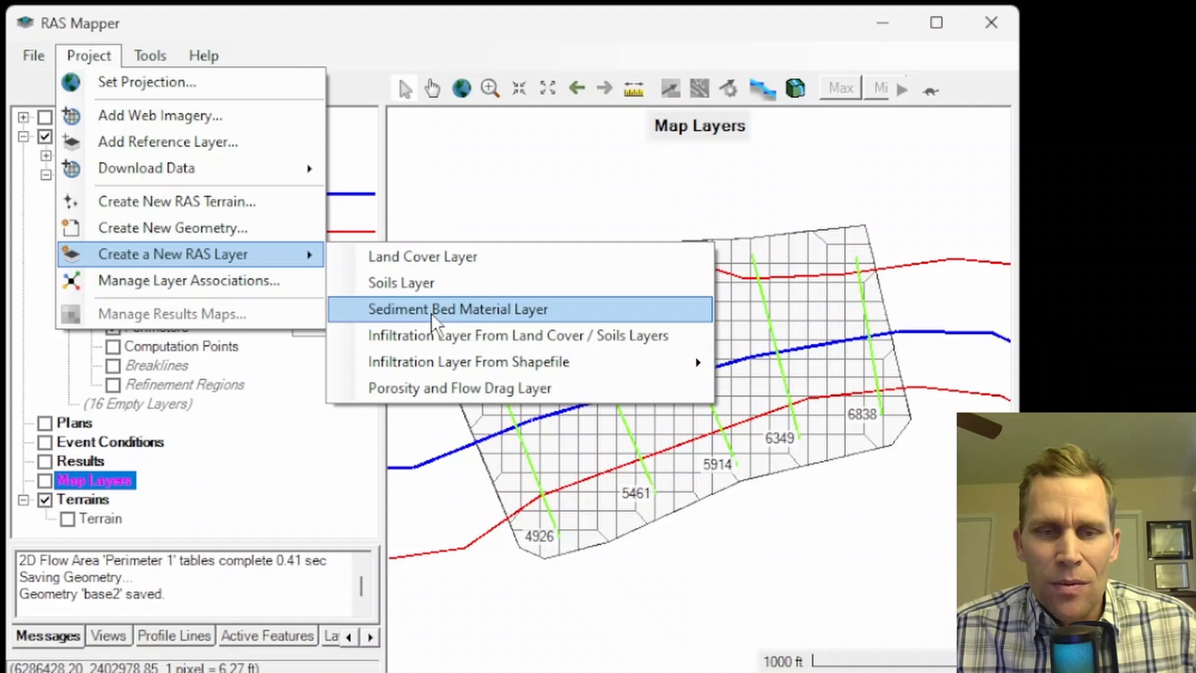
{"action": "left_click", "coordinate": [422, 256]}
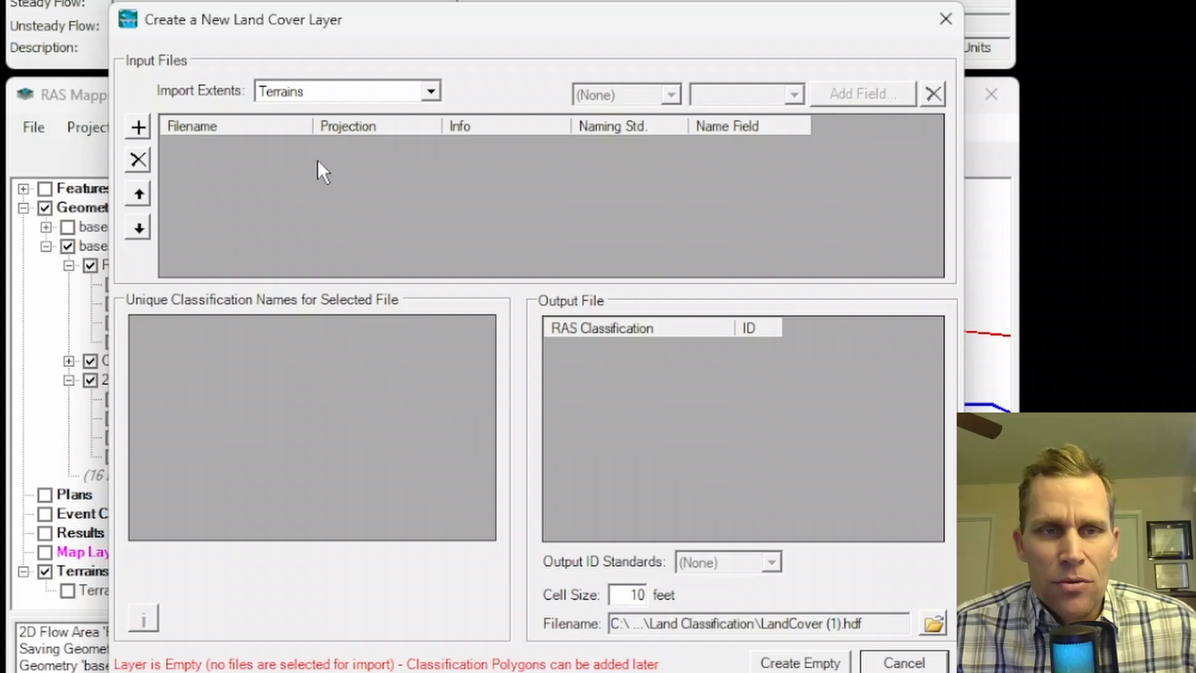
{"action": "mouse_move", "coordinate": [309, 169]}
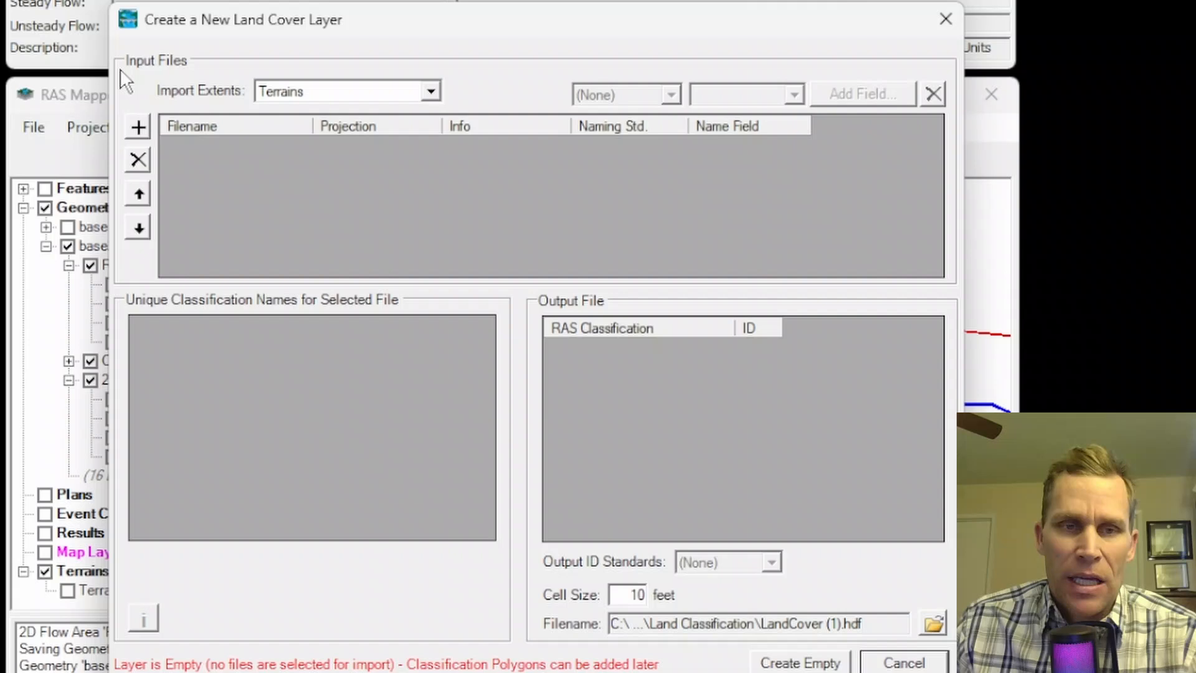
{"action": "mouse_move", "coordinate": [319, 494]}
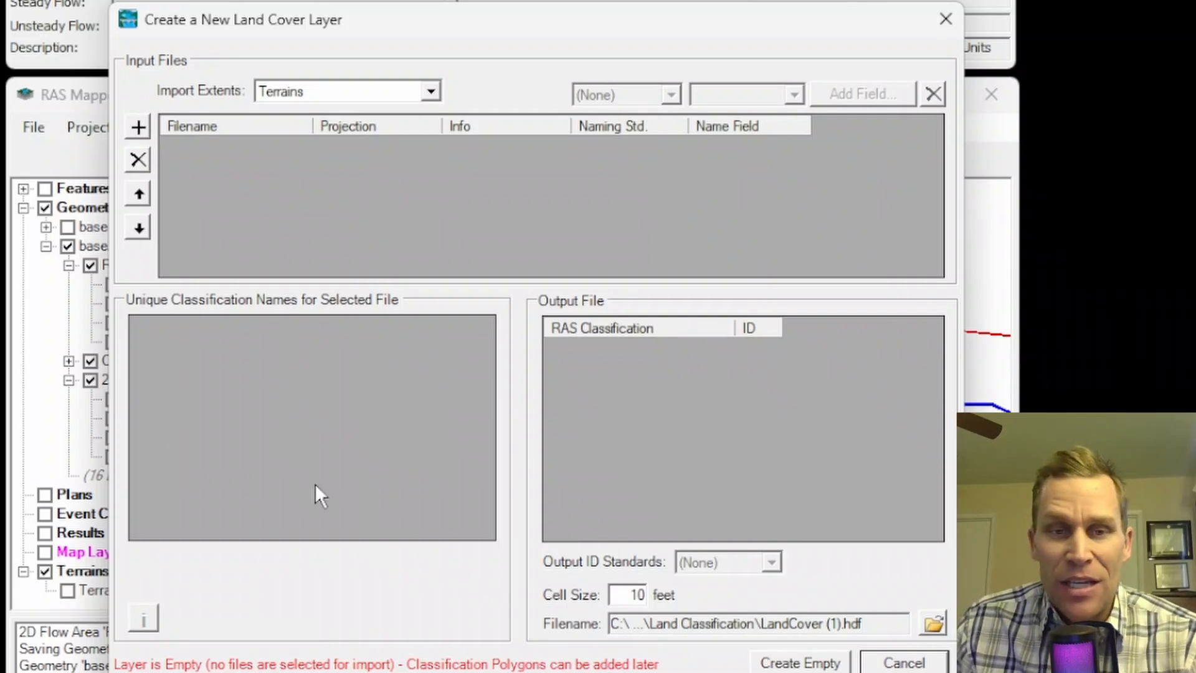
{"action": "mouse_move", "coordinate": [583, 217]}
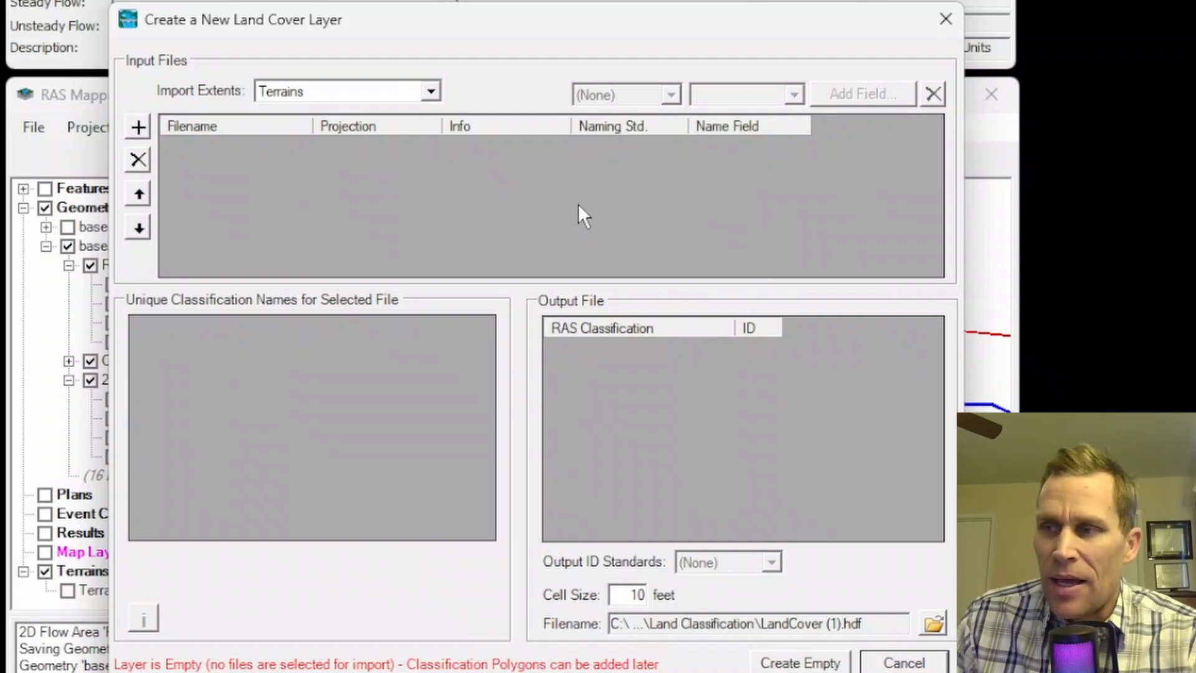
{"action": "mouse_move", "coordinate": [546, 237]}
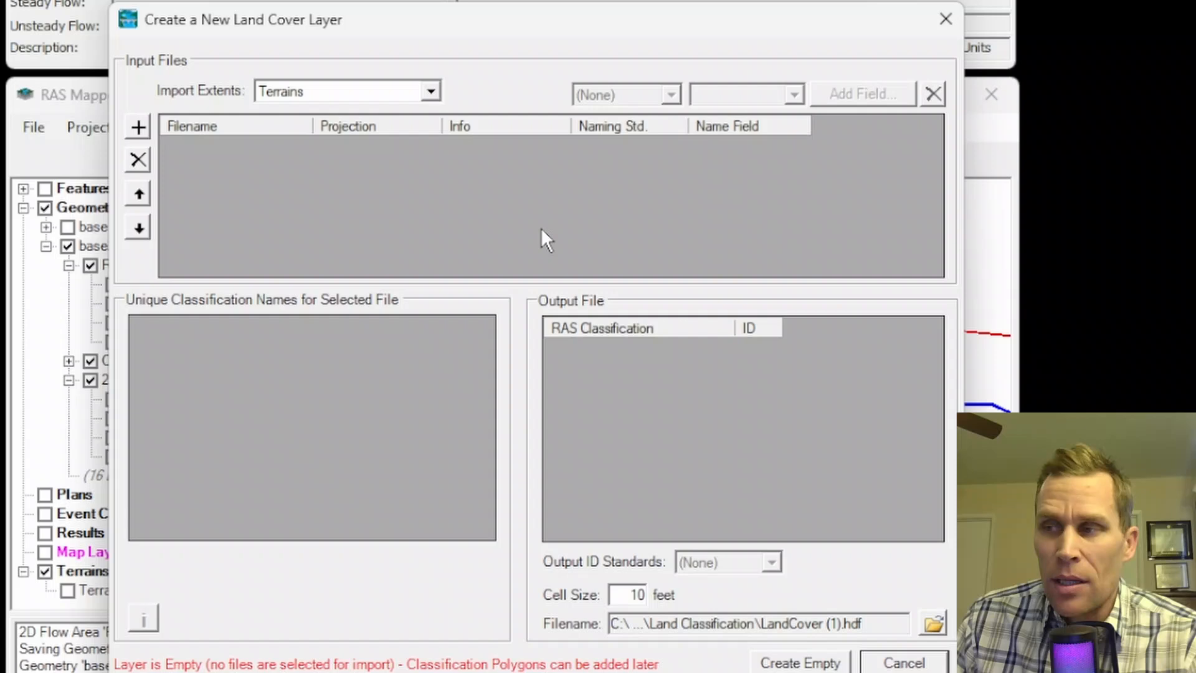
{"action": "mouse_move", "coordinate": [539, 241]}
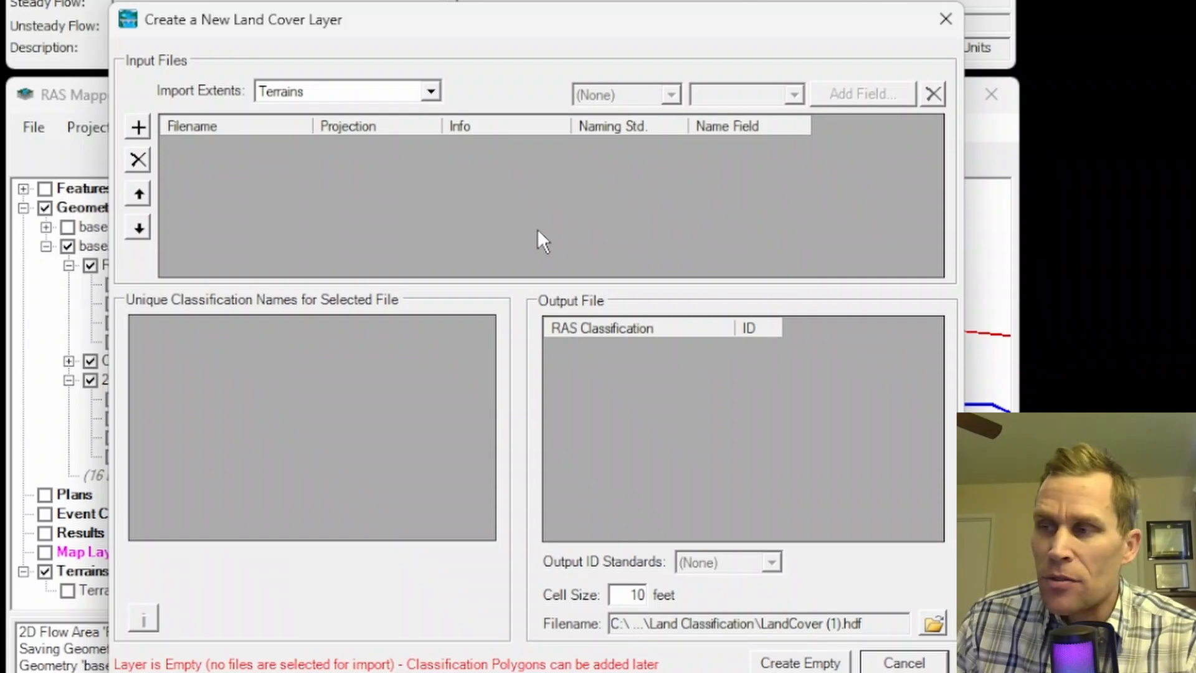
{"action": "mouse_move", "coordinate": [457, 313]}
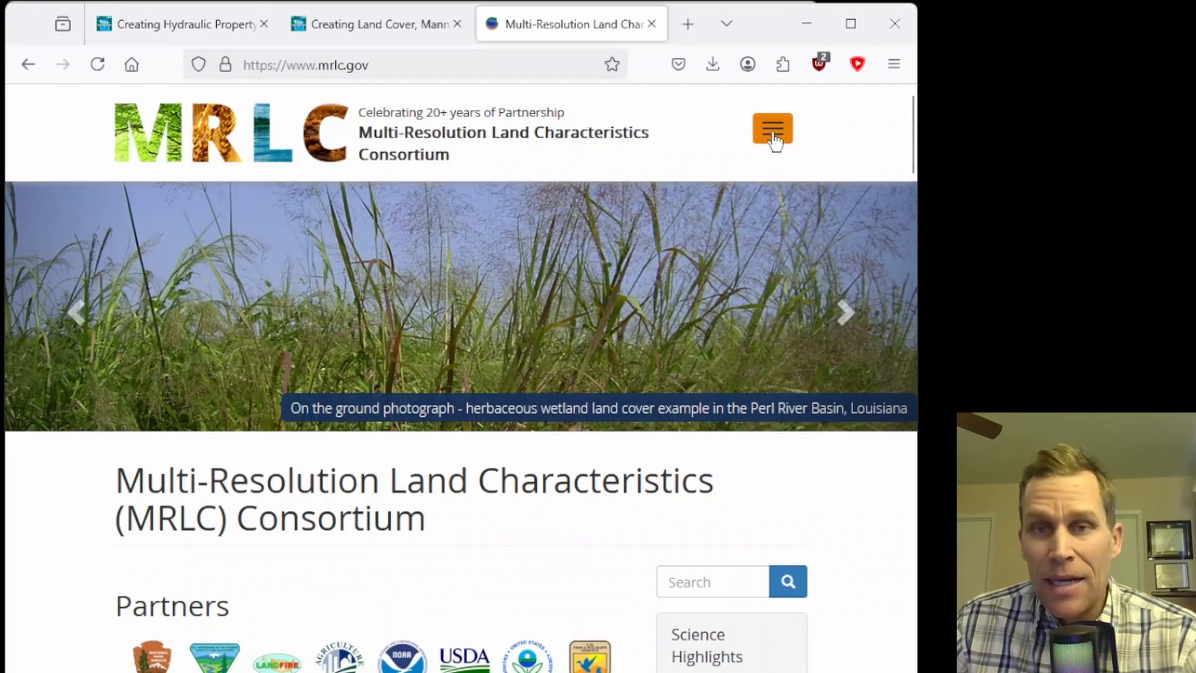
Navigate to Data > Downloads on the MRLC site and filter the results to the Conus region
{"action": "left_click", "coordinate": [771, 129]}
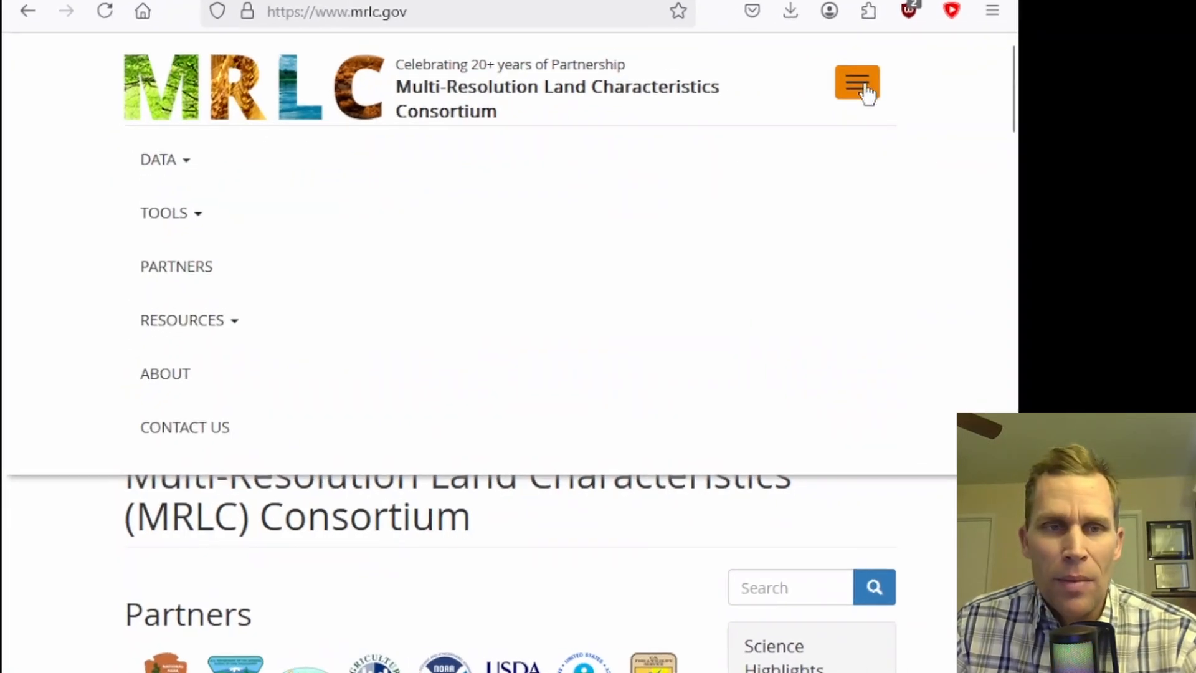
{"action": "left_click", "coordinate": [159, 158]}
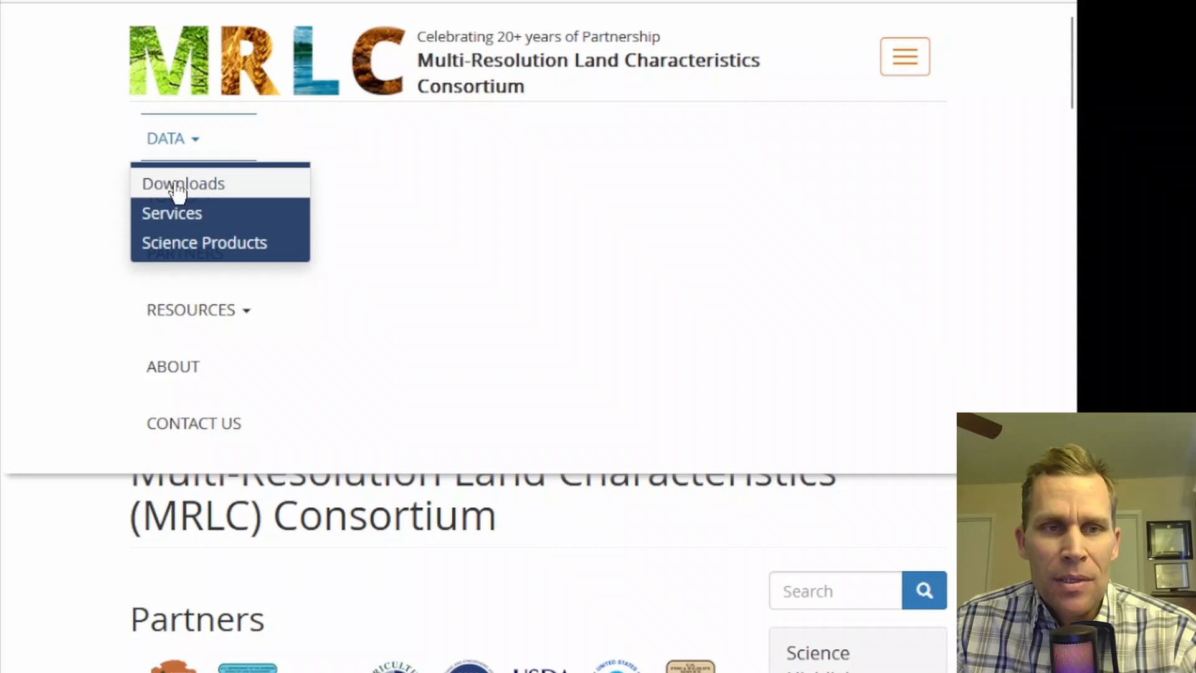
{"action": "left_click", "coordinate": [183, 184]}
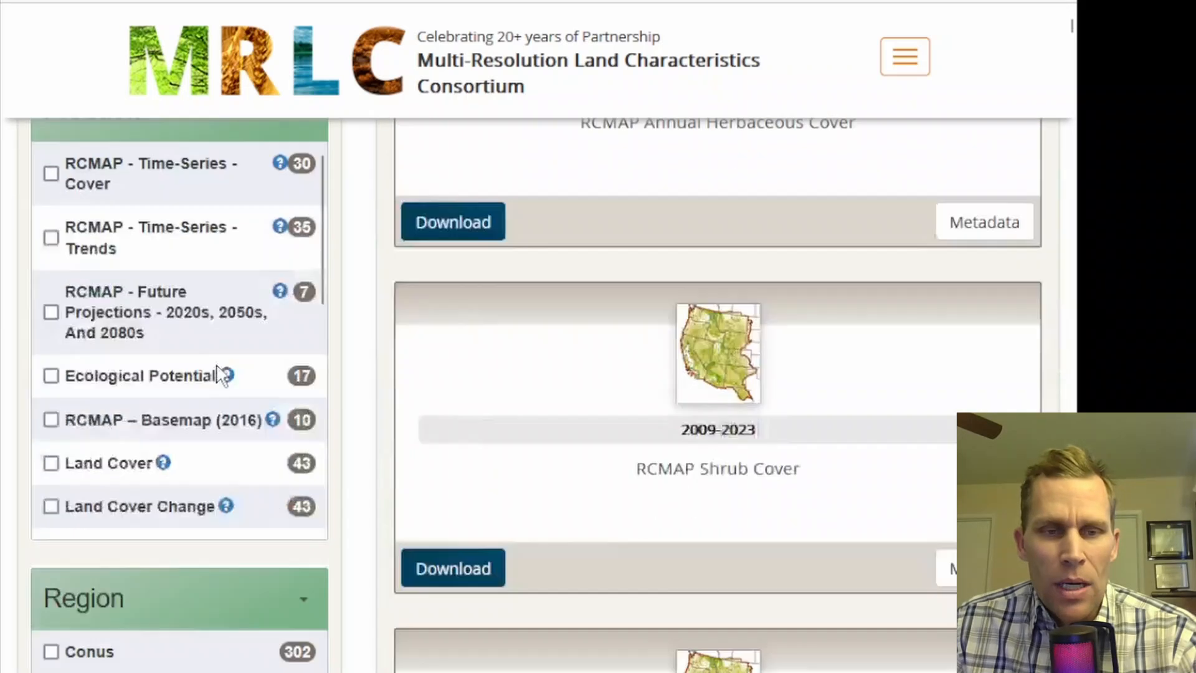
{"action": "scroll", "scroll_direction": "down", "scroll_amount": 3}
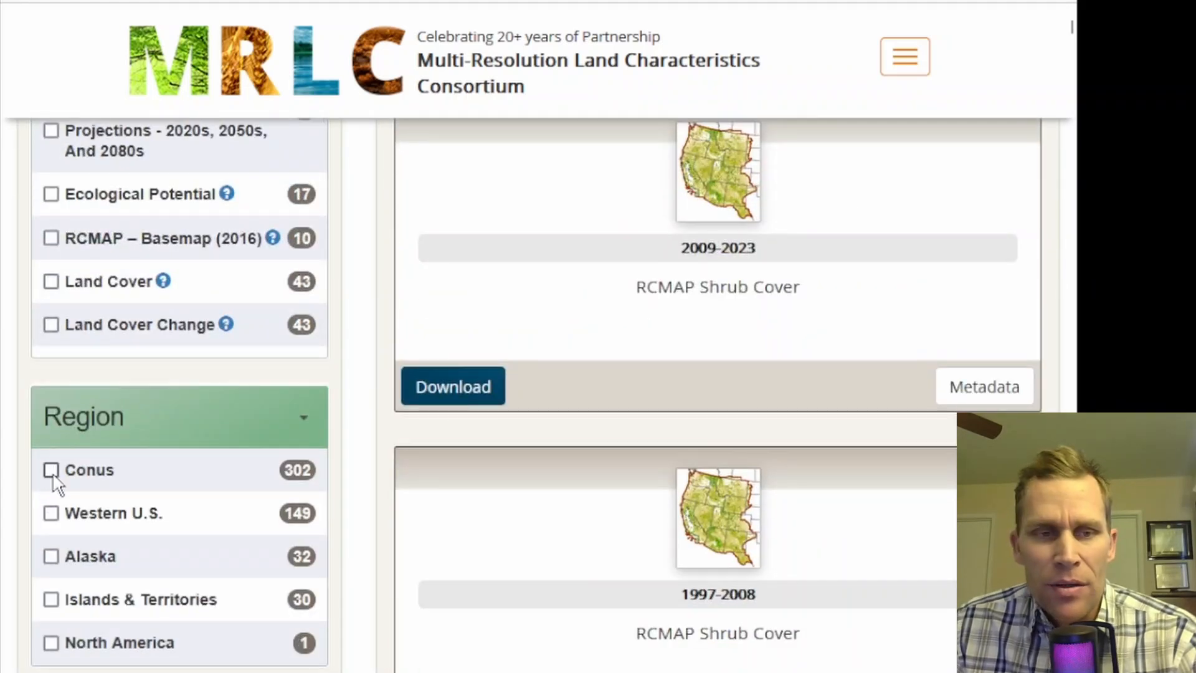
{"action": "left_click", "coordinate": [50, 470]}
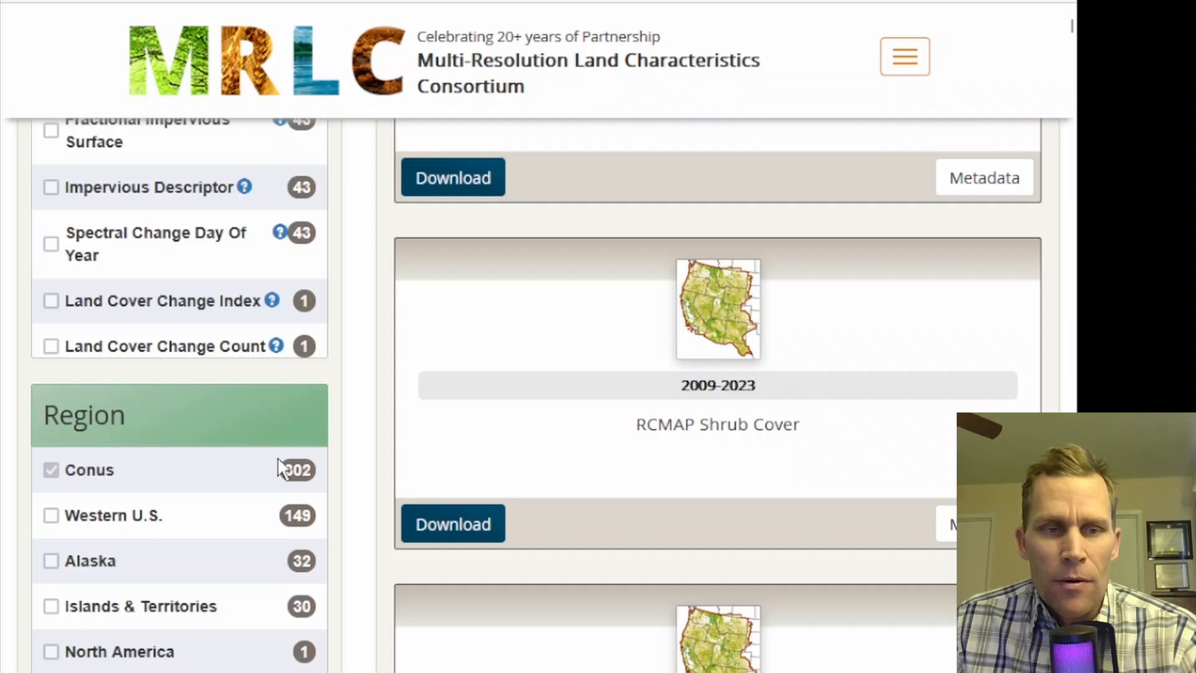
{"action": "scroll", "scroll_direction": "up", "scroll_amount": 3}
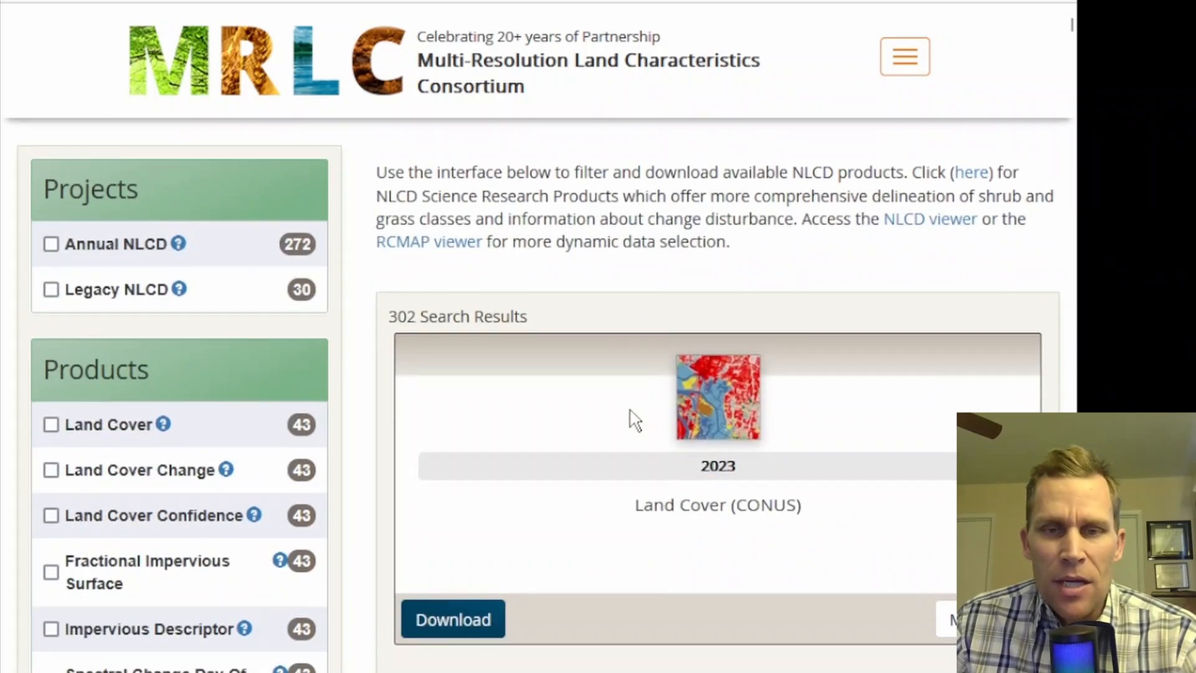
{"action": "scroll", "scroll_direction": "down", "scroll_amount": 3}
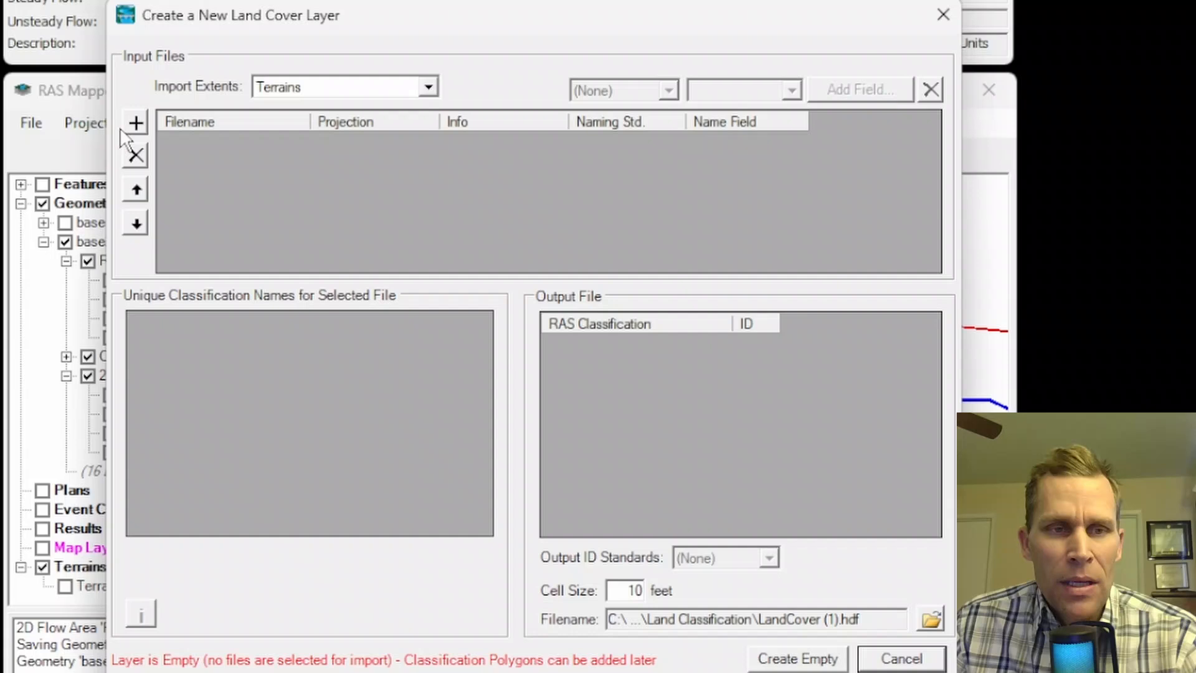
{"action": "mouse_move", "coordinate": [363, 86]}
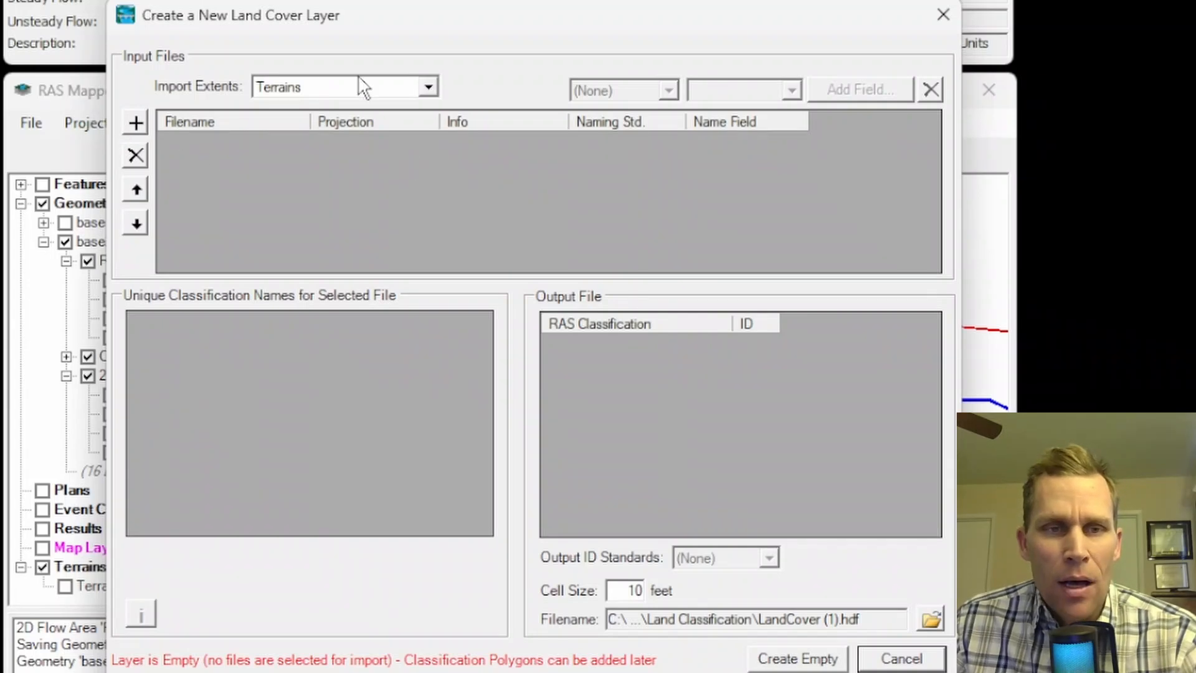
Set Import Extents to Current View, add the NLCD .tif raster, create the land cover layer and close the log
{"action": "left_click", "coordinate": [427, 86]}
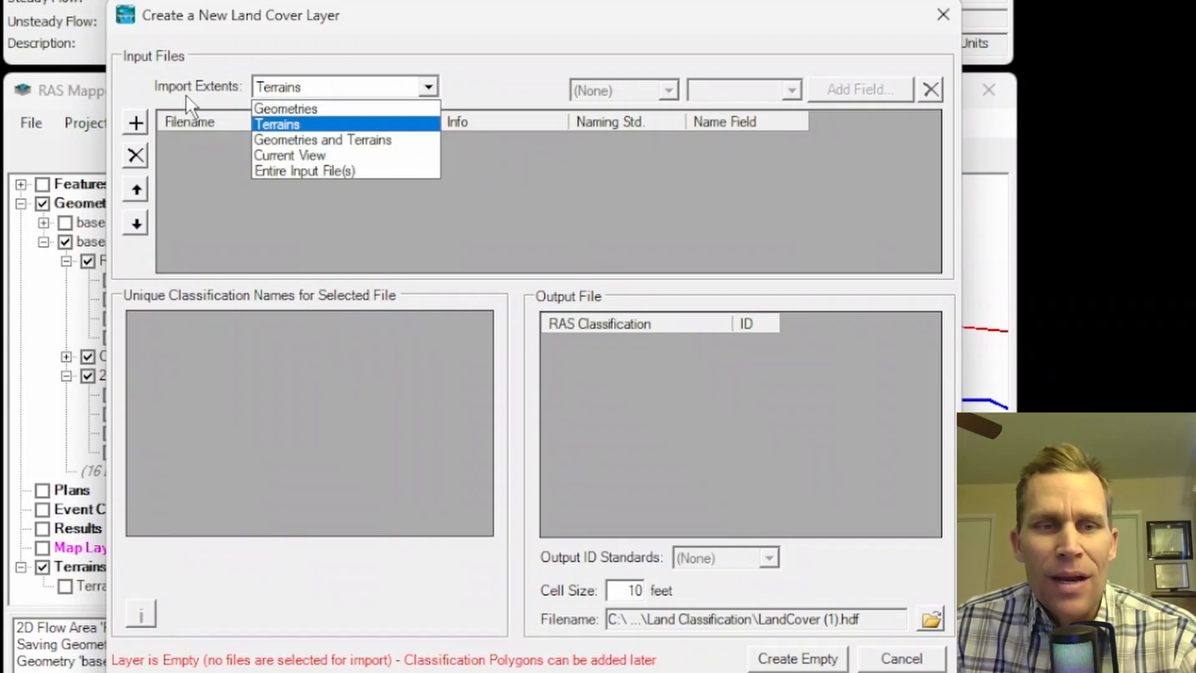
{"action": "mouse_move", "coordinate": [305, 155]}
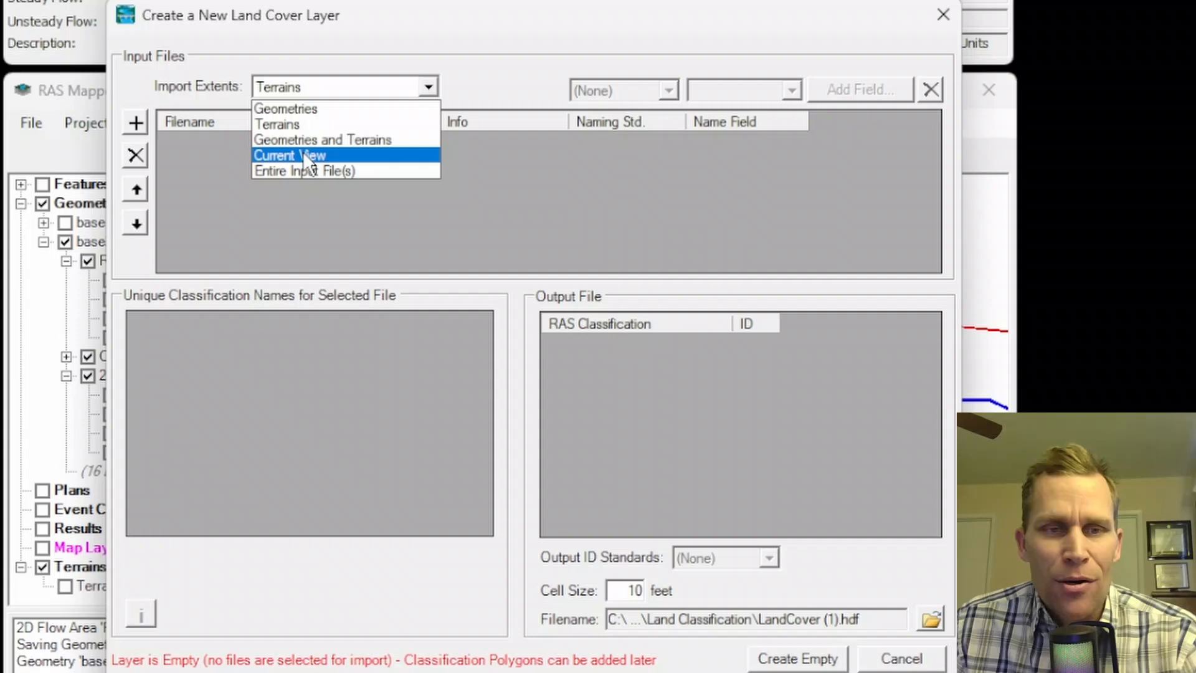
{"action": "mouse_move", "coordinate": [304, 171]}
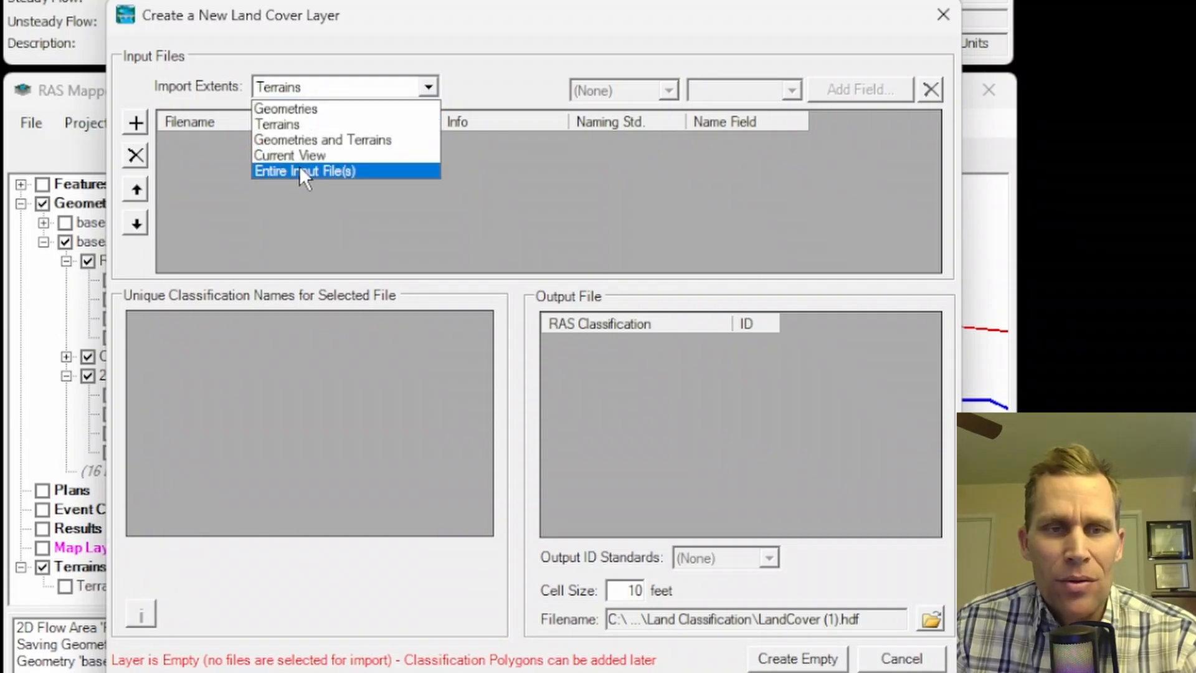
{"action": "mouse_move", "coordinate": [290, 155]}
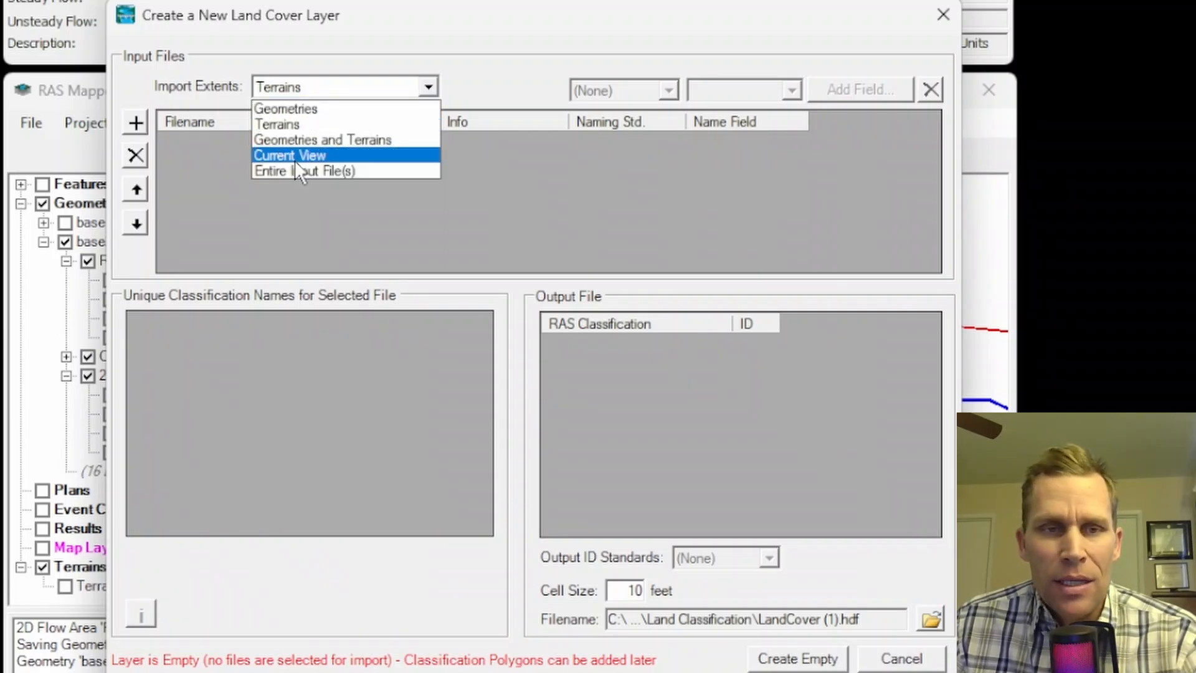
{"action": "left_click", "coordinate": [289, 154]}
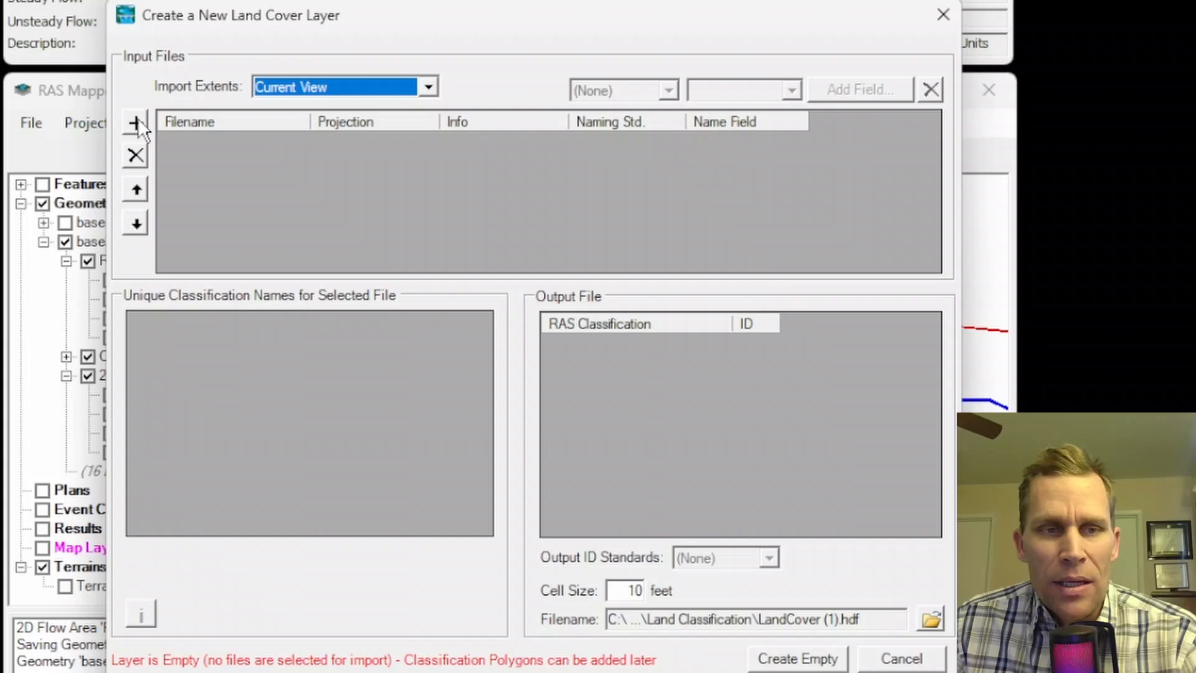
{"action": "left_click", "coordinate": [134, 122]}
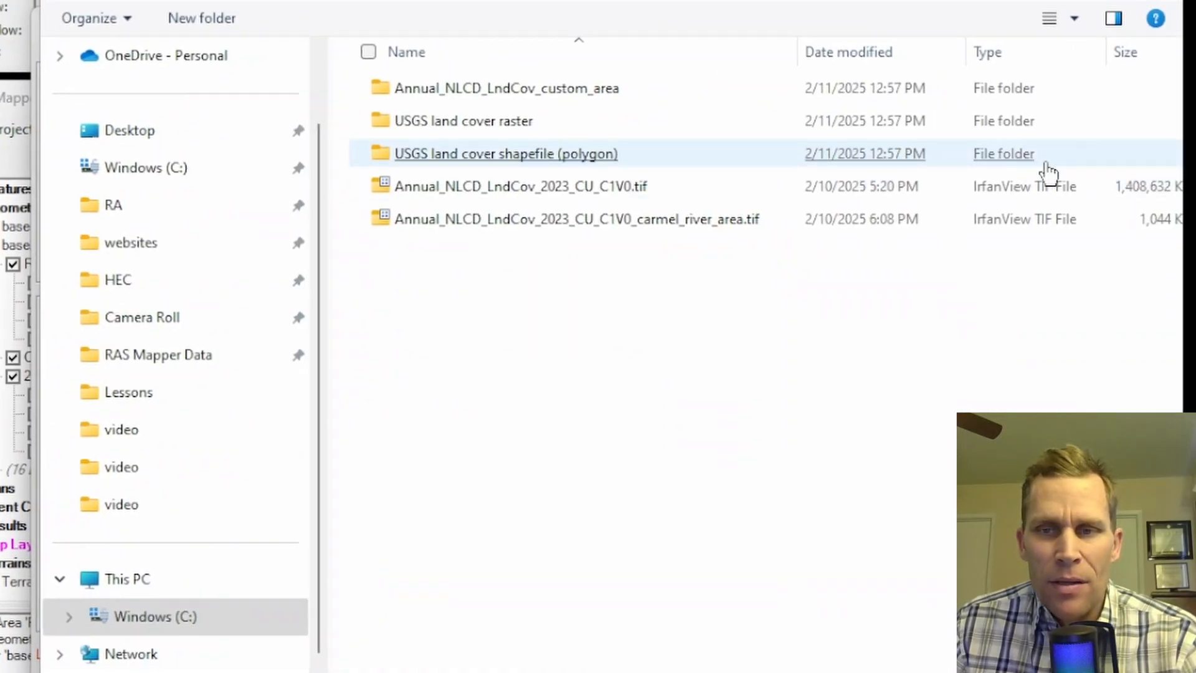
{"action": "left_click", "coordinate": [521, 186]}
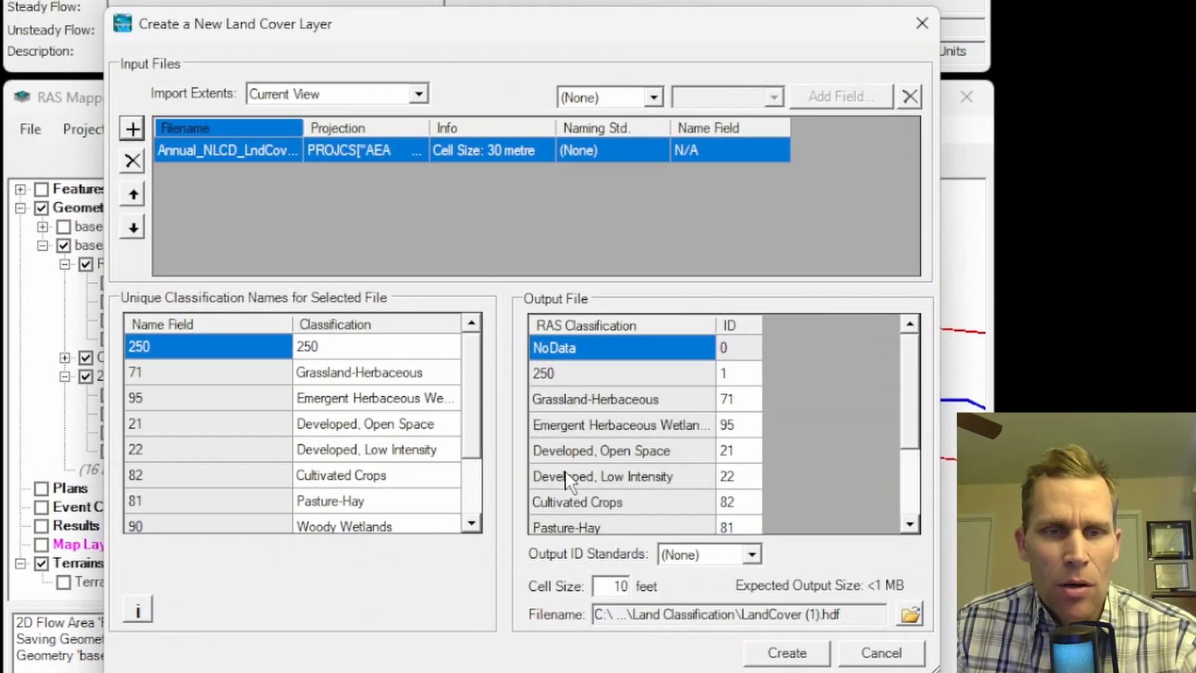
{"action": "mouse_move", "coordinate": [766, 644]}
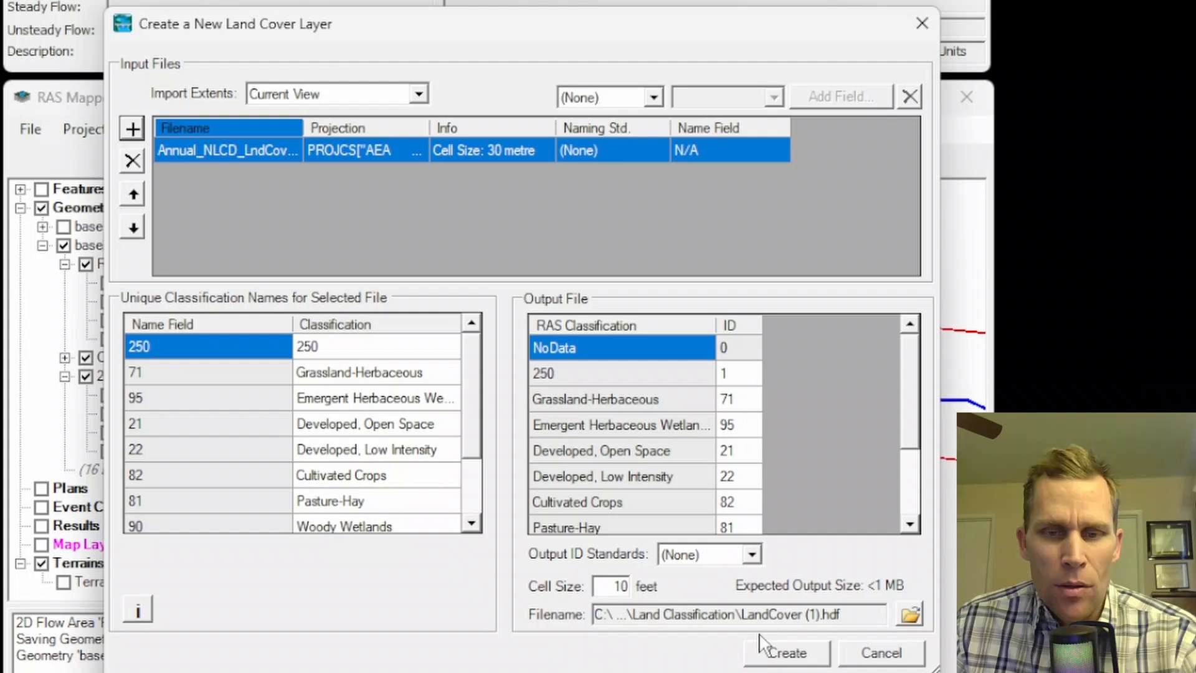
{"action": "left_click", "coordinate": [786, 652]}
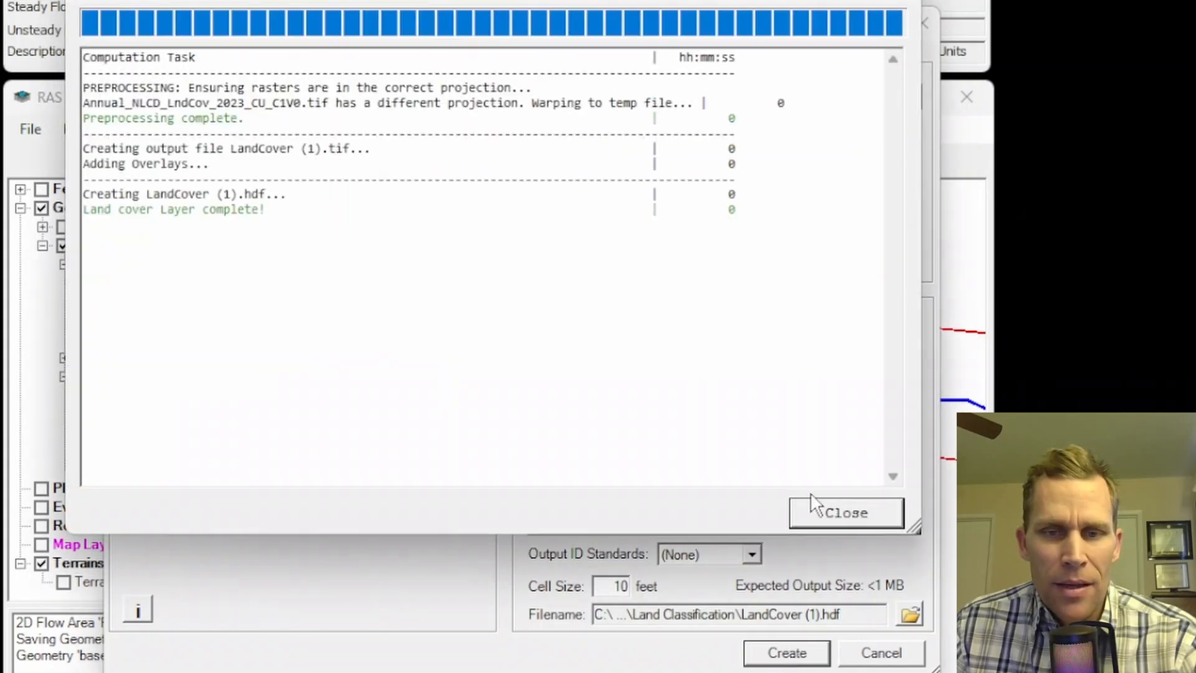
{"action": "left_click", "coordinate": [844, 512]}
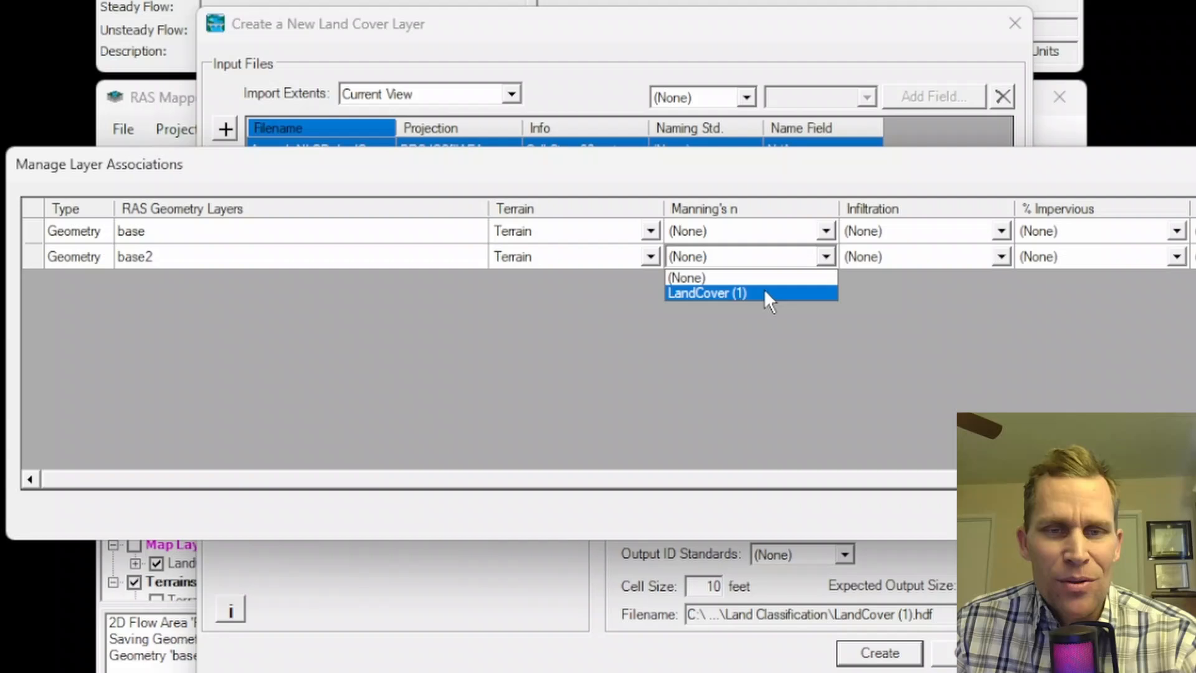
{"action": "mouse_move", "coordinate": [715, 344]}
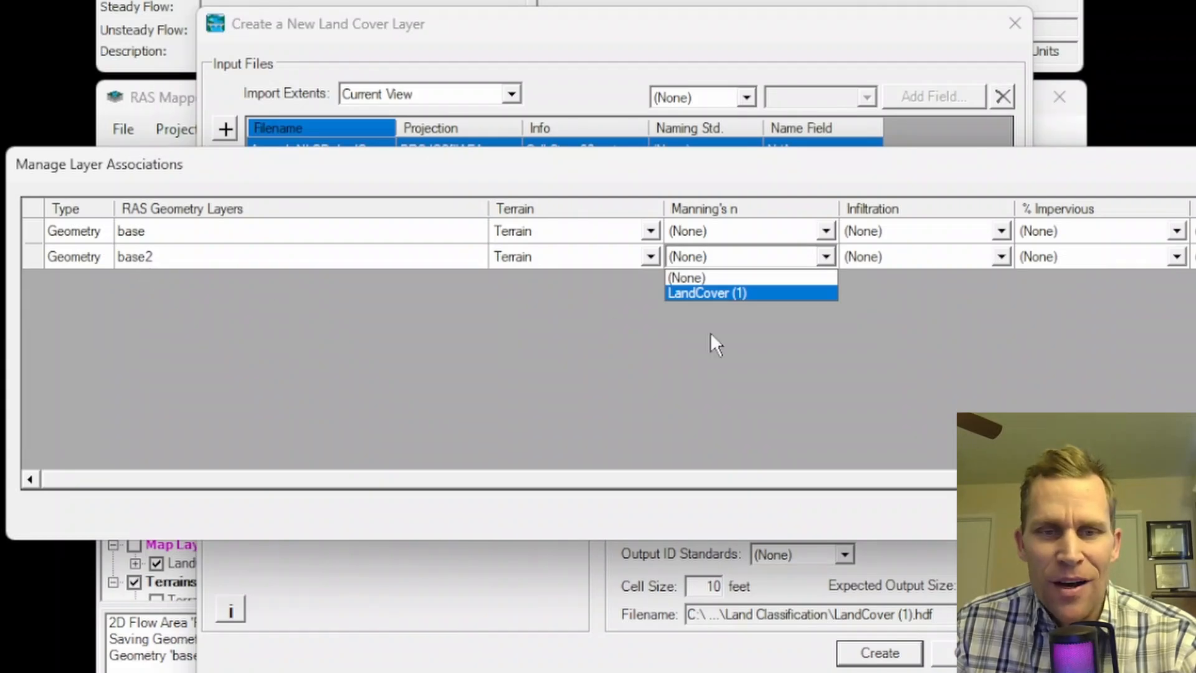
{"action": "mouse_move", "coordinate": [731, 305]}
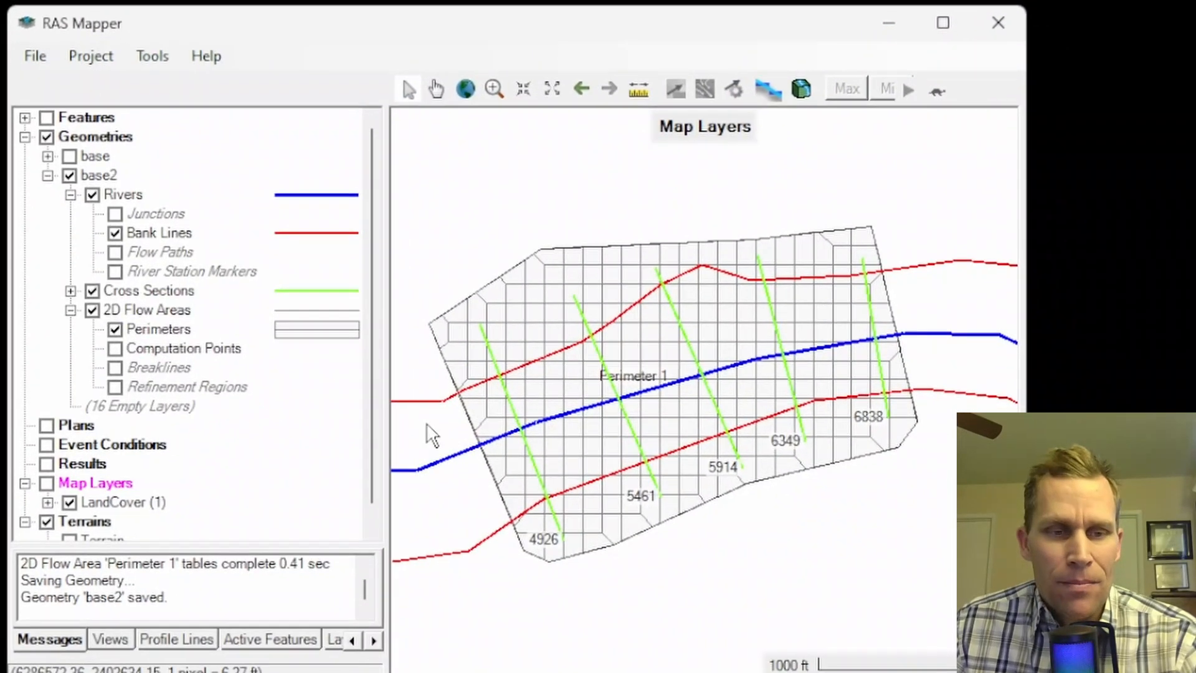
Turn on the LandCover (1) map layer so its NLCD classes draw beneath the mesh, then reach its actions
{"action": "left_click", "coordinate": [127, 502]}
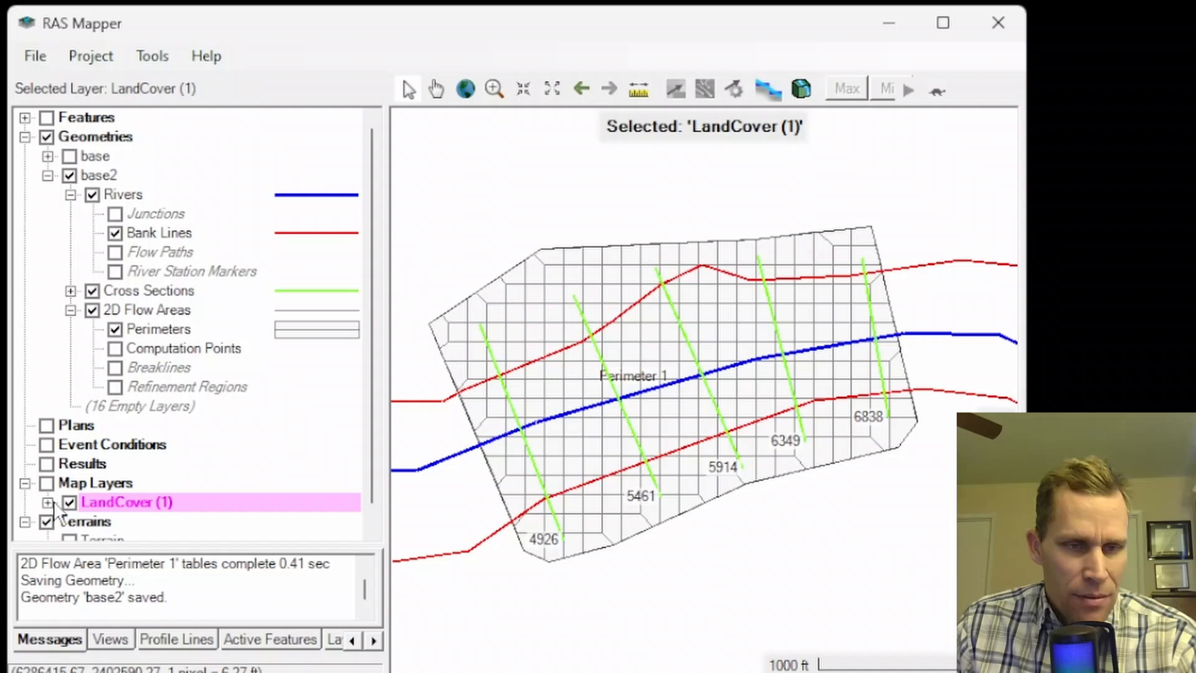
{"action": "left_click", "coordinate": [69, 502]}
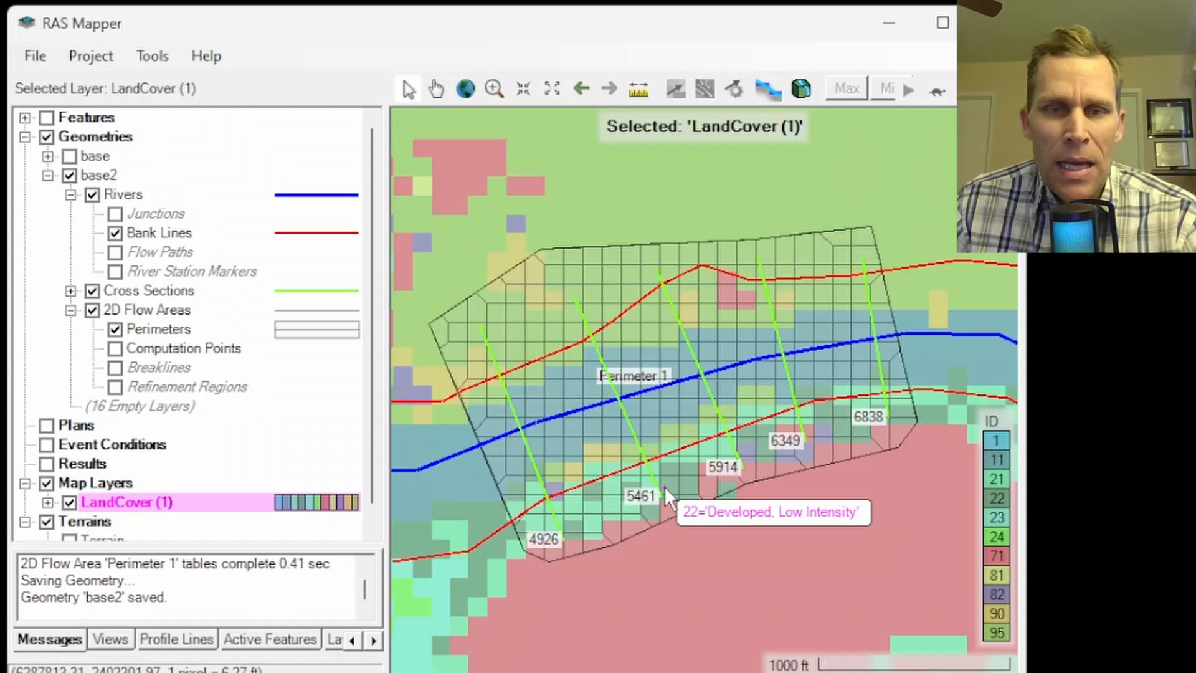
{"action": "mouse_move", "coordinate": [587, 499]}
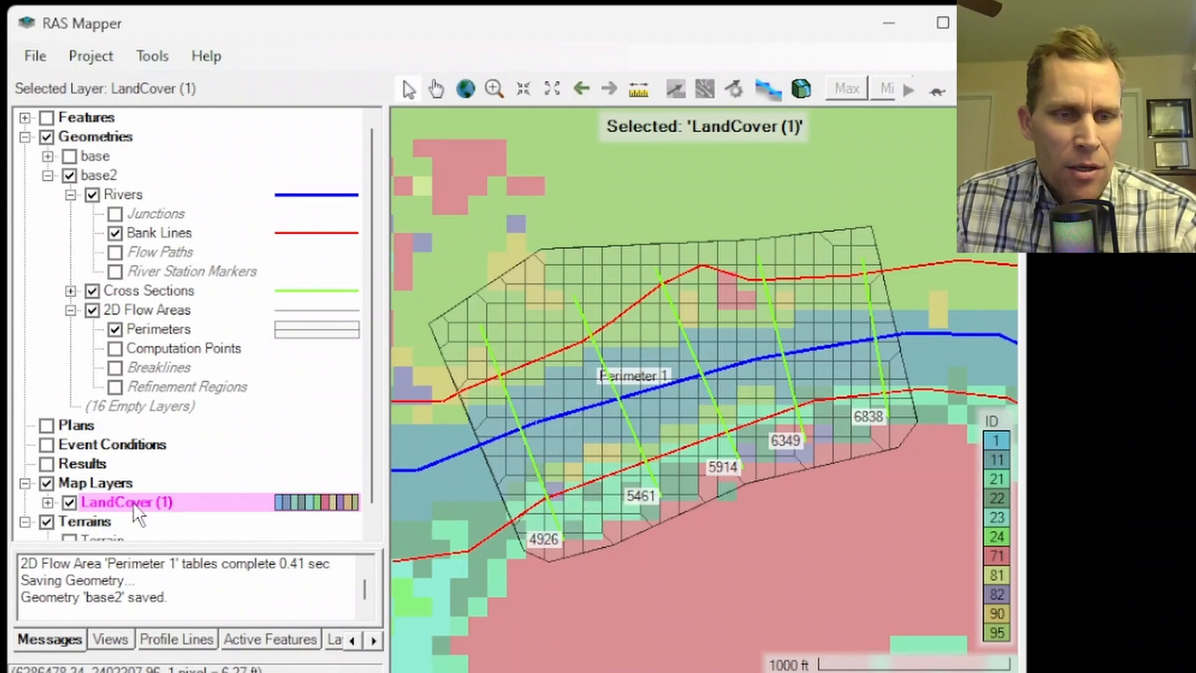
{"action": "right_click", "coordinate": [126, 502]}
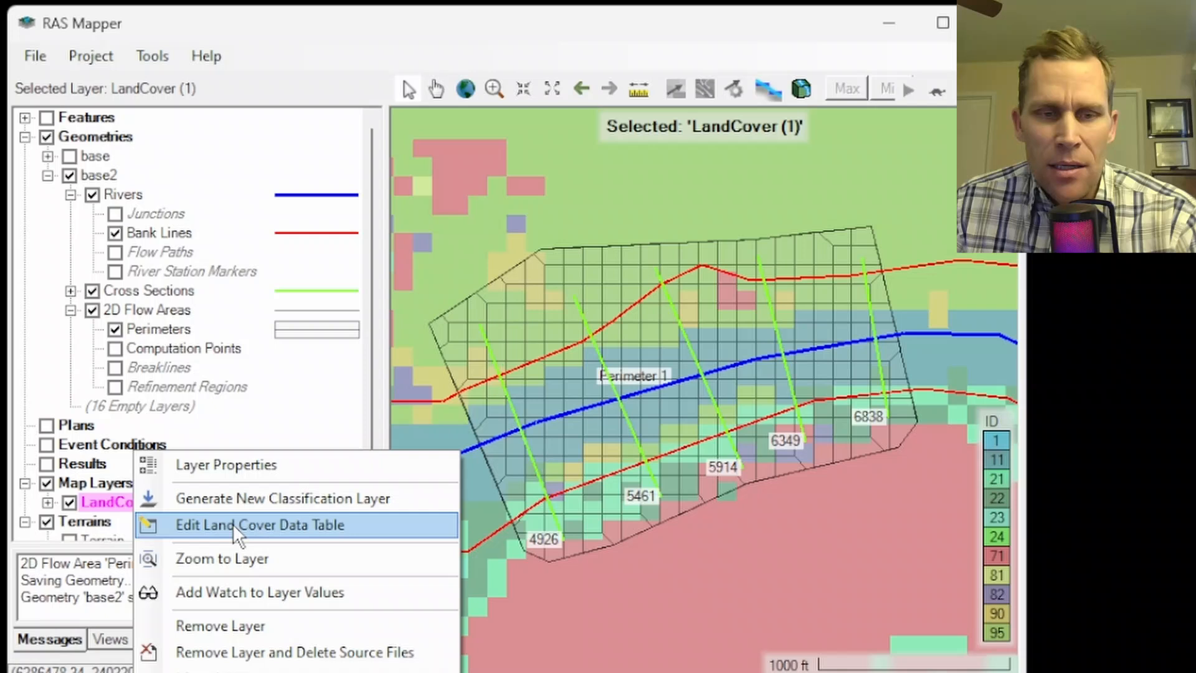
Fill the LandCover (1) data table with Manning's n and percent impervious values (e.g. 0.1 for Cultivated Crops) and accept it
{"action": "left_click", "coordinate": [259, 524]}
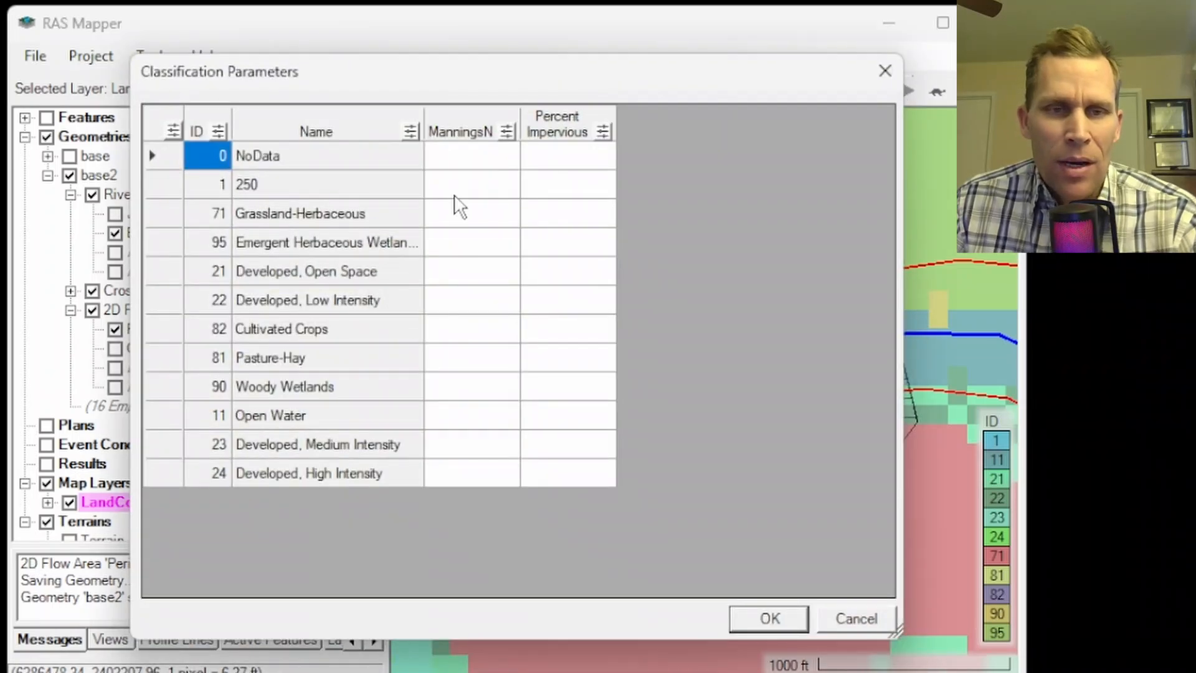
{"action": "mouse_move", "coordinate": [313, 461]}
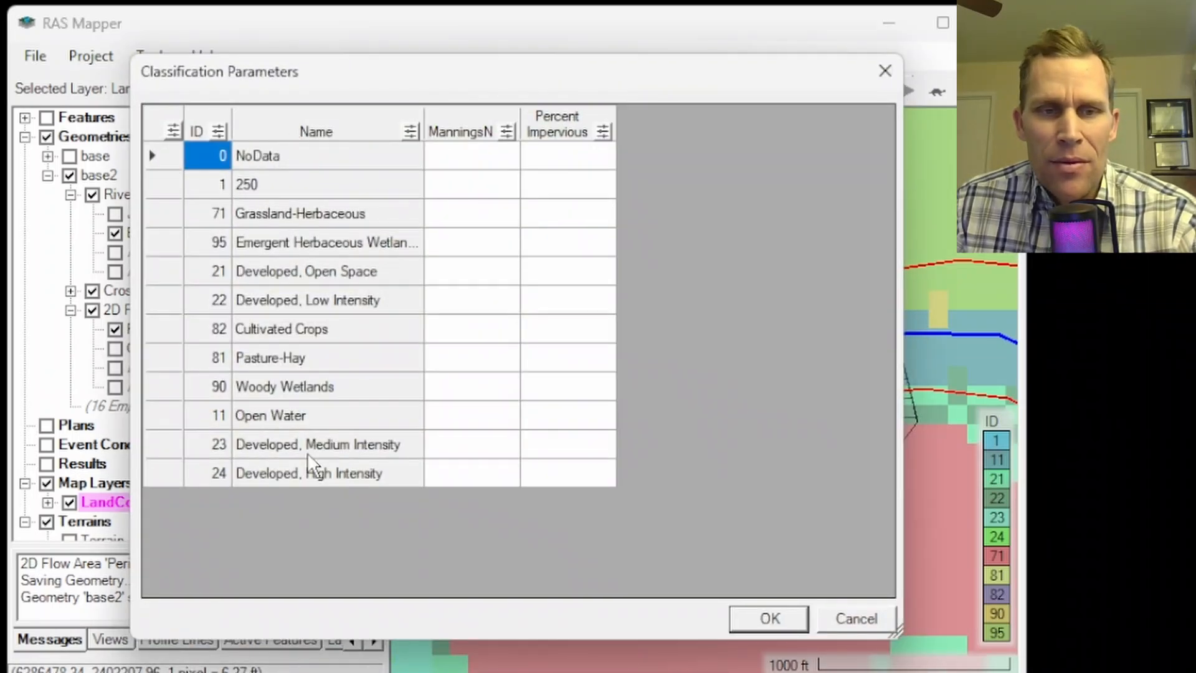
{"action": "mouse_move", "coordinate": [359, 355]}
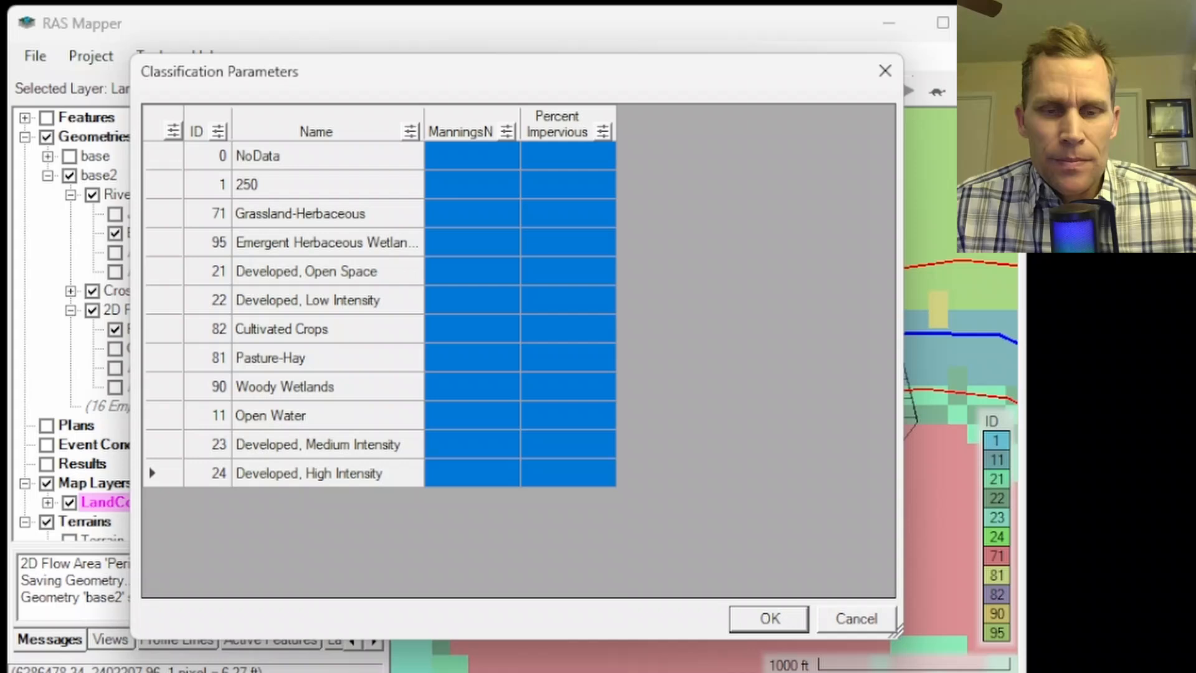
{"action": "mouse_move", "coordinate": [554, 474]}
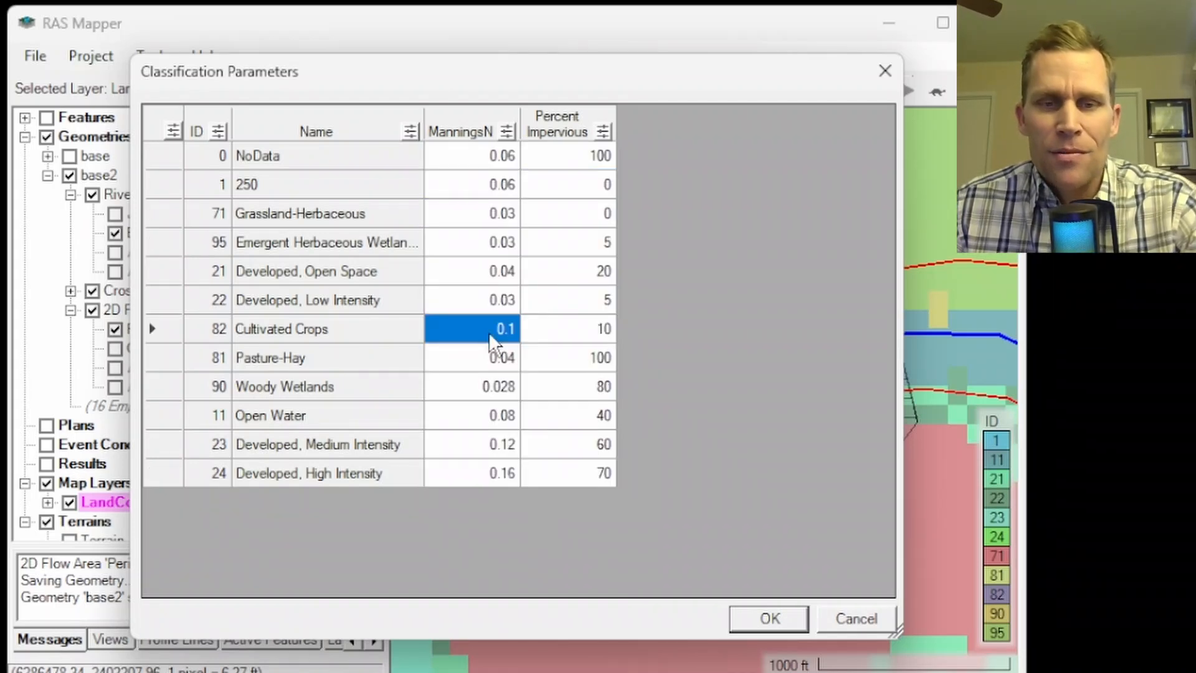
{"action": "mouse_move", "coordinate": [552, 395]}
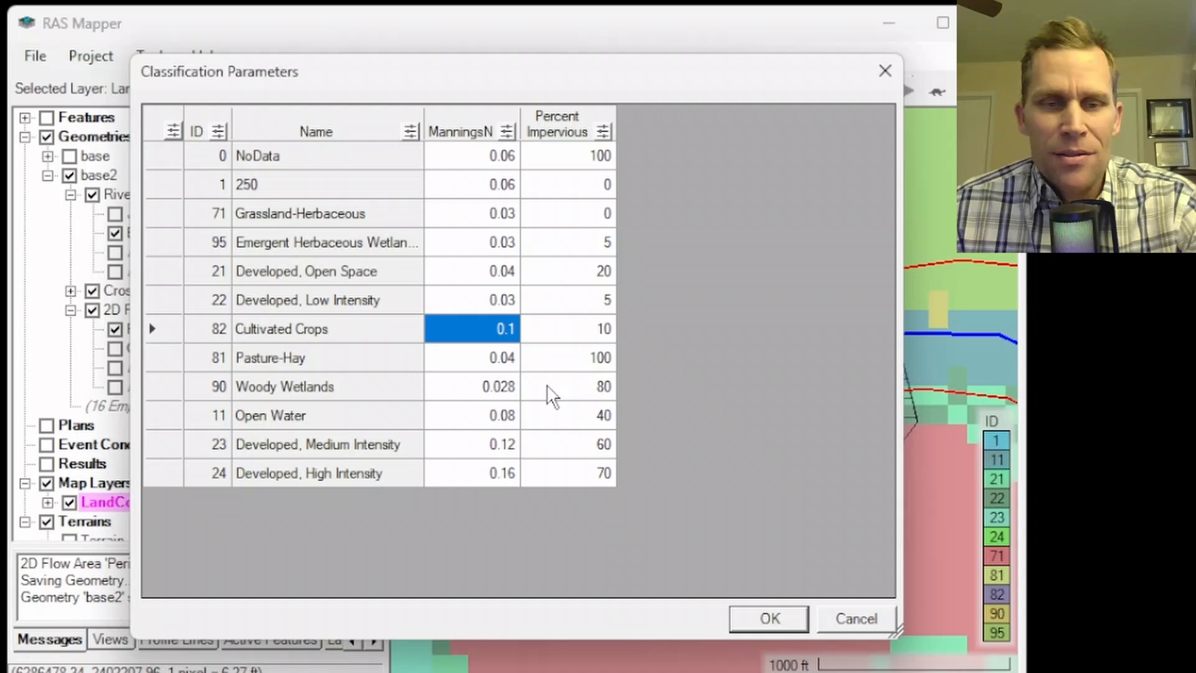
{"action": "mouse_move", "coordinate": [561, 294]}
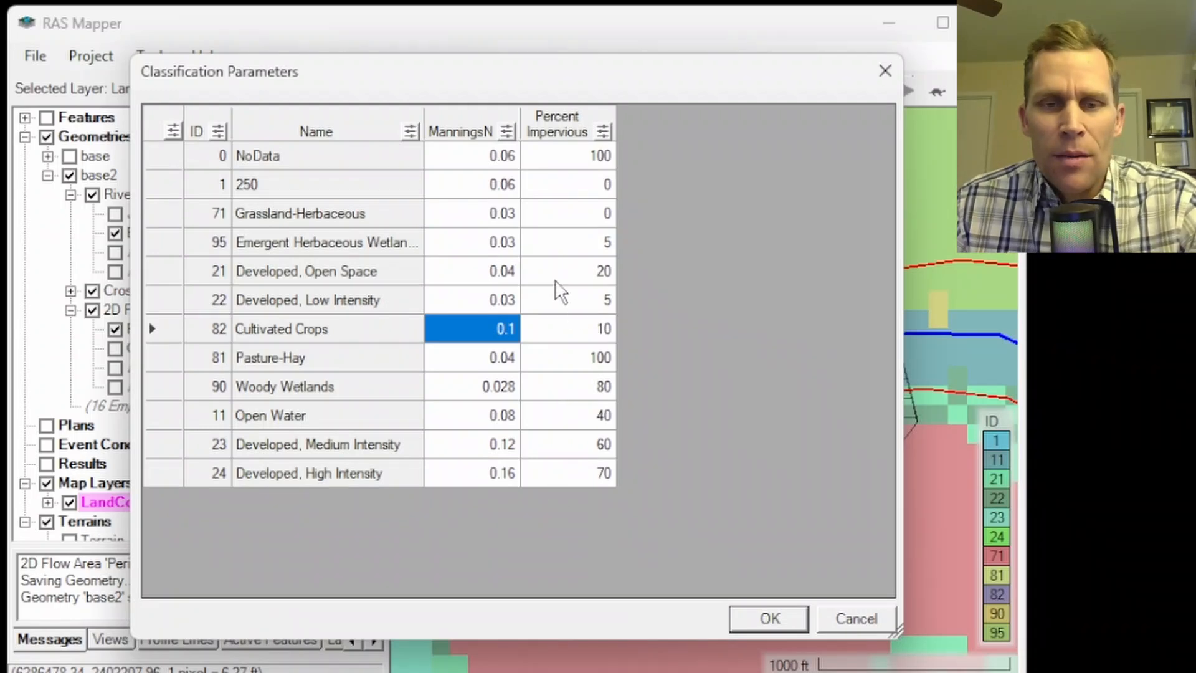
{"action": "mouse_move", "coordinate": [639, 331]}
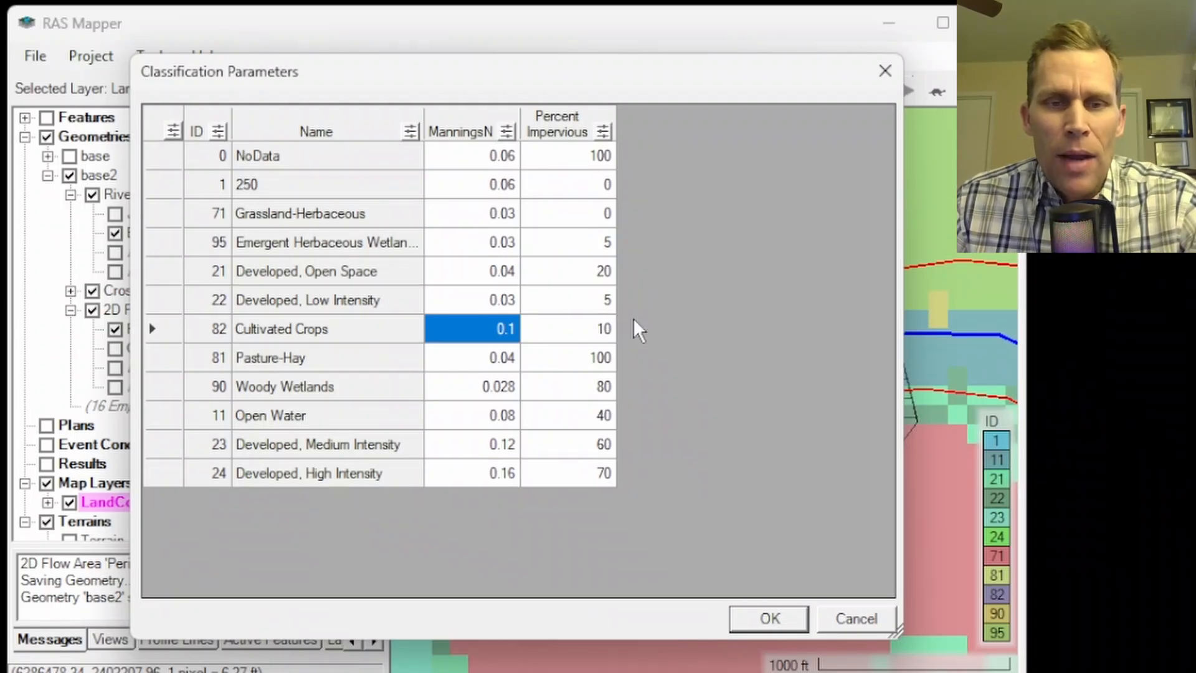
{"action": "left_click", "coordinate": [768, 619]}
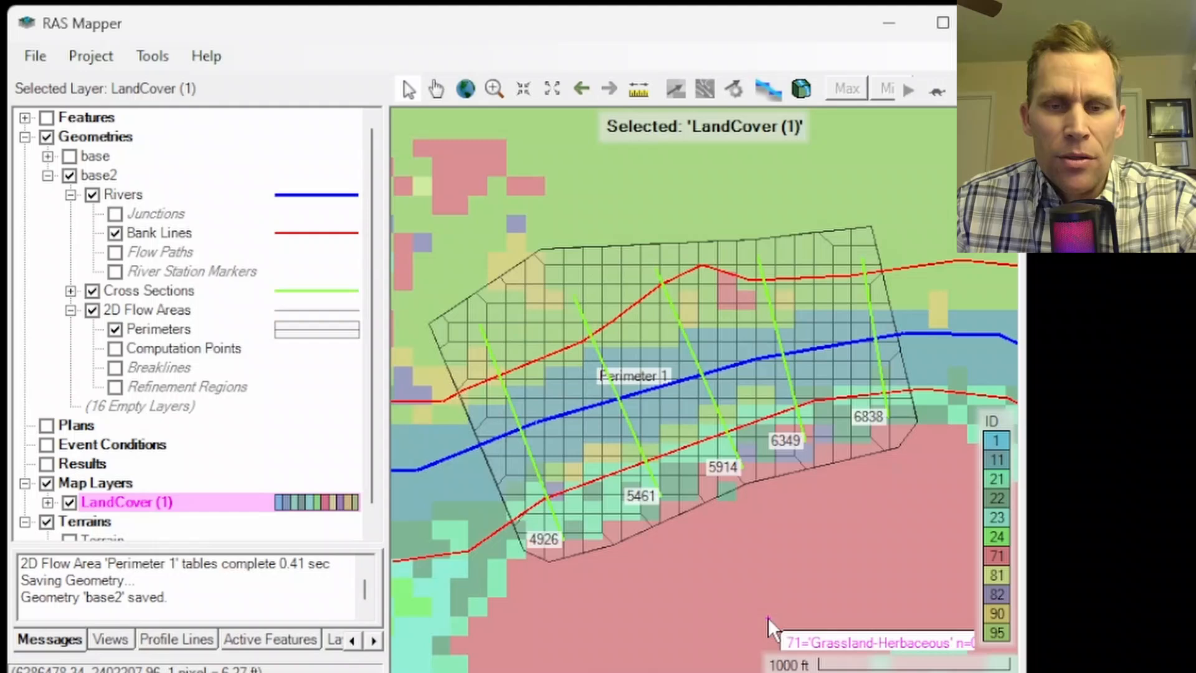
{"action": "left_click", "coordinate": [423, 29]}
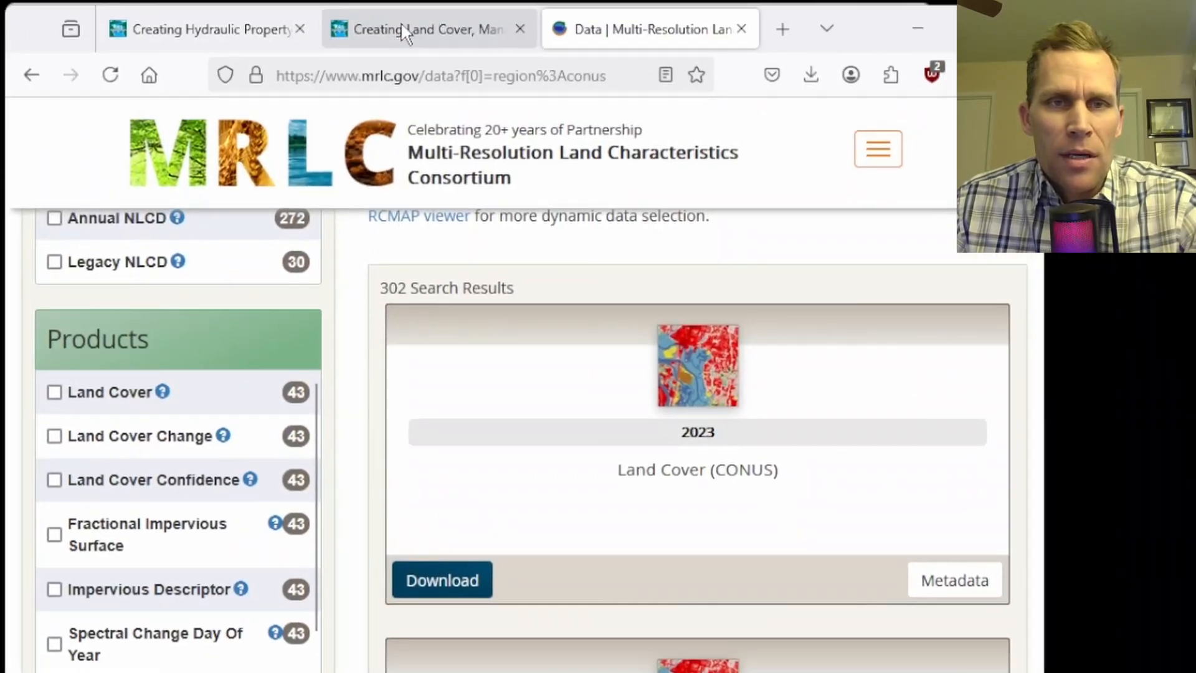
In the manual's land cover page, scroll to the NLCD Value / n Value Range table and return to RAS Mapper
{"action": "left_click", "coordinate": [426, 28]}
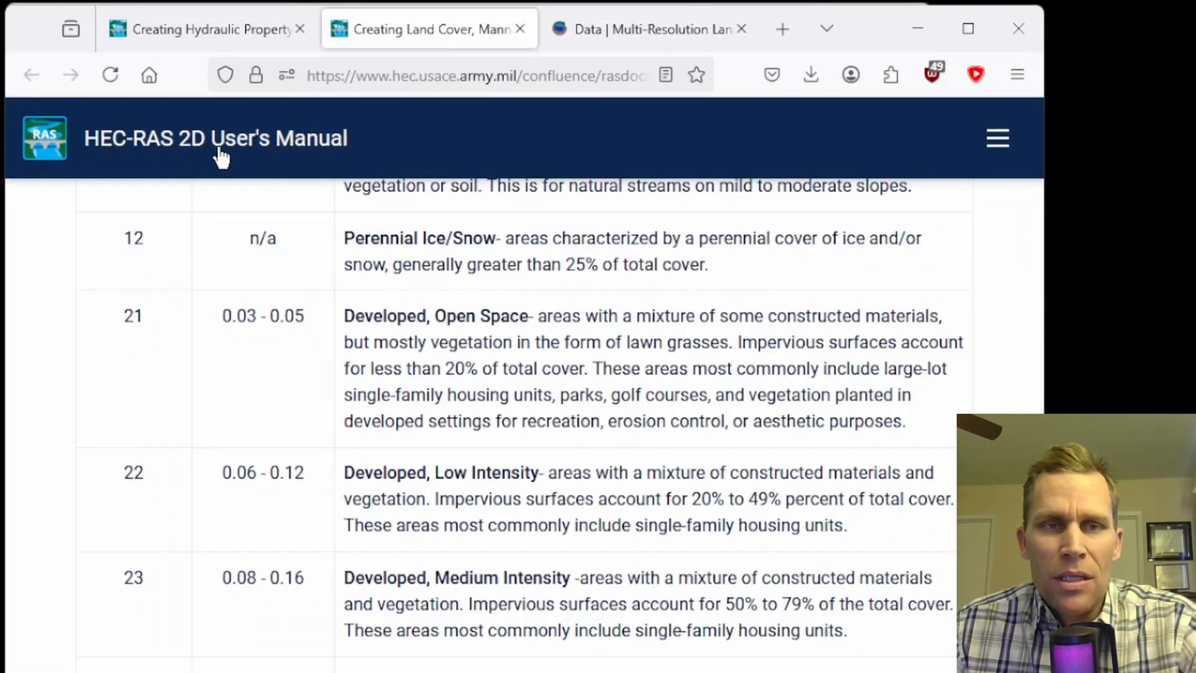
{"action": "scroll", "scroll_direction": "up", "scroll_amount": 3}
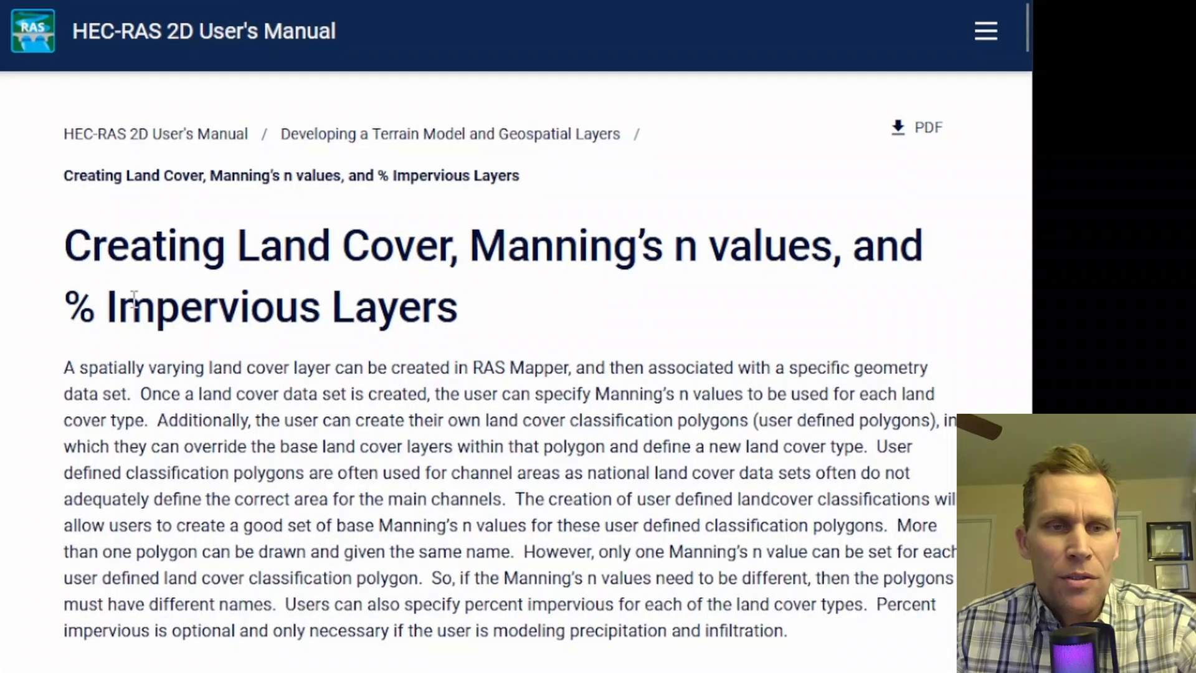
{"action": "mouse_move", "coordinate": [312, 244]}
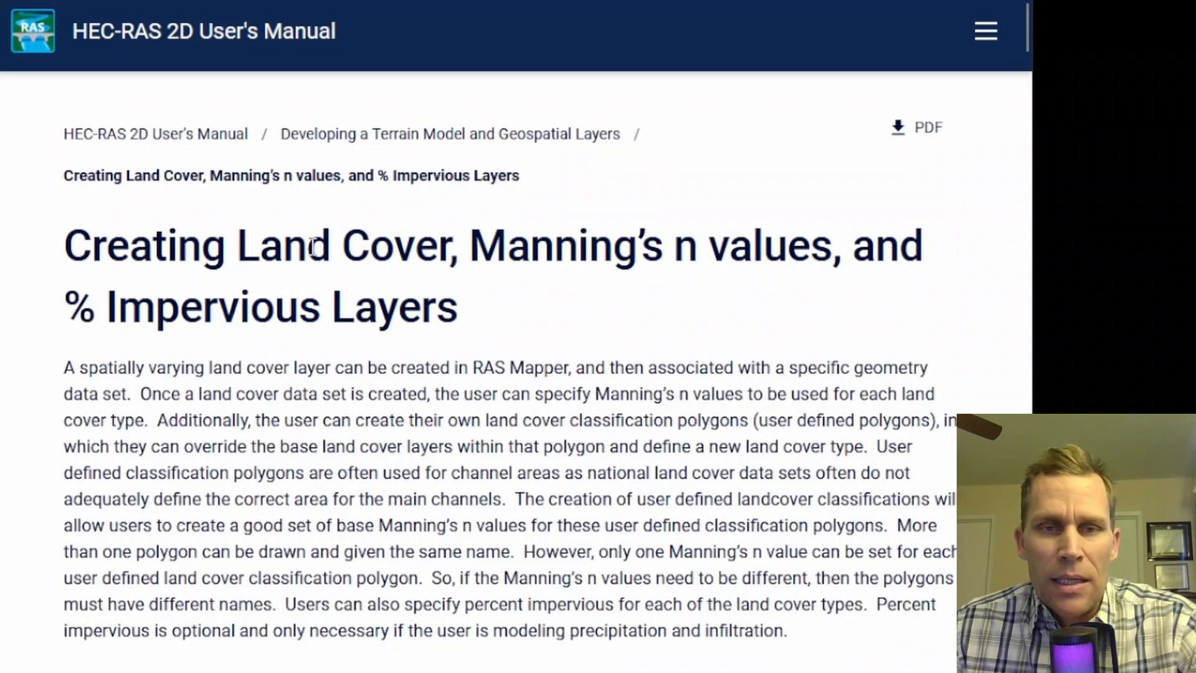
{"action": "mouse_move", "coordinate": [830, 215]}
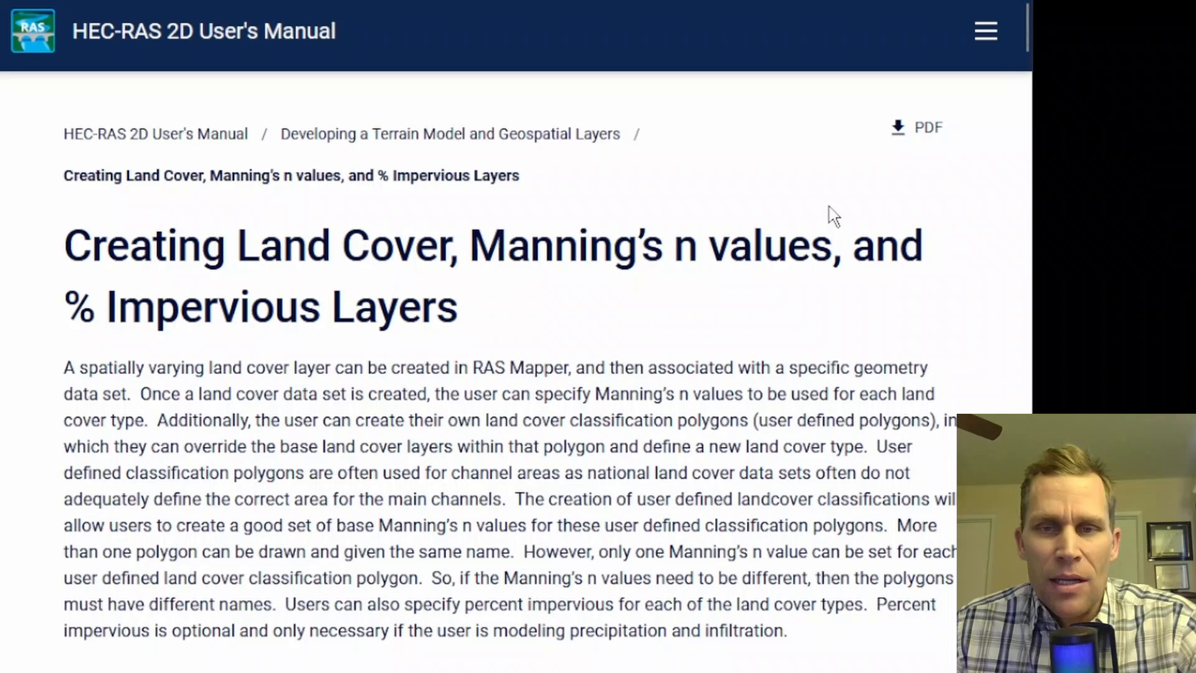
{"action": "scroll", "scroll_direction": "down", "scroll_amount": 3}
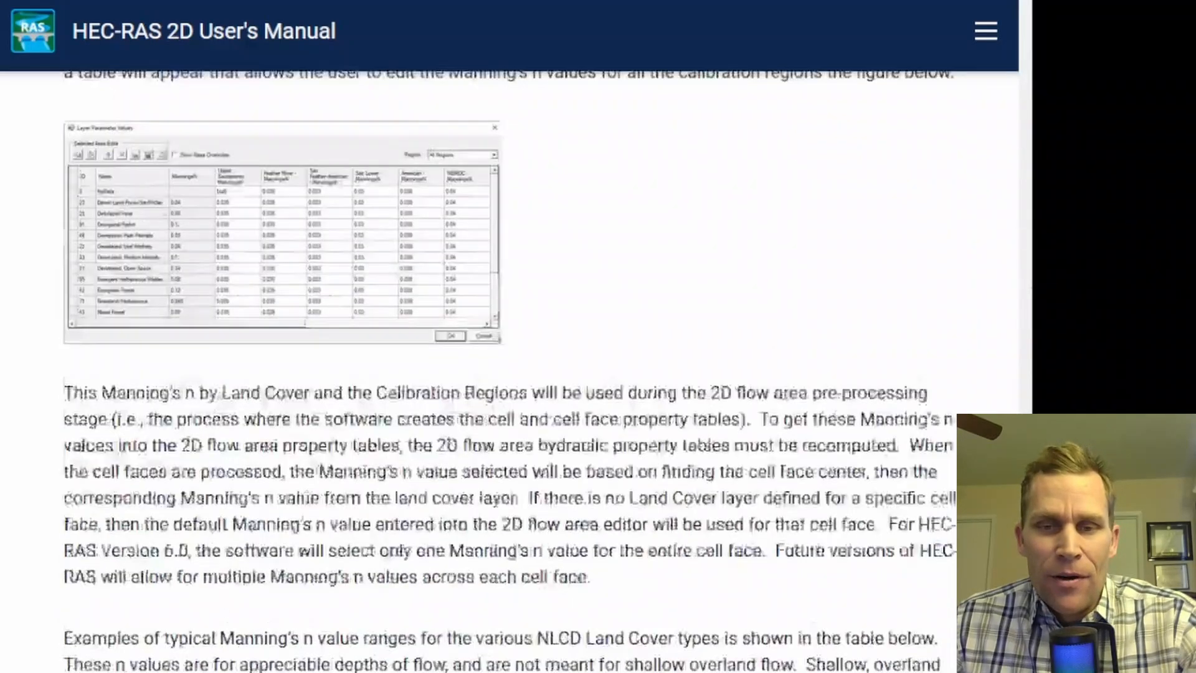
{"action": "scroll", "scroll_direction": "down", "scroll_amount": 3}
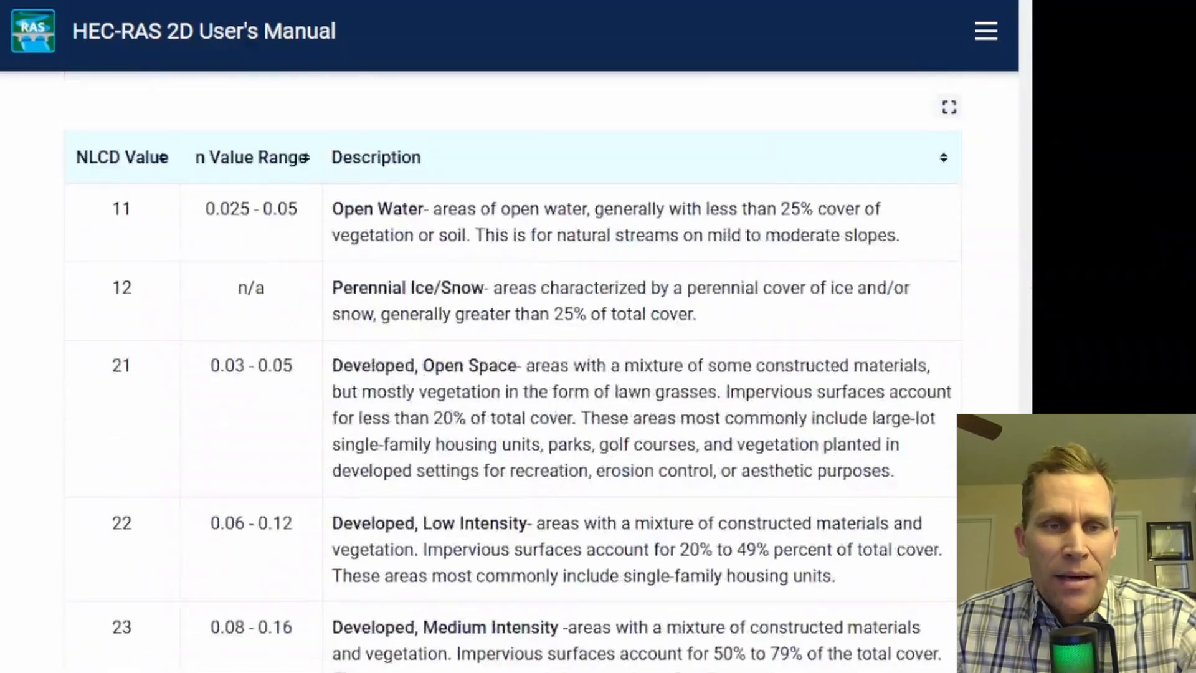
{"action": "scroll", "scroll_direction": "up", "scroll_amount": 3}
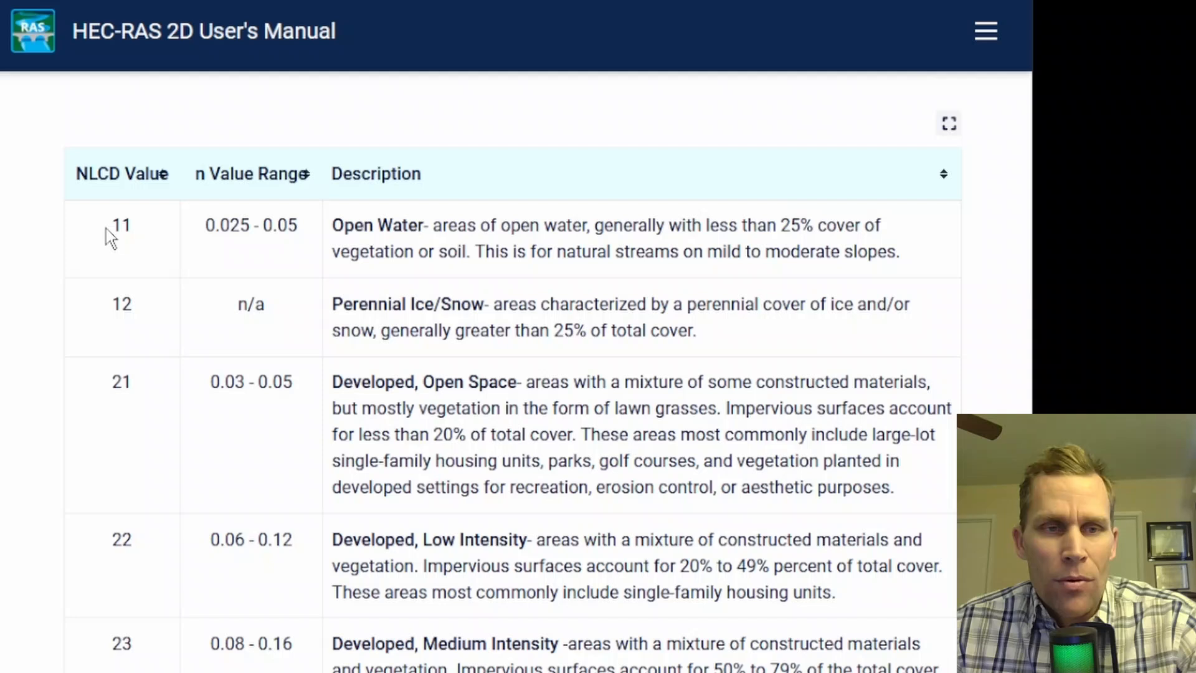
{"action": "double_click", "coordinate": [221, 225]}
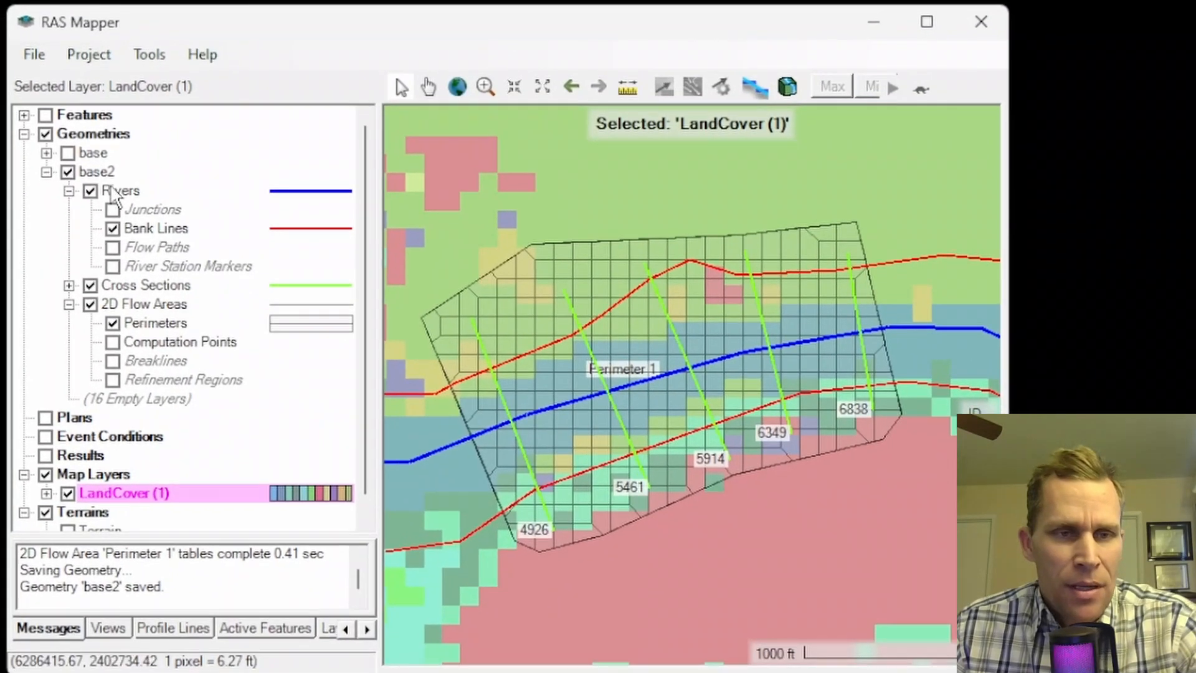
{"action": "mouse_move", "coordinate": [87, 54]}
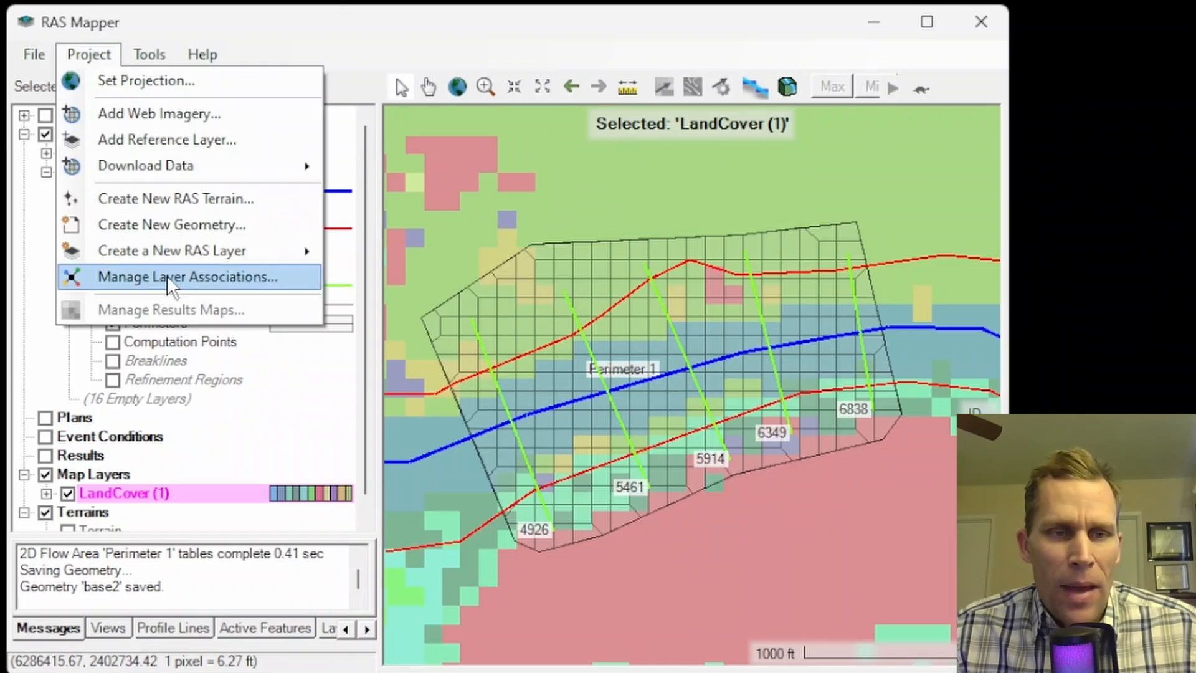
Associate LandCover (1) as base2's Manning's n and percent impervious source layers
{"action": "left_click", "coordinate": [188, 276]}
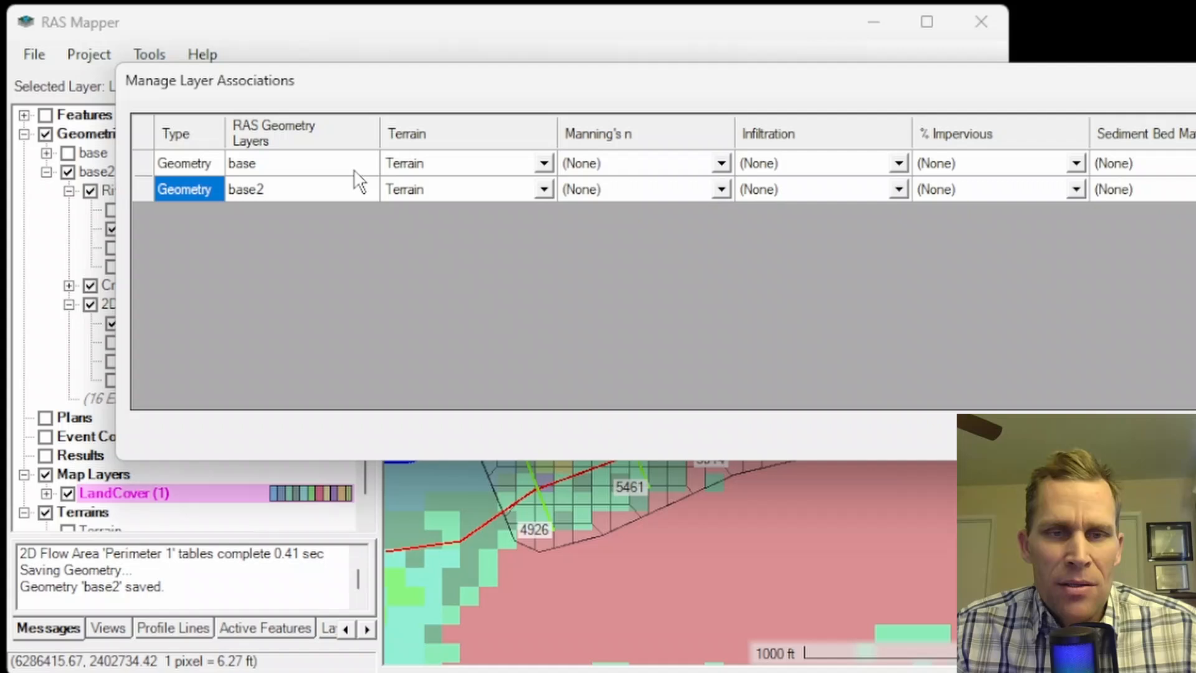
{"action": "left_click", "coordinate": [718, 188]}
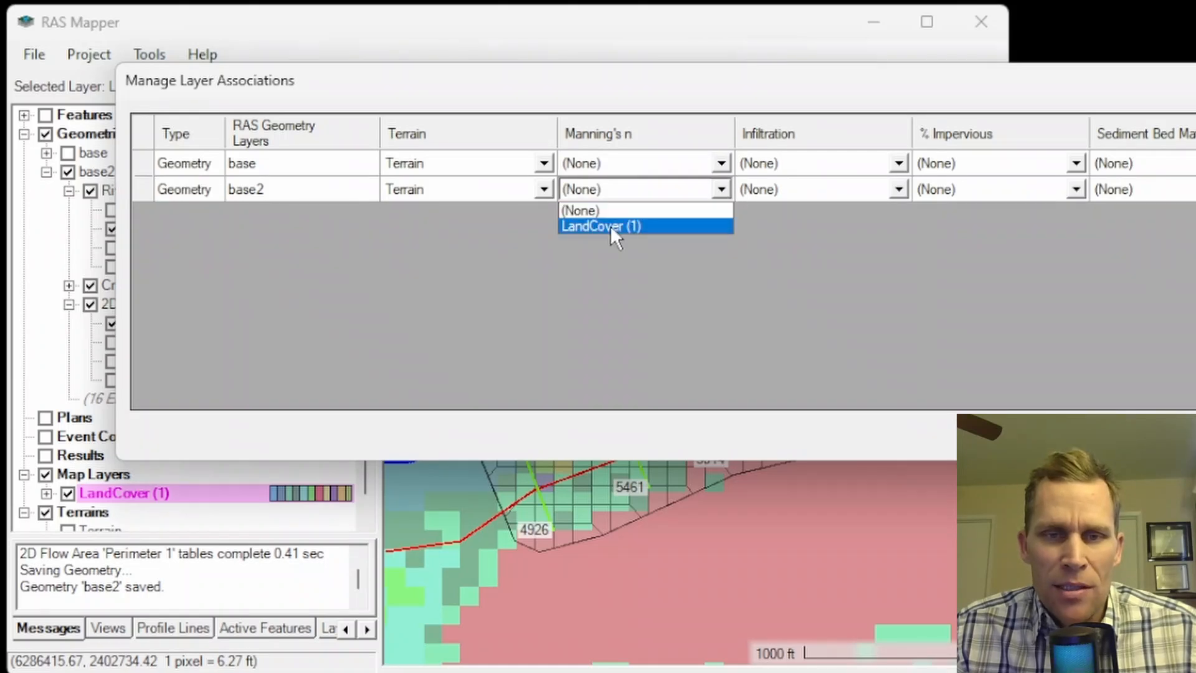
{"action": "left_click", "coordinate": [601, 225]}
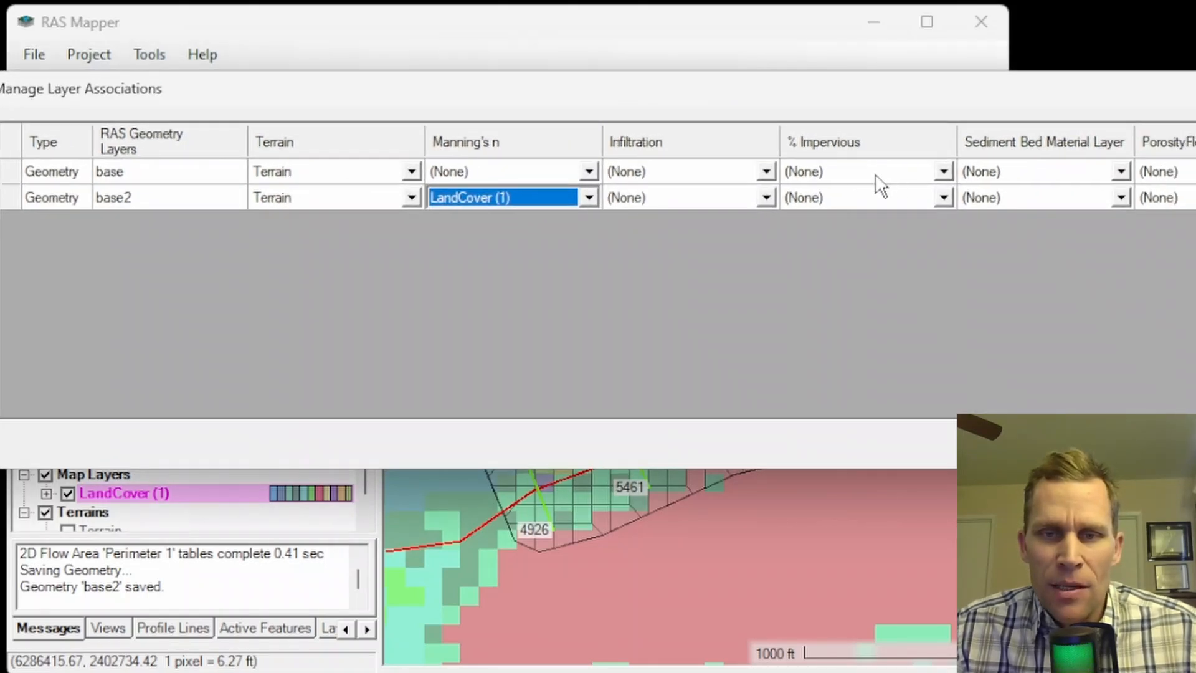
{"action": "left_click", "coordinate": [941, 197]}
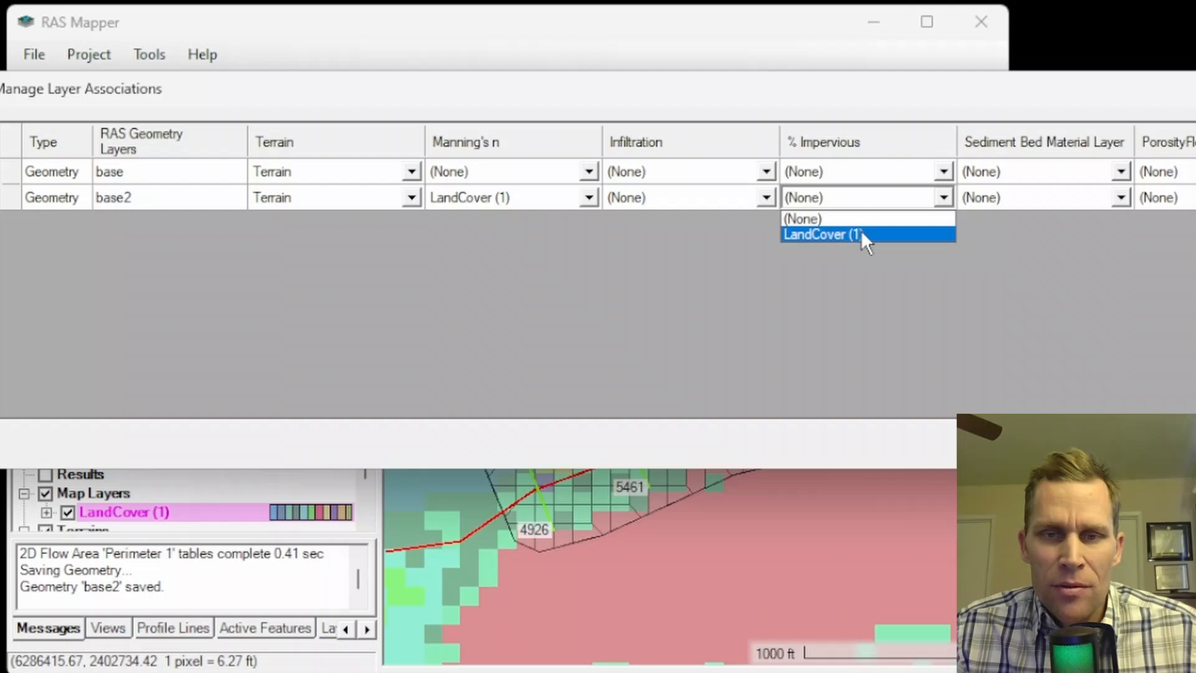
{"action": "left_click", "coordinate": [822, 235]}
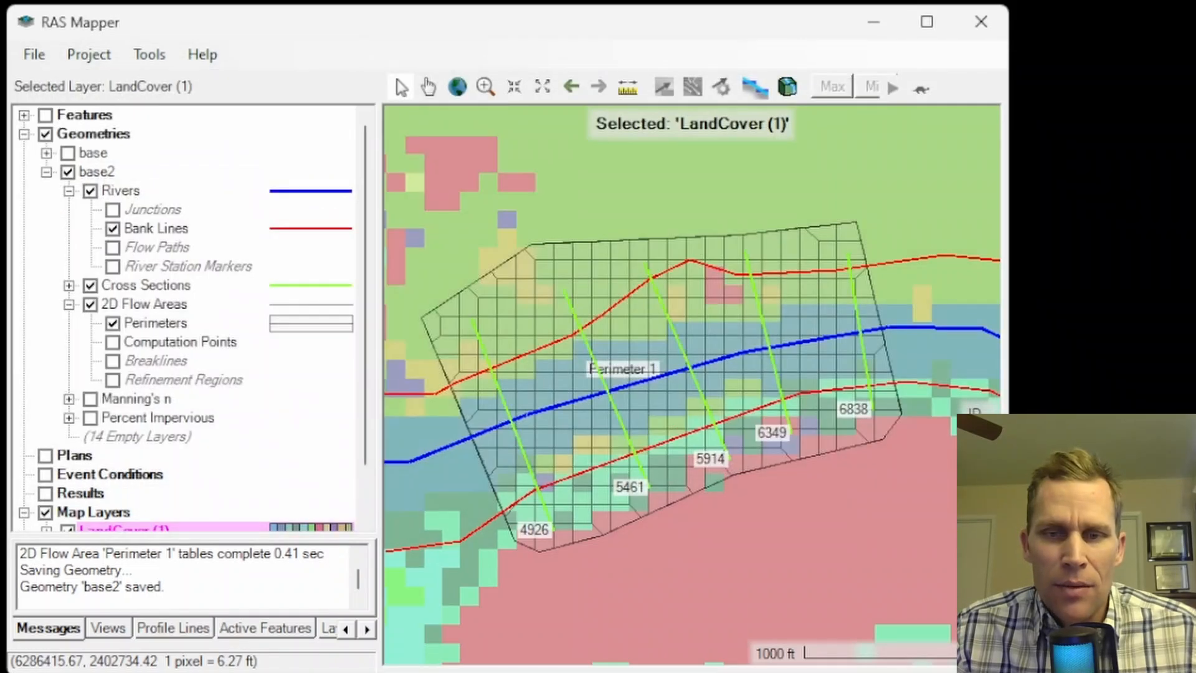
{"action": "mouse_move", "coordinate": [808, 489]}
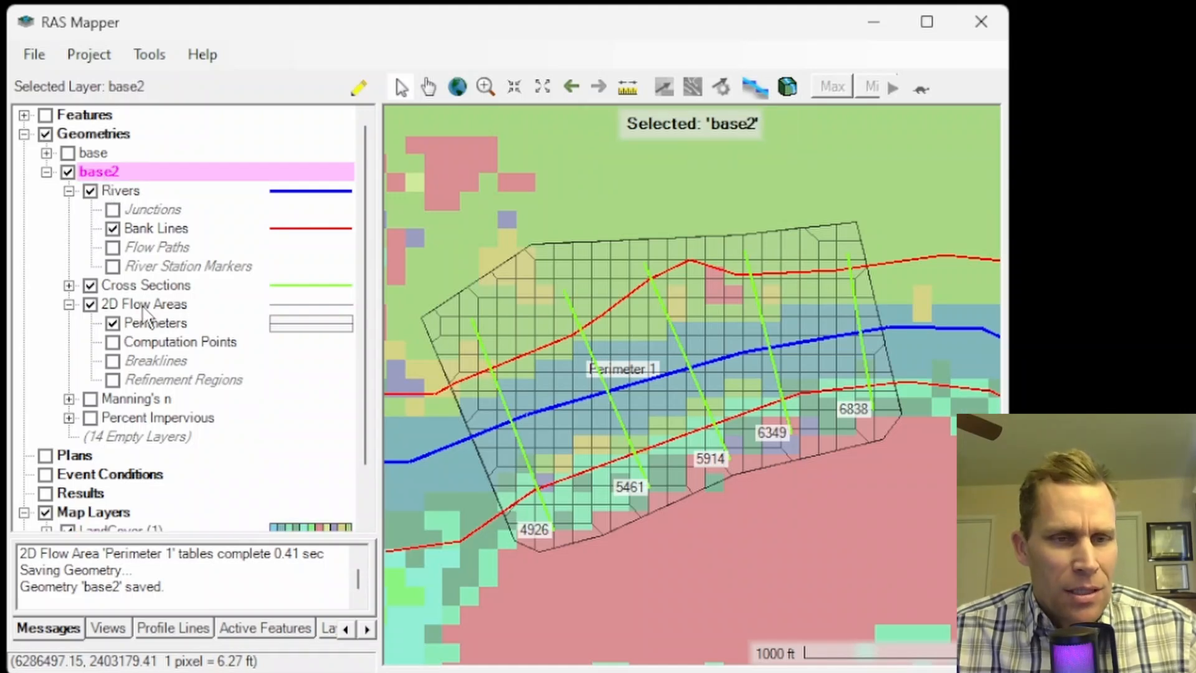
Edit base2 and enable spatially varied Manning's n on faces for Perimeter 1
{"action": "right_click", "coordinate": [141, 304]}
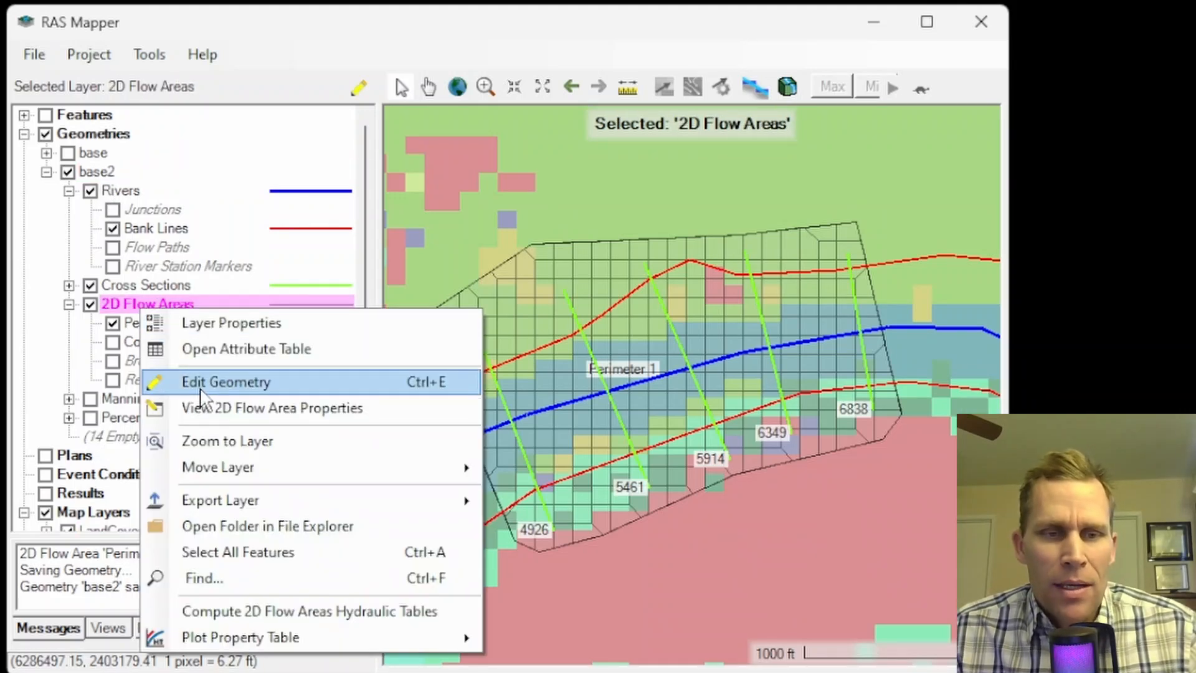
{"action": "left_click", "coordinate": [225, 382]}
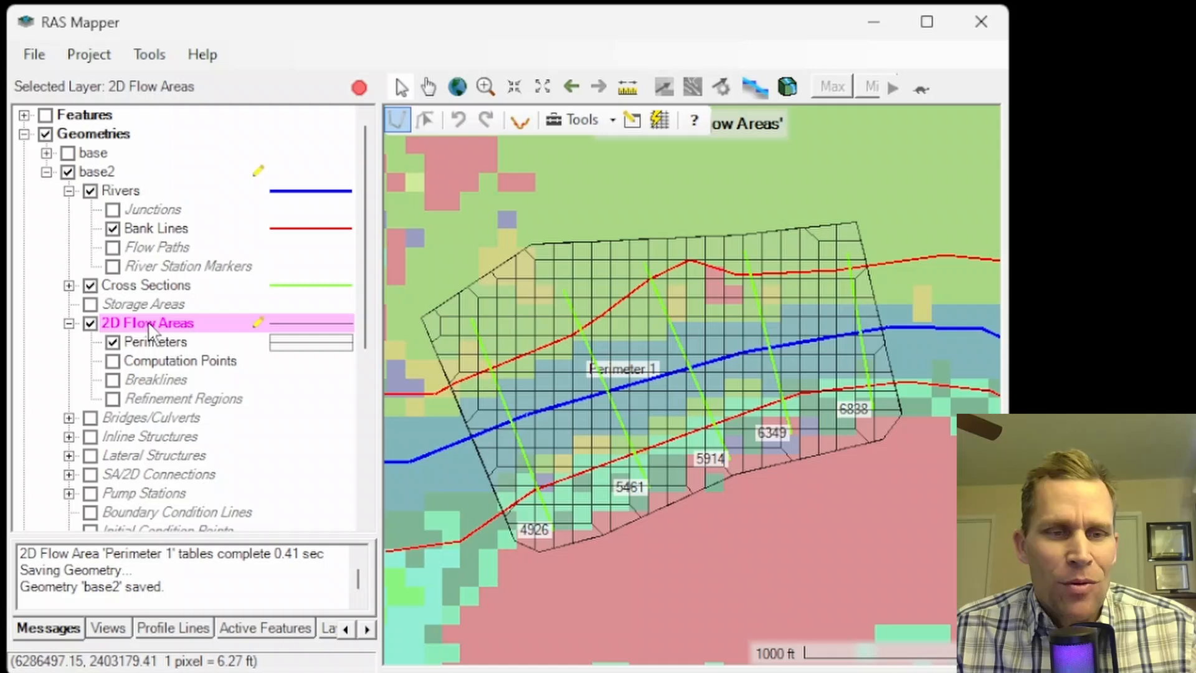
{"action": "right_click", "coordinate": [147, 323]}
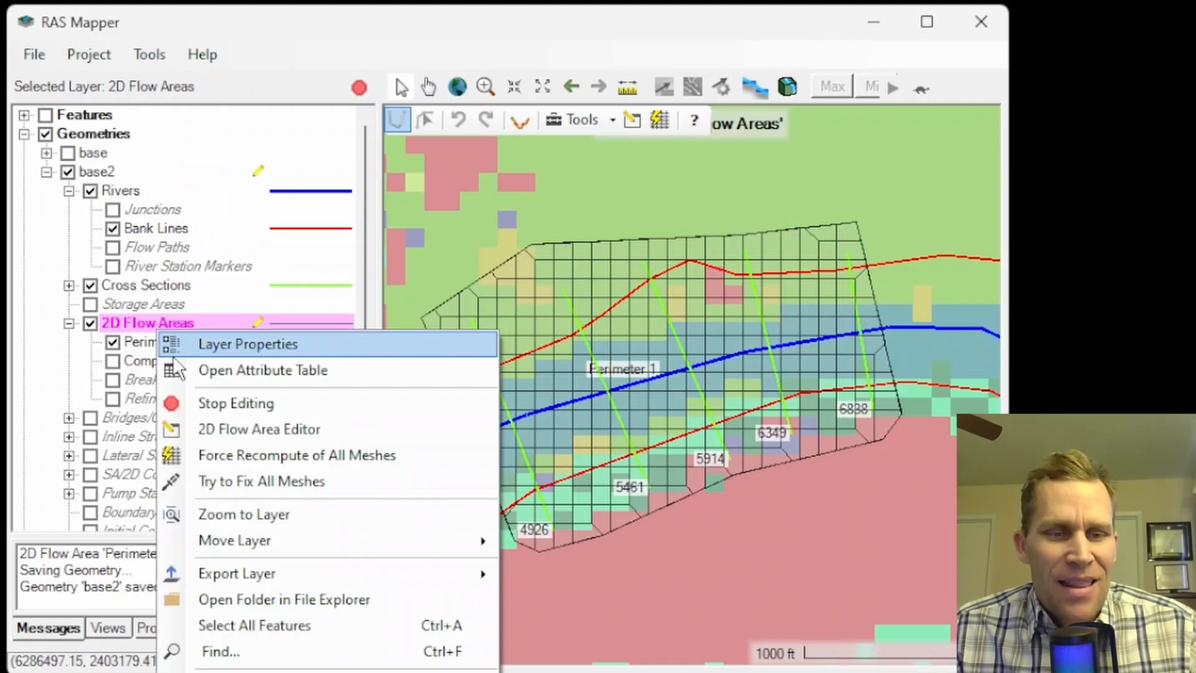
{"action": "left_click", "coordinate": [259, 428]}
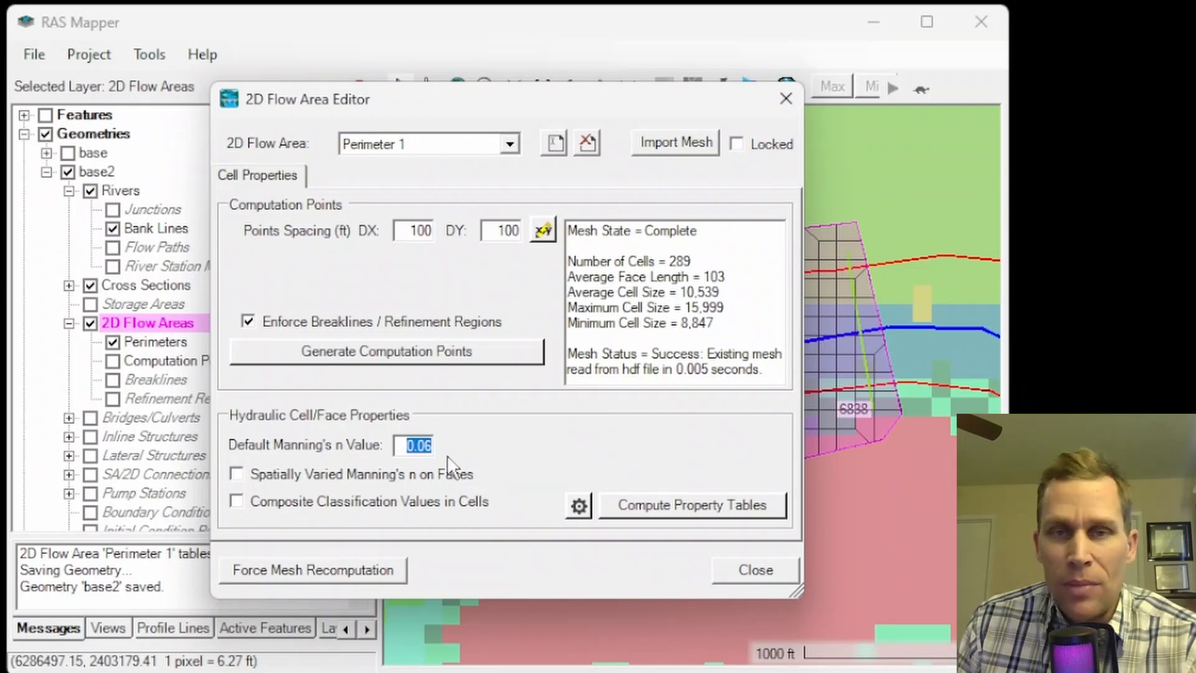
{"action": "mouse_move", "coordinate": [396, 465]}
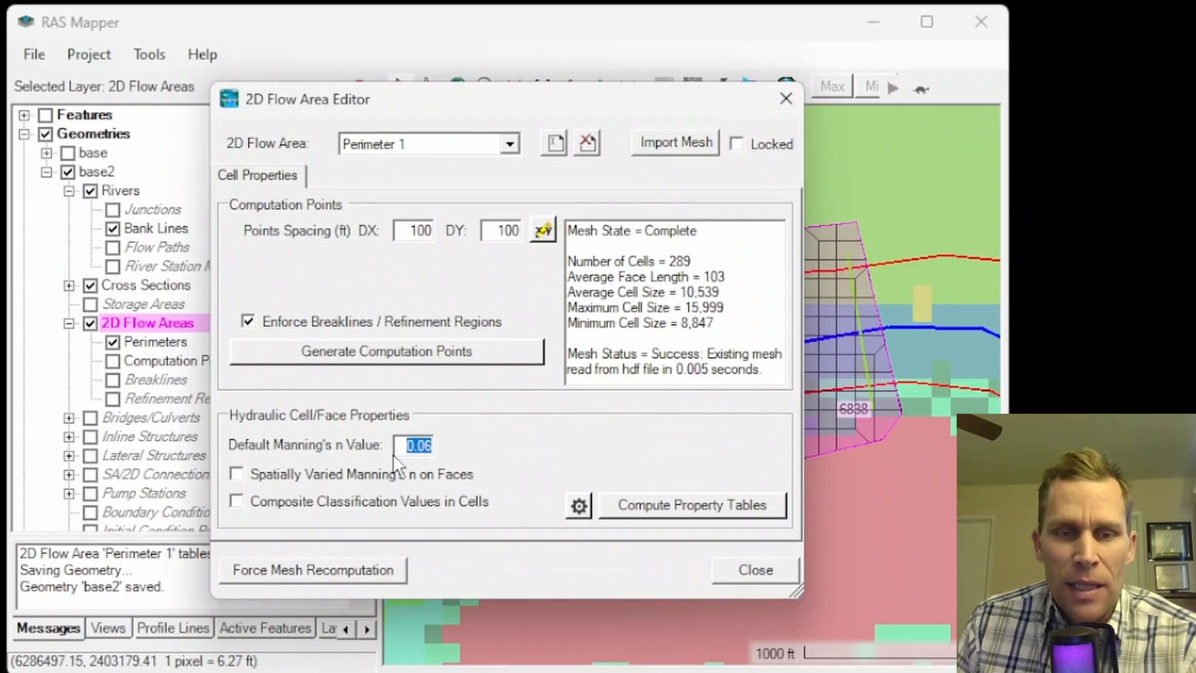
{"action": "mouse_move", "coordinate": [446, 453]}
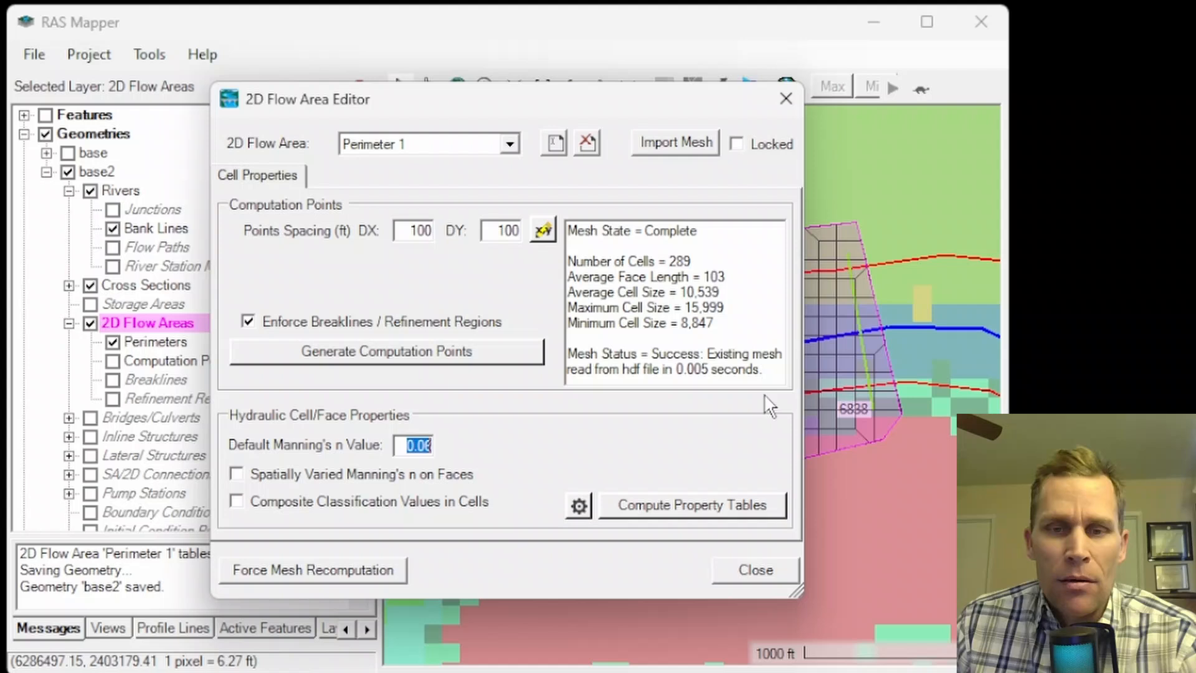
{"action": "mouse_move", "coordinate": [610, 451]}
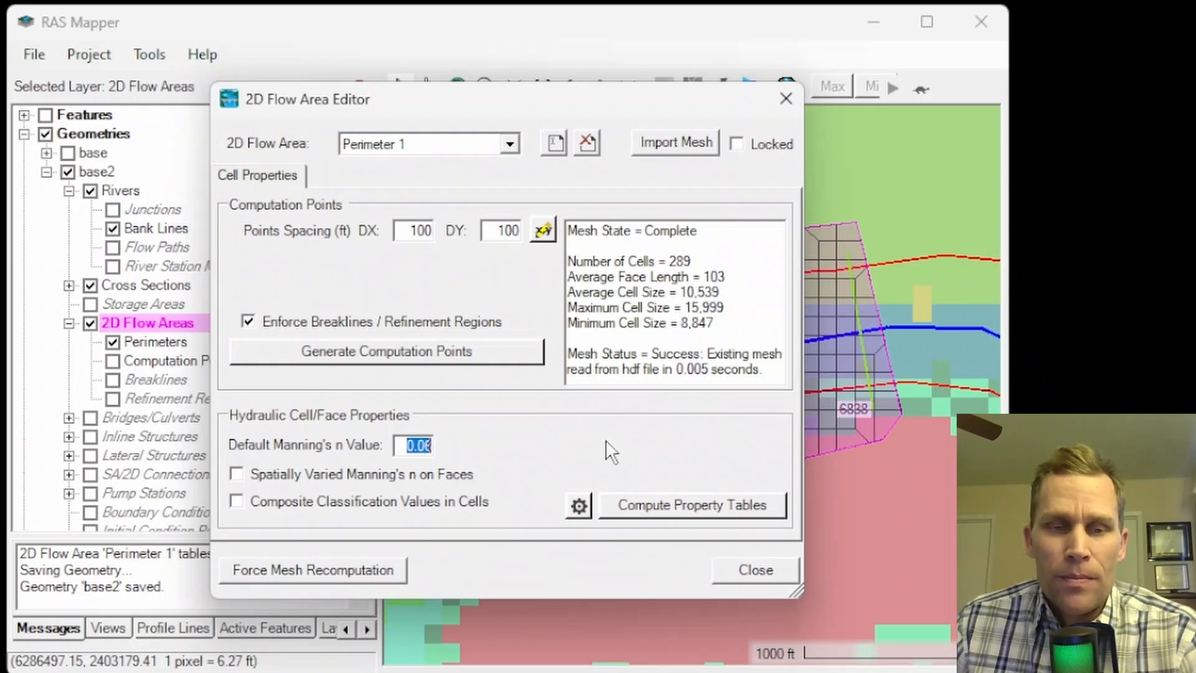
{"action": "mouse_move", "coordinate": [400, 524]}
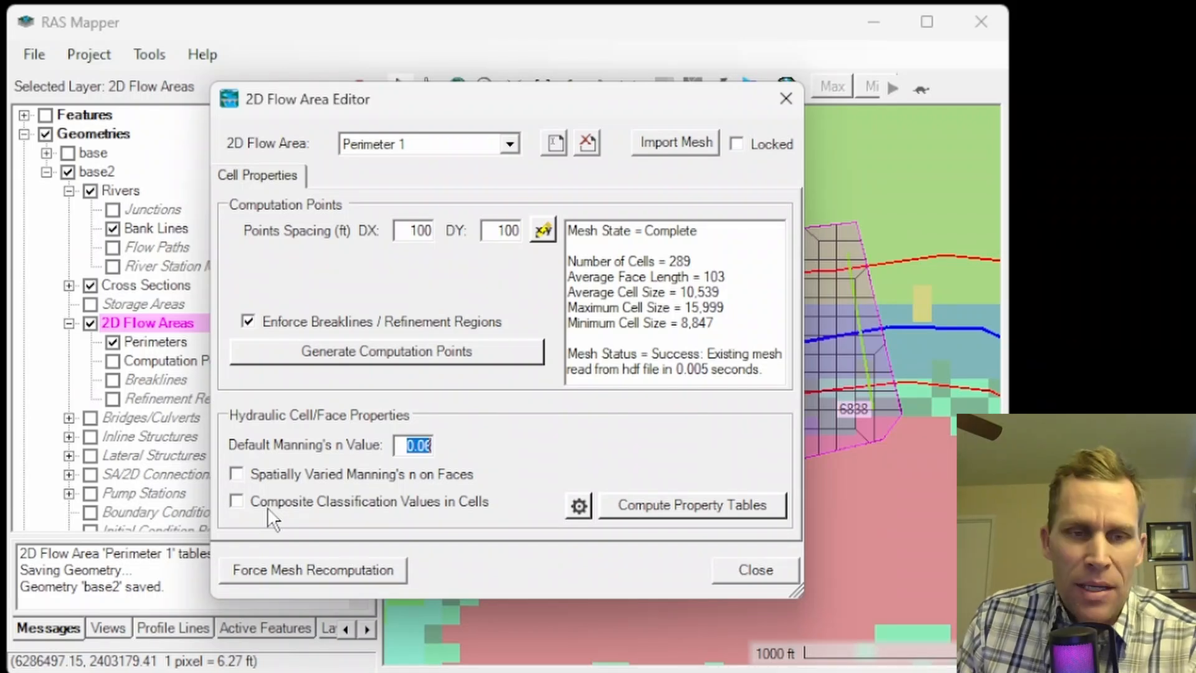
{"action": "left_click", "coordinate": [237, 473]}
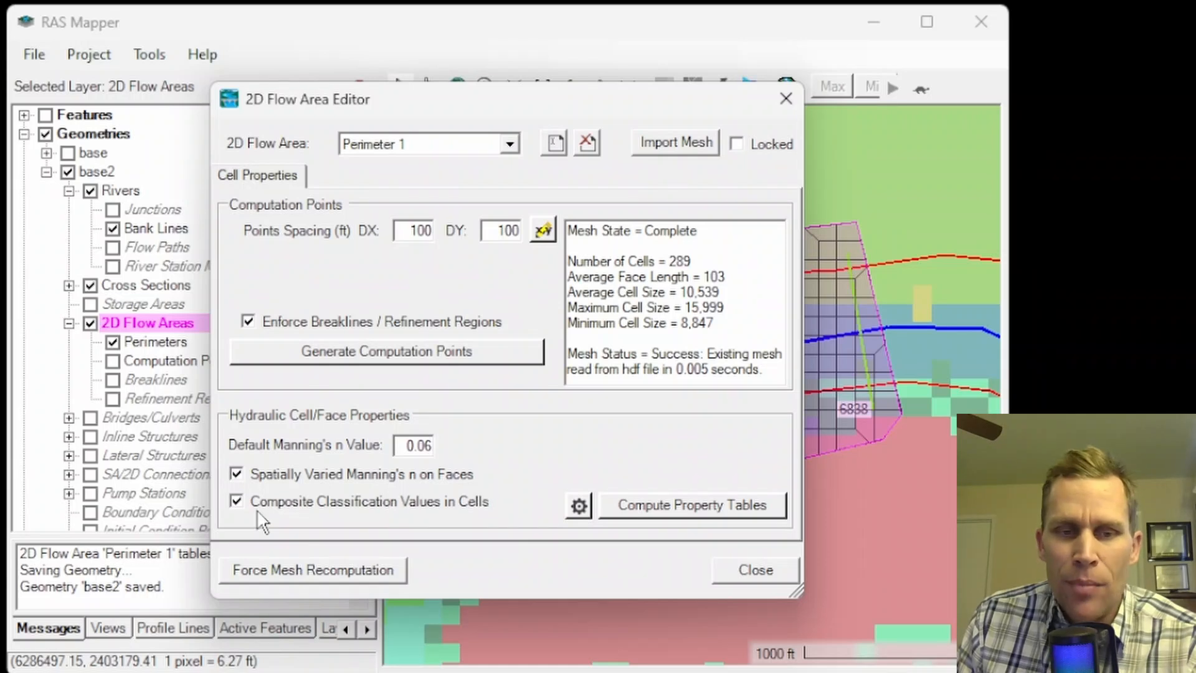
{"action": "mouse_move", "coordinate": [477, 522]}
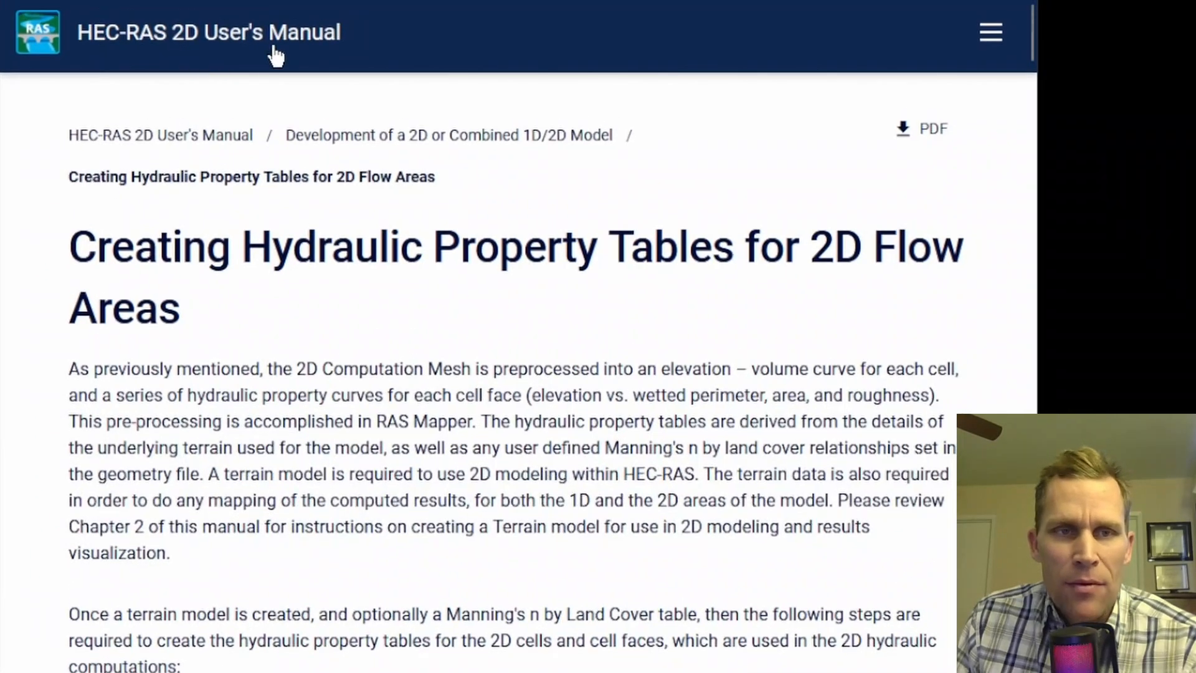
{"action": "mouse_move", "coordinate": [1031, 42]}
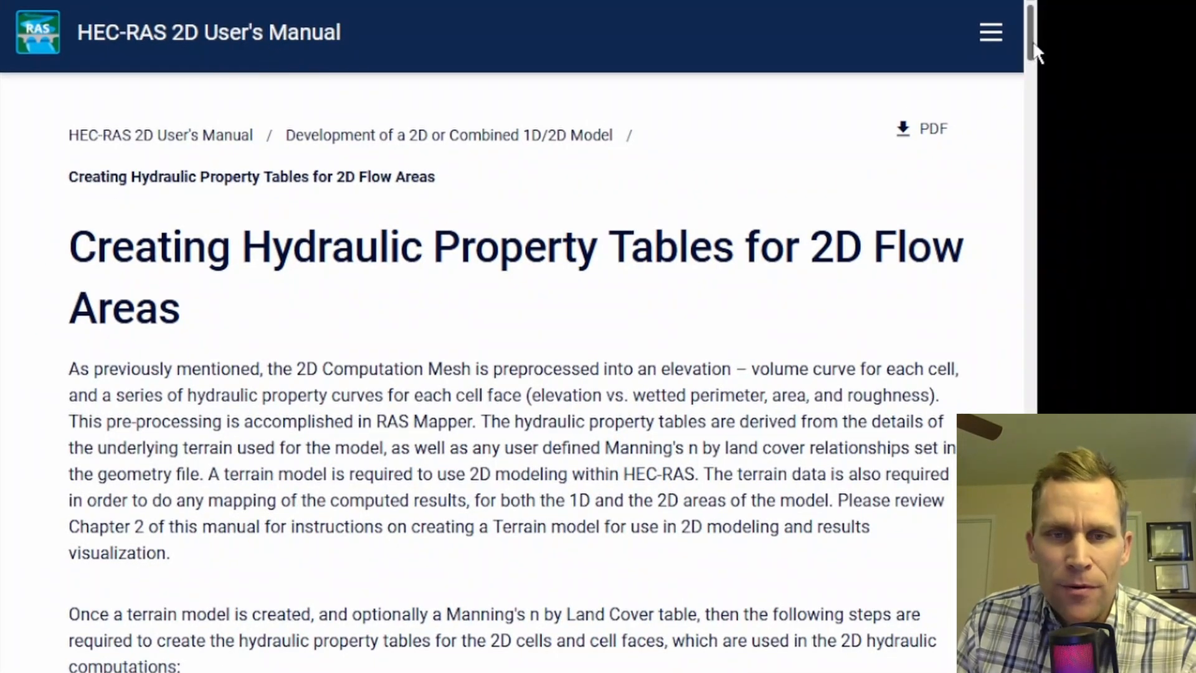
Scroll the manual to the composite Manning's n formula for cell faces
{"action": "scroll", "scroll_direction": "down", "scroll_amount": 3}
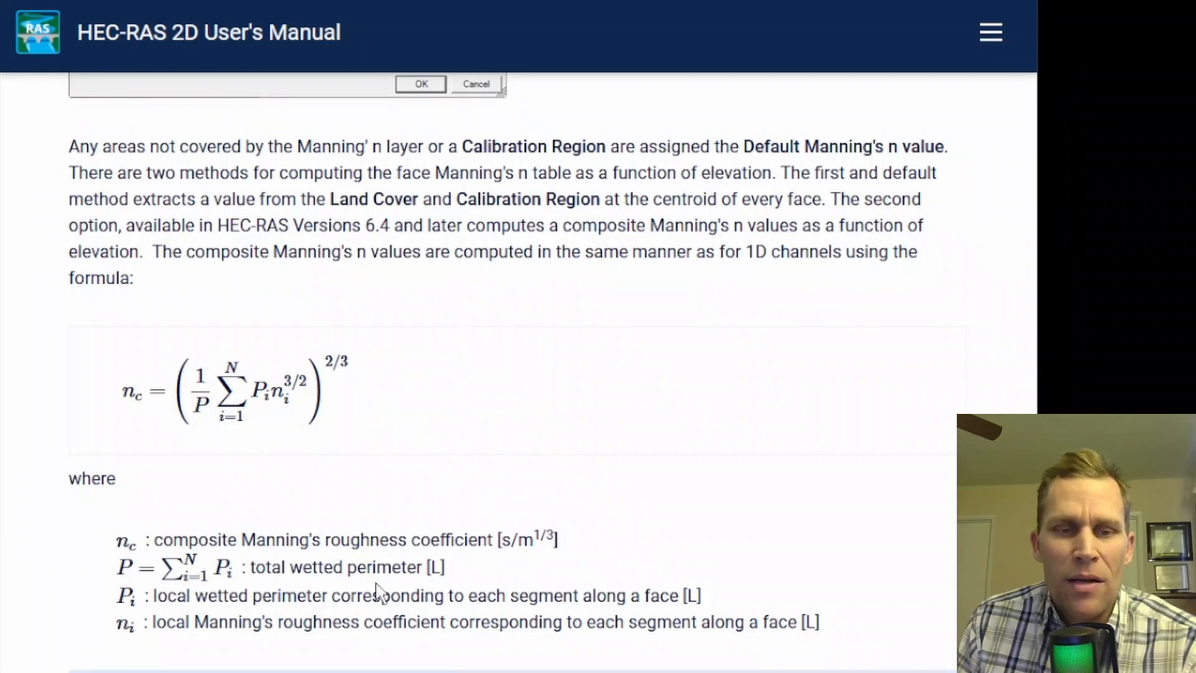
{"action": "mouse_move", "coordinate": [274, 522]}
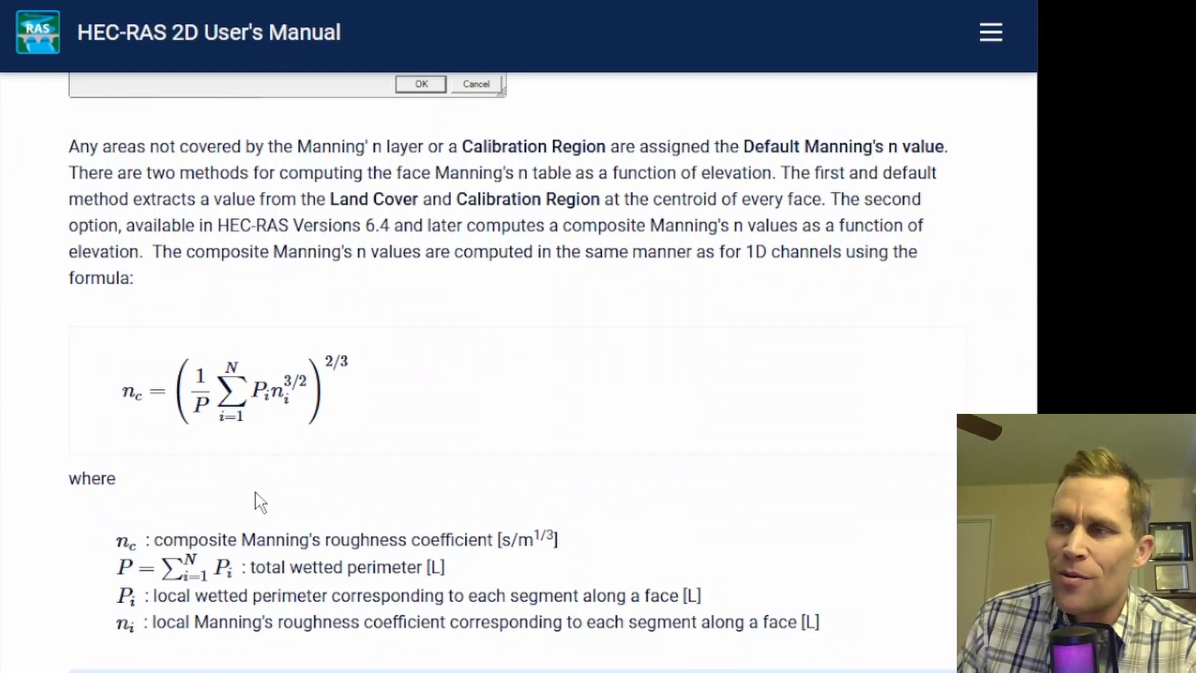
{"action": "mouse_move", "coordinate": [269, 362]}
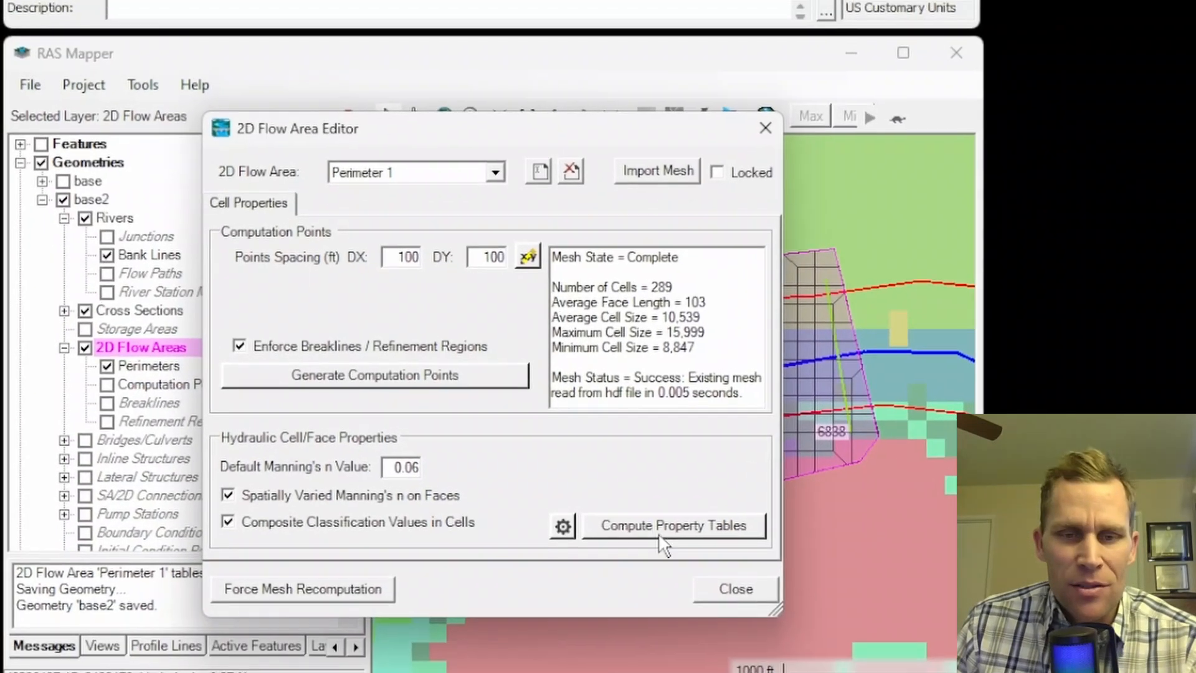
Recompute Perimeter 1's property tables and inspect land-cover n values (0.03, 0.028) on the map
{"action": "left_click", "coordinate": [674, 524]}
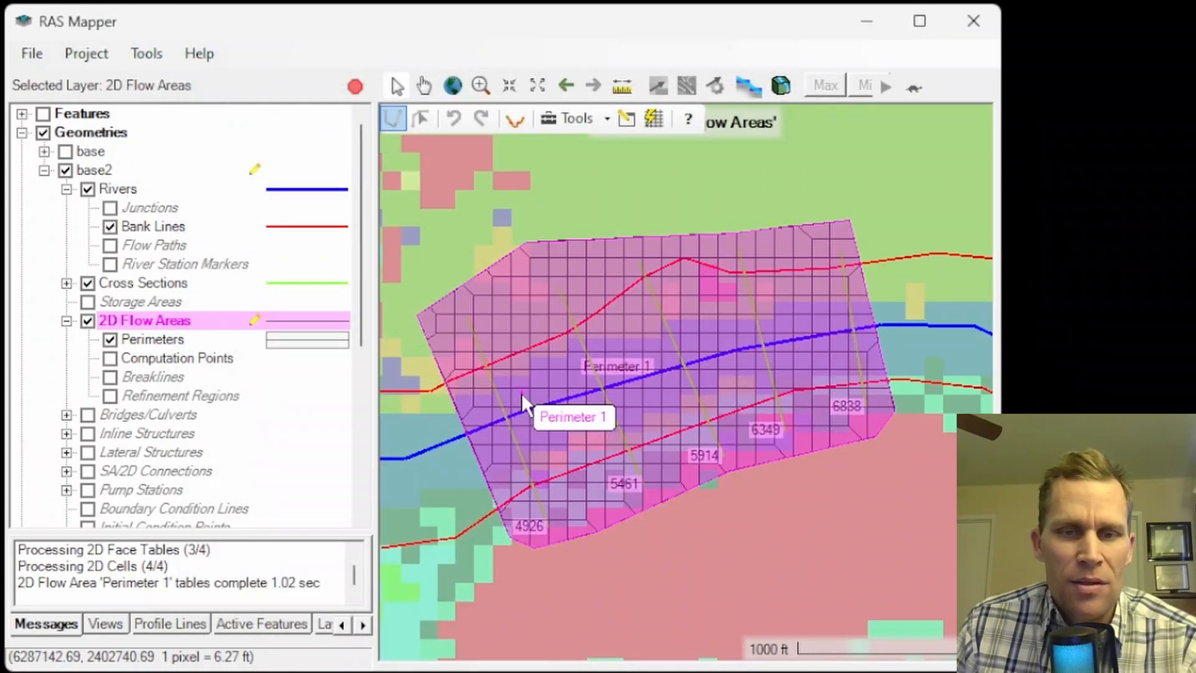
{"action": "mouse_move", "coordinate": [532, 363]}
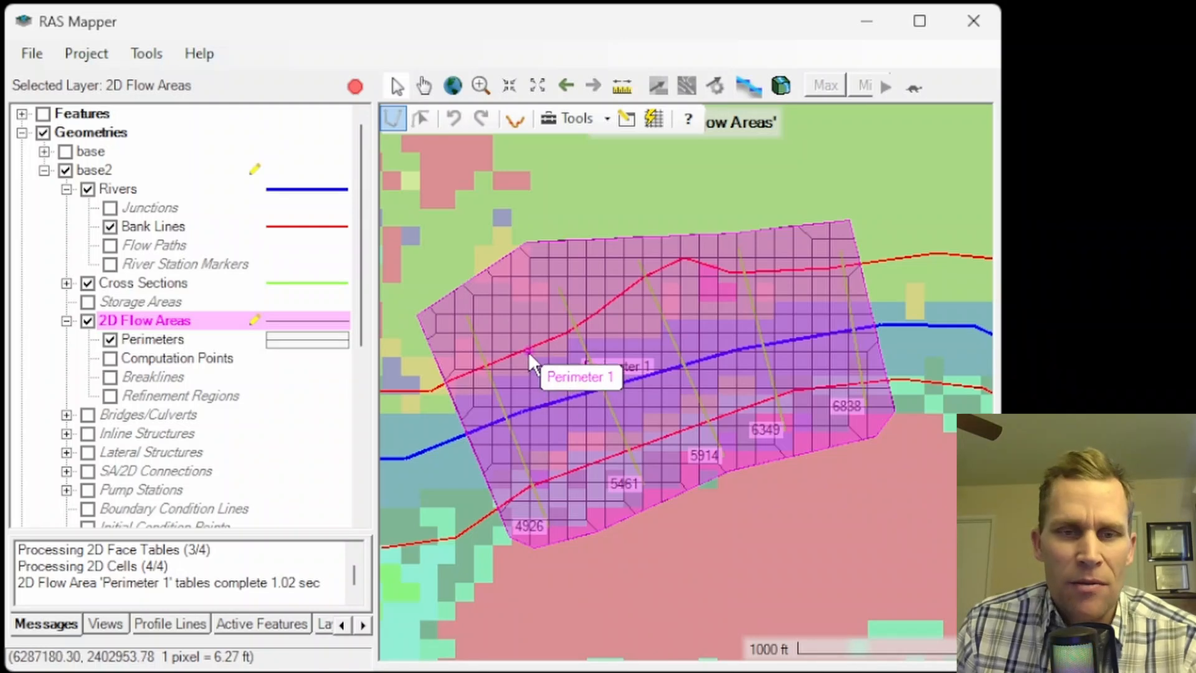
{"action": "scroll", "scroll_direction": "up", "scroll_amount": 3}
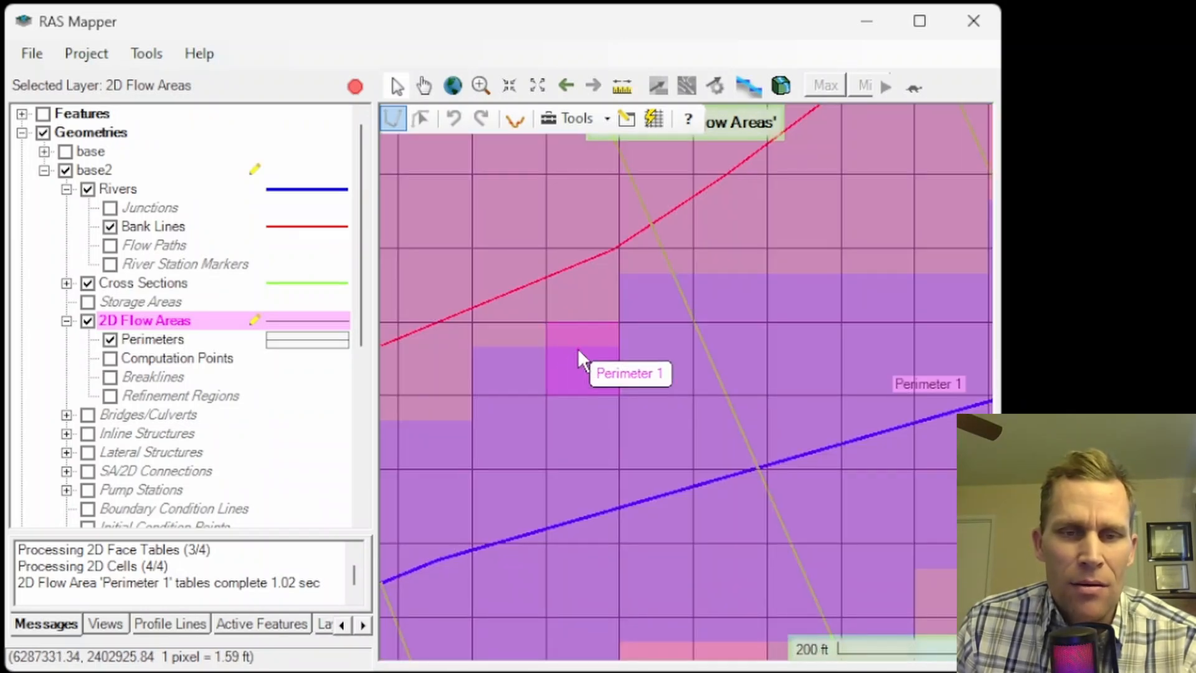
{"action": "mouse_move", "coordinate": [591, 339]}
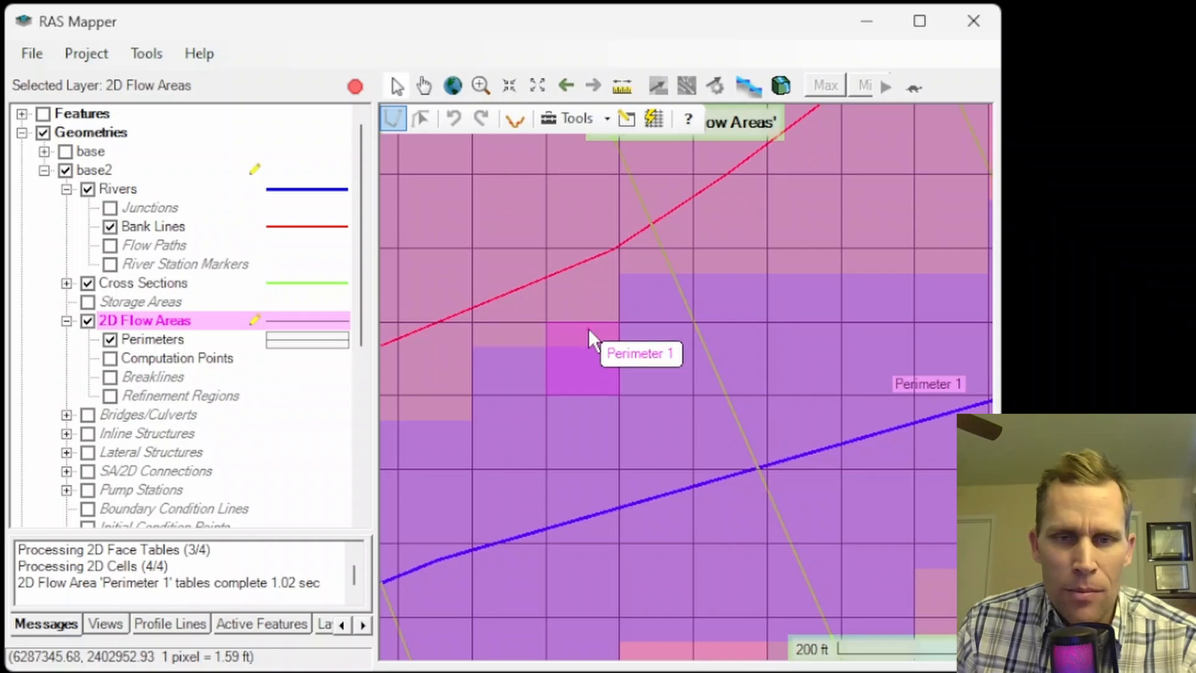
{"action": "mouse_move", "coordinate": [603, 320]}
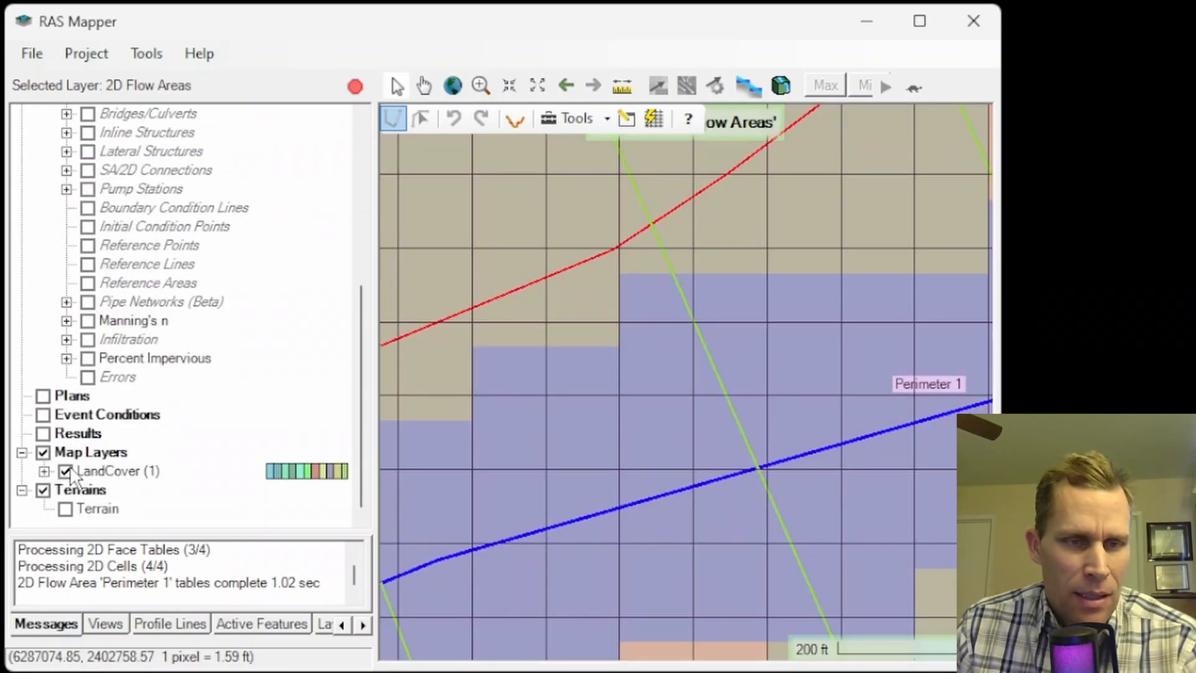
{"action": "left_click", "coordinate": [119, 471]}
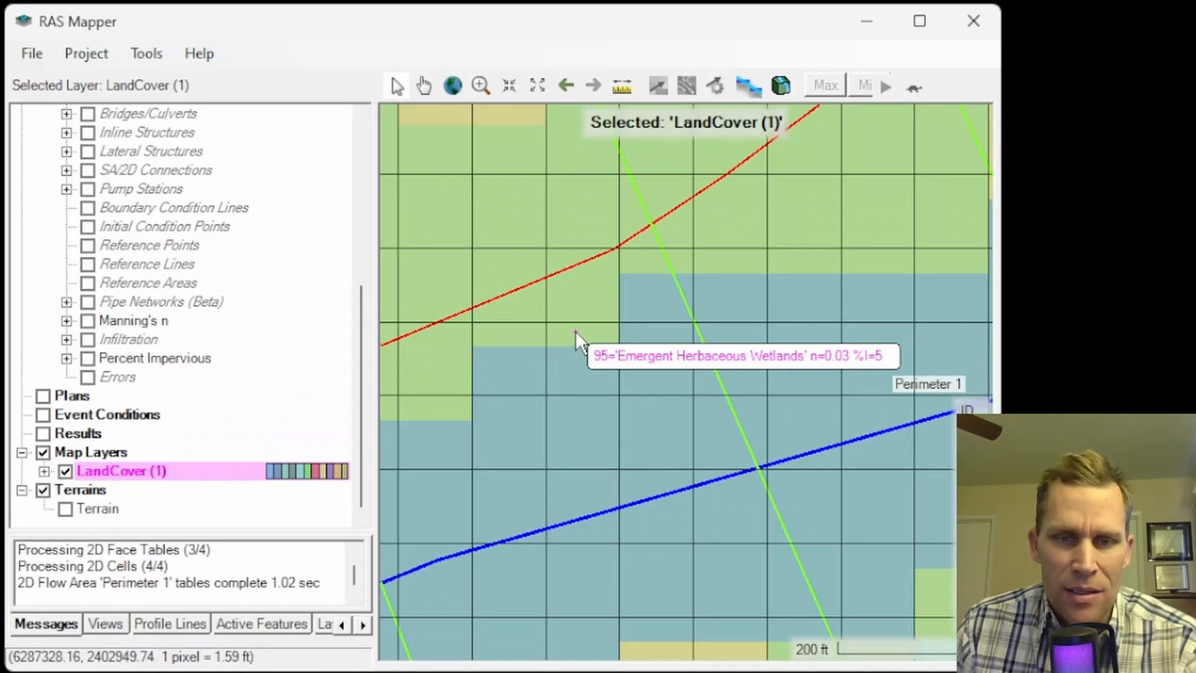
{"action": "mouse_move", "coordinate": [576, 345]}
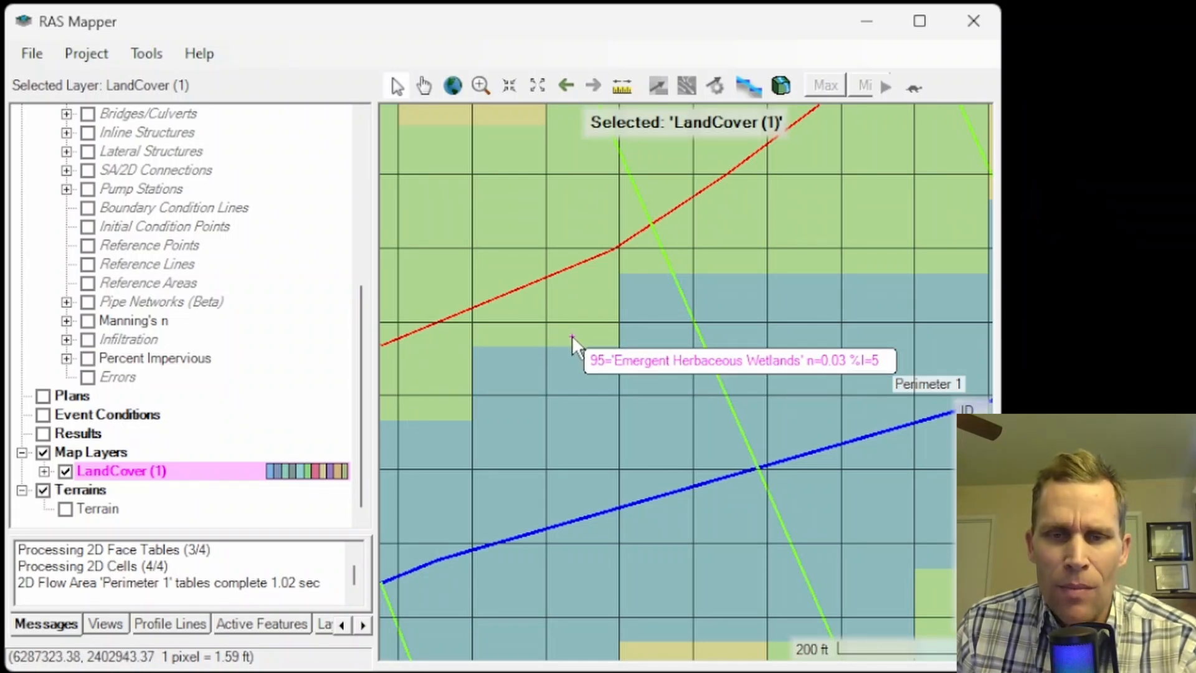
{"action": "mouse_move", "coordinate": [580, 377]}
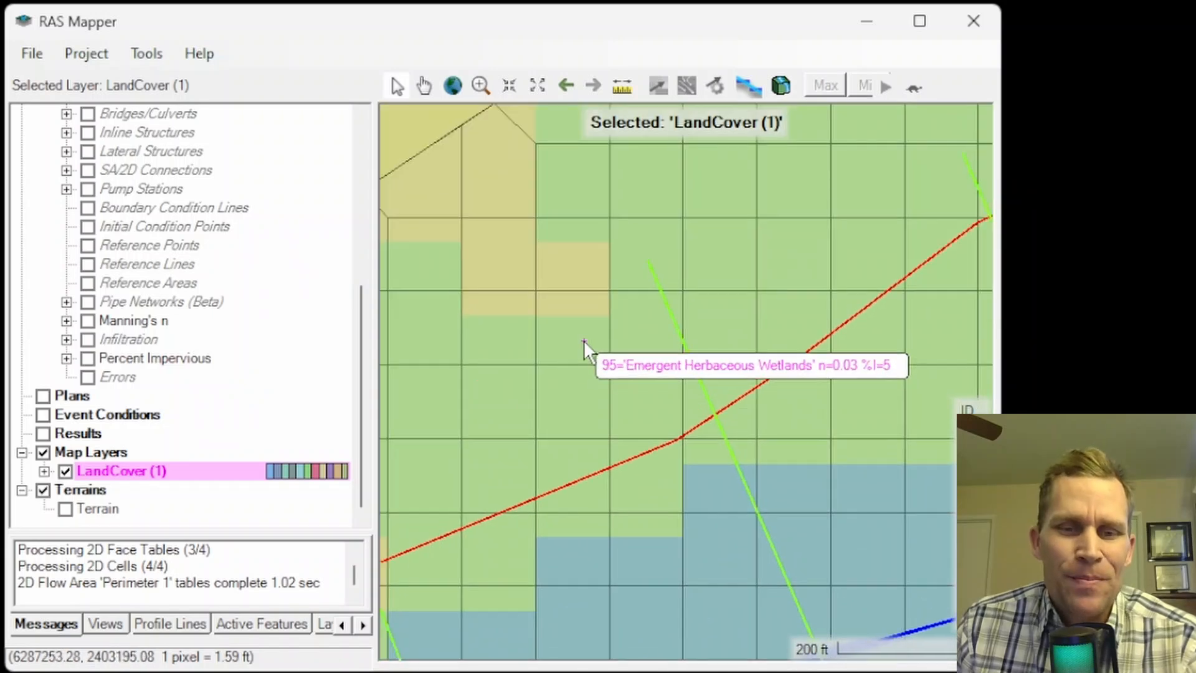
{"action": "mouse_move", "coordinate": [571, 334]}
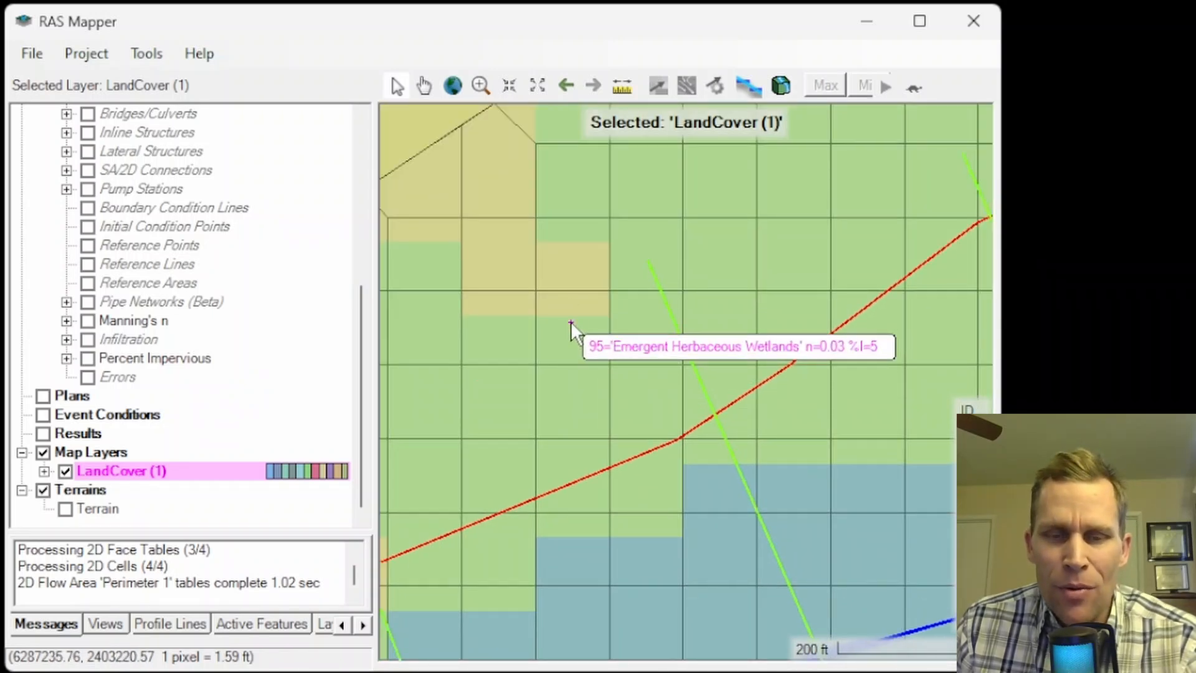
{"action": "mouse_move", "coordinate": [573, 315]}
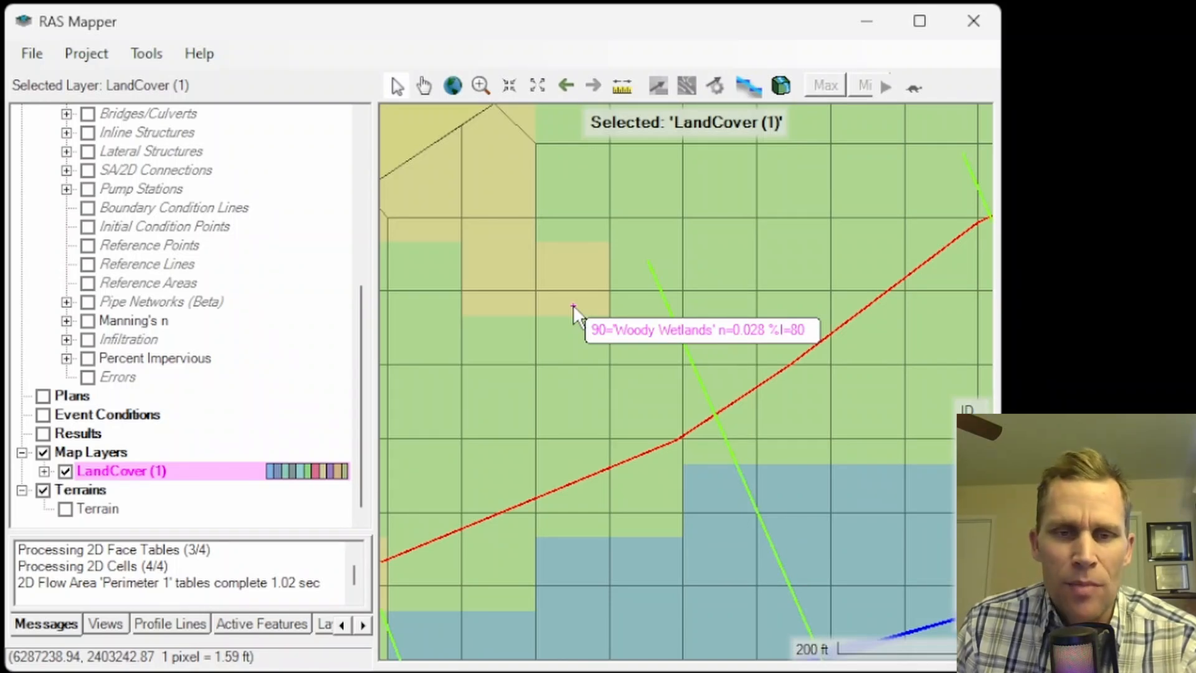
{"action": "mouse_move", "coordinate": [582, 334]}
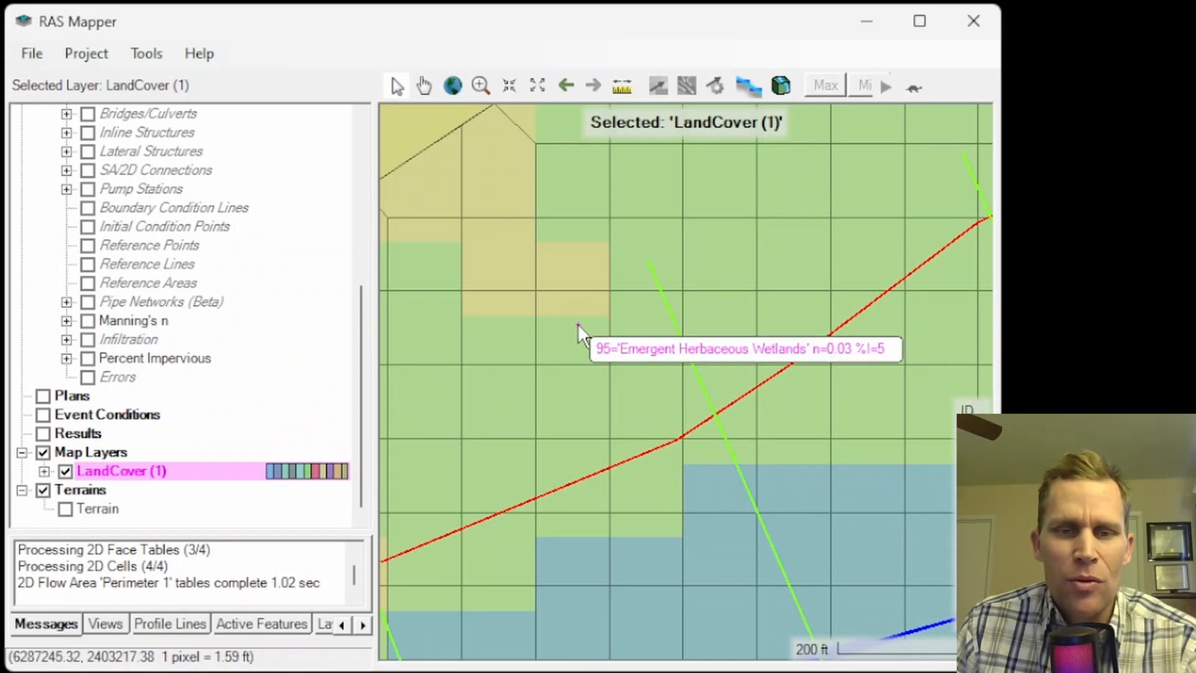
{"action": "mouse_move", "coordinate": [573, 341]}
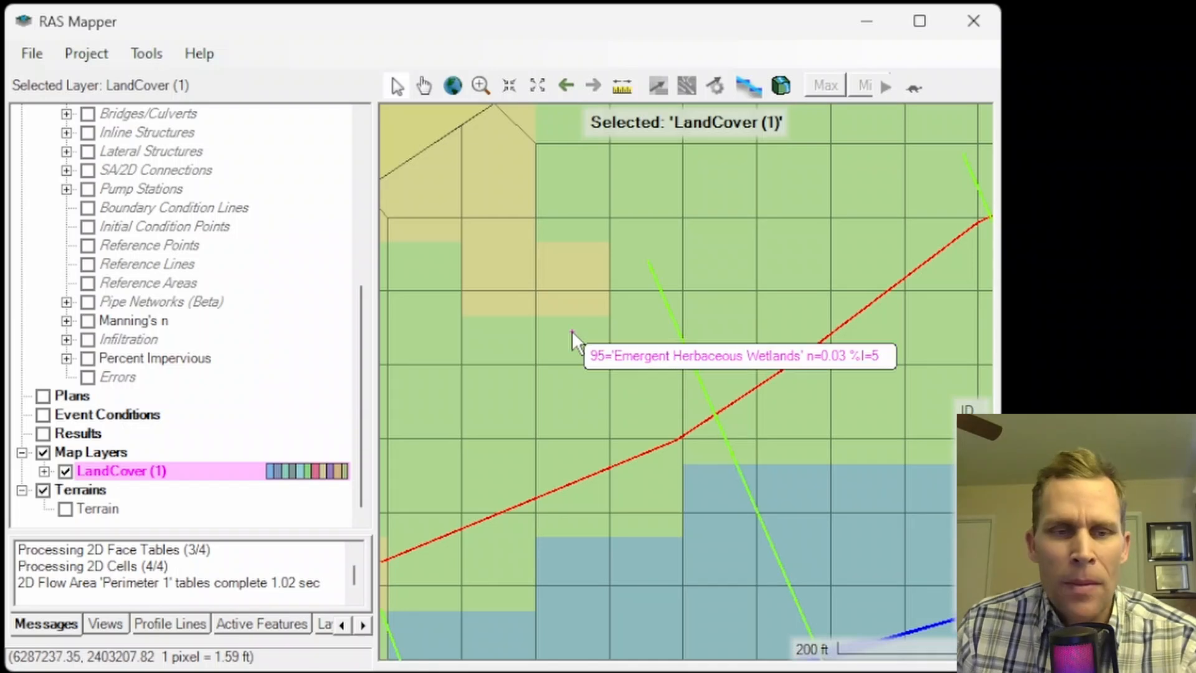
{"action": "scroll", "scroll_direction": "up", "scroll_amount": 3}
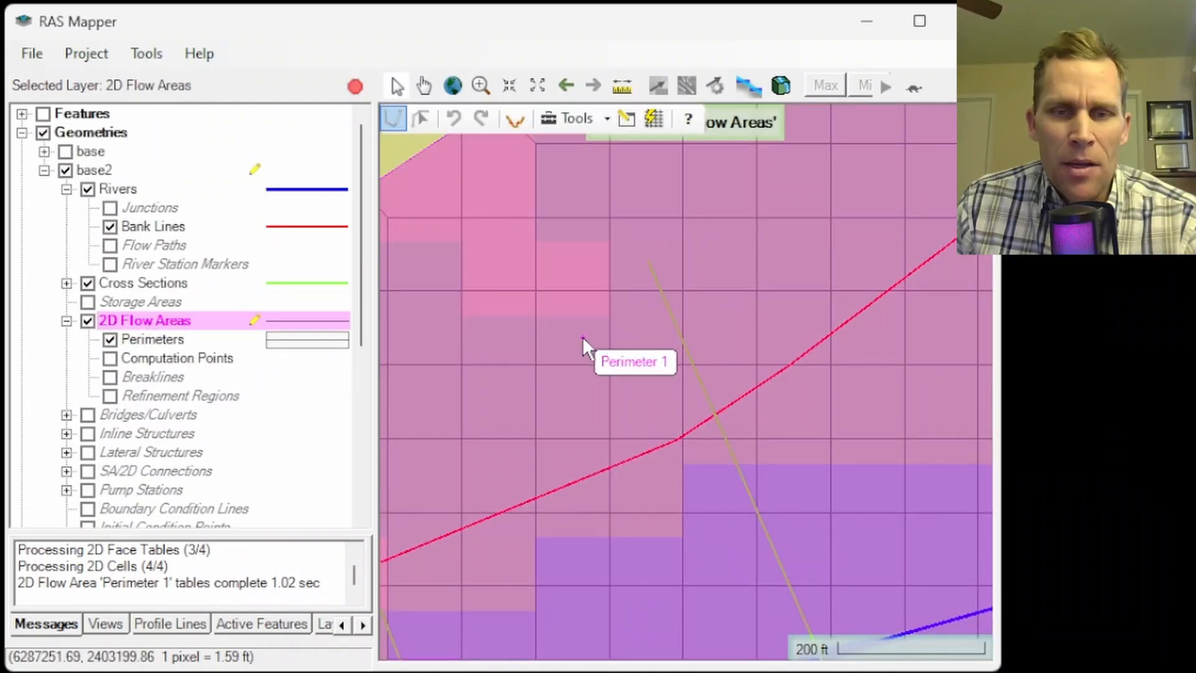
Plot cell 64's volume-elevation curve and view it as a table and graph
{"action": "right_click", "coordinate": [582, 339]}
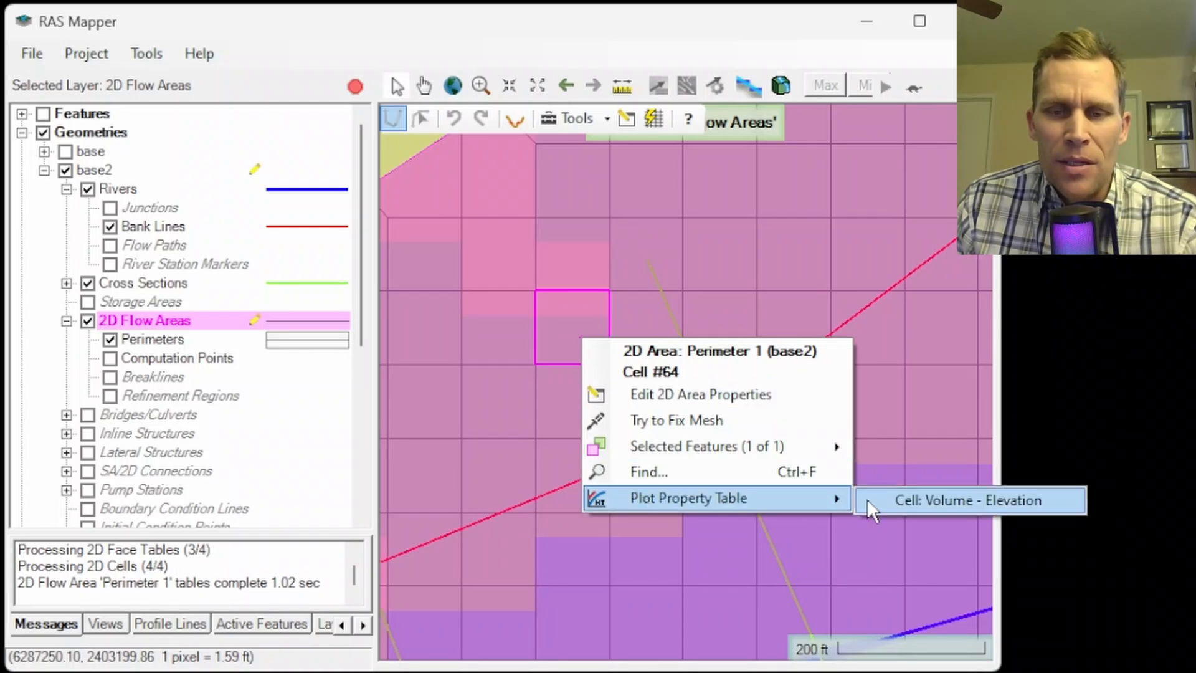
{"action": "mouse_move", "coordinate": [913, 509]}
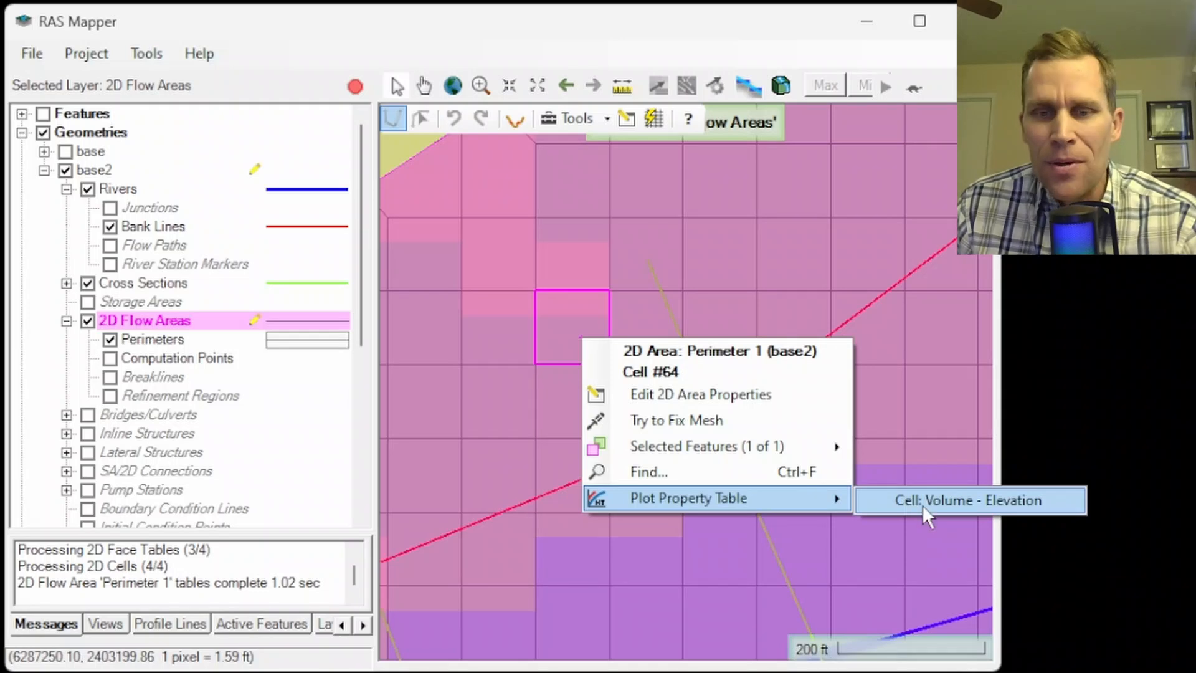
{"action": "mouse_move", "coordinate": [963, 515]}
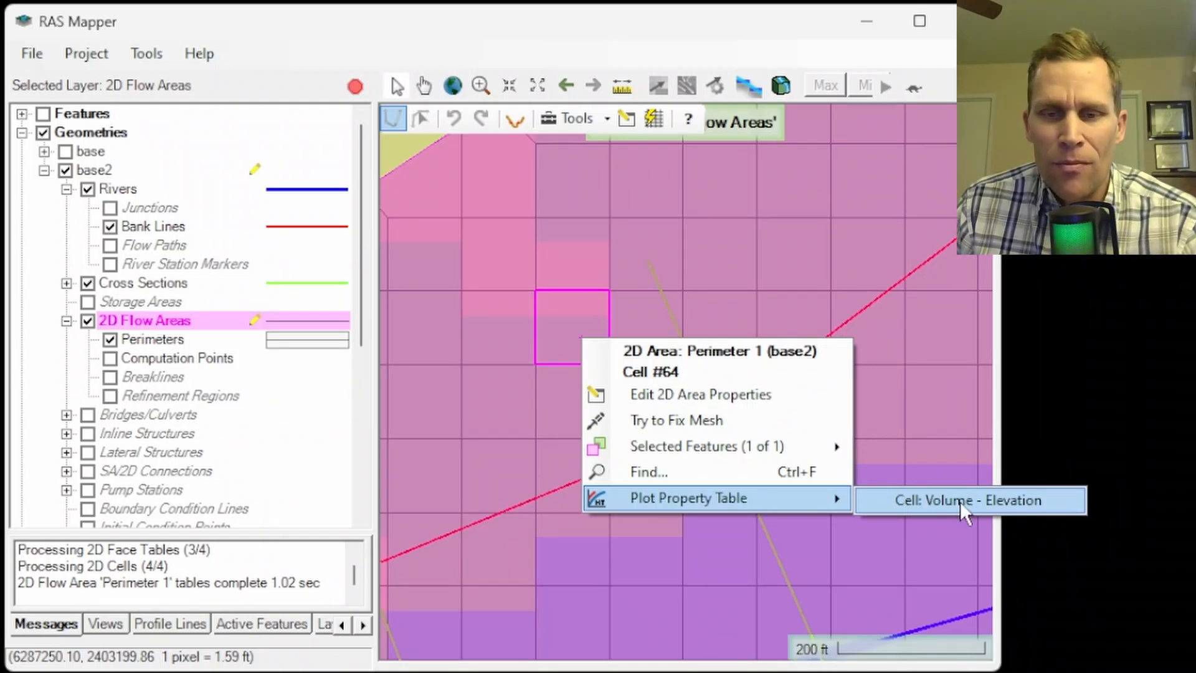
{"action": "left_click", "coordinate": [969, 499]}
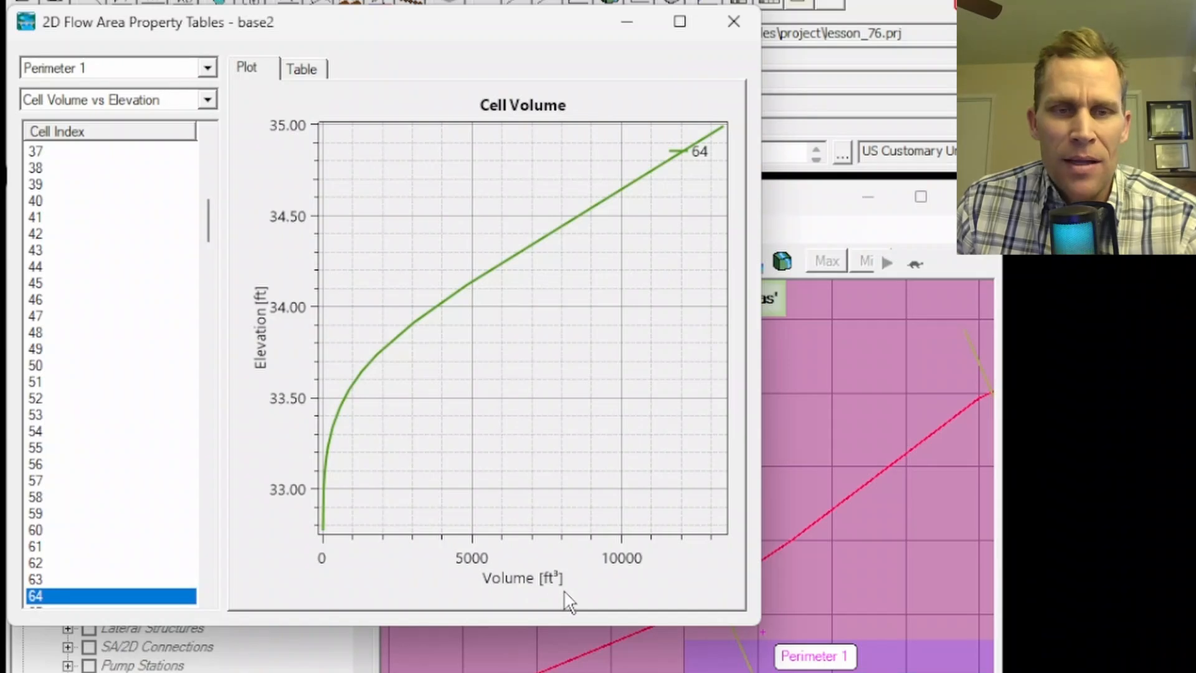
{"action": "mouse_move", "coordinate": [419, 259]}
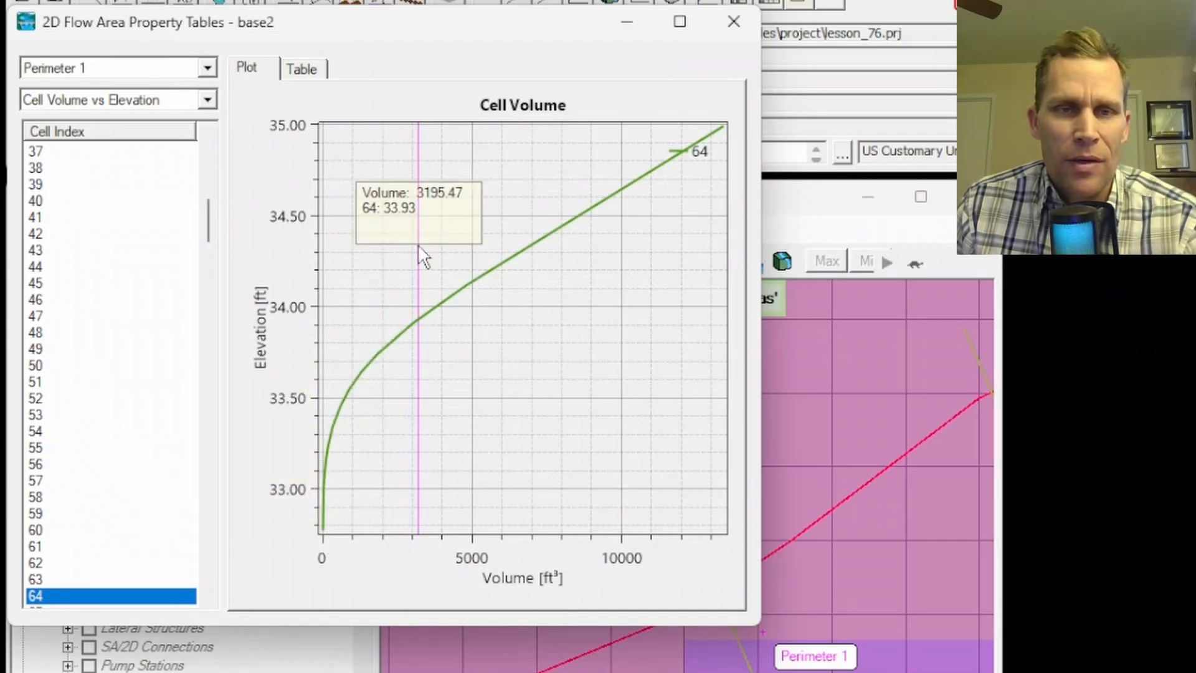
{"action": "left_click", "coordinate": [301, 68]}
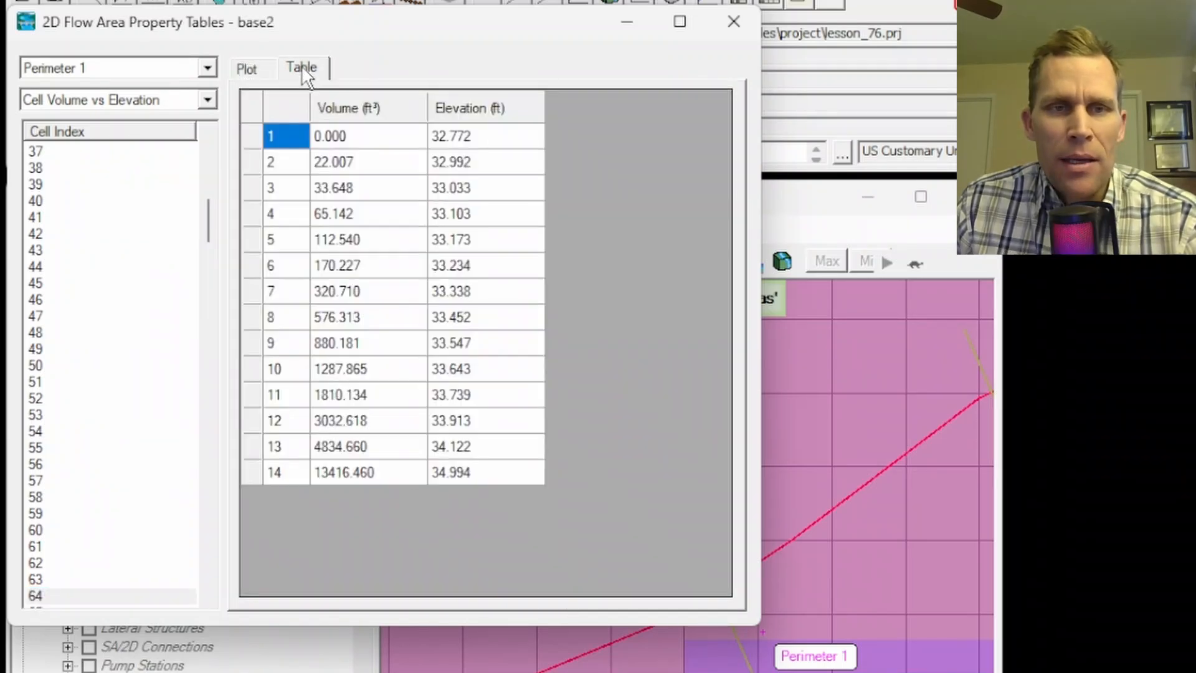
{"action": "left_click", "coordinate": [245, 68]}
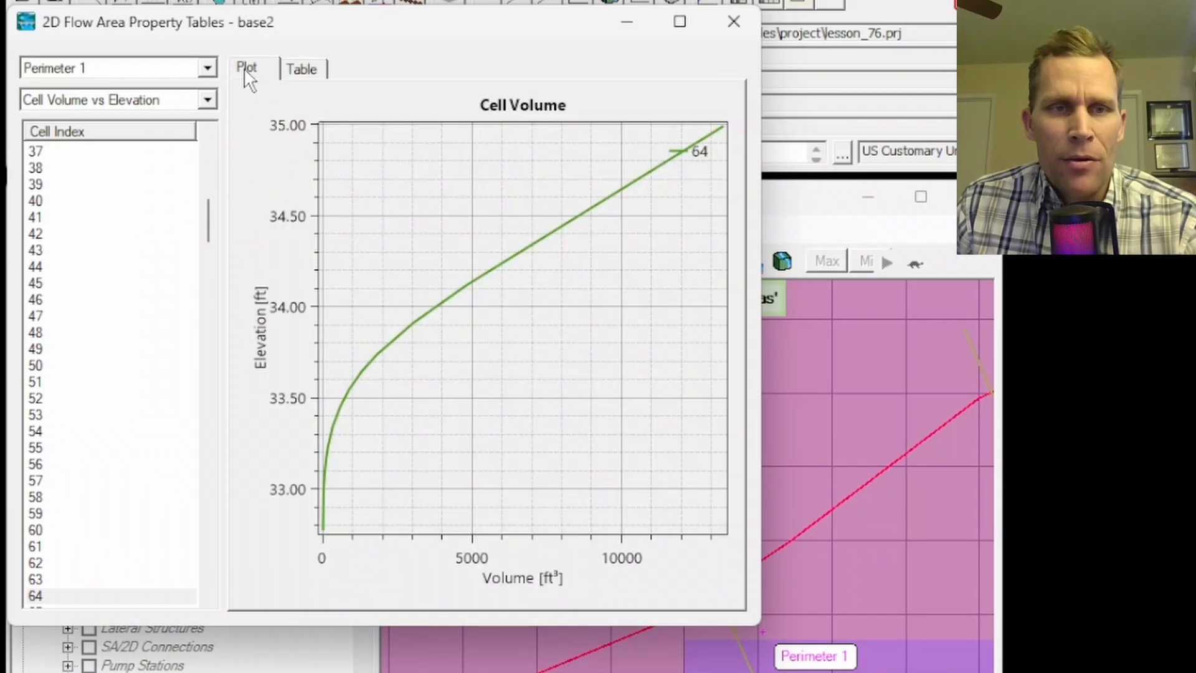
{"action": "left_click_drag", "start_coordinate": [152, 22], "coordinate": [130, 54]}
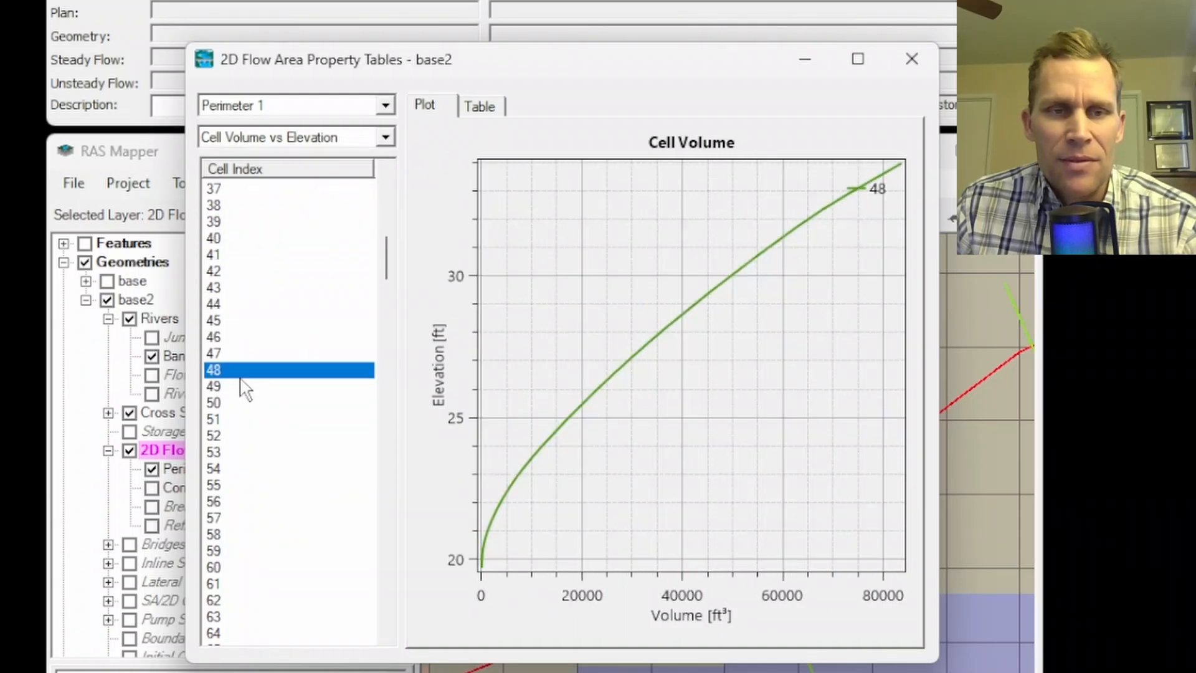
{"action": "mouse_move", "coordinate": [365, 277]}
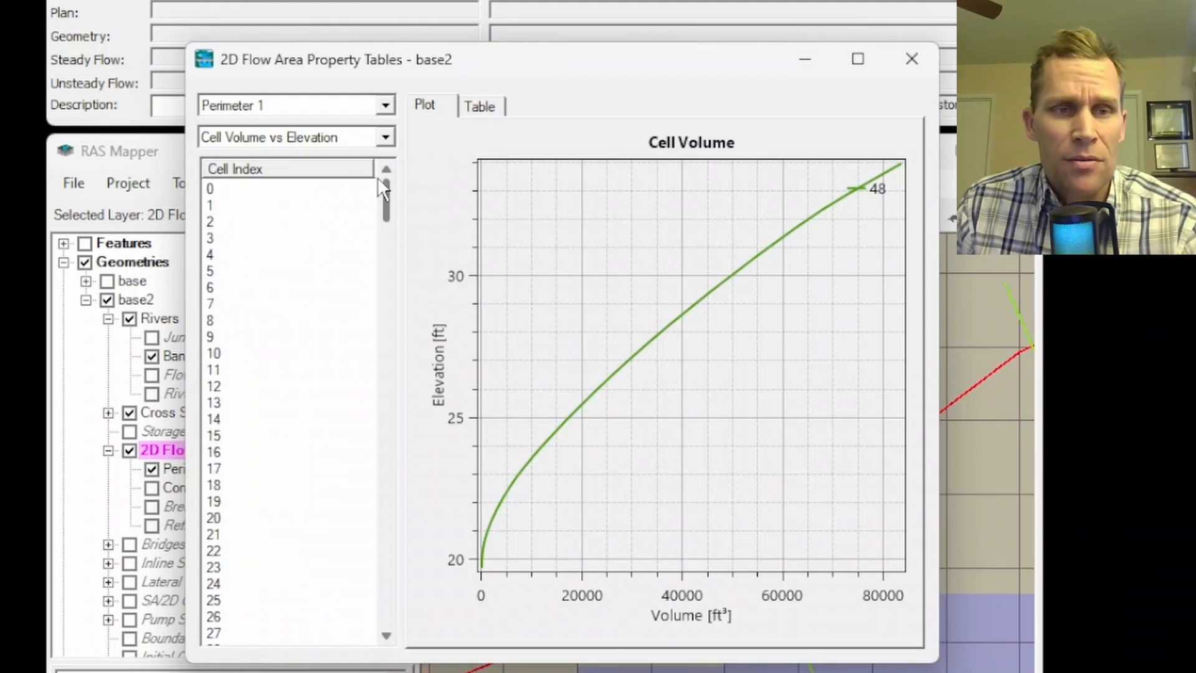
{"action": "mouse_move", "coordinate": [209, 148]}
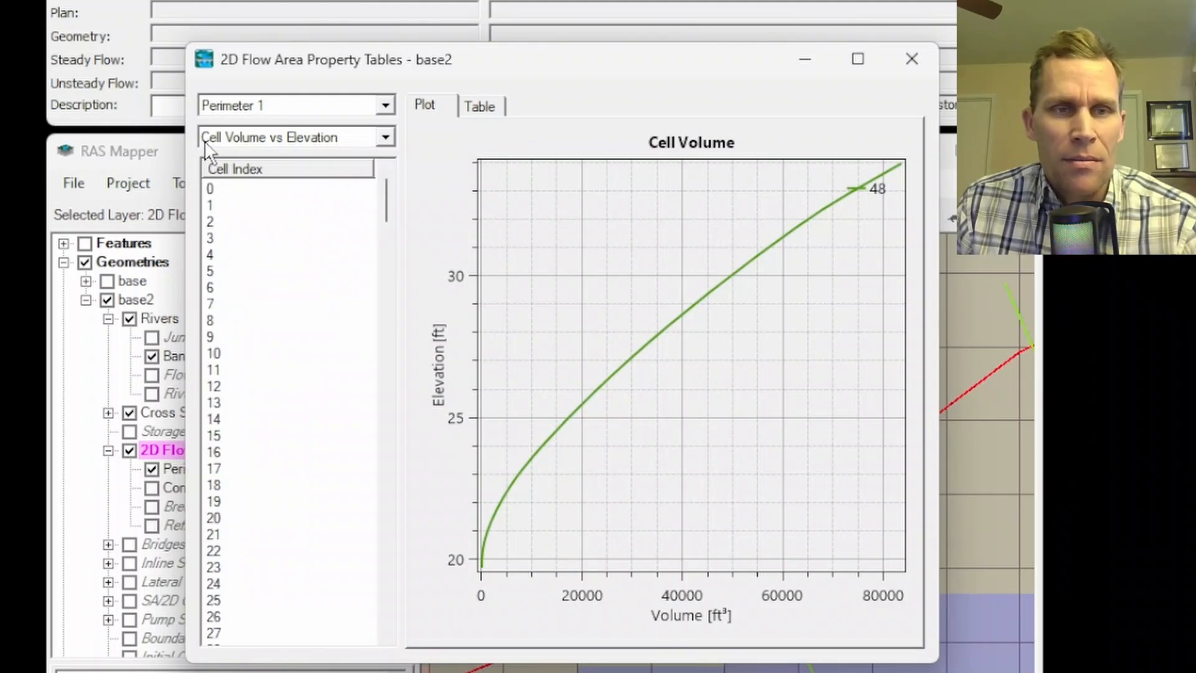
{"action": "mouse_move", "coordinate": [145, 489]}
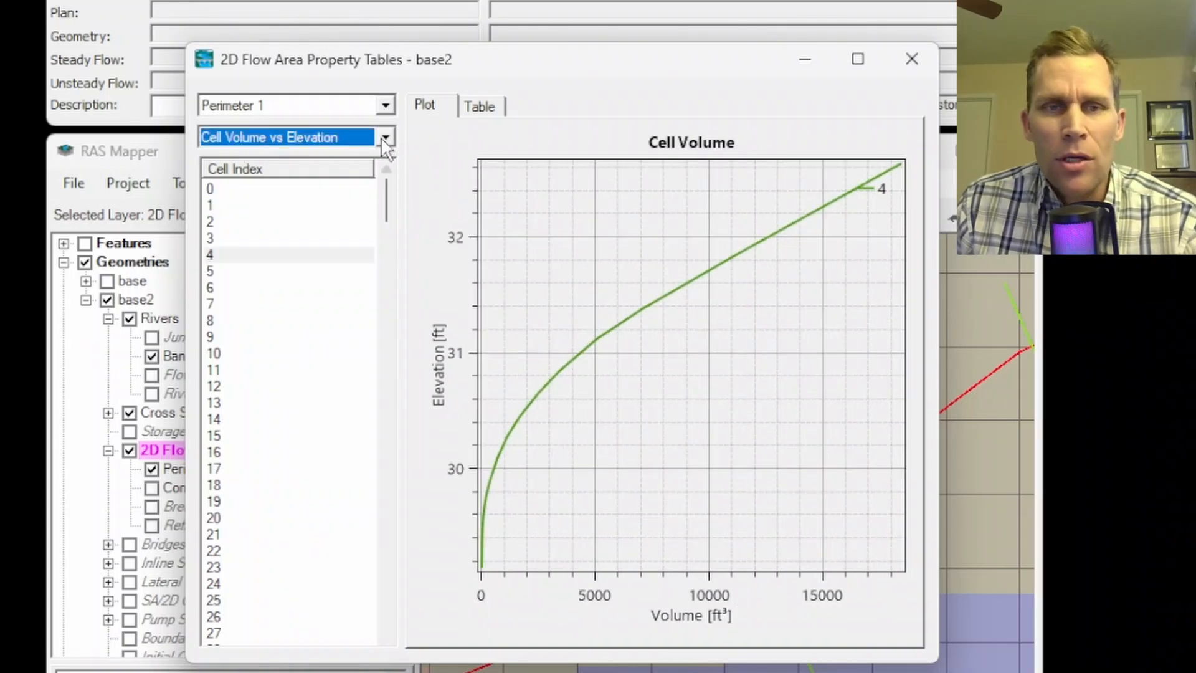
Review face area and face Manning's n versus elevation, including face 11's table, then close
{"action": "left_click", "coordinate": [385, 137]}
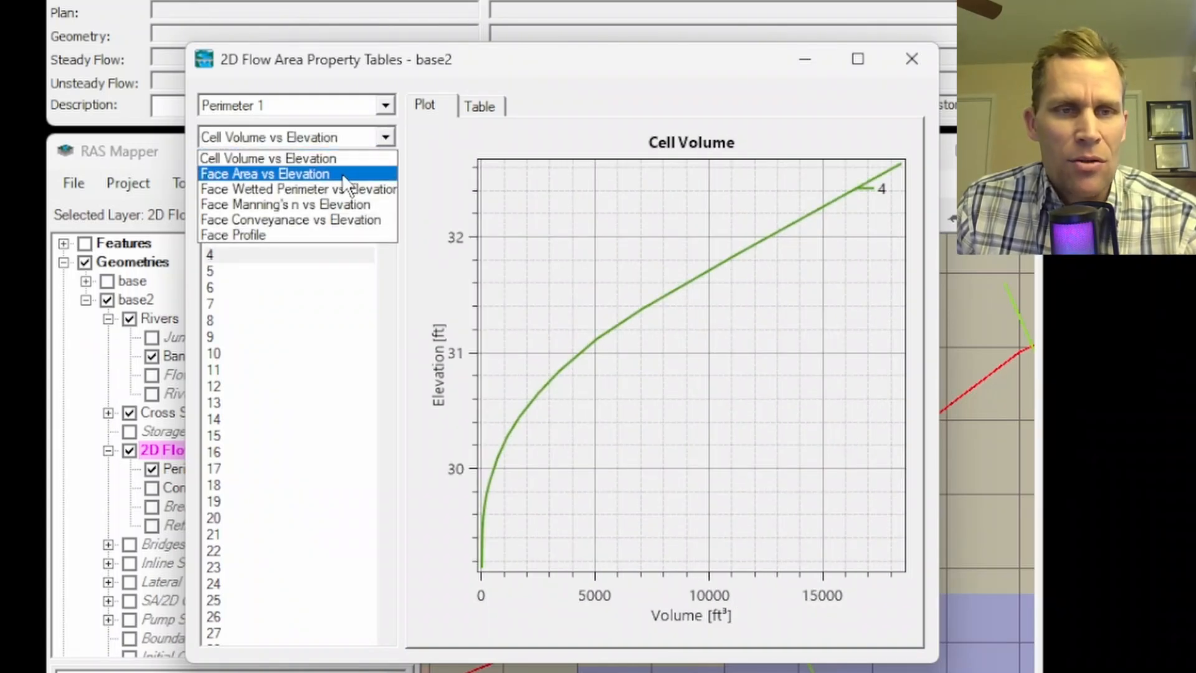
{"action": "left_click", "coordinate": [264, 173]}
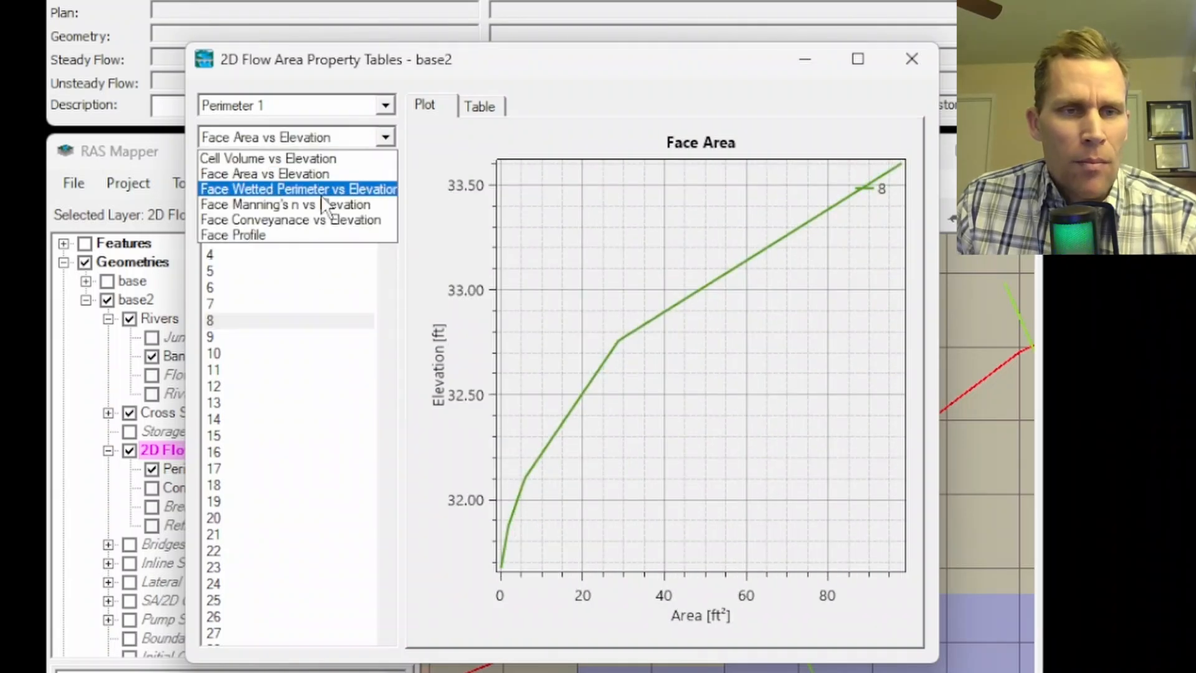
{"action": "left_click", "coordinate": [284, 203]}
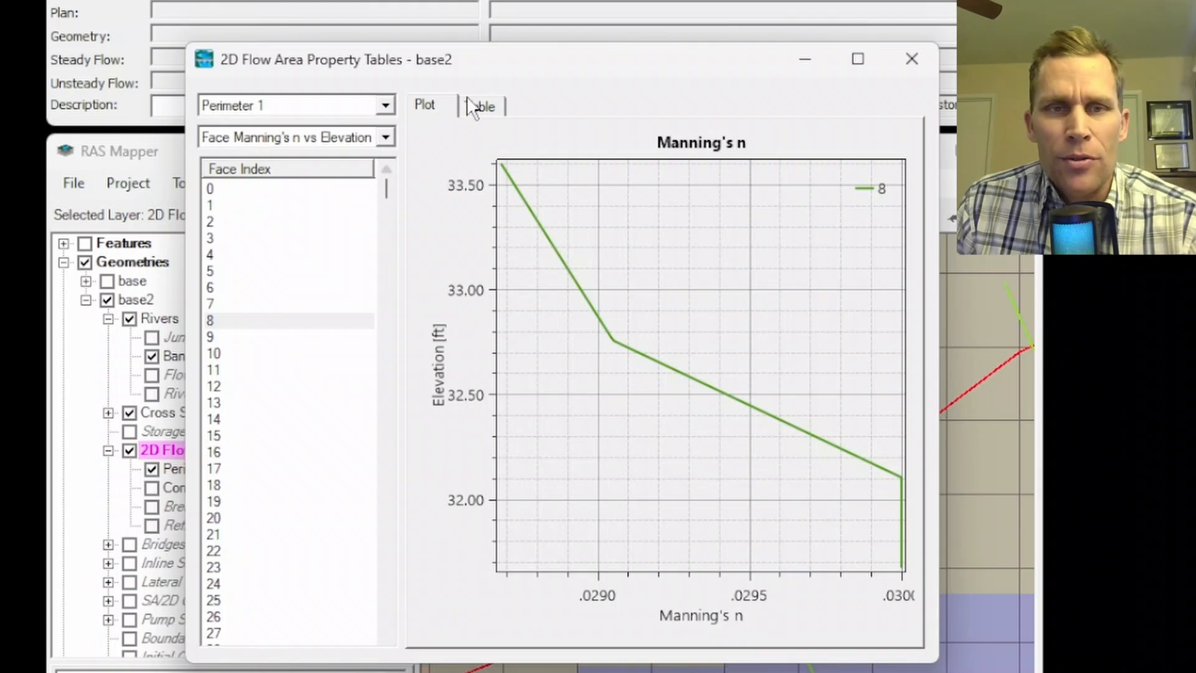
{"action": "left_click", "coordinate": [478, 105]}
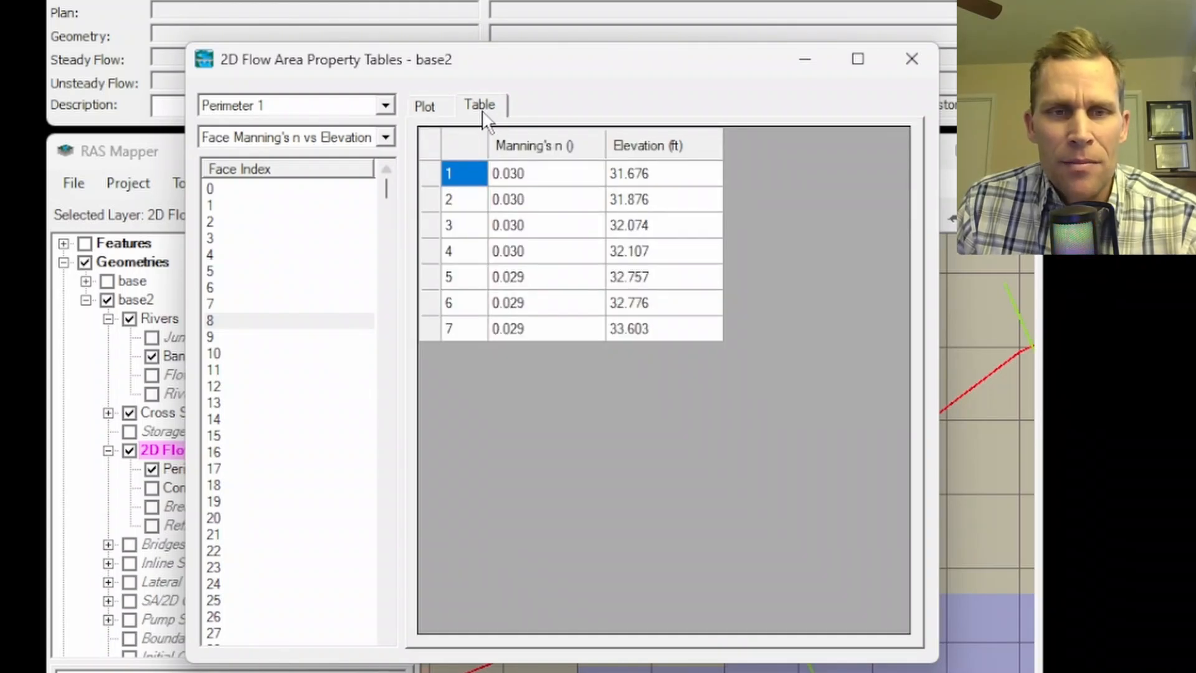
{"action": "left_click", "coordinate": [287, 368]}
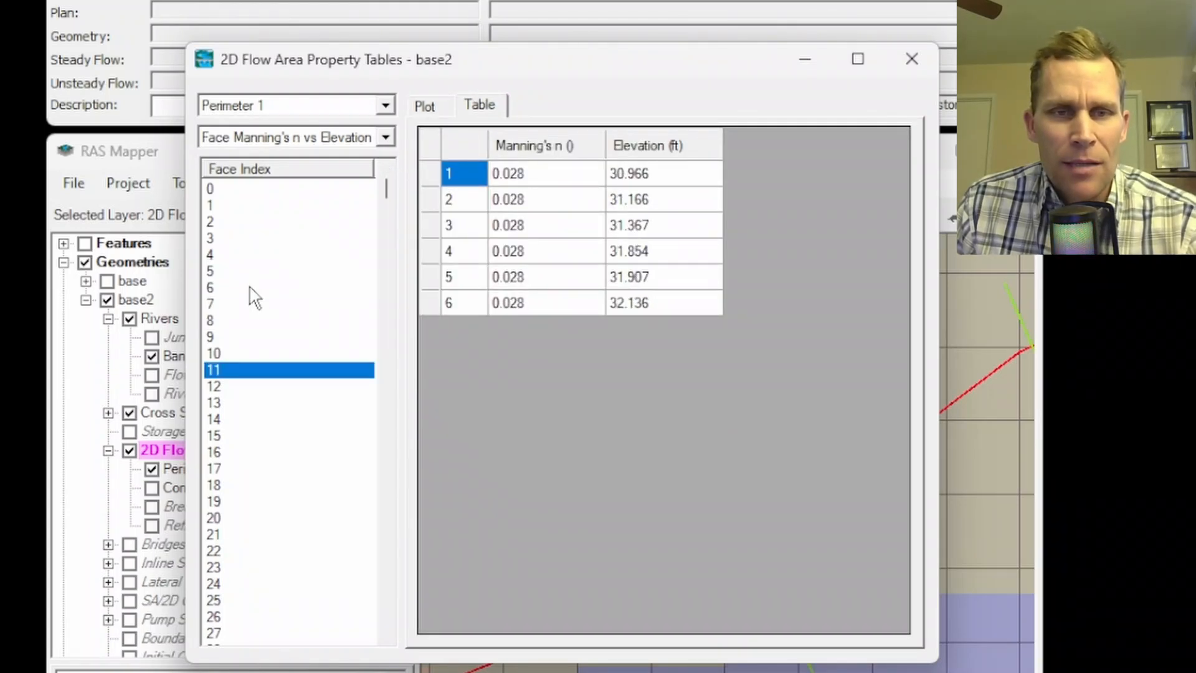
{"action": "left_click", "coordinate": [385, 105]}
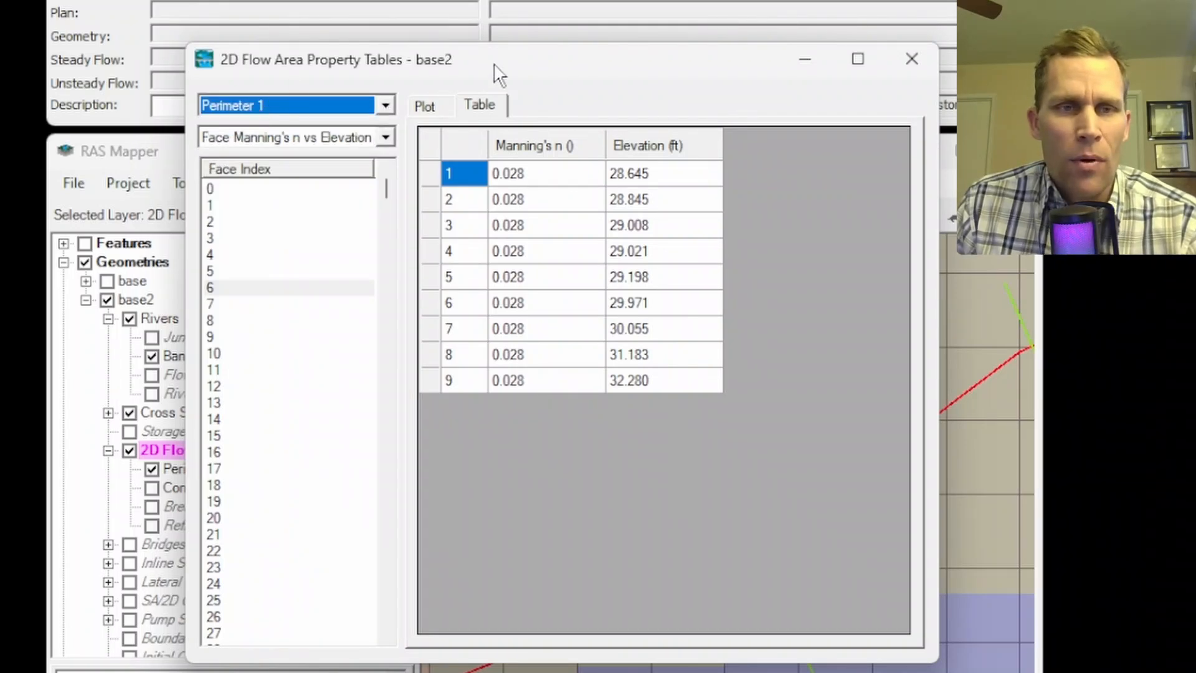
{"action": "left_click", "coordinate": [911, 58]}
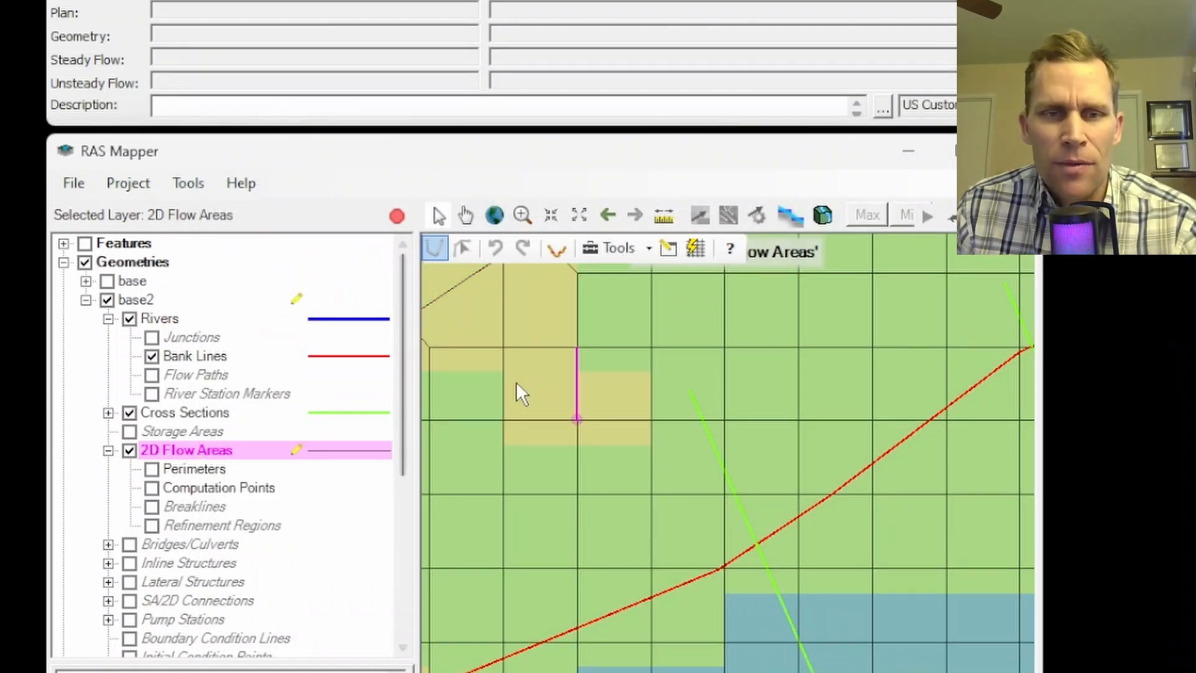
{"action": "mouse_move", "coordinate": [546, 393]}
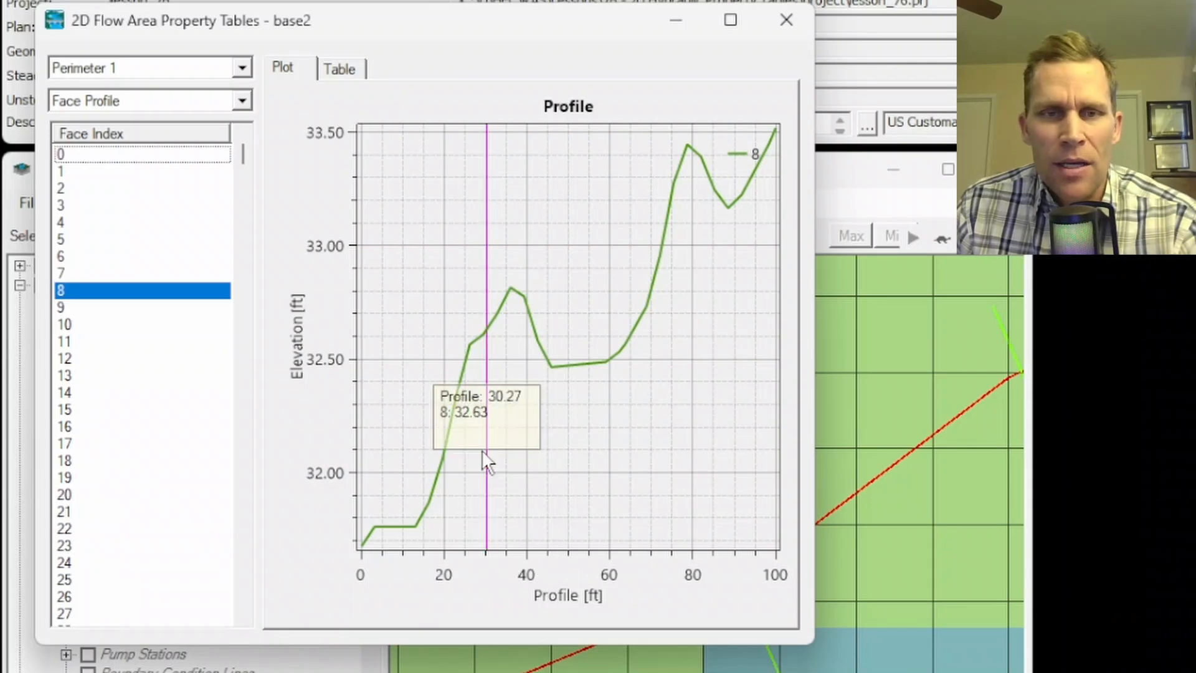
{"action": "mouse_move", "coordinate": [489, 606]}
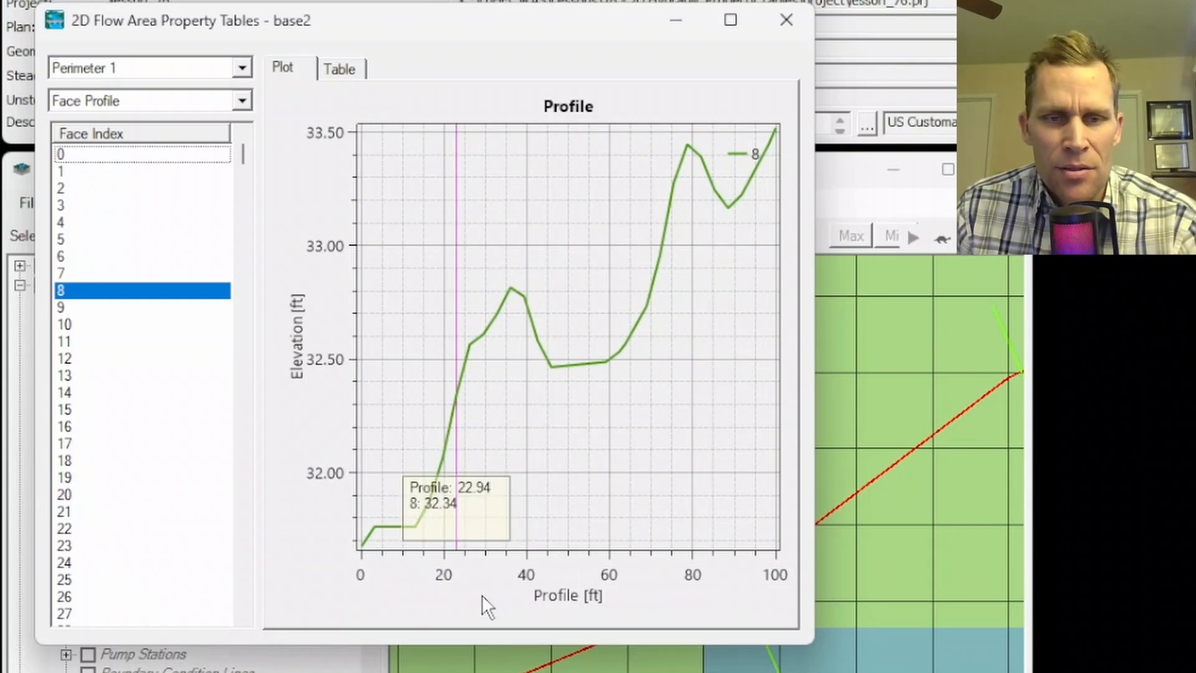
{"action": "mouse_move", "coordinate": [341, 395]}
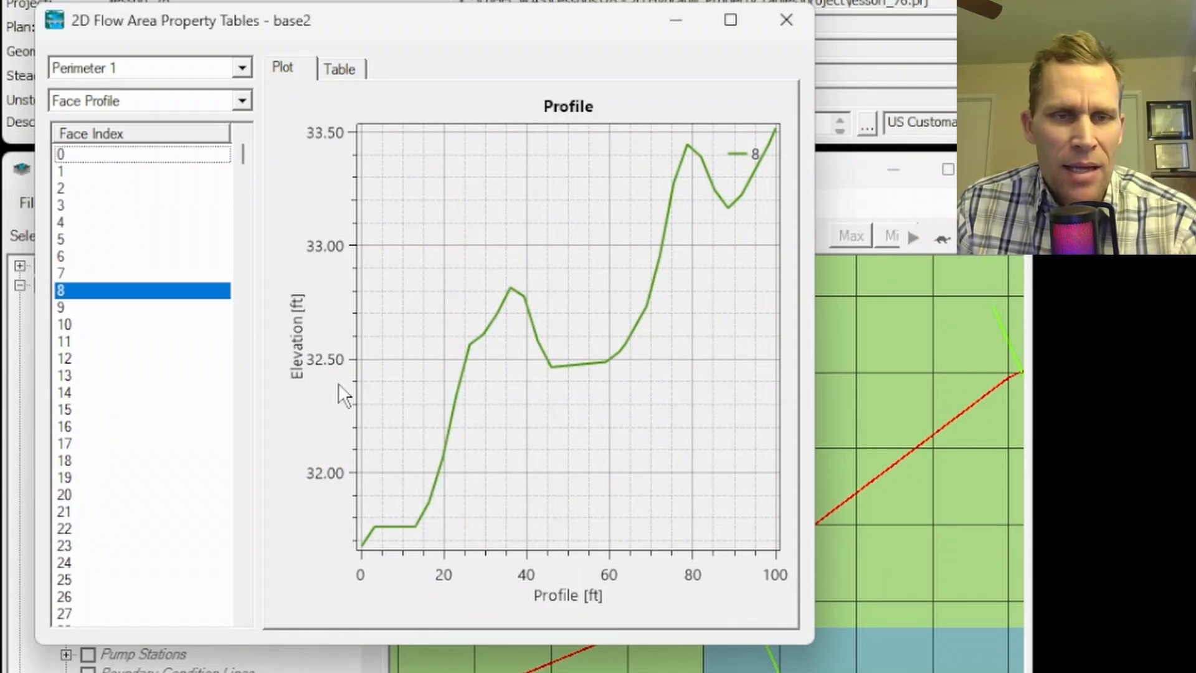
{"action": "mouse_move", "coordinate": [379, 573]}
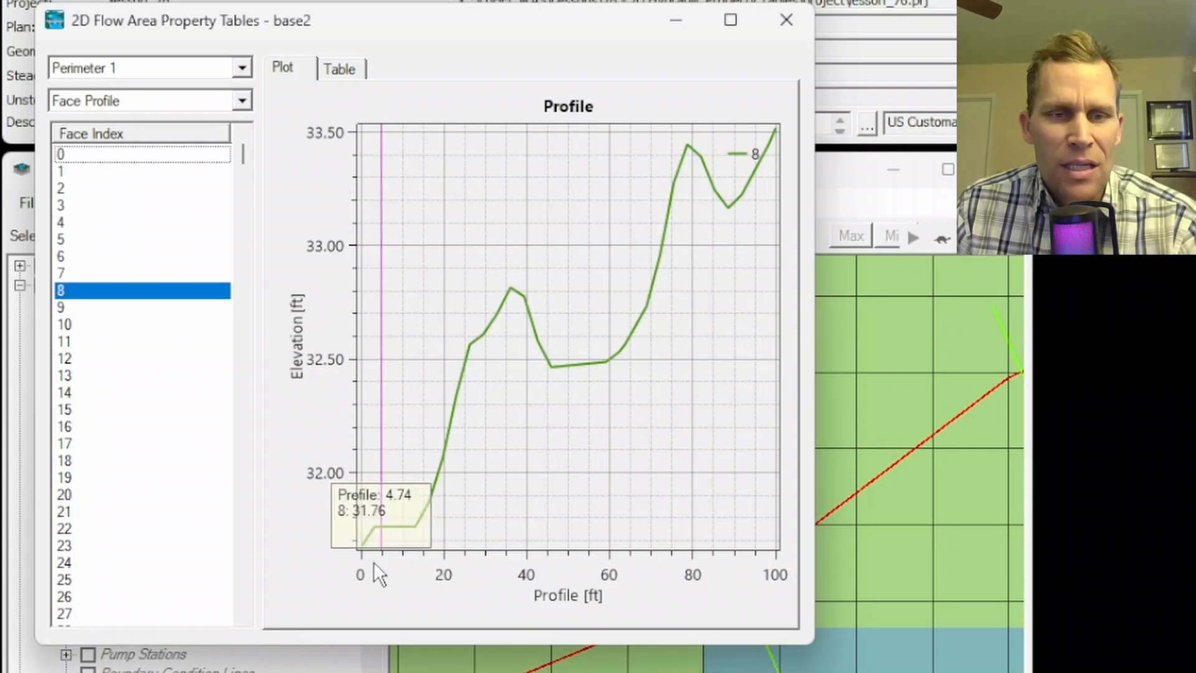
{"action": "mouse_move", "coordinate": [359, 561]}
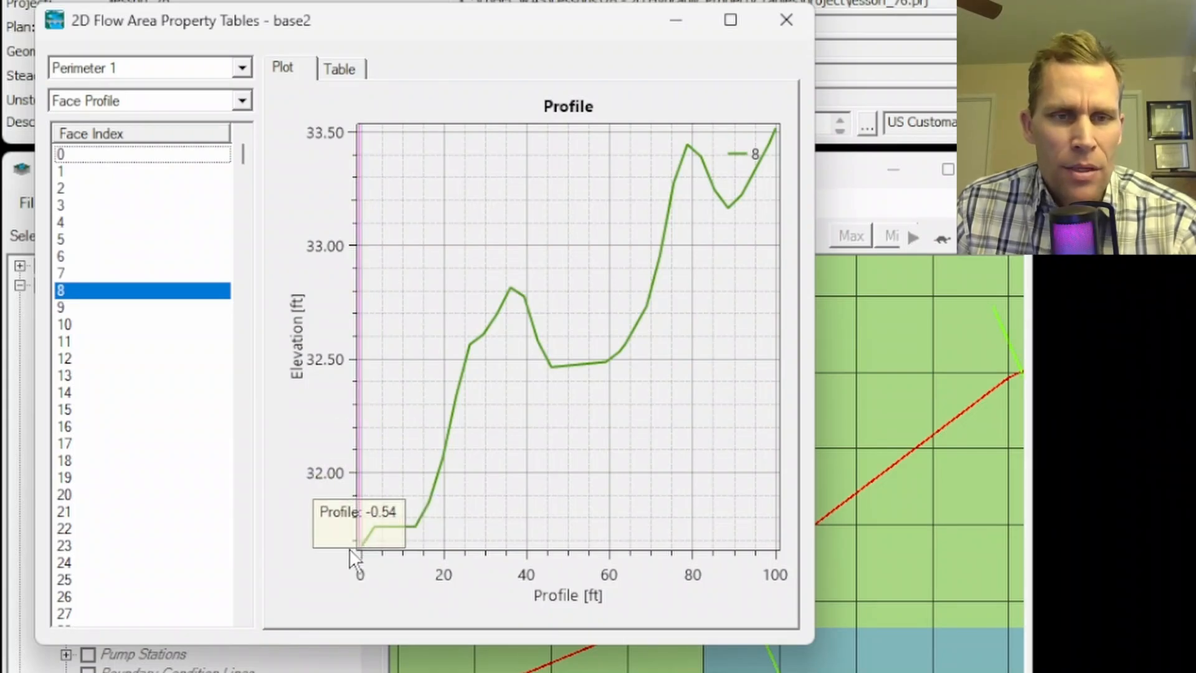
{"action": "mouse_move", "coordinate": [794, 222]}
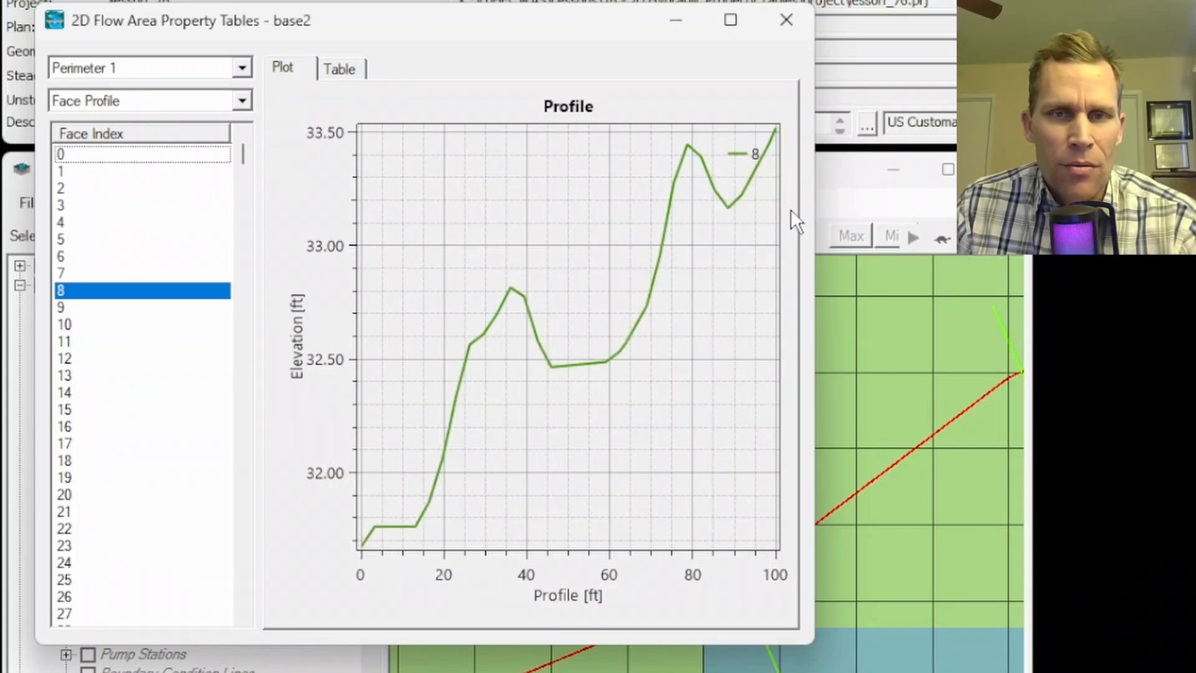
Plot face 6's terrain profile and its area-elevation curve
{"action": "left_click", "coordinate": [115, 290]}
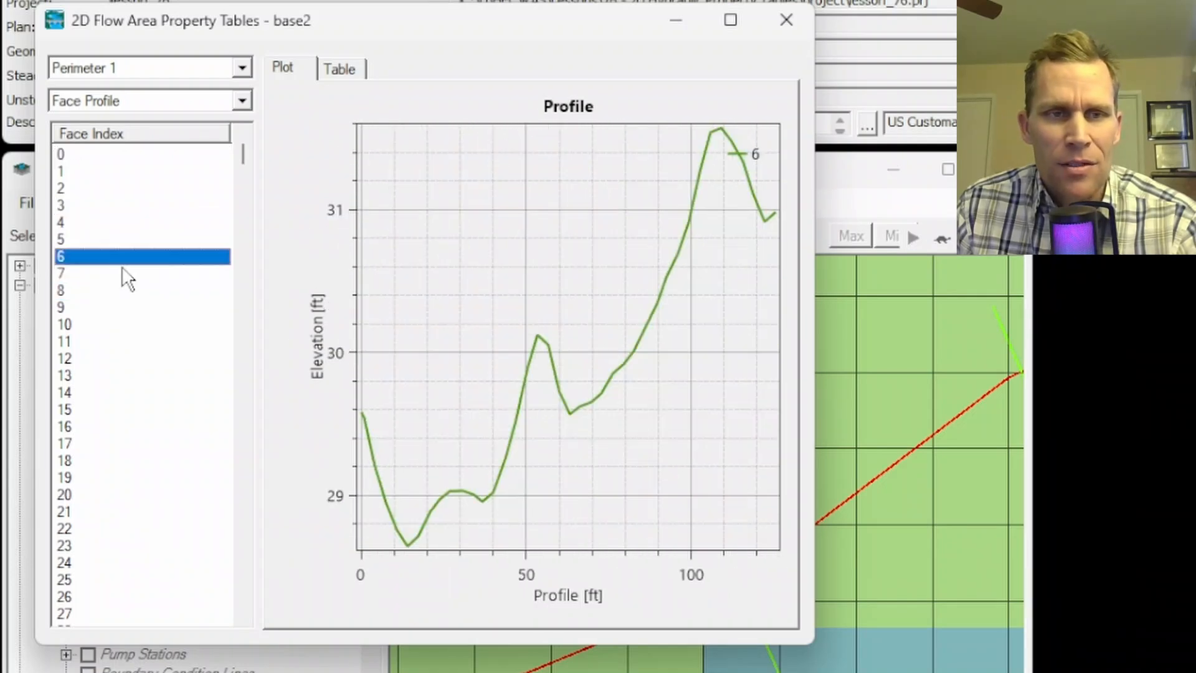
{"action": "left_click", "coordinate": [241, 100]}
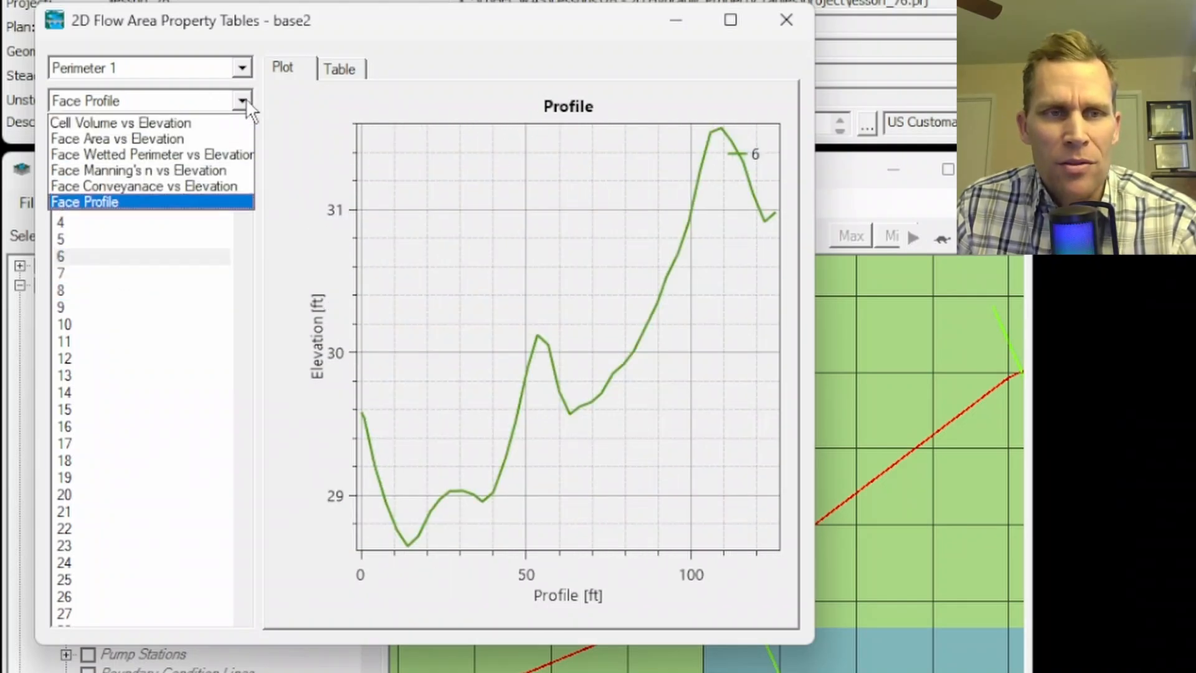
{"action": "left_click", "coordinate": [119, 122]}
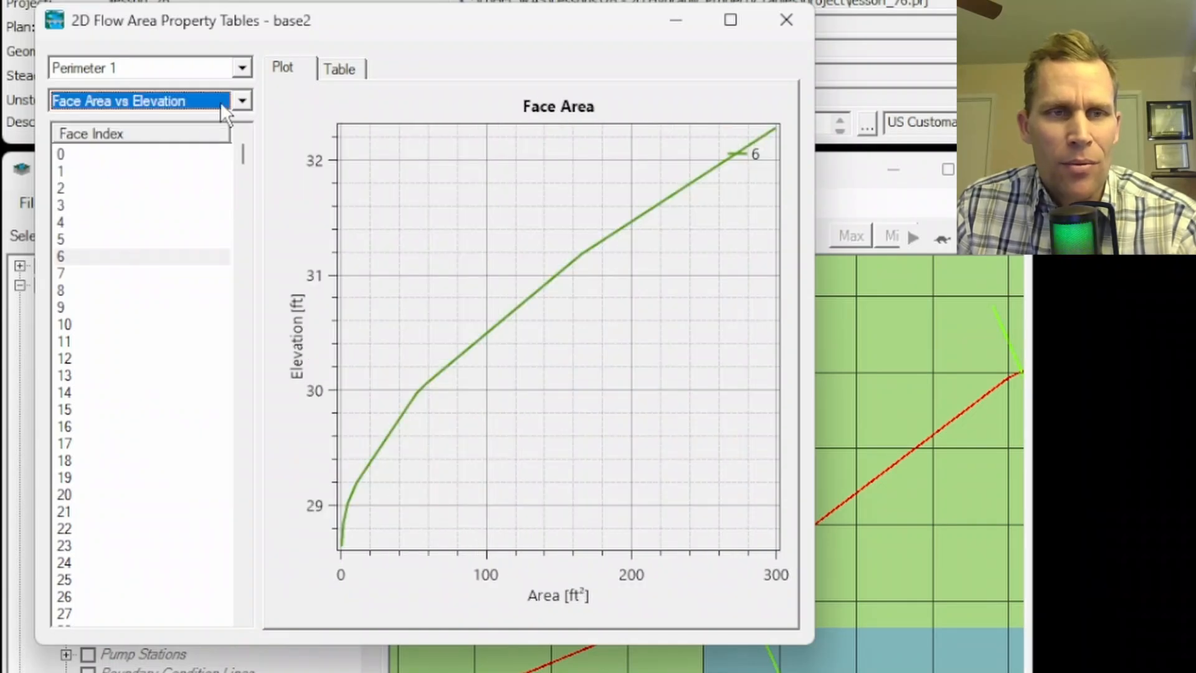
{"action": "left_click", "coordinate": [241, 100]}
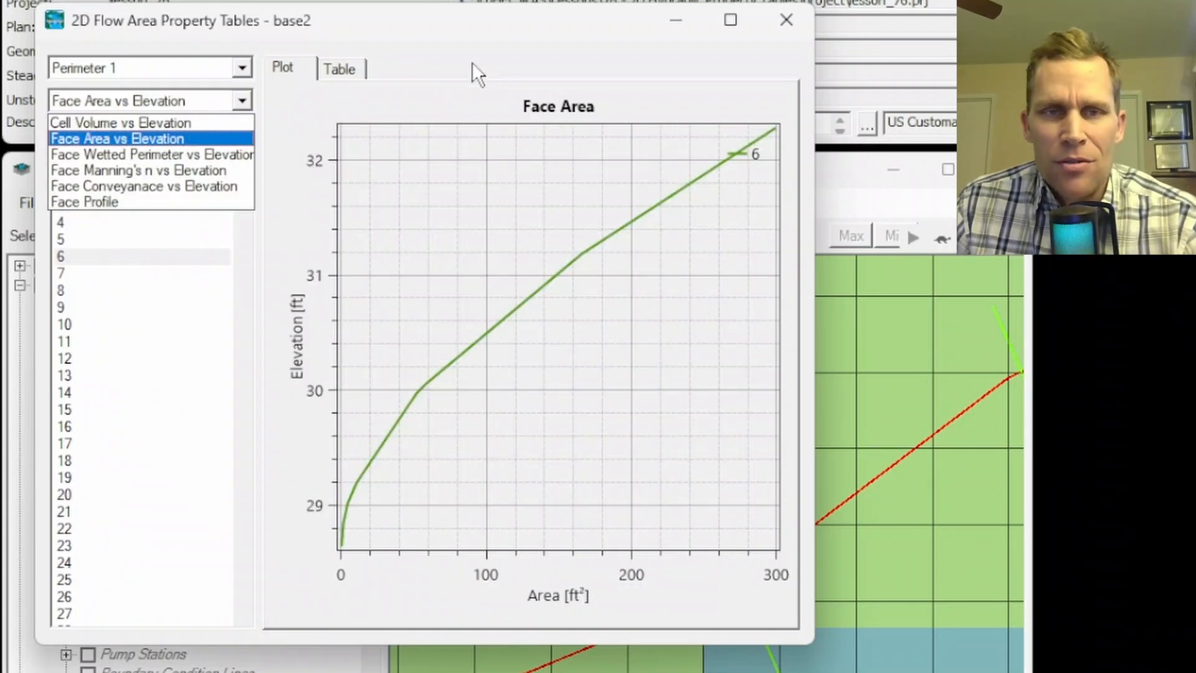
{"action": "left_click", "coordinate": [786, 20]}
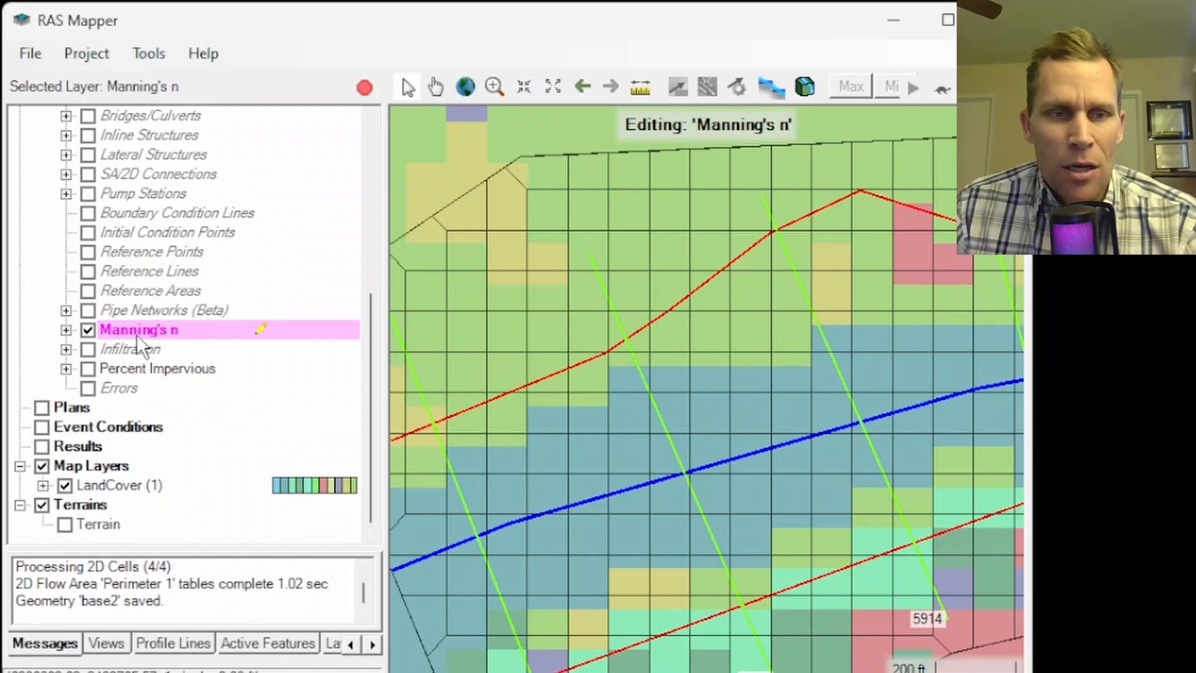
Expand the Manning's n layer to reach its Calibration Regions for editing
{"action": "right_click", "coordinate": [138, 329]}
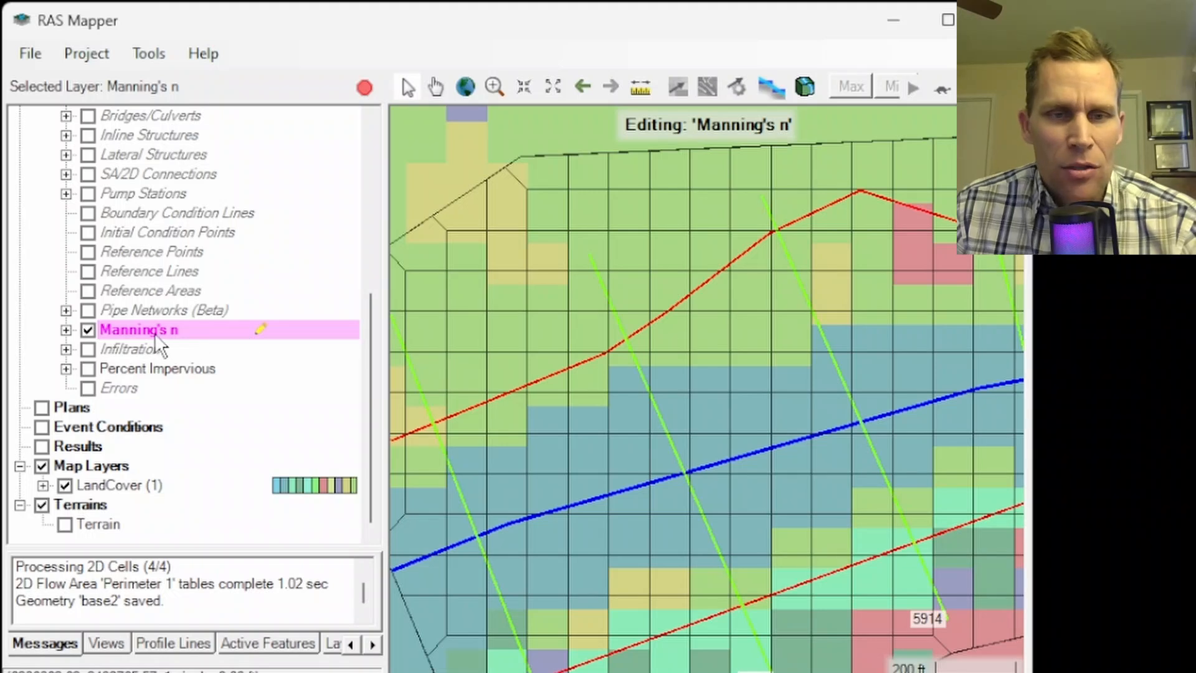
{"action": "scroll", "scroll_direction": "down", "scroll_amount": 3}
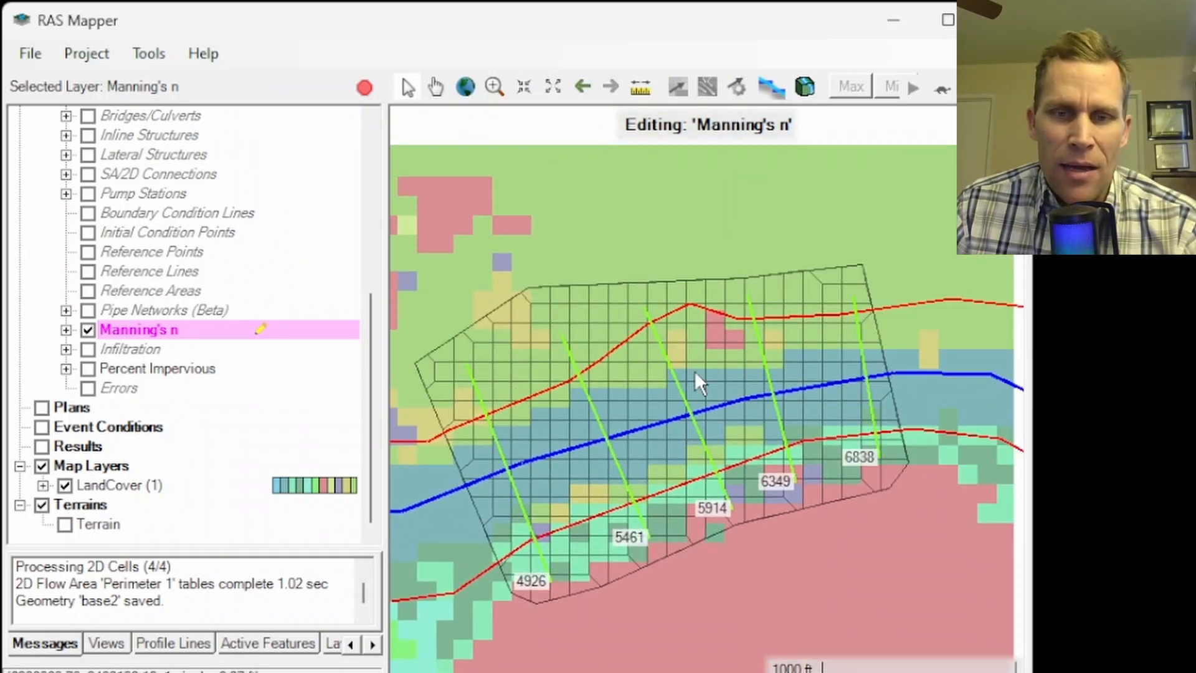
{"action": "mouse_move", "coordinate": [603, 477]}
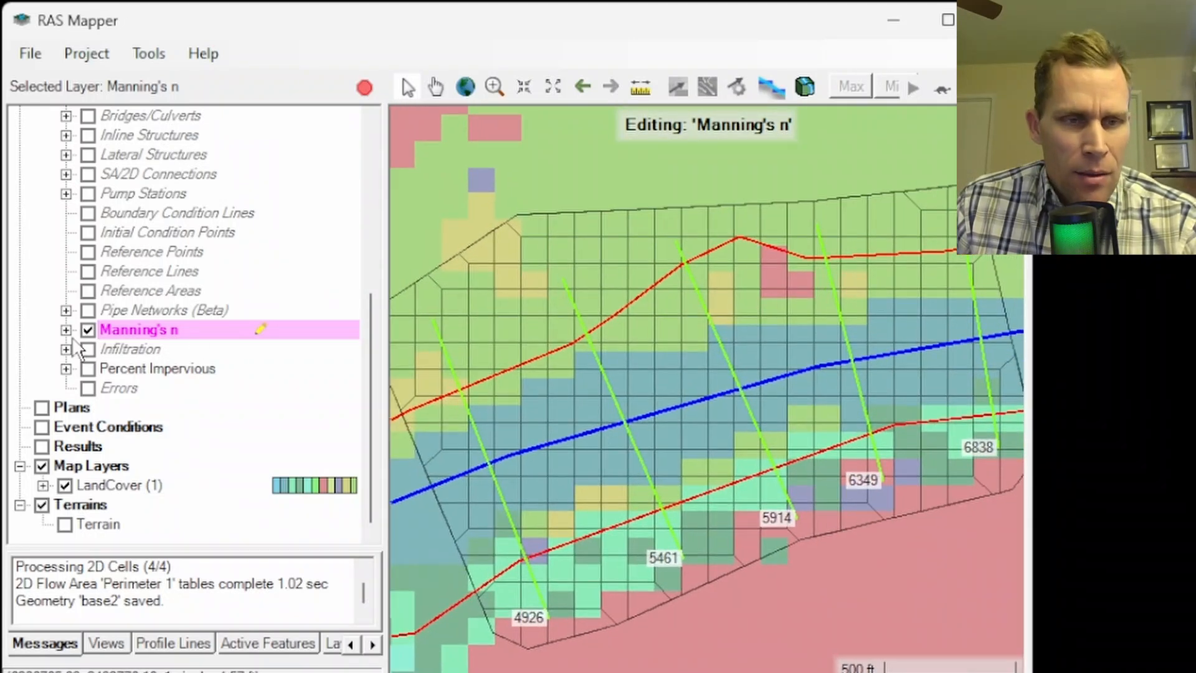
{"action": "left_click", "coordinate": [66, 329]}
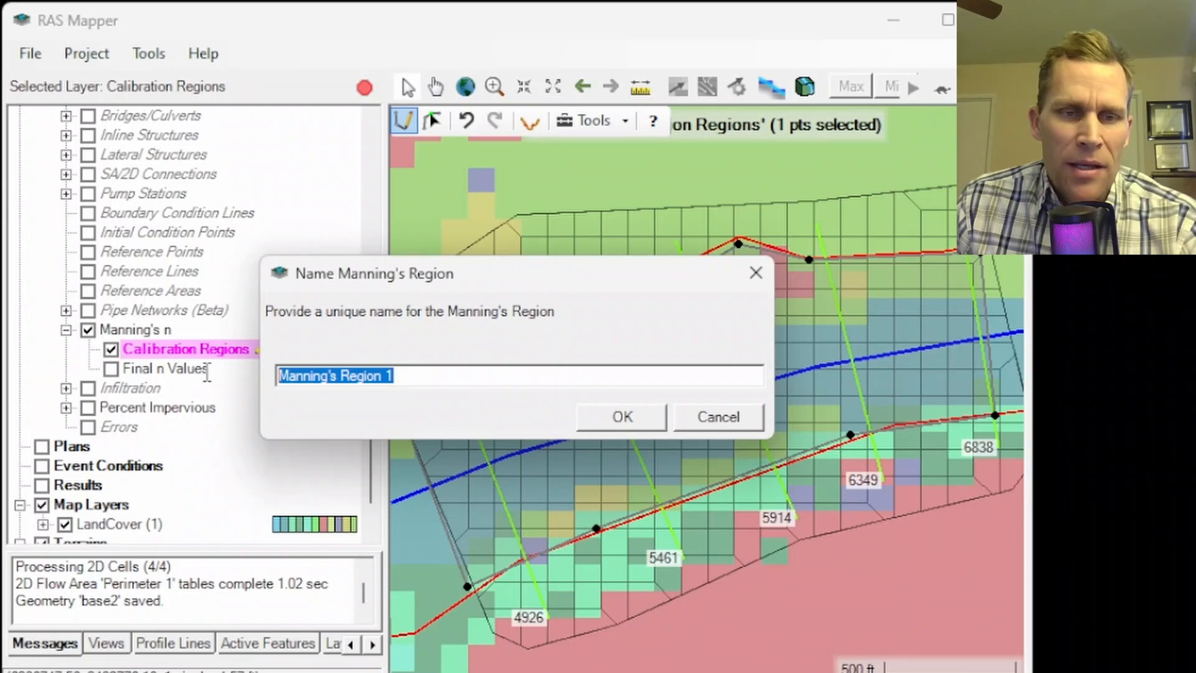
Accept the name Manning's Region 1 and set its n overrides to 0.03
{"action": "left_click", "coordinate": [621, 416]}
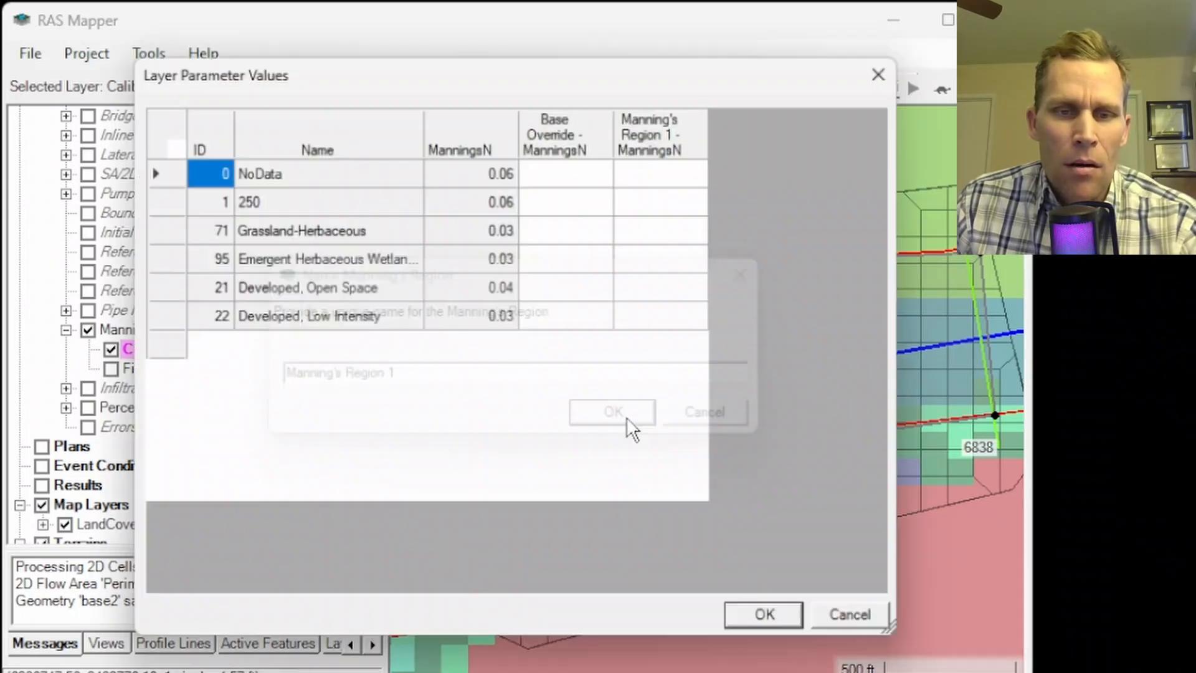
{"action": "left_click", "coordinate": [611, 411]}
{"action": "type", "text": "0.03"}
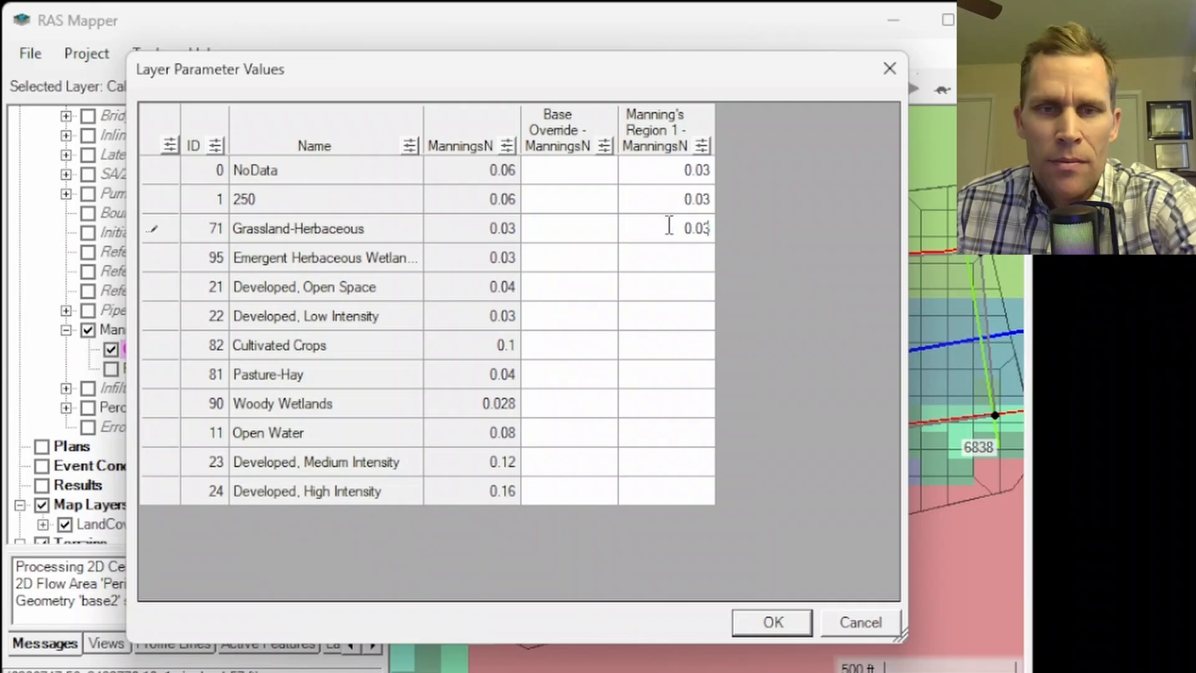
{"action": "left_click", "coordinate": [665, 256]}
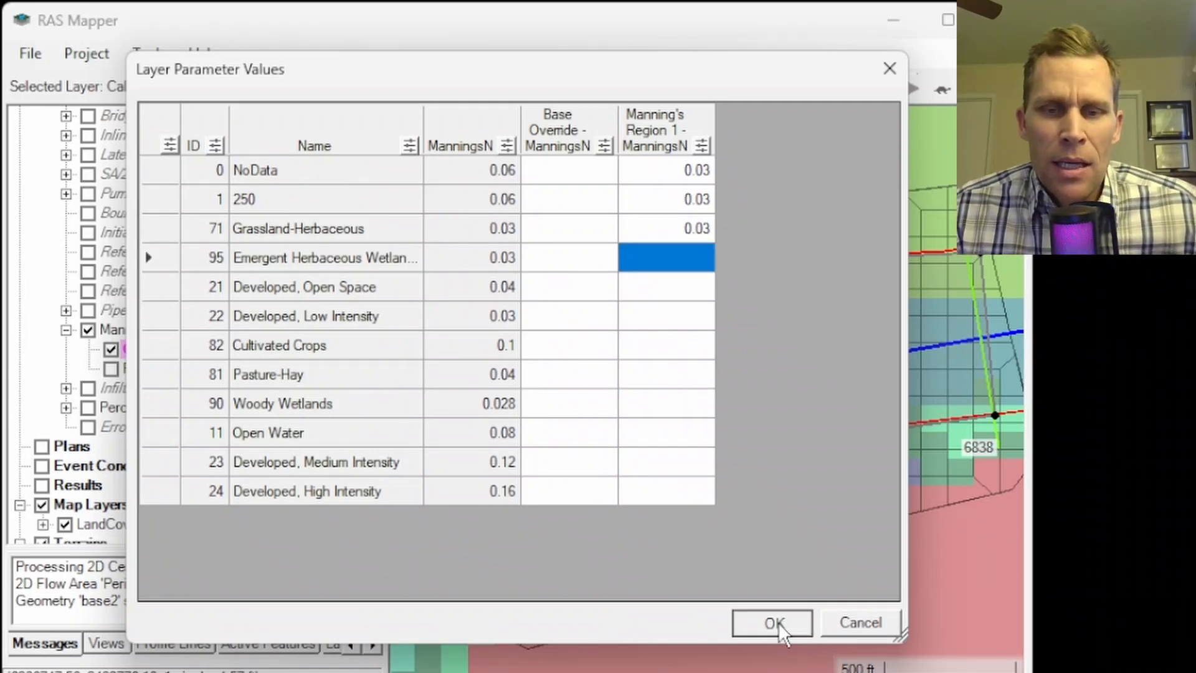
{"action": "left_click", "coordinate": [772, 623]}
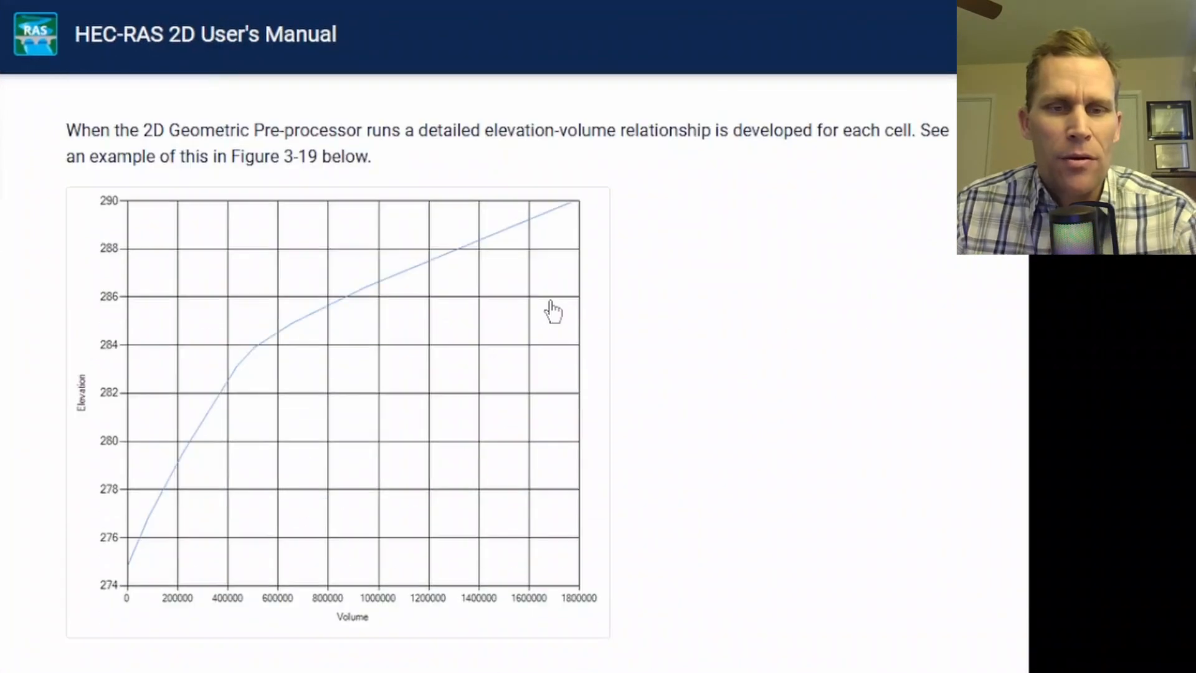
Scroll the manual to Figure 3-21 on detailed channels crossing large cells
{"action": "scroll", "scroll_direction": "down", "scroll_amount": 3}
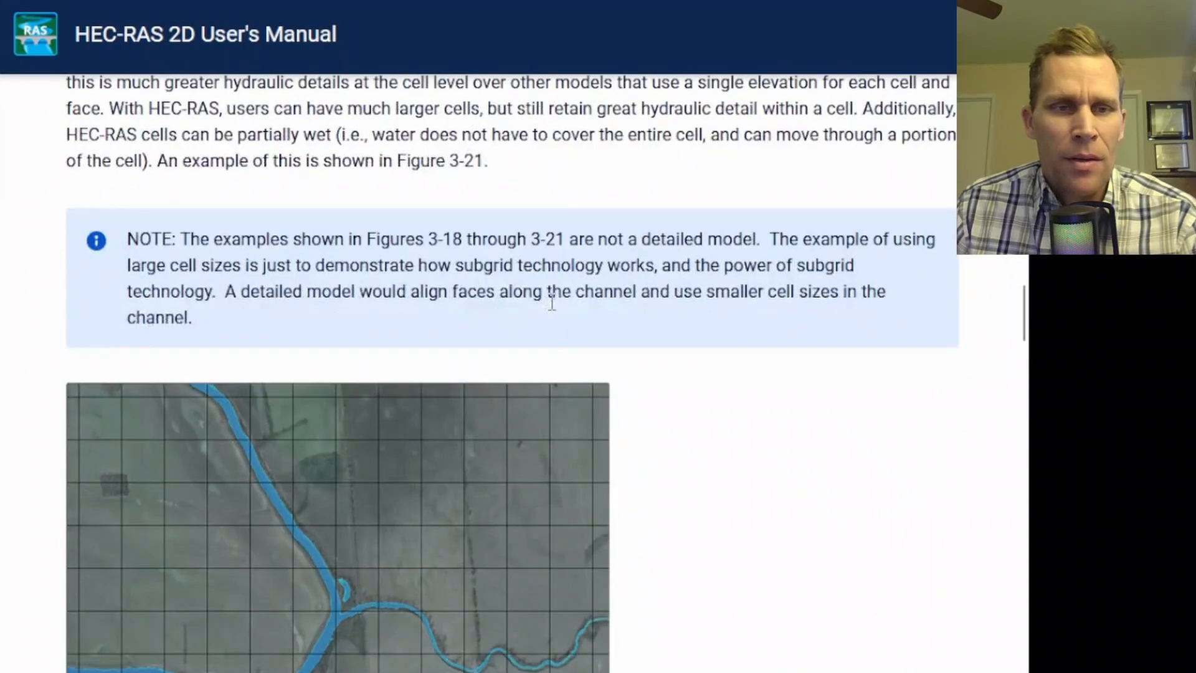
{"action": "scroll", "scroll_direction": "down", "scroll_amount": 3}
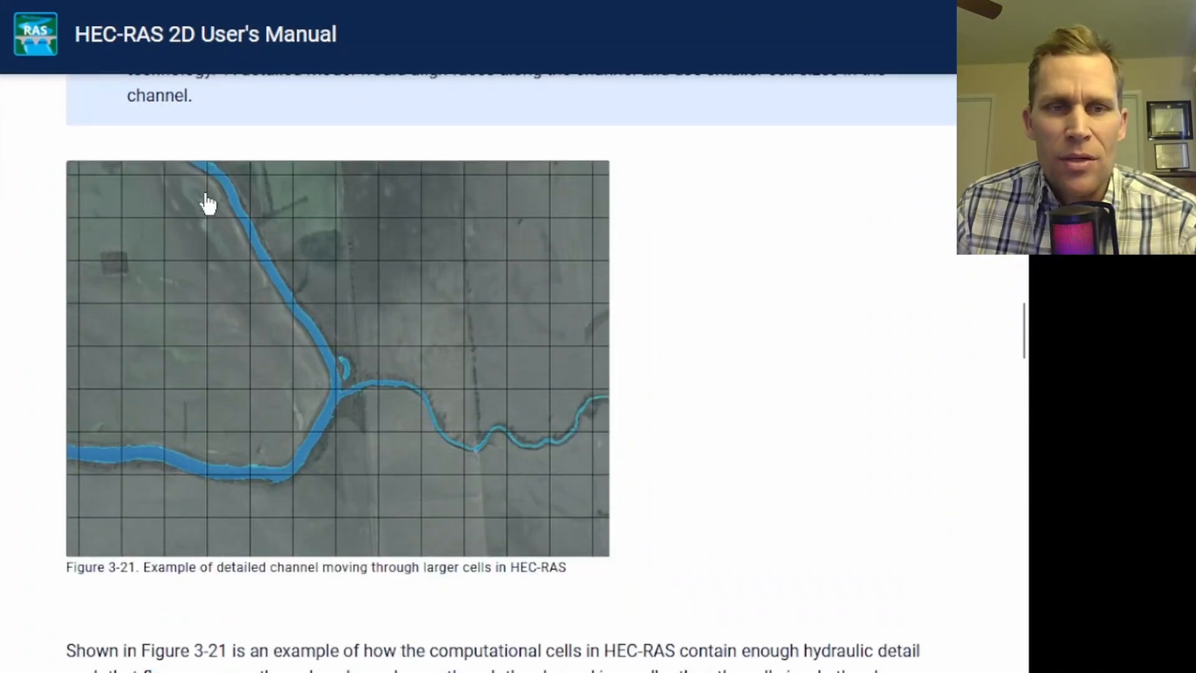
{"action": "mouse_move", "coordinate": [246, 229]}
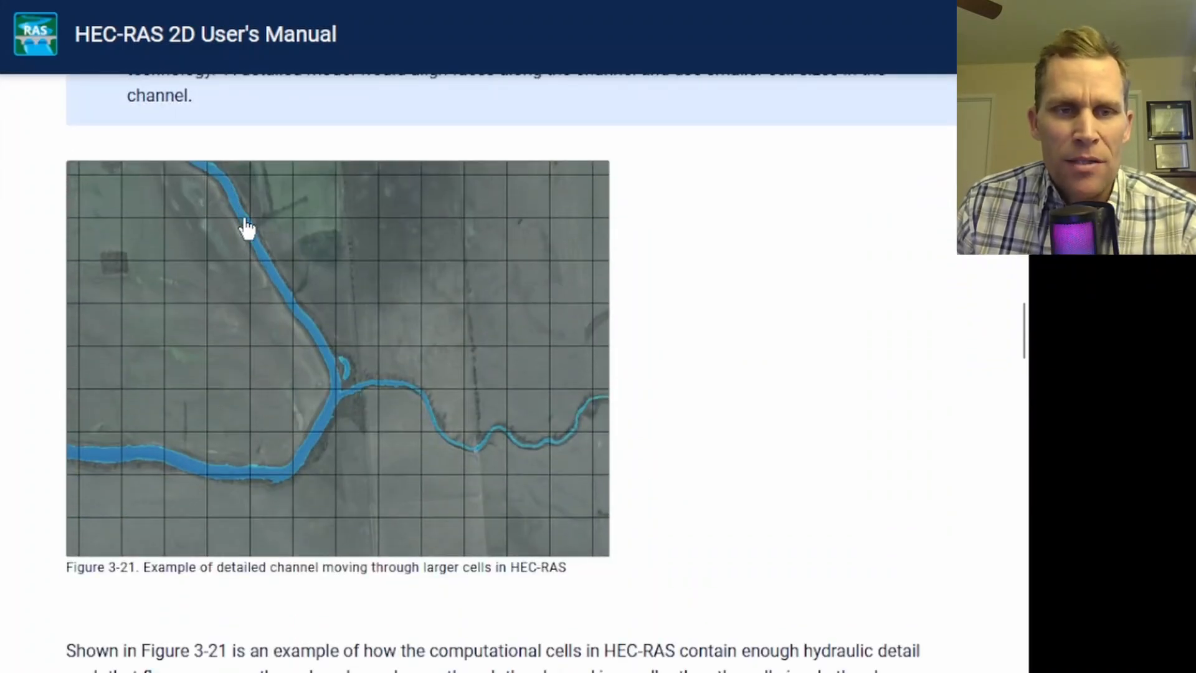
{"action": "mouse_move", "coordinate": [335, 369]}
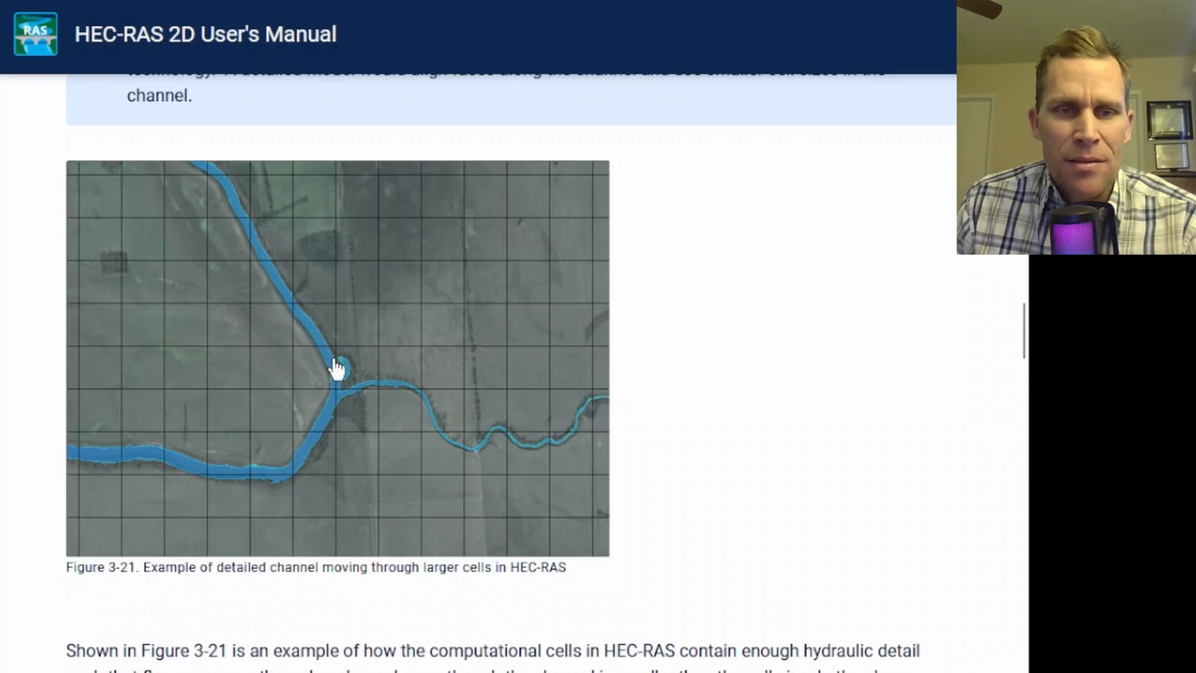
{"action": "mouse_move", "coordinate": [277, 514]}
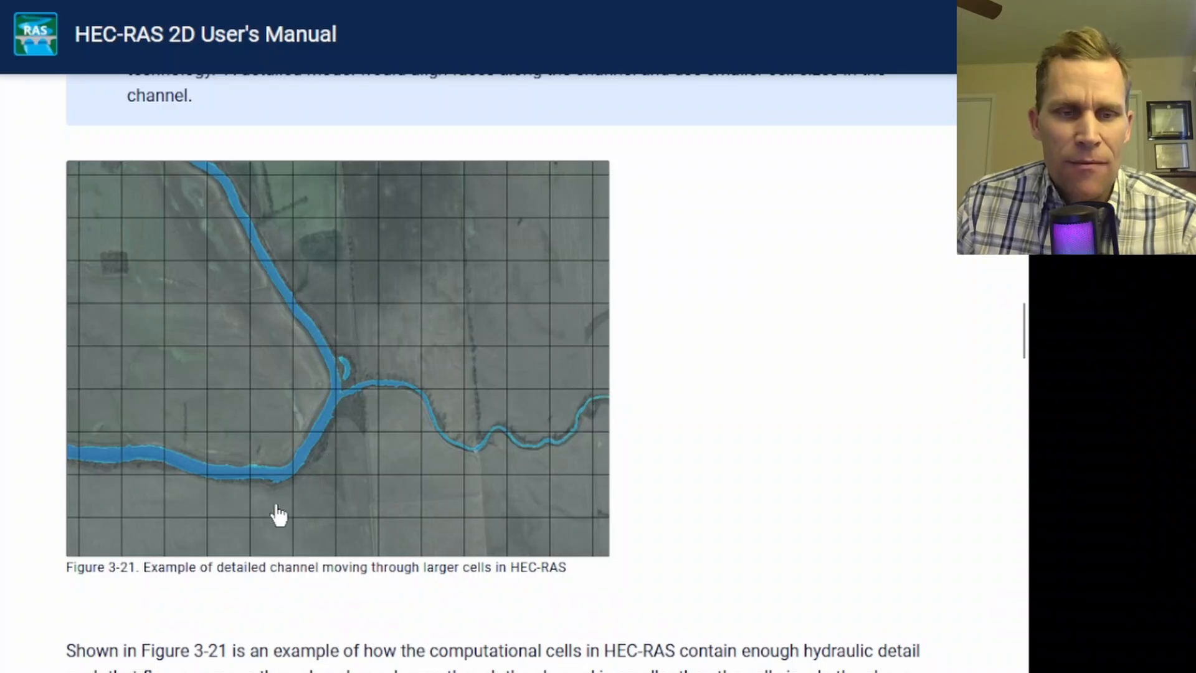
{"action": "scroll", "scroll_direction": "down", "scroll_amount": 3}
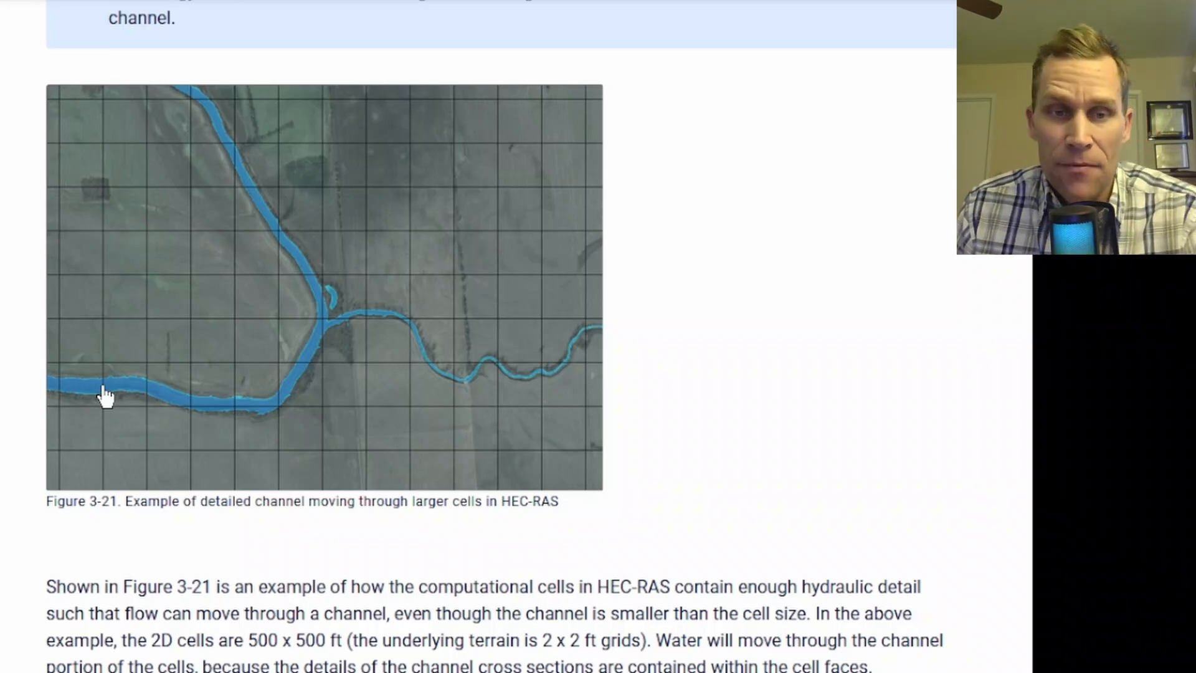
{"action": "mouse_move", "coordinate": [378, 388]}
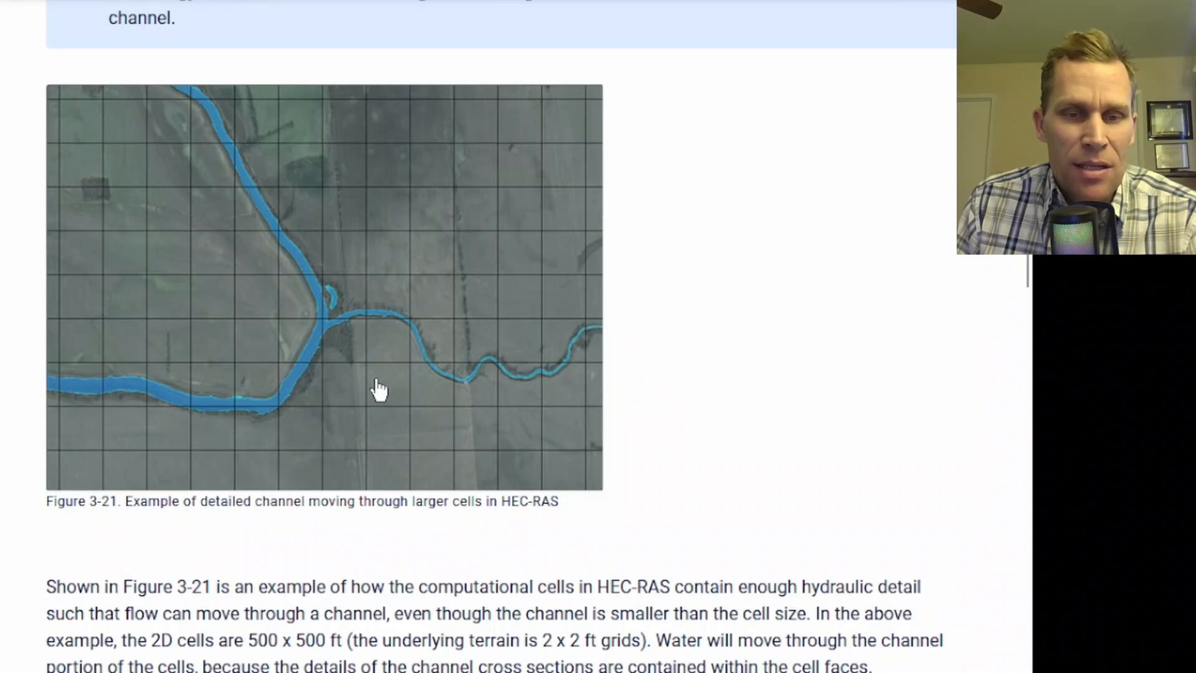
{"action": "scroll", "scroll_direction": "down", "scroll_amount": 3}
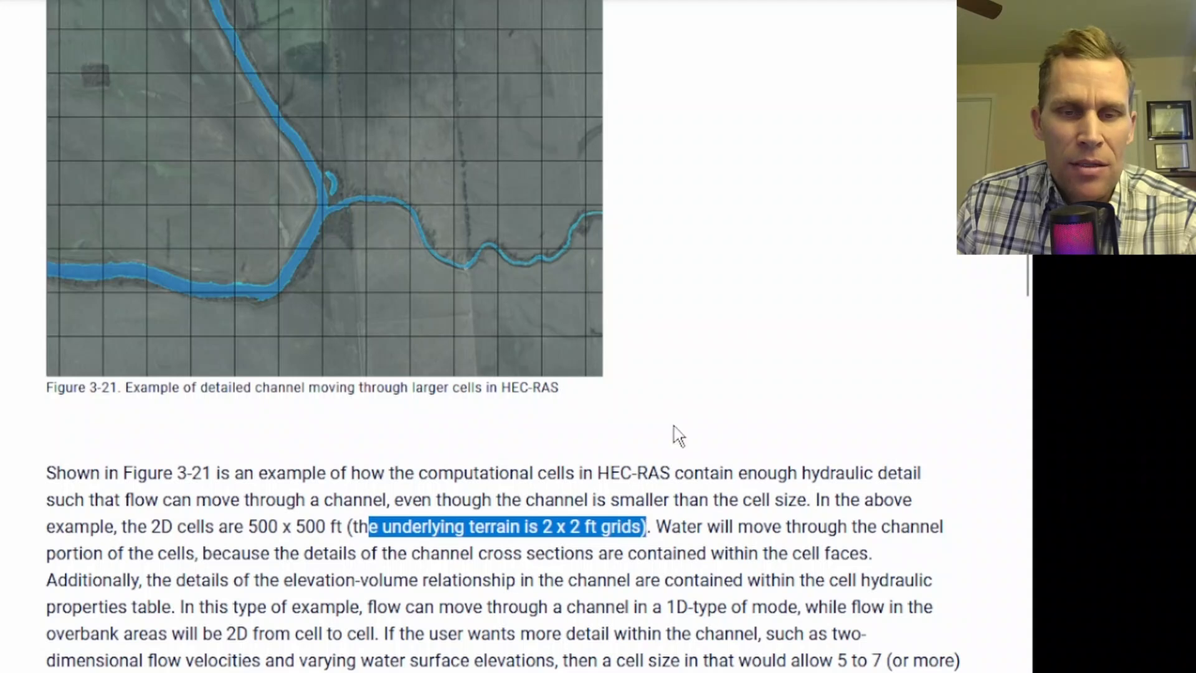
{"action": "scroll", "scroll_direction": "up", "scroll_amount": 3}
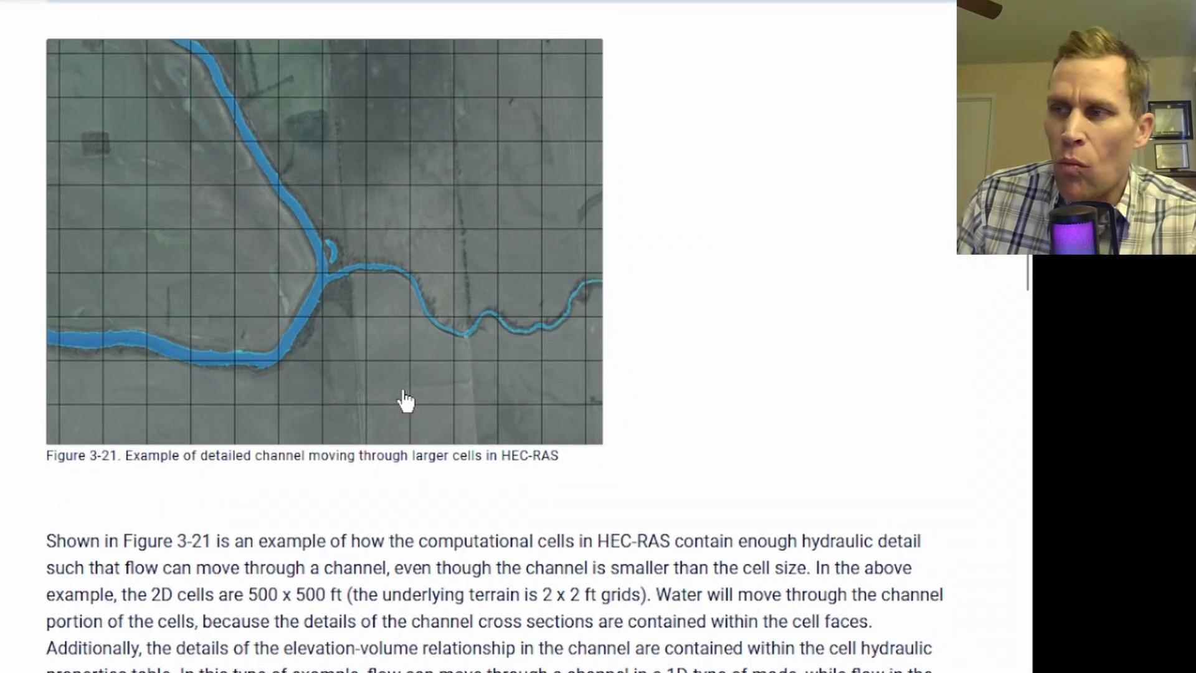
{"action": "mouse_move", "coordinate": [222, 100]}
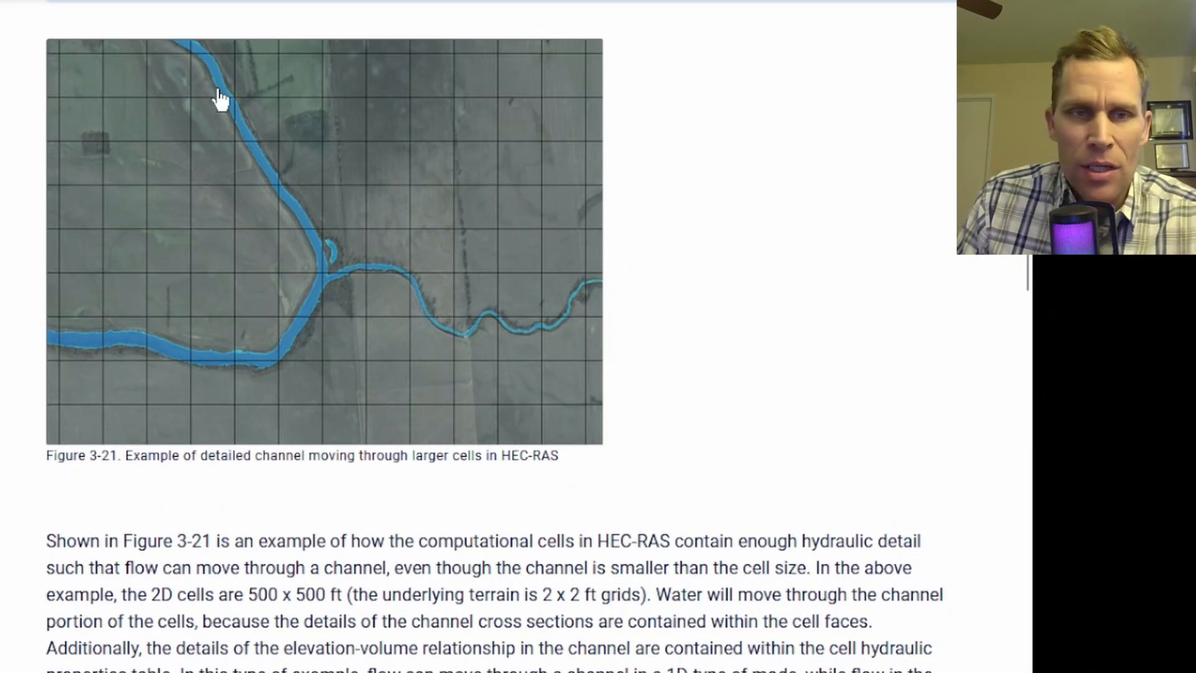
{"action": "mouse_move", "coordinate": [324, 320]}
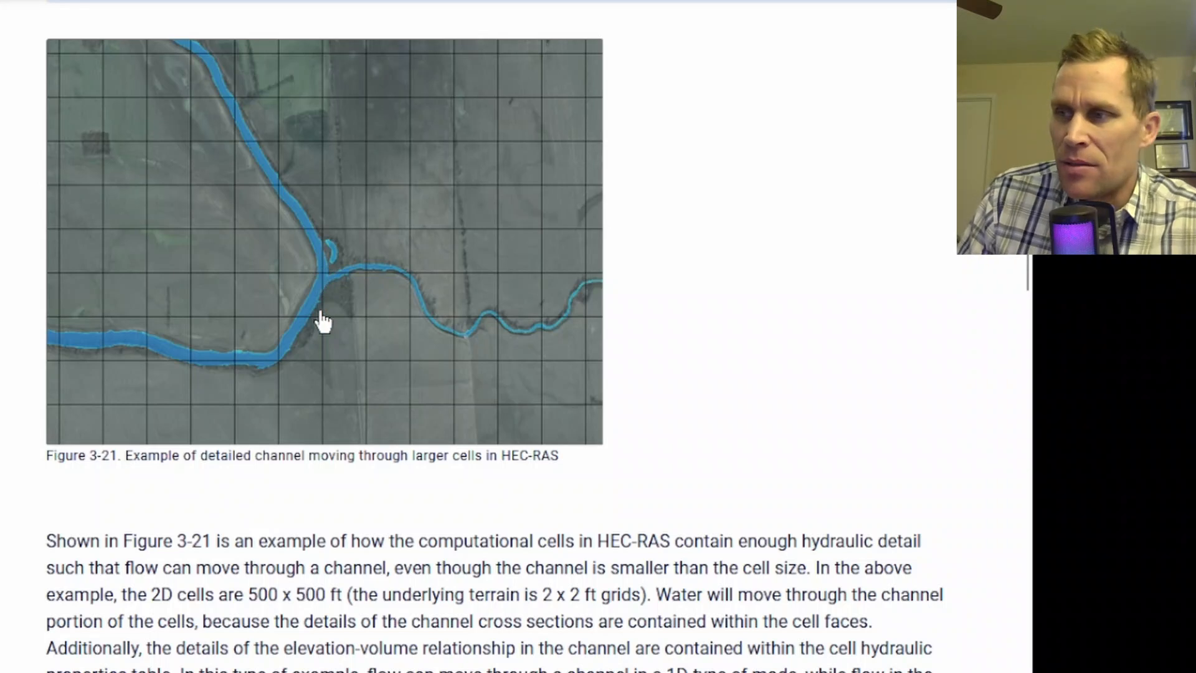
{"action": "mouse_move", "coordinate": [272, 403]}
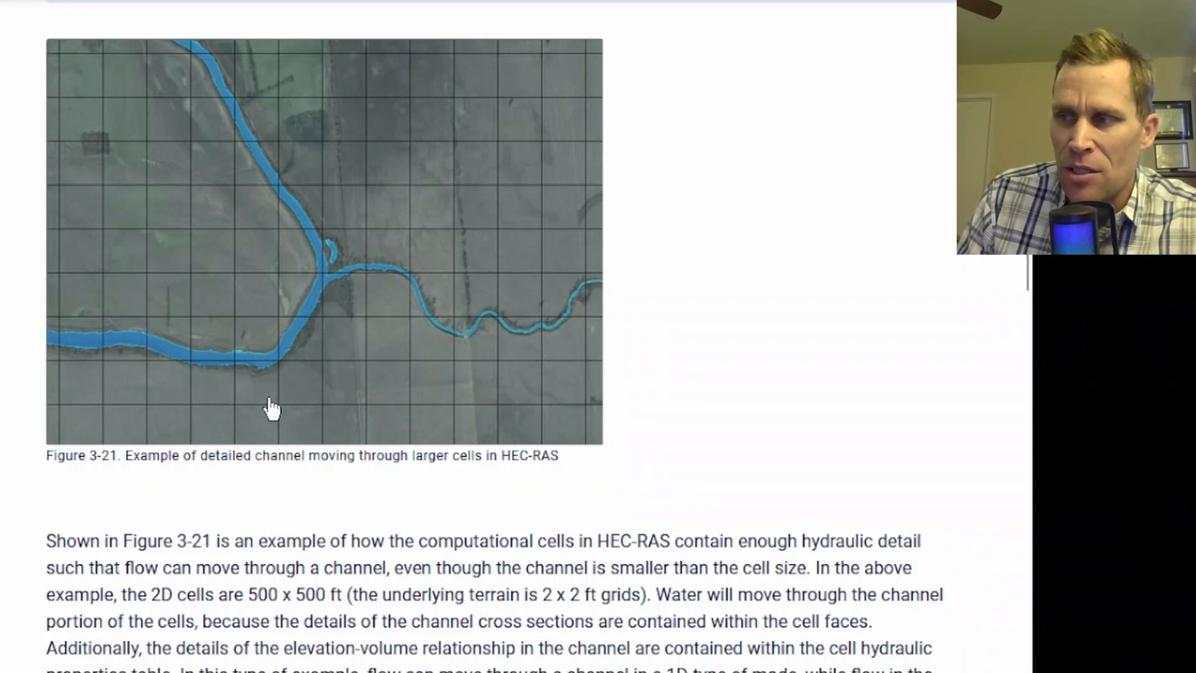
{"action": "mouse_move", "coordinate": [247, 444]}
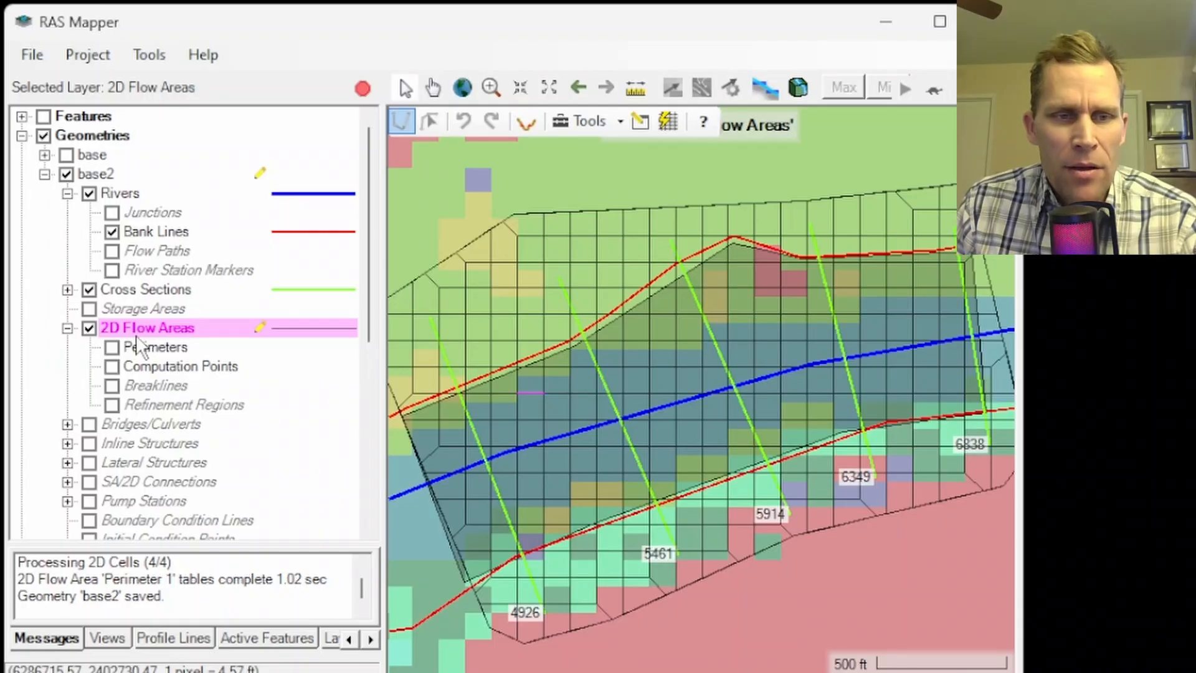
Bring up the 2D Flow Area Editor for Perimeter 1 from the 2D Flow Areas layer
{"action": "right_click", "coordinate": [147, 327]}
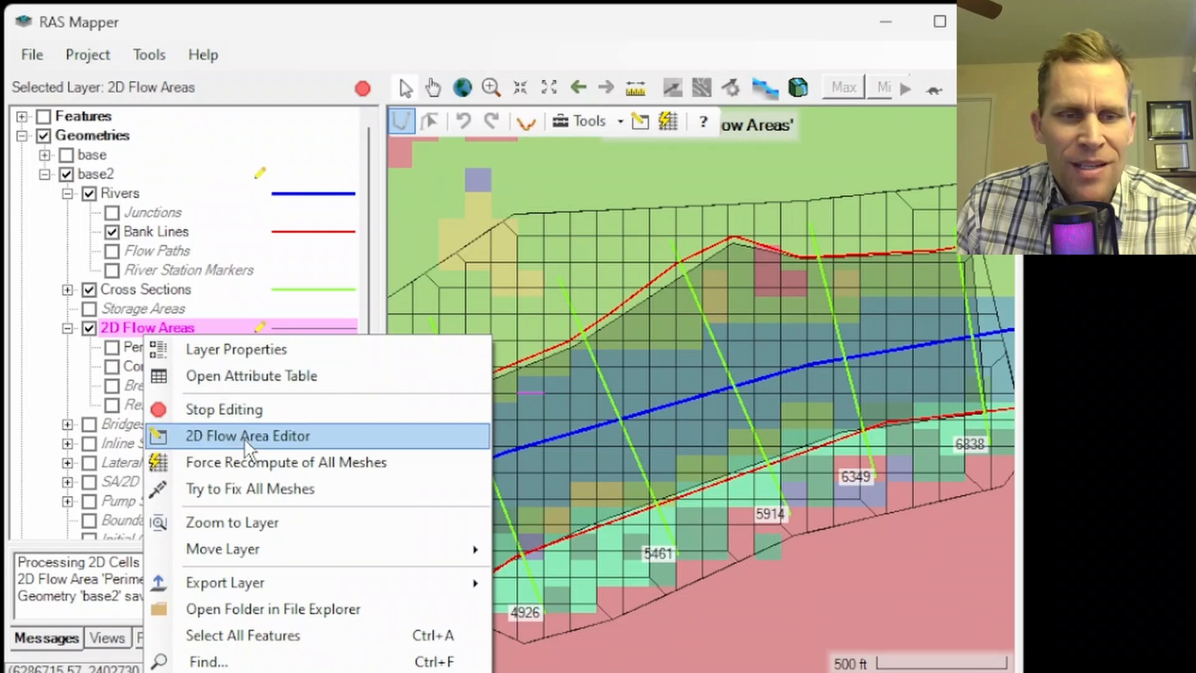
{"action": "left_click", "coordinate": [247, 436]}
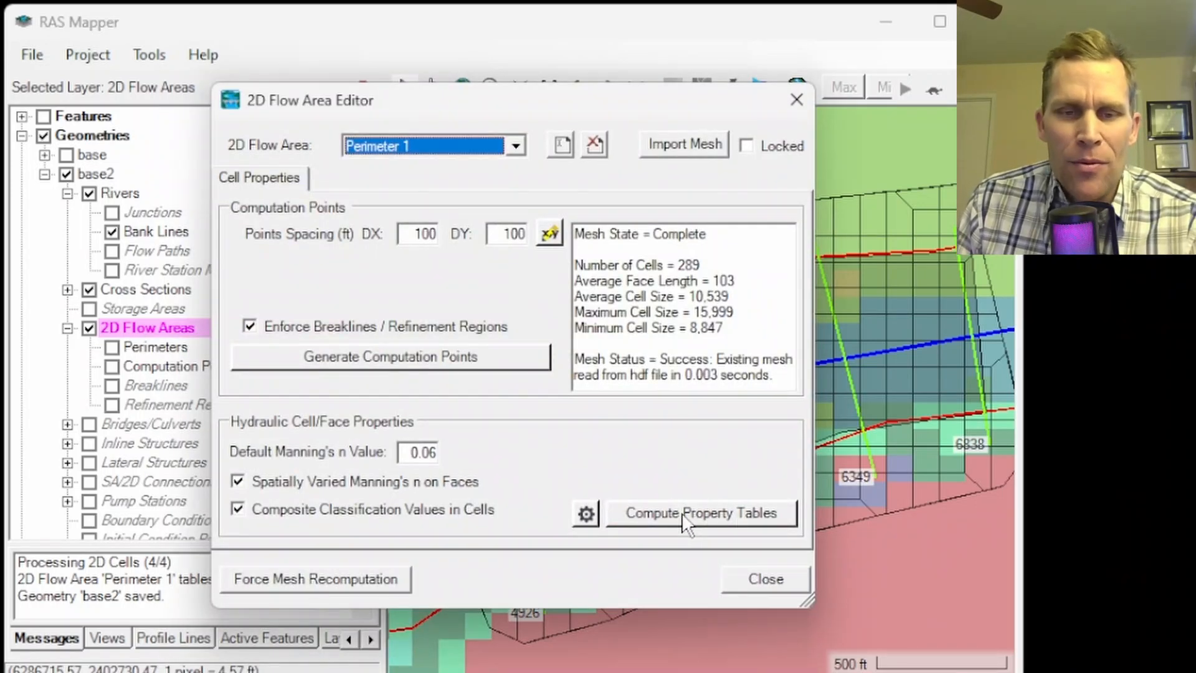
{"action": "mouse_move", "coordinate": [699, 512]}
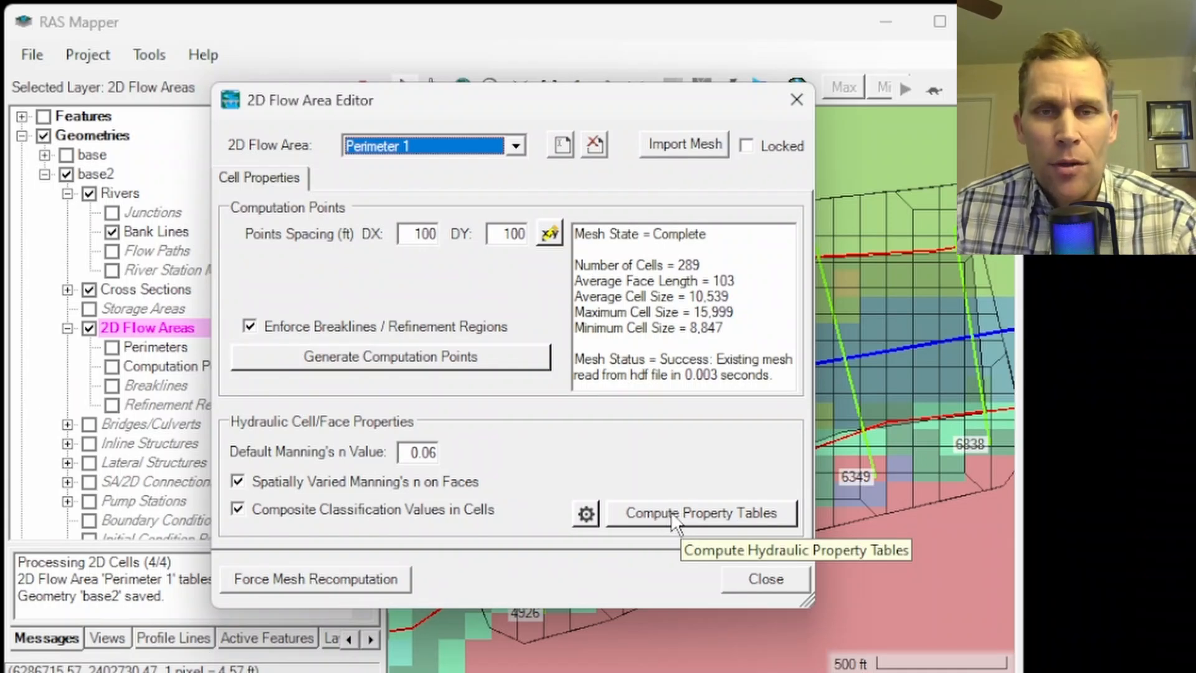
{"action": "mouse_move", "coordinate": [751, 86]}
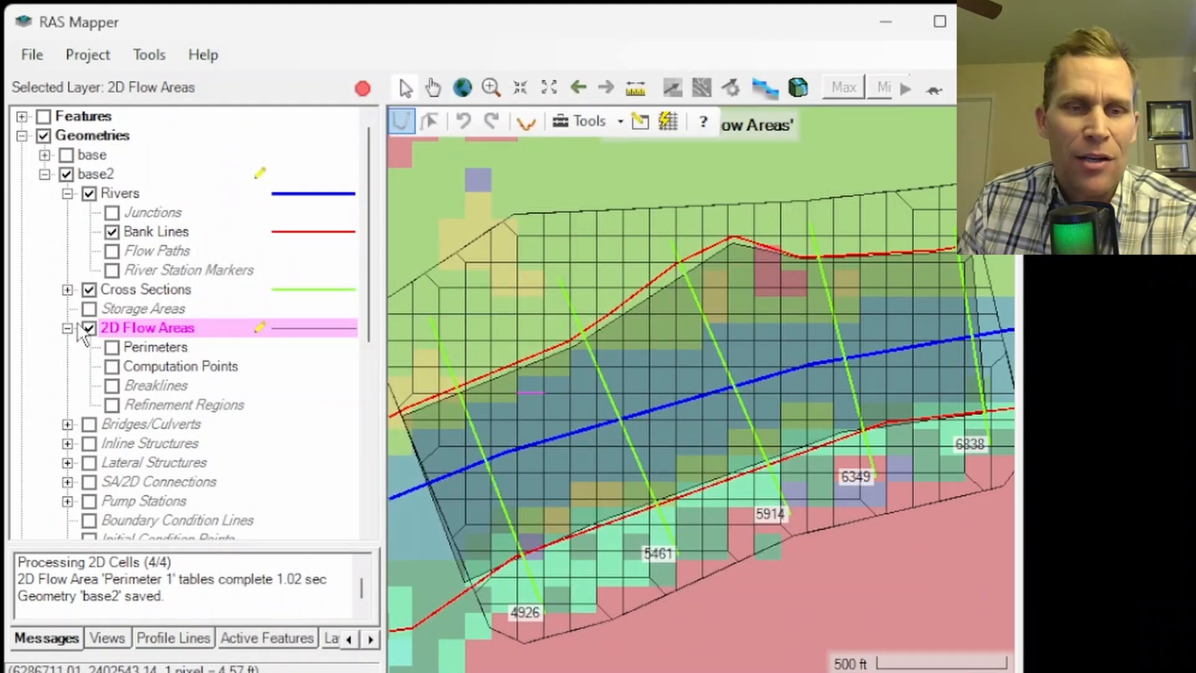
{"action": "mouse_move", "coordinate": [762, 525]}
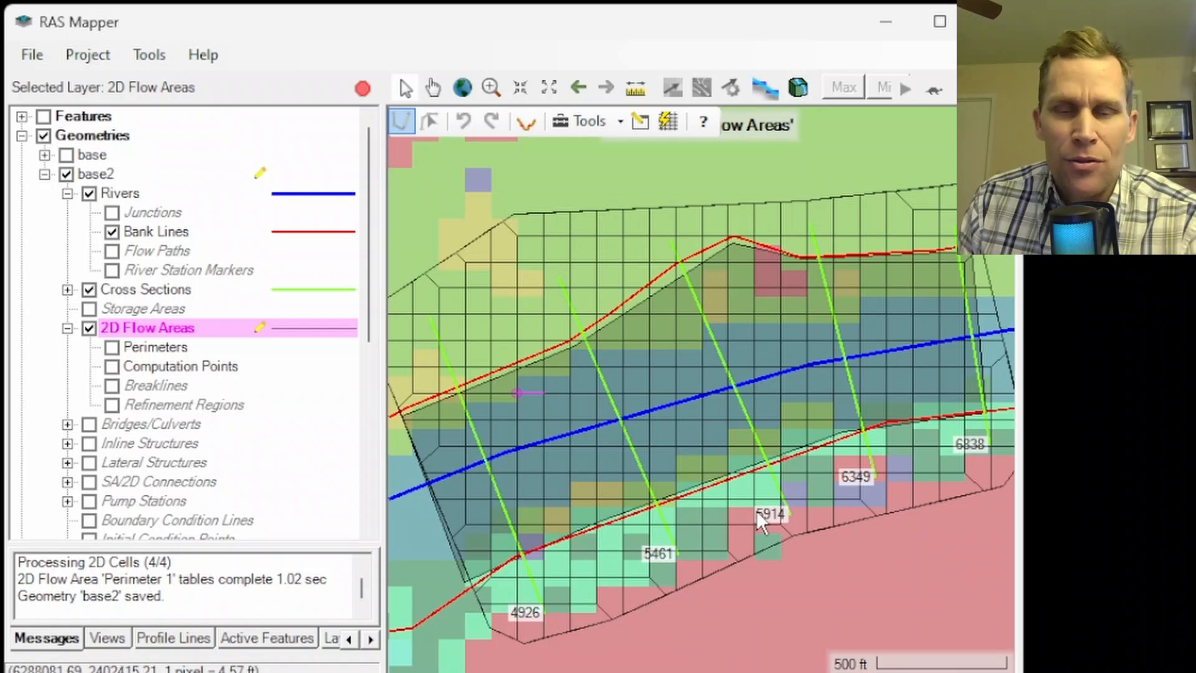
{"action": "mouse_move", "coordinate": [930, 449]}
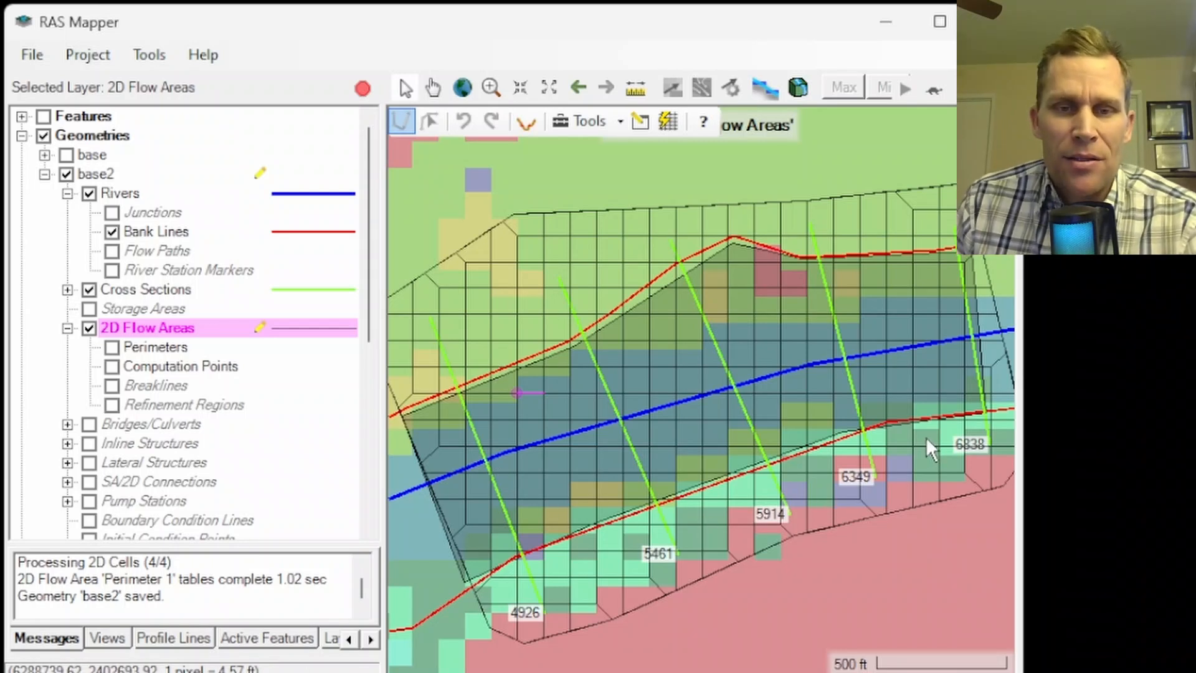
{"action": "mouse_move", "coordinate": [927, 449]}
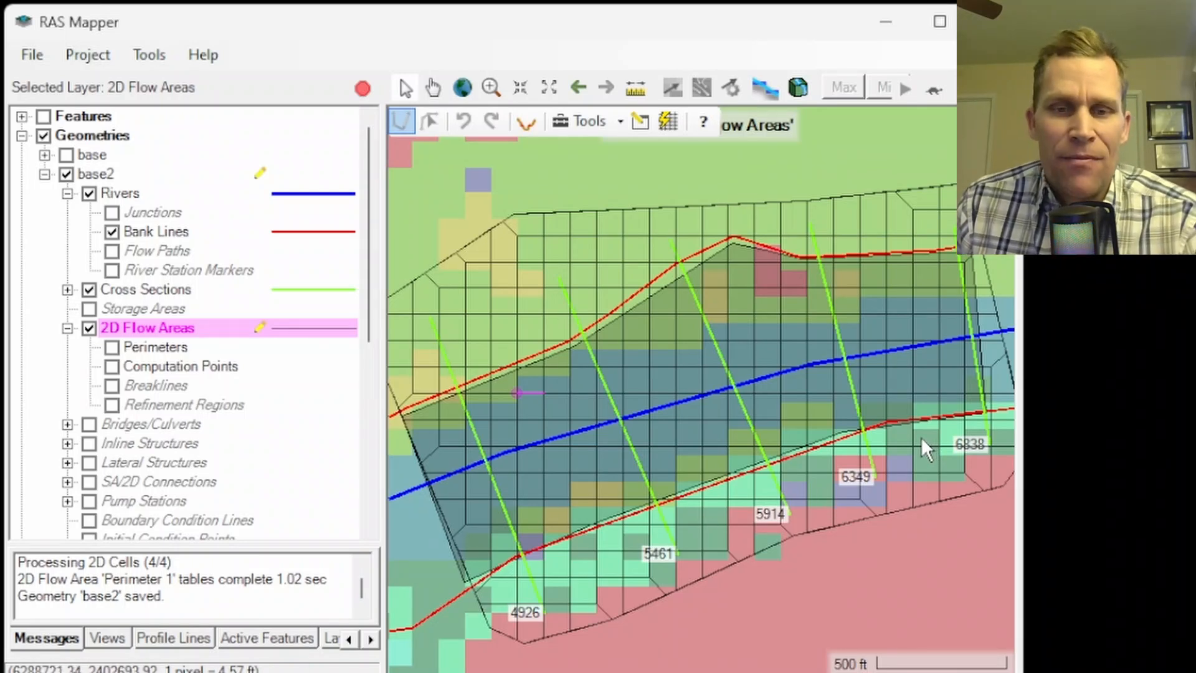
{"action": "mouse_move", "coordinate": [916, 454]}
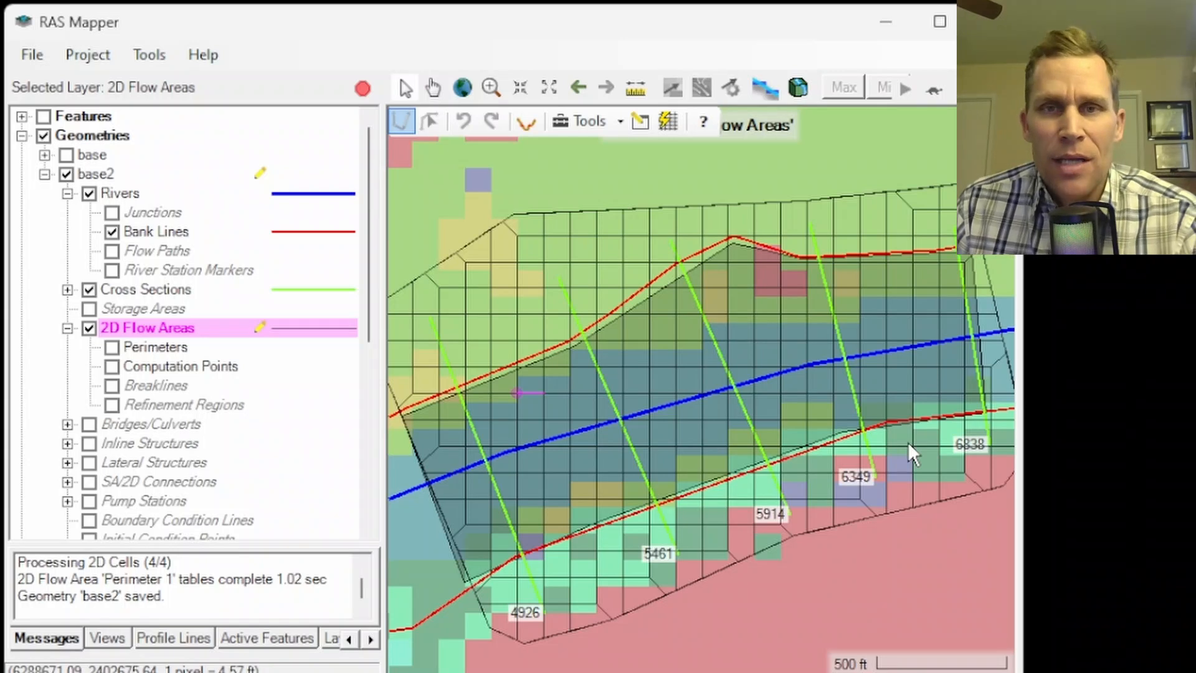